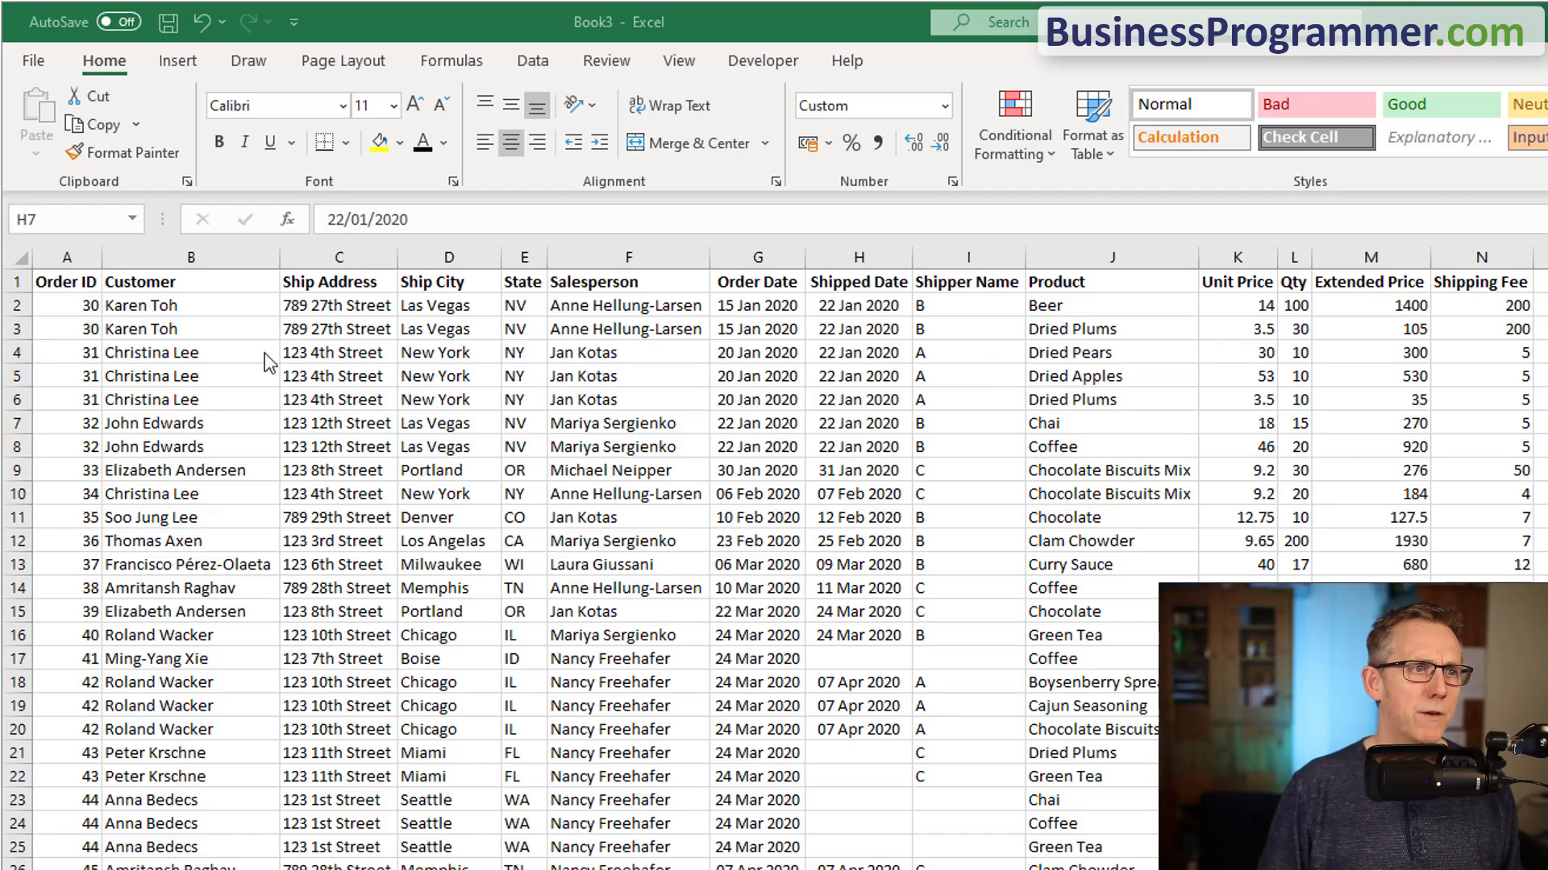
- Choose the Excel Workbook (*.xlsx) save type for the Book3 order data
{"action": "left_click", "coordinate": [857, 423]}
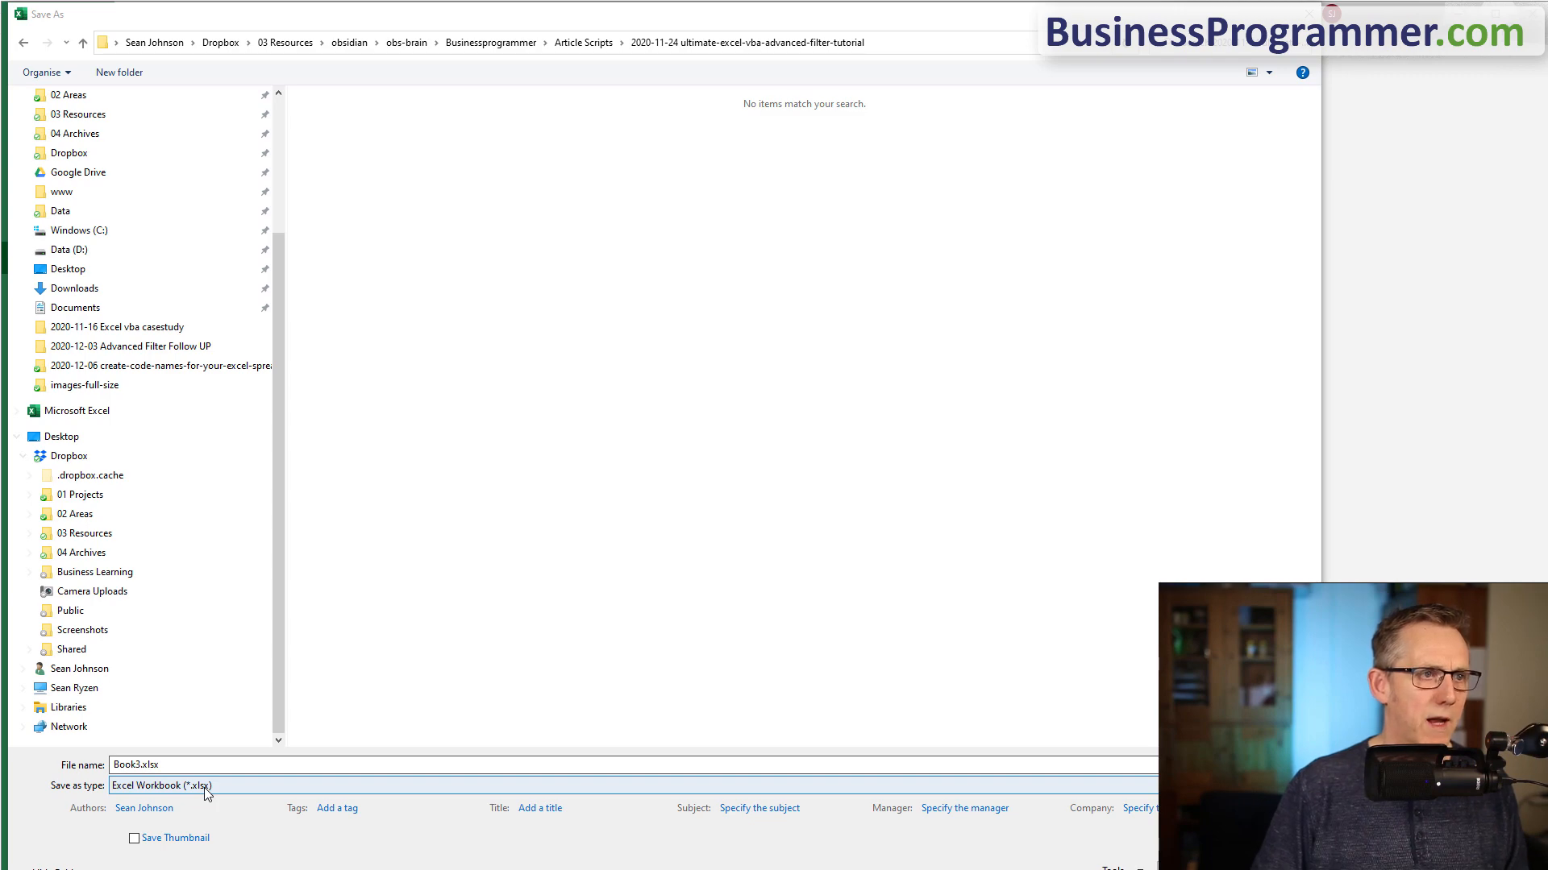
- Insert Module1 in Controller.xlsm with Sub CreateSubReports and a 'Get unique list of cities' comment
{"action": "left_click", "coordinate": [161, 785]}
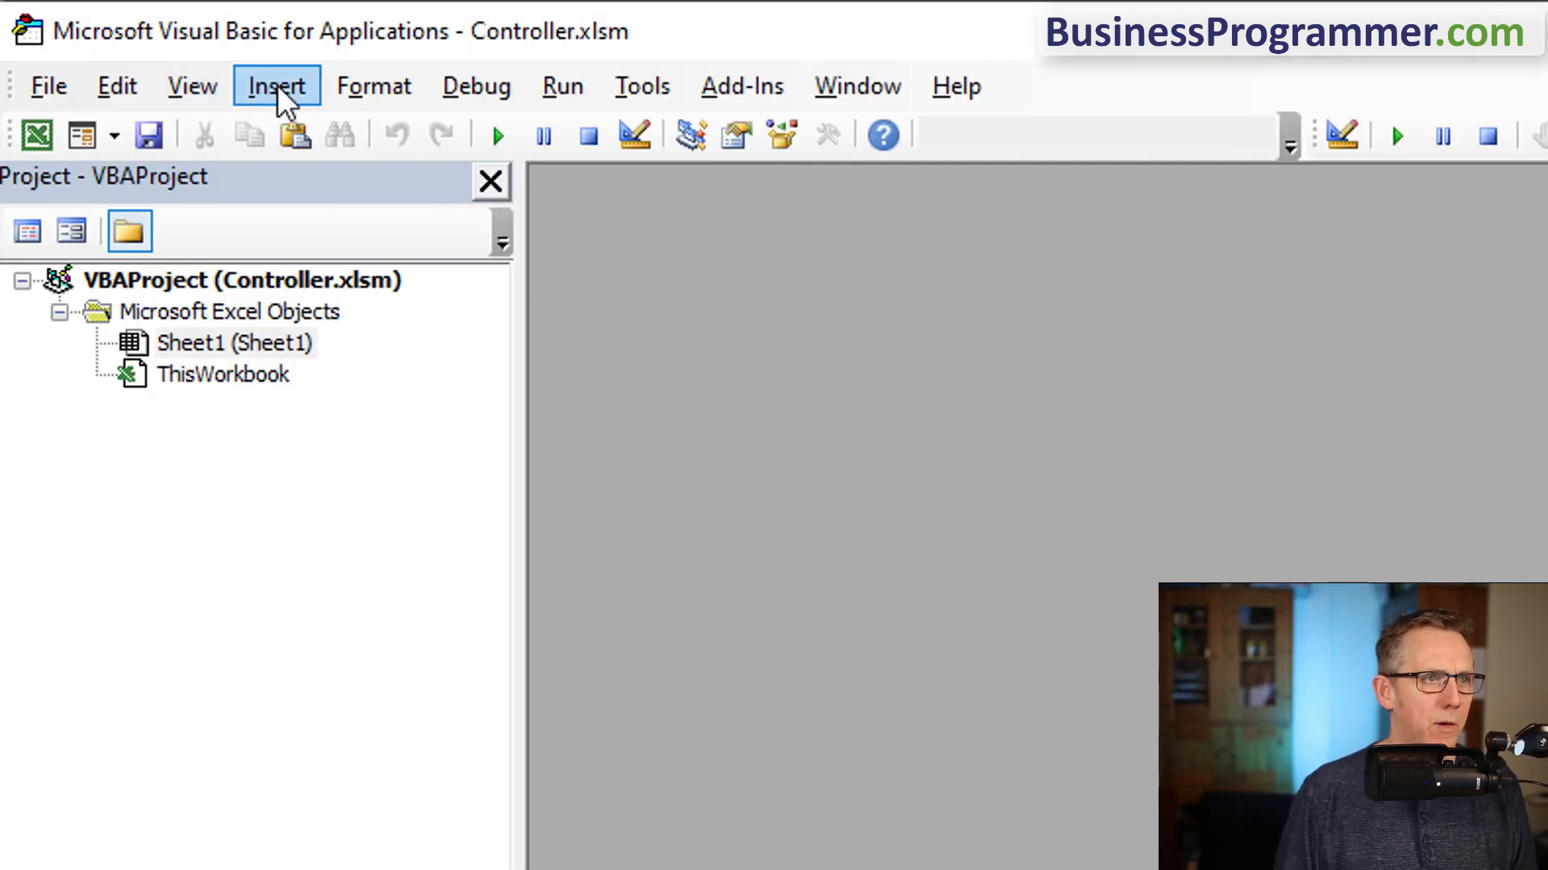
{"action": "left_click", "coordinate": [275, 85]}
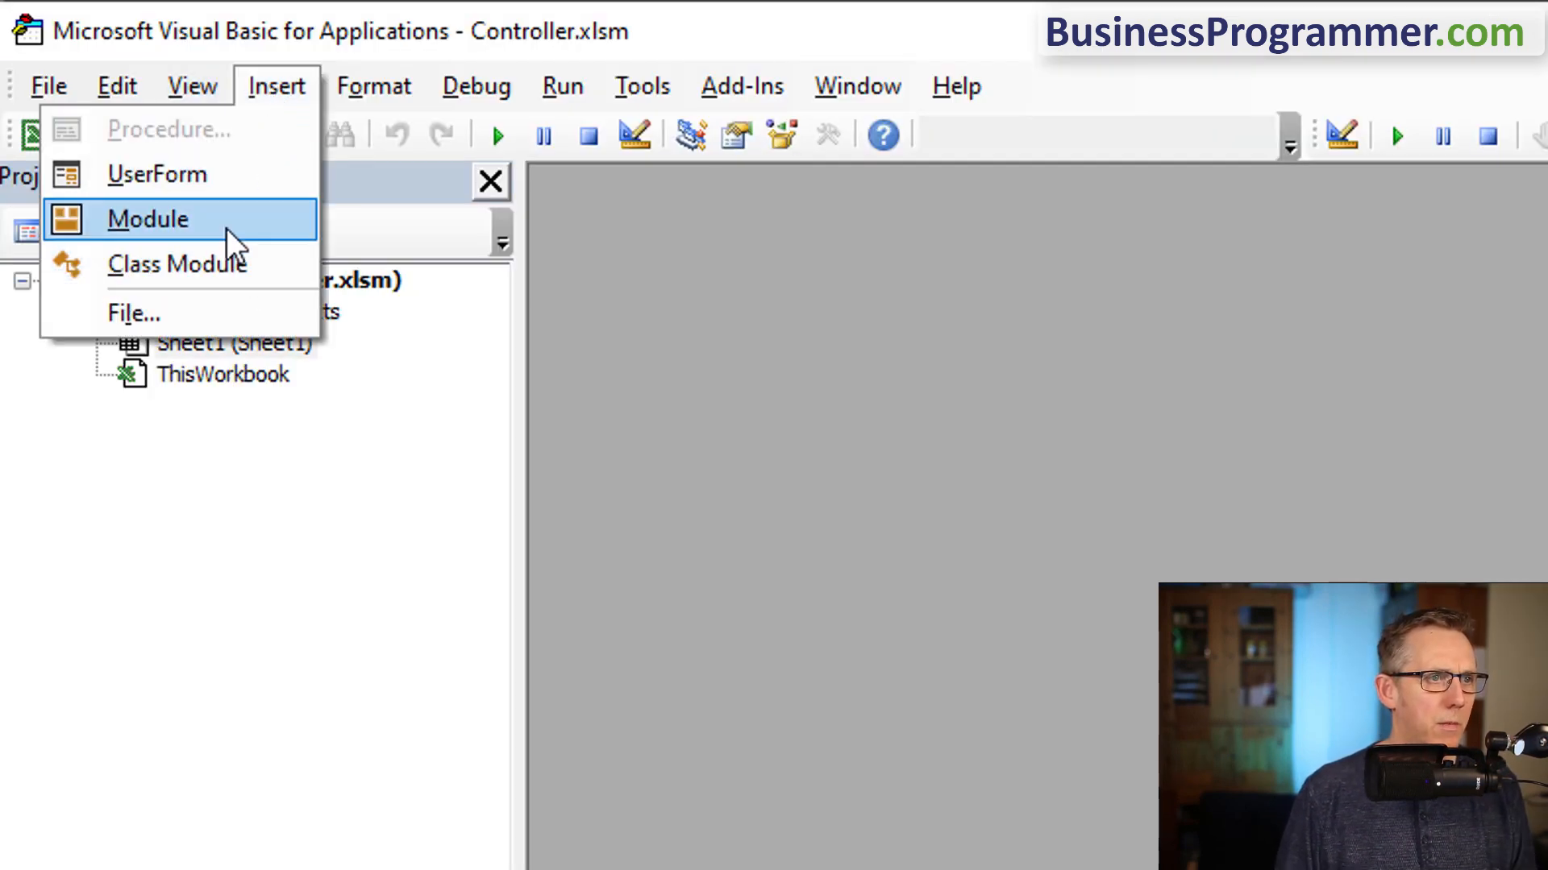
{"action": "left_click", "coordinate": [149, 220]}
{"action": "type", "text": "Sub CreateS"}
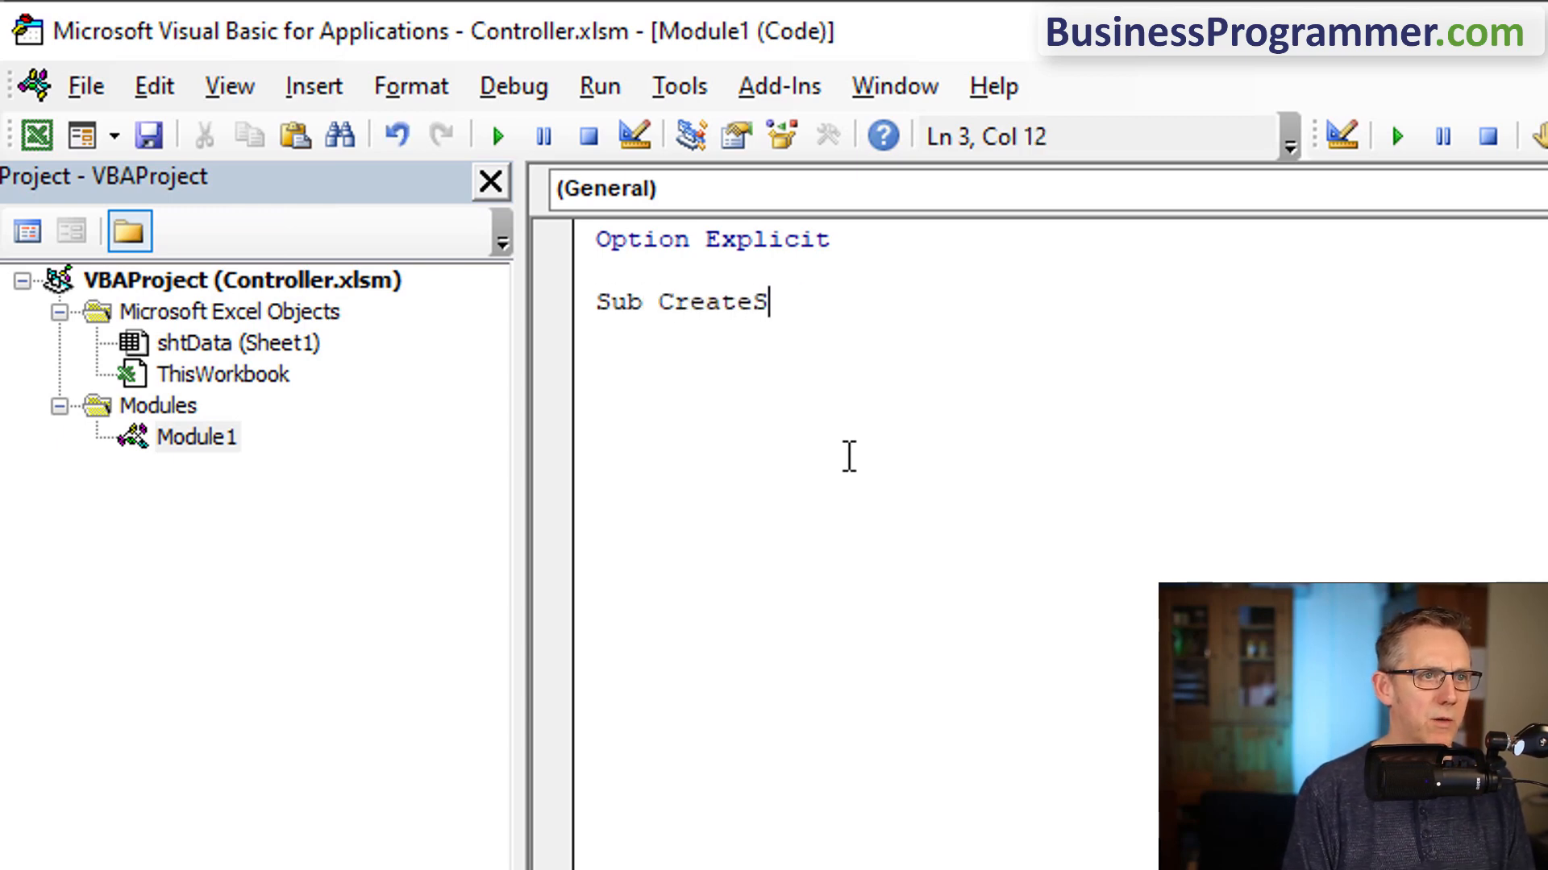
{"action": "type", "text": "ubReports("}
{"action": "type", "text": "' Get"}
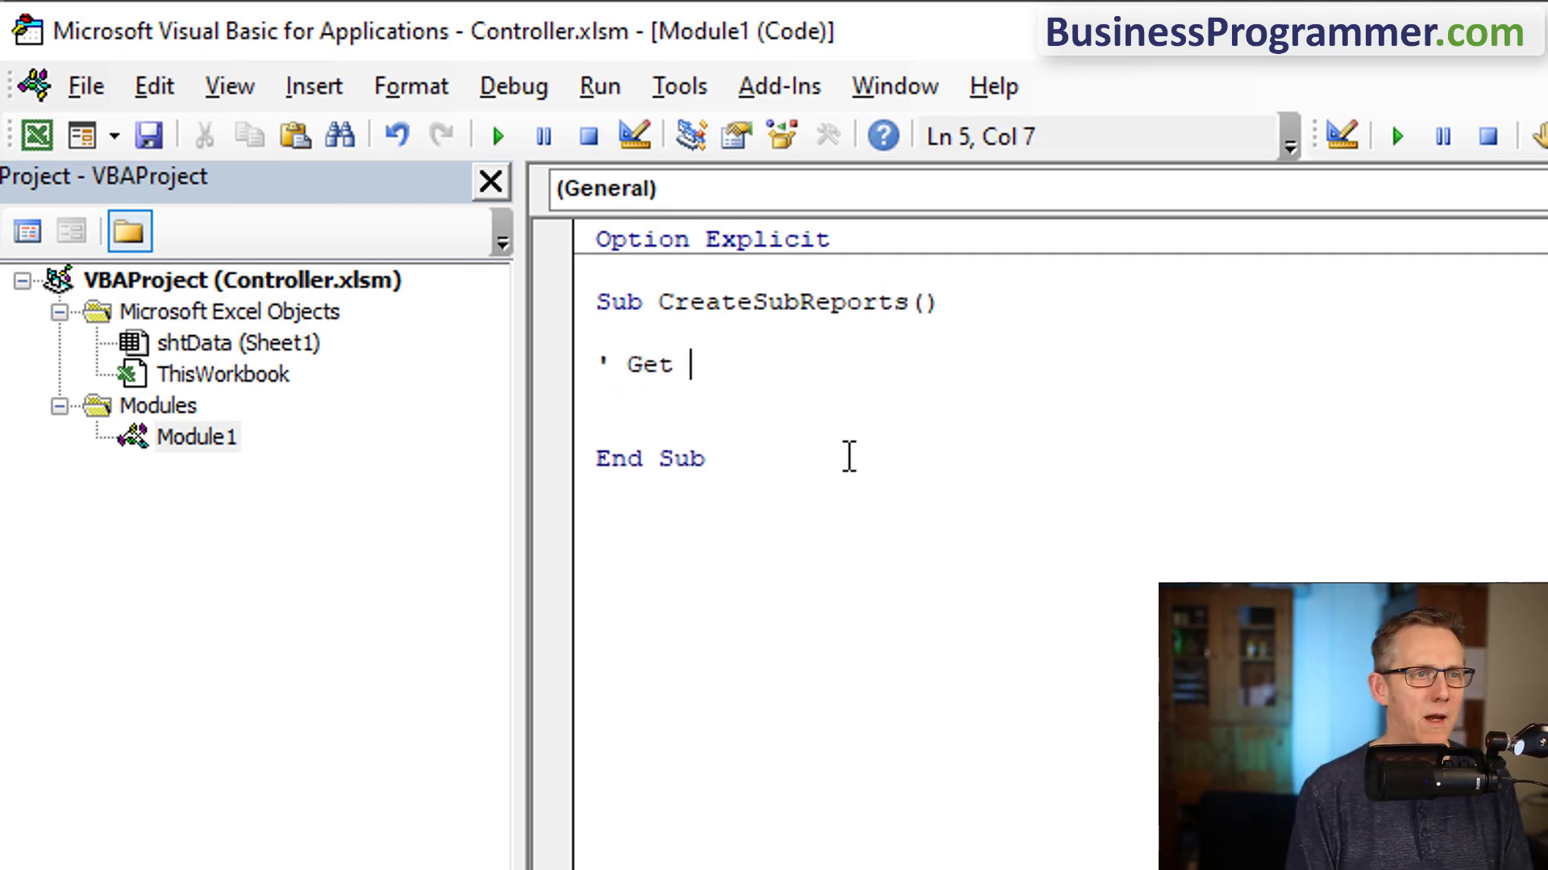
{"action": "type", "text": "unique list of cities"}
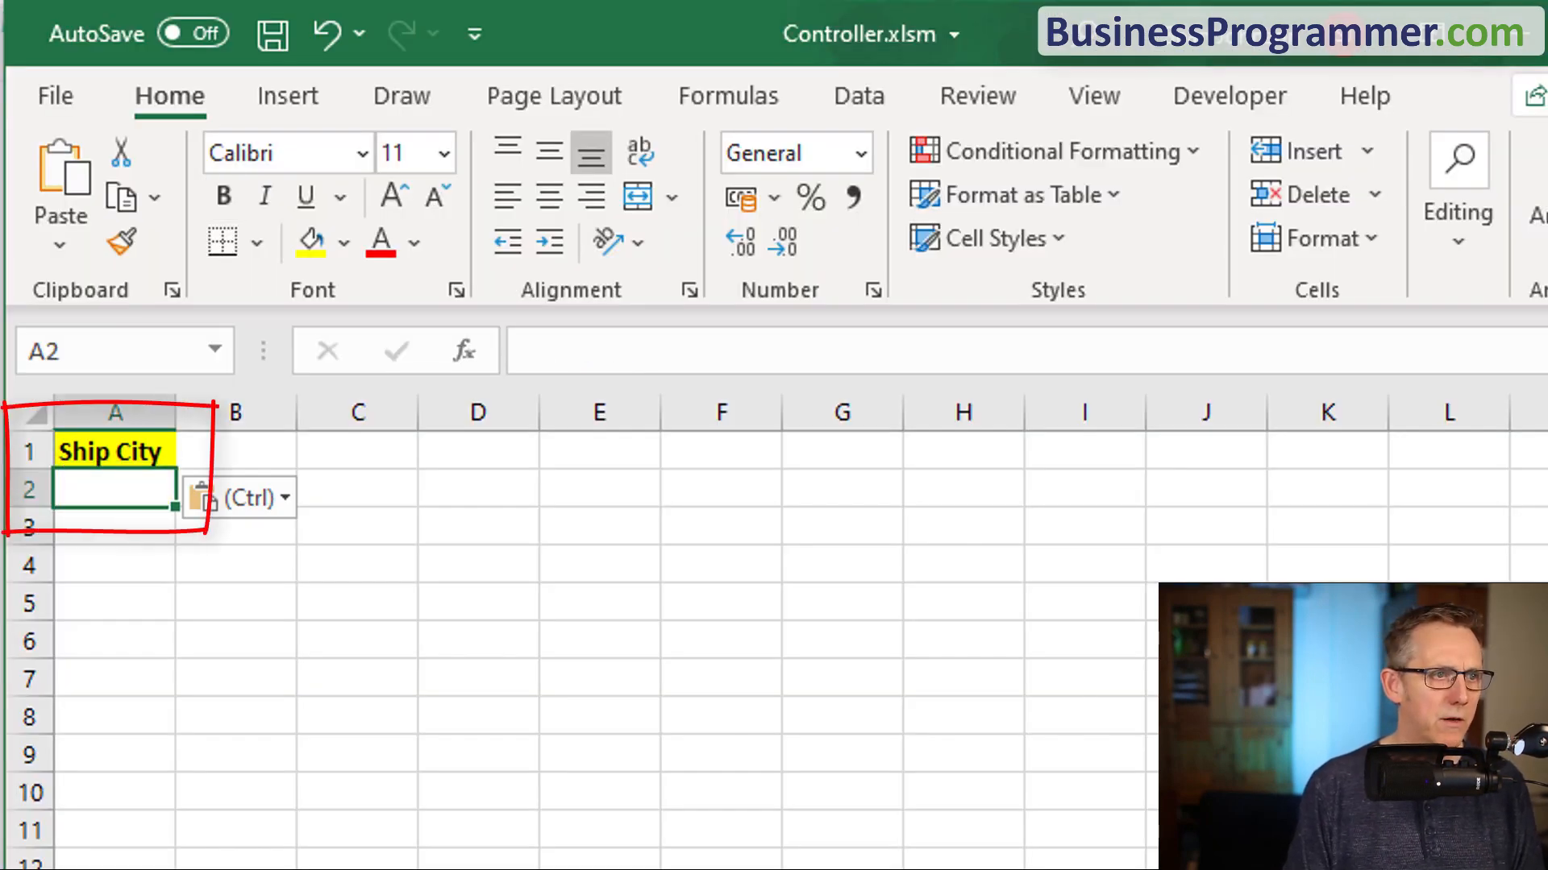
- Give the Cities sheet Ship City headers in A1 and D1 and the code name shtCities
{"action": "left_click", "coordinate": [477, 449]}
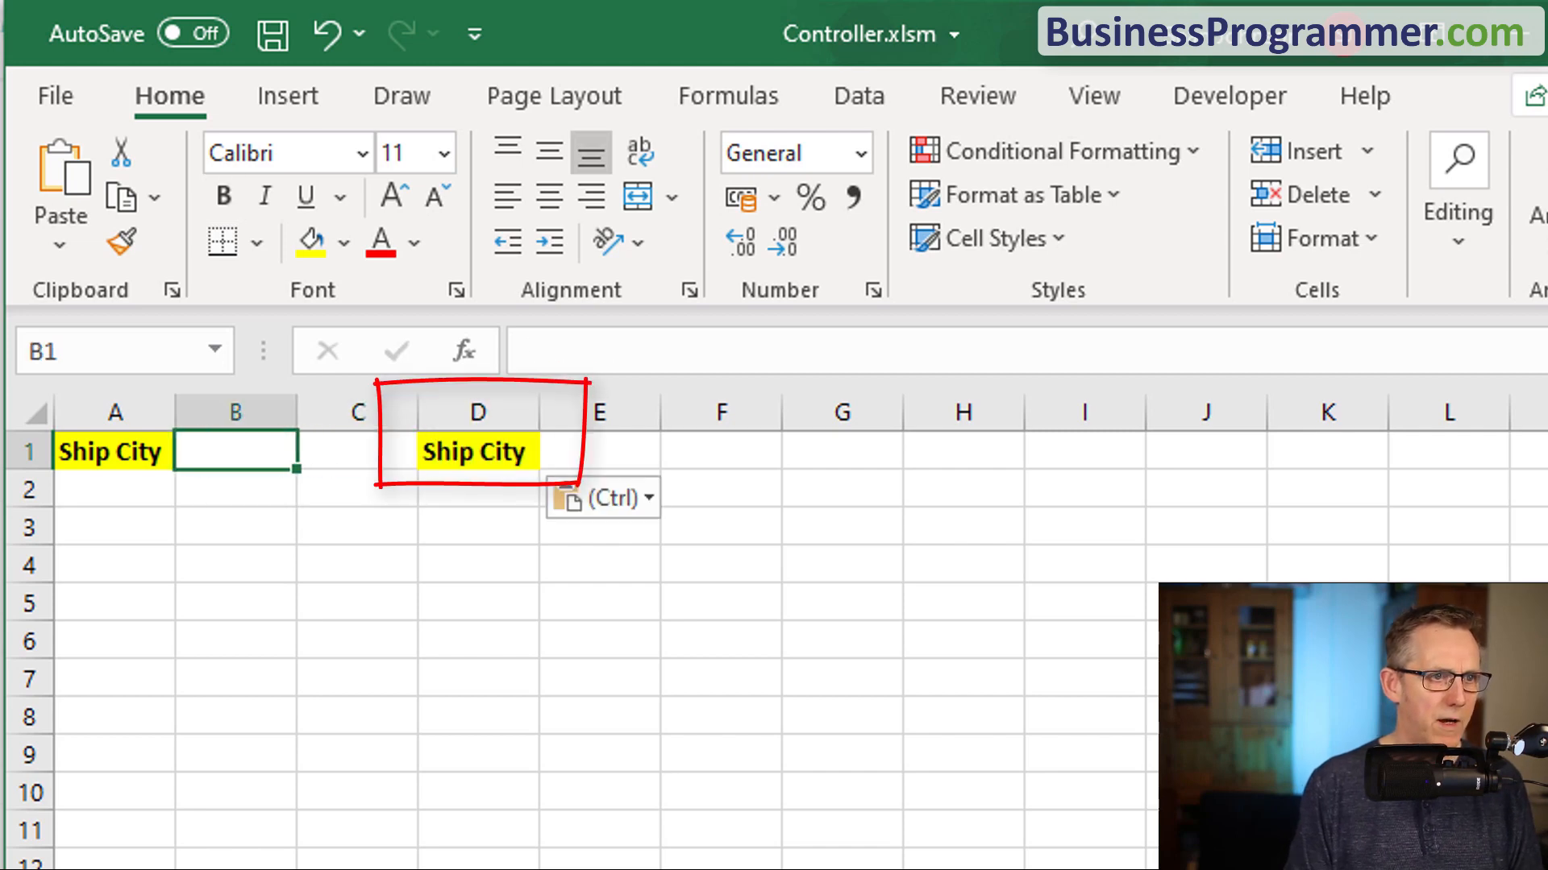
{"action": "left_click", "coordinate": [111, 451]}
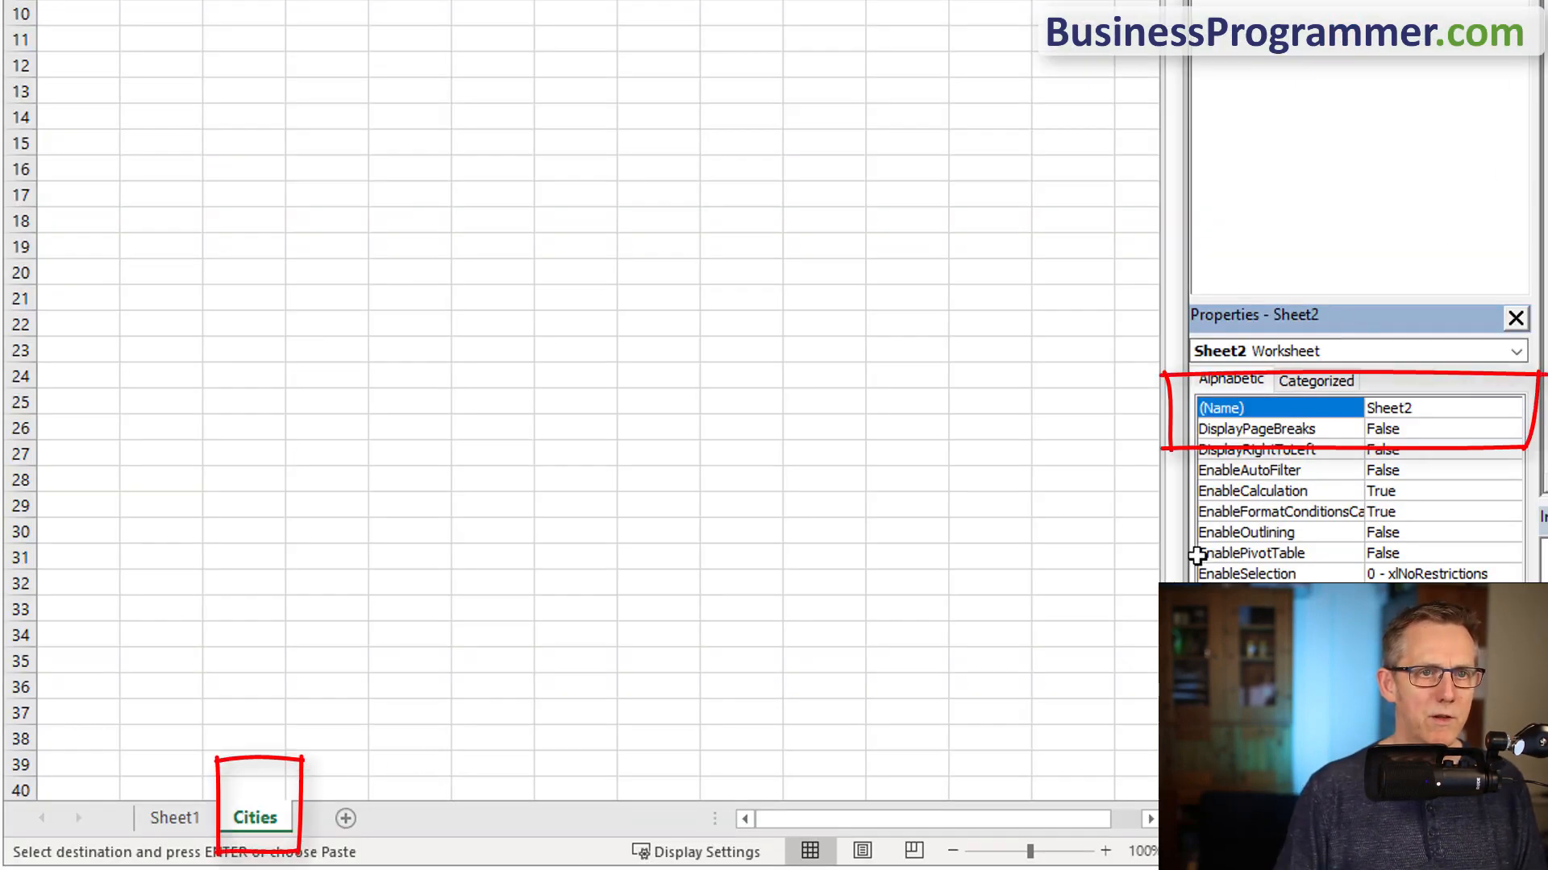
{"action": "type", "text": "shtCiteis"}
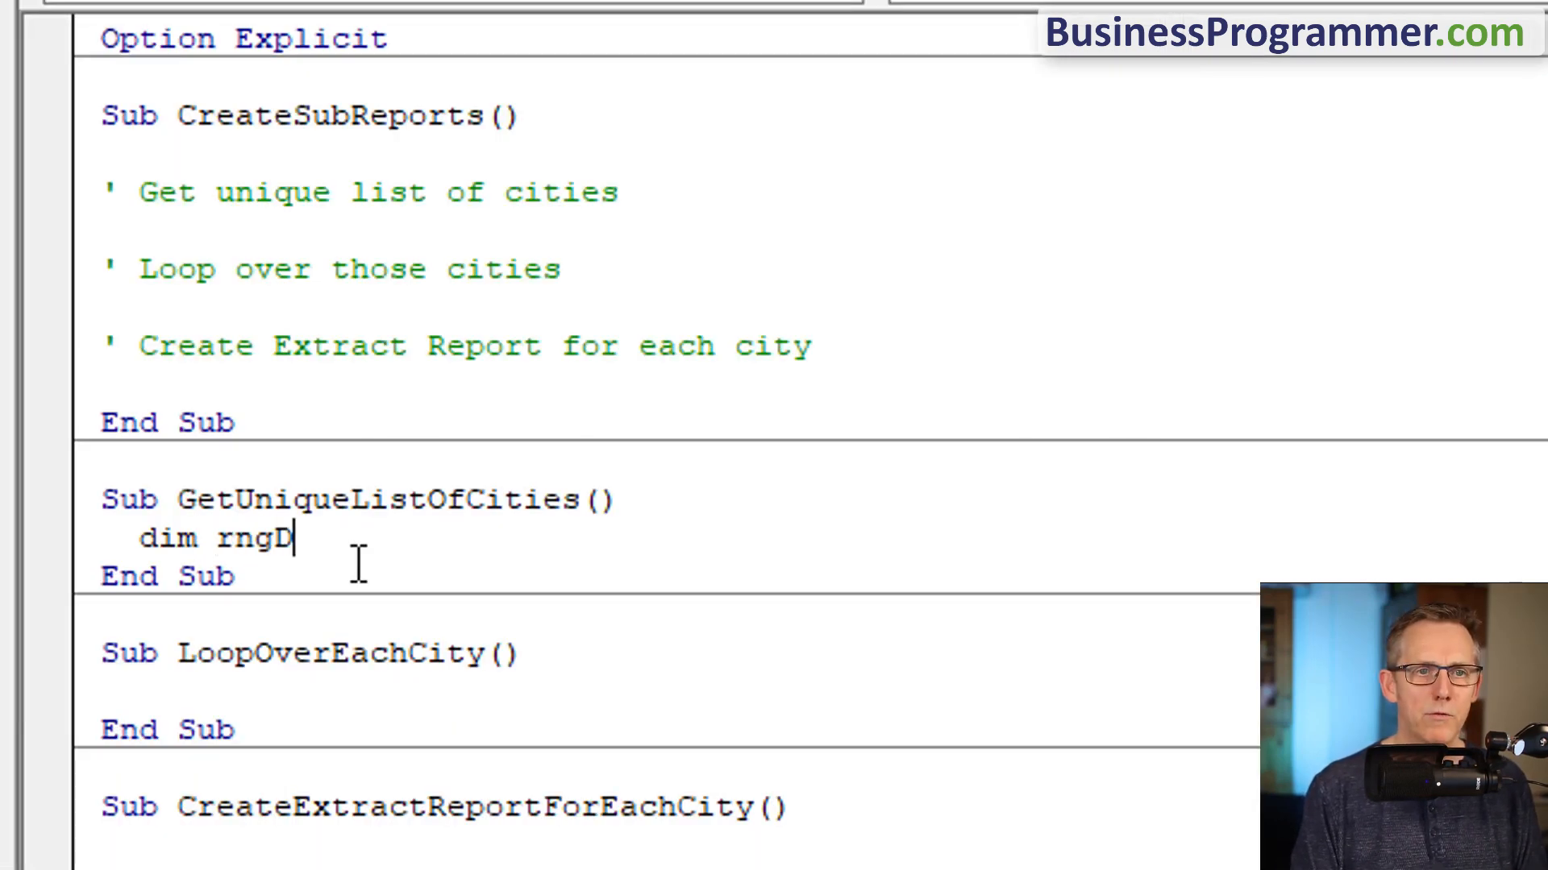
- Declare rngData, rngCrit and rngExt As Range and set rngData from shtData.Range
{"action": "type", "text": "ata as Range"}
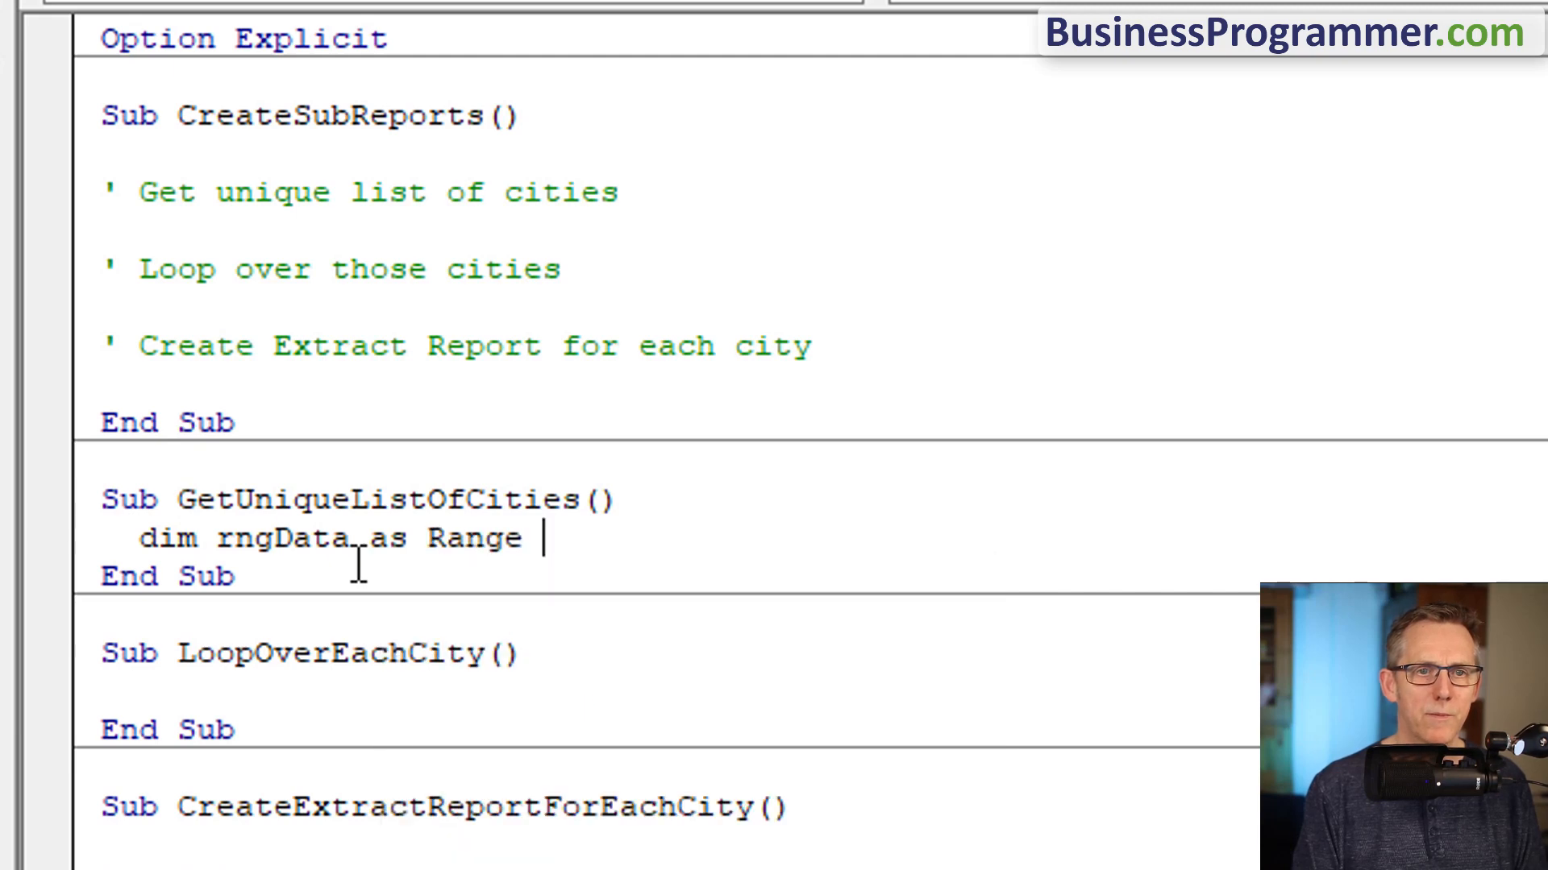
{"action": "type", "text": ", rngCrit as Range , rn"}
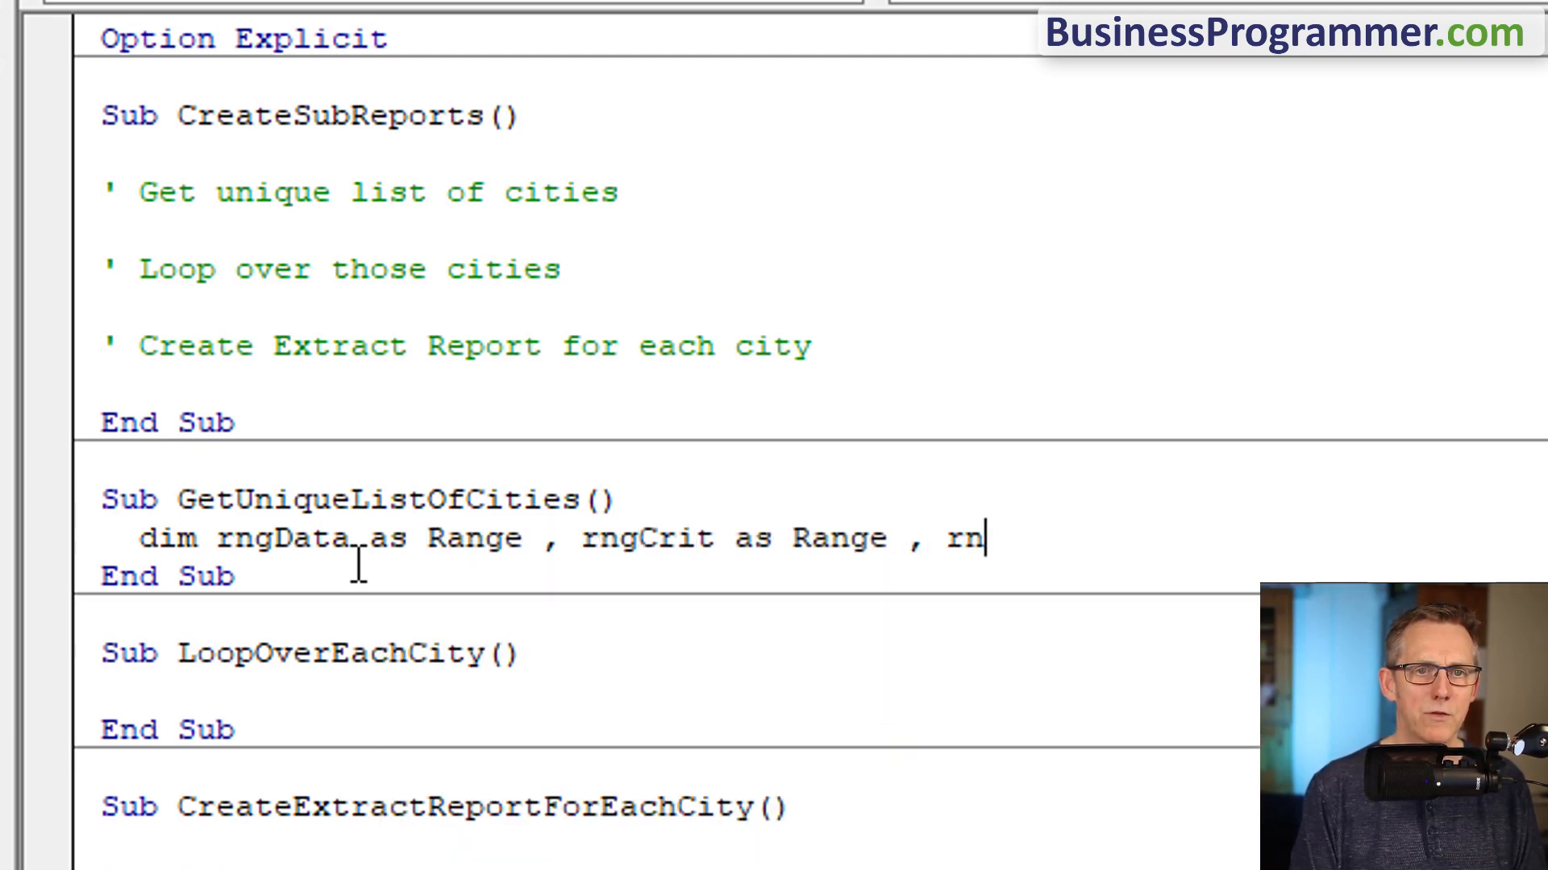
{"action": "type", "text": "gExt as"}
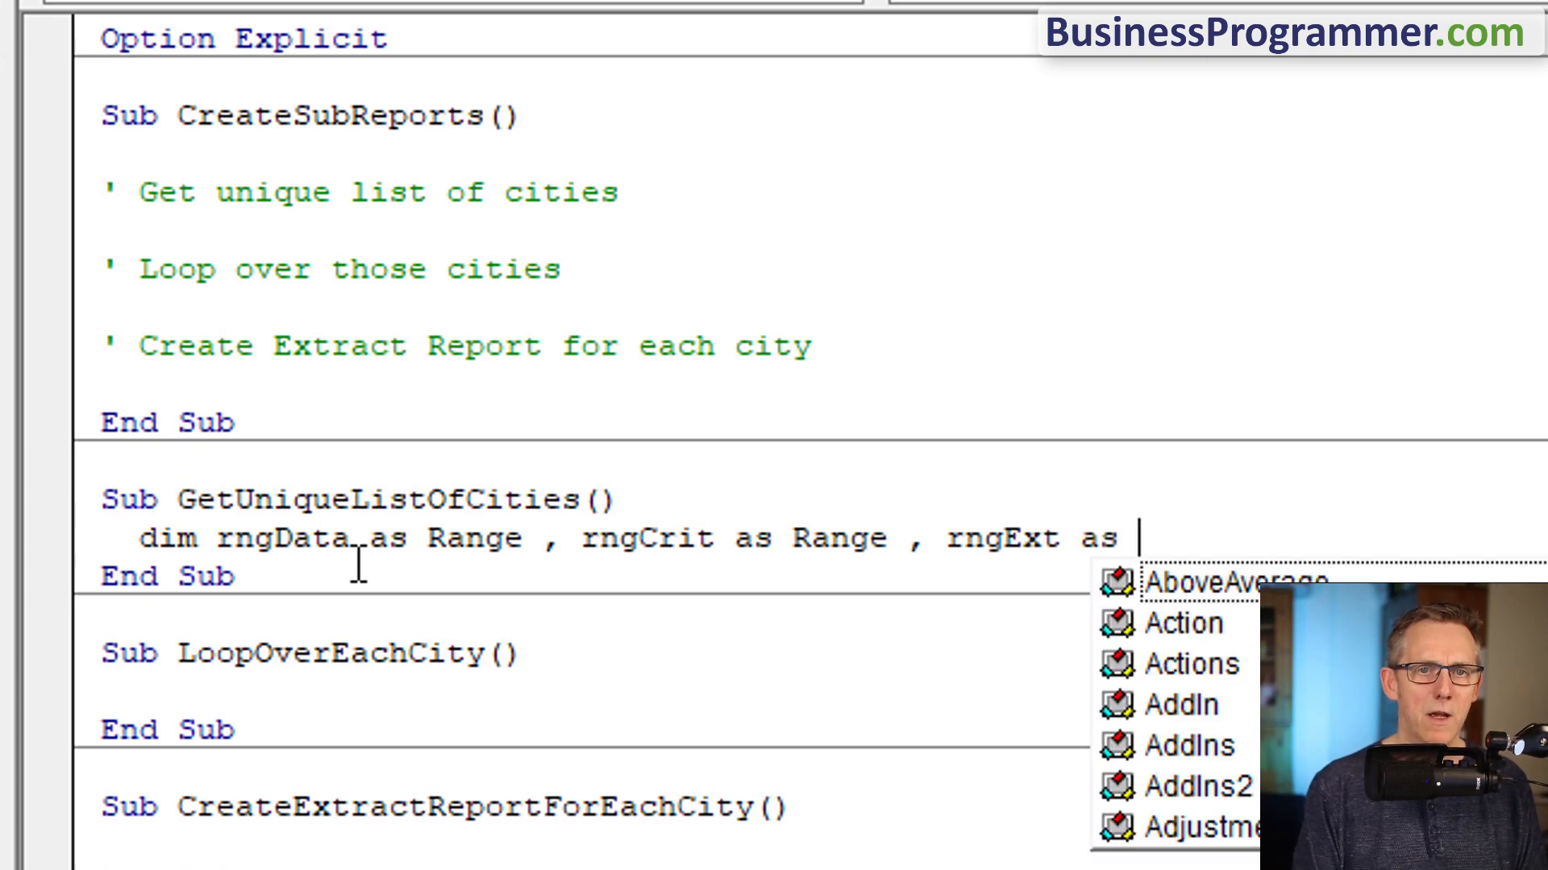
{"action": "type", "text": "set rng"}
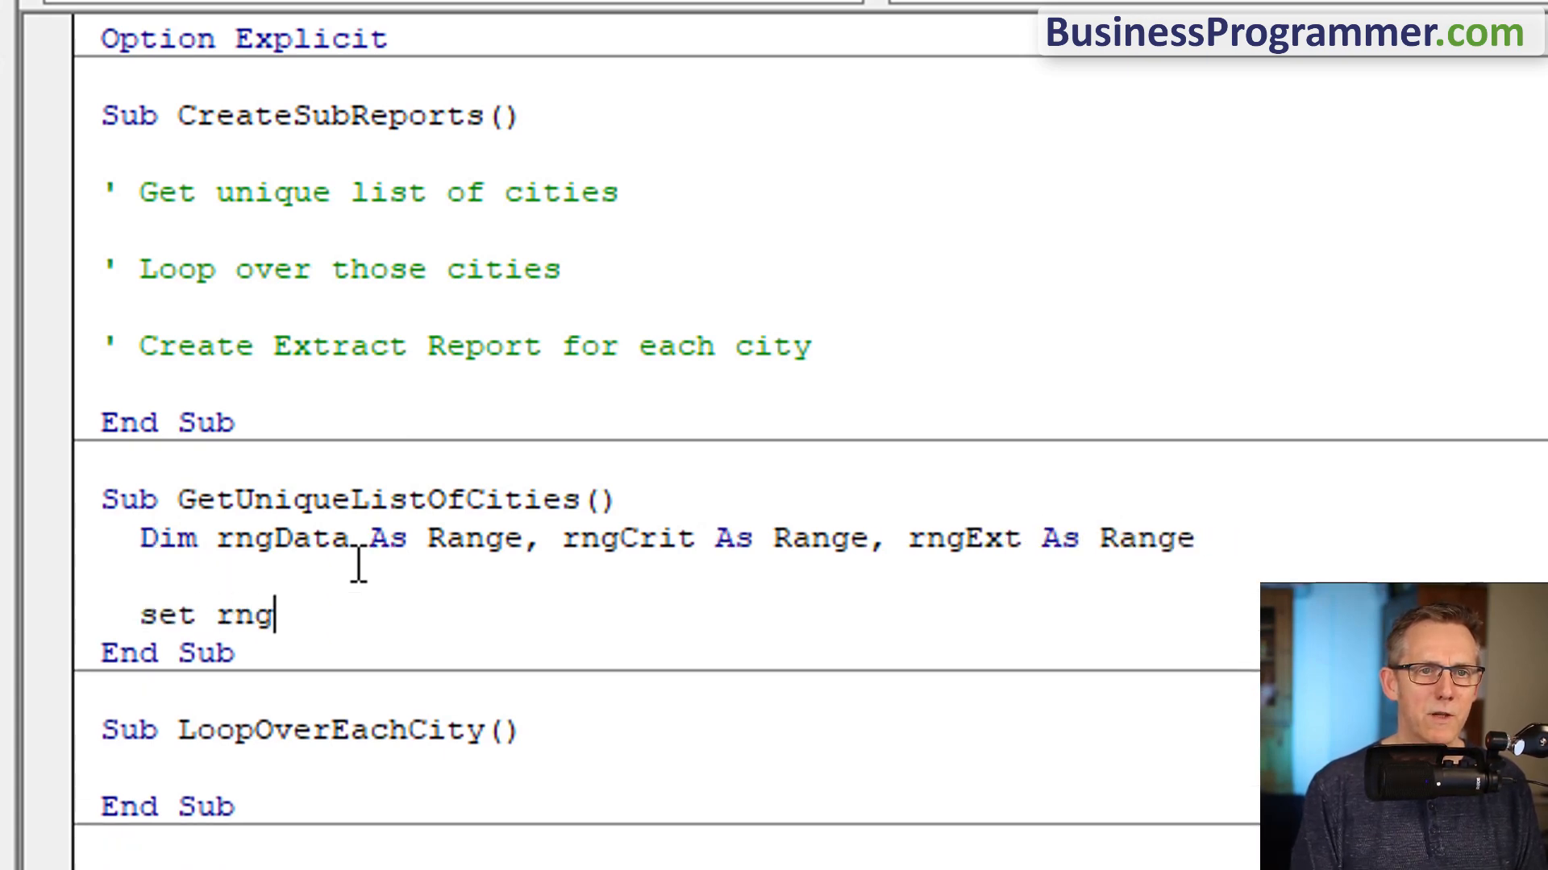
{"action": "type", "text": "DAta"}
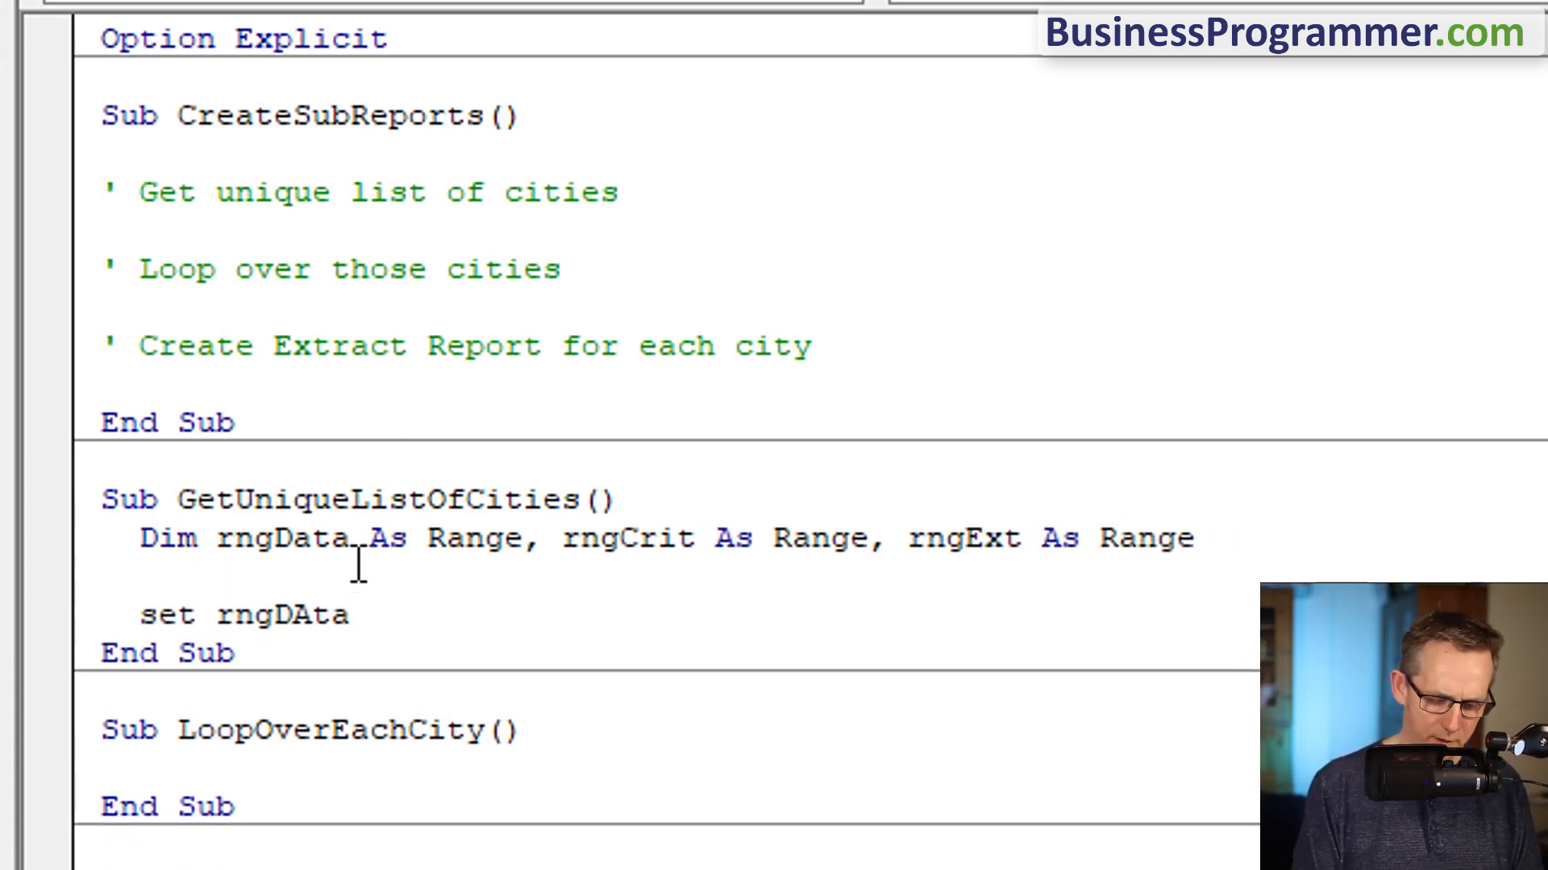
{"action": "type", "text": "=shtdata"}
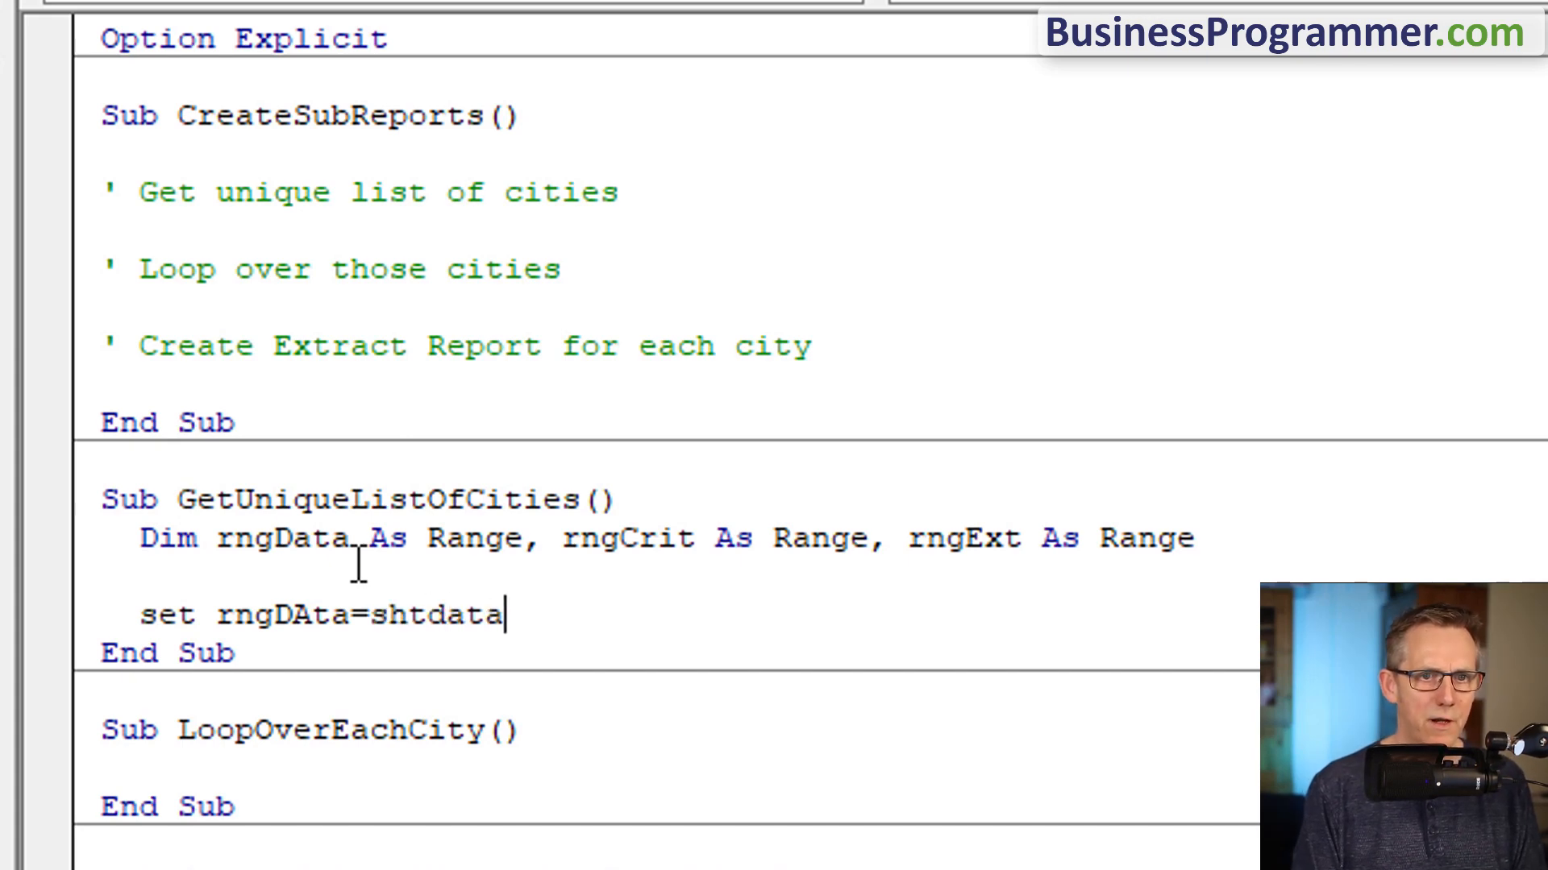
{"action": "type", "text": ".Range(\"\")"}
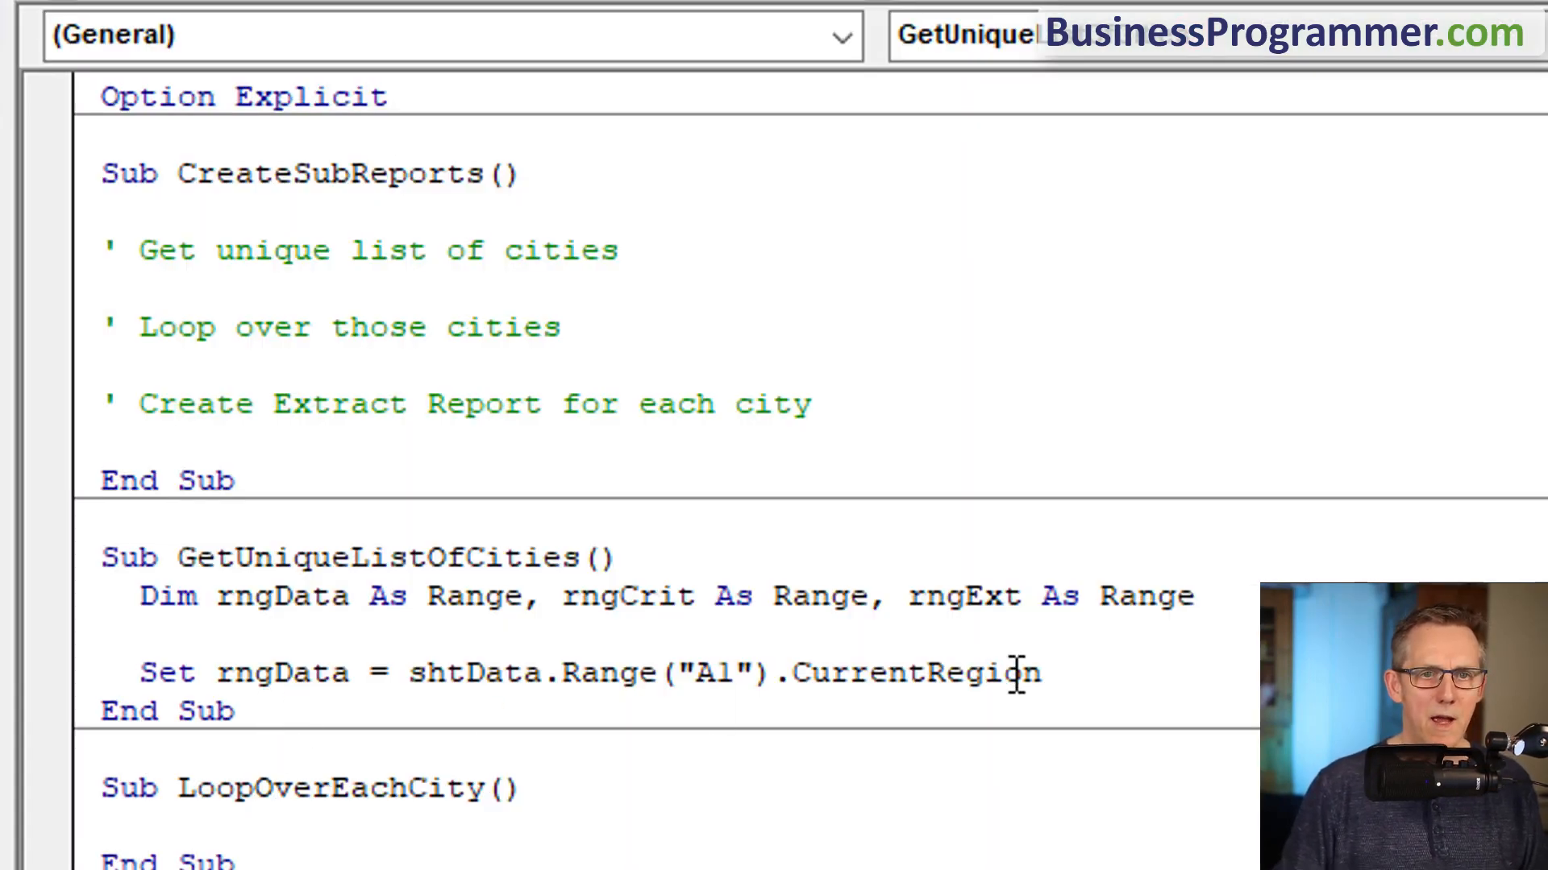
- Set rngCrit and rngExt on shtCities and call rngData.AdvancedFilter xlFilterCopy, rngCrit, rngExt, True
{"action": "type", "text": "set rng"}
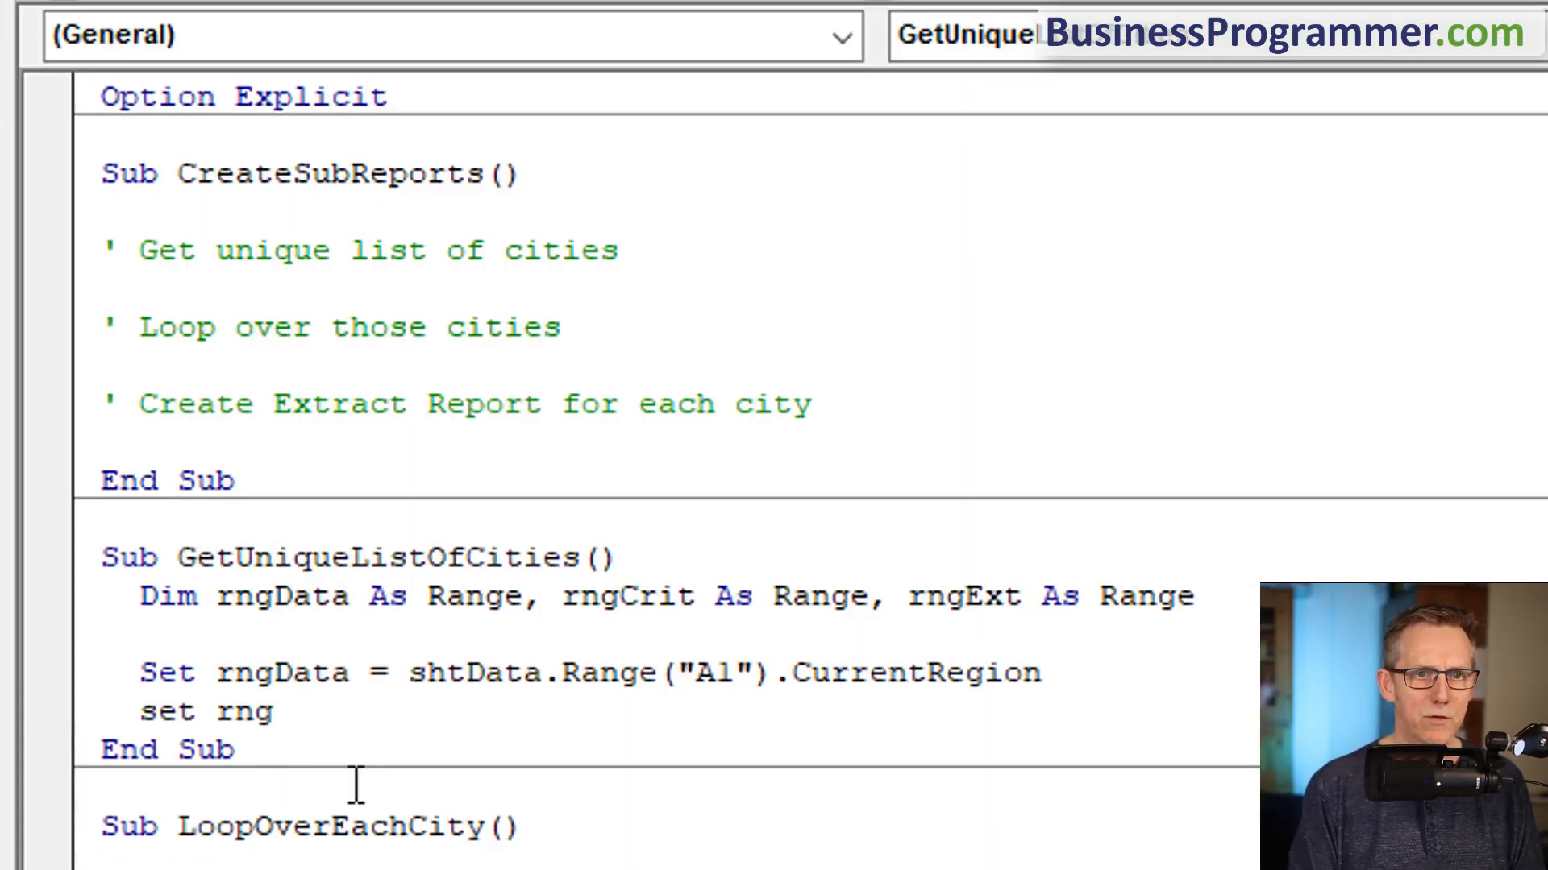
{"action": "type", "text": "crit="}
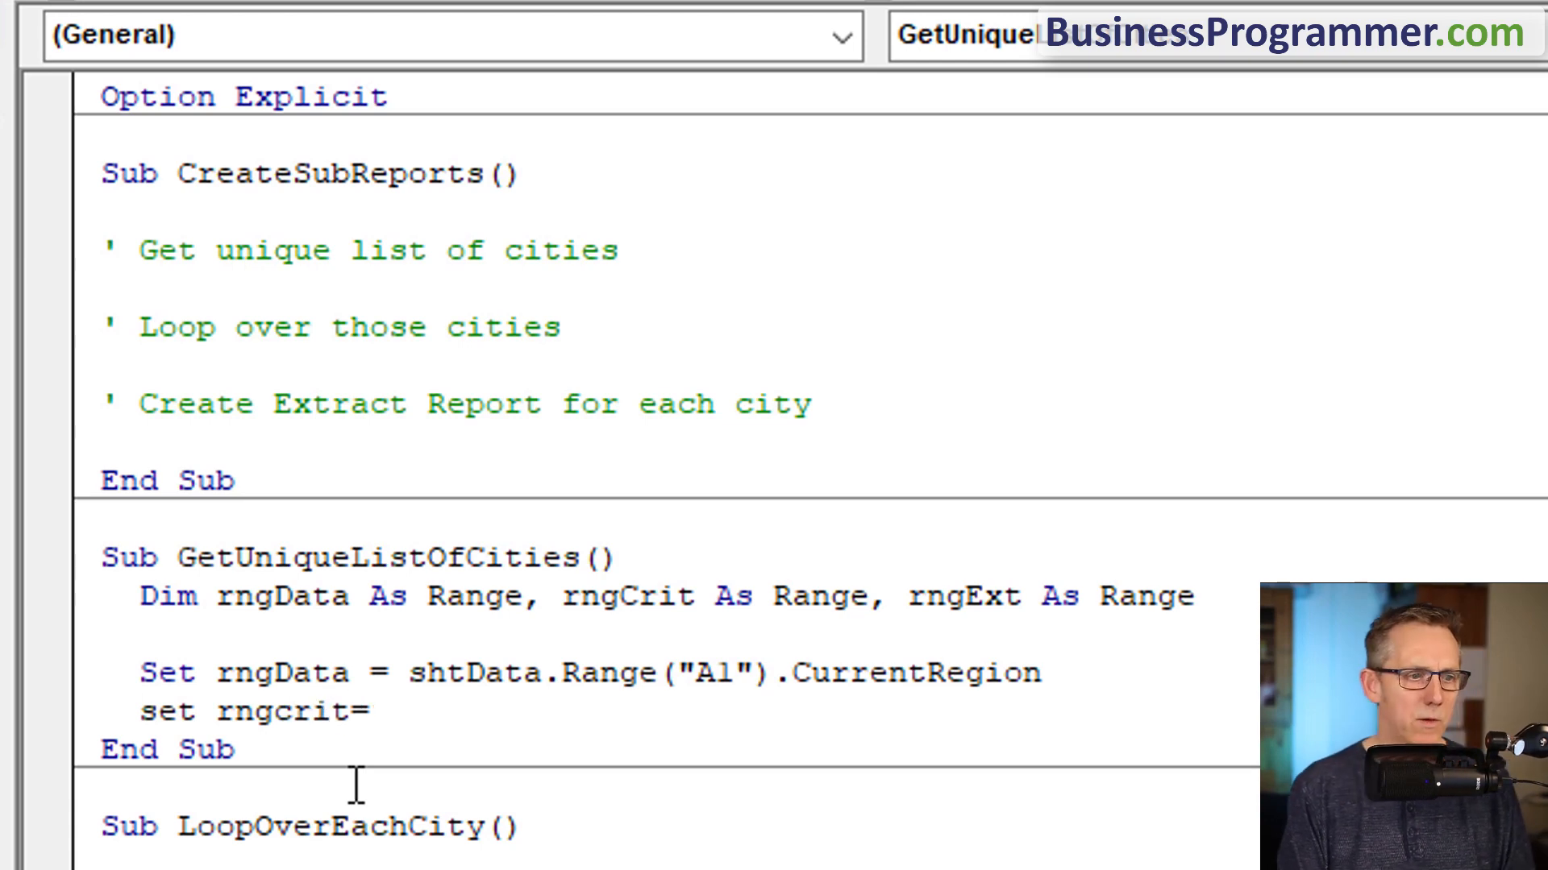
{"action": "type", "text": "sht"}
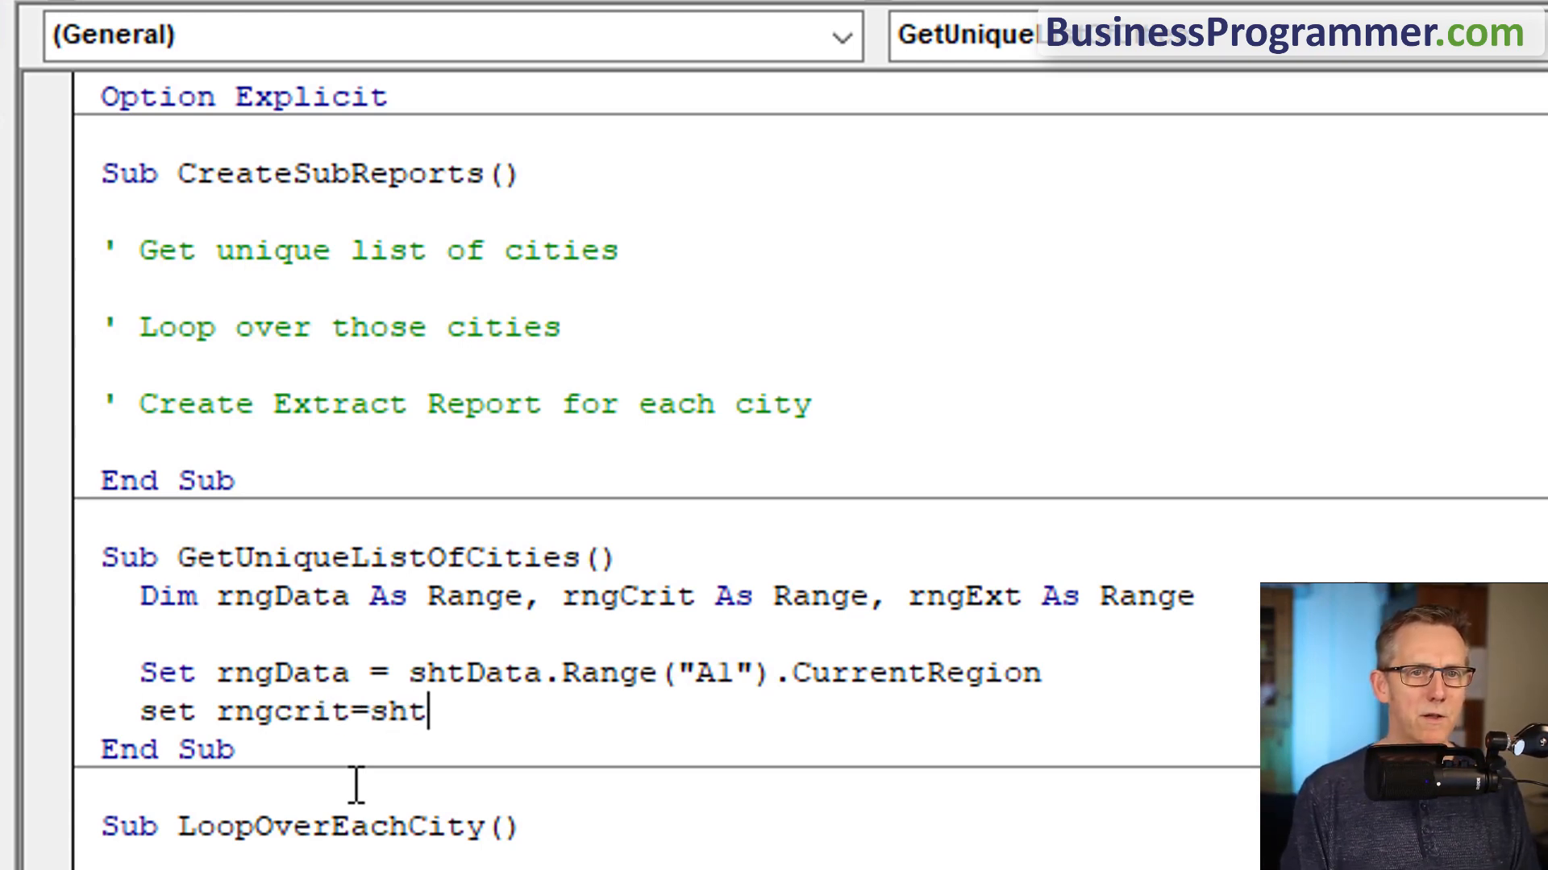
{"action": "type", "text": "Cities.Range(\"A1\")"}
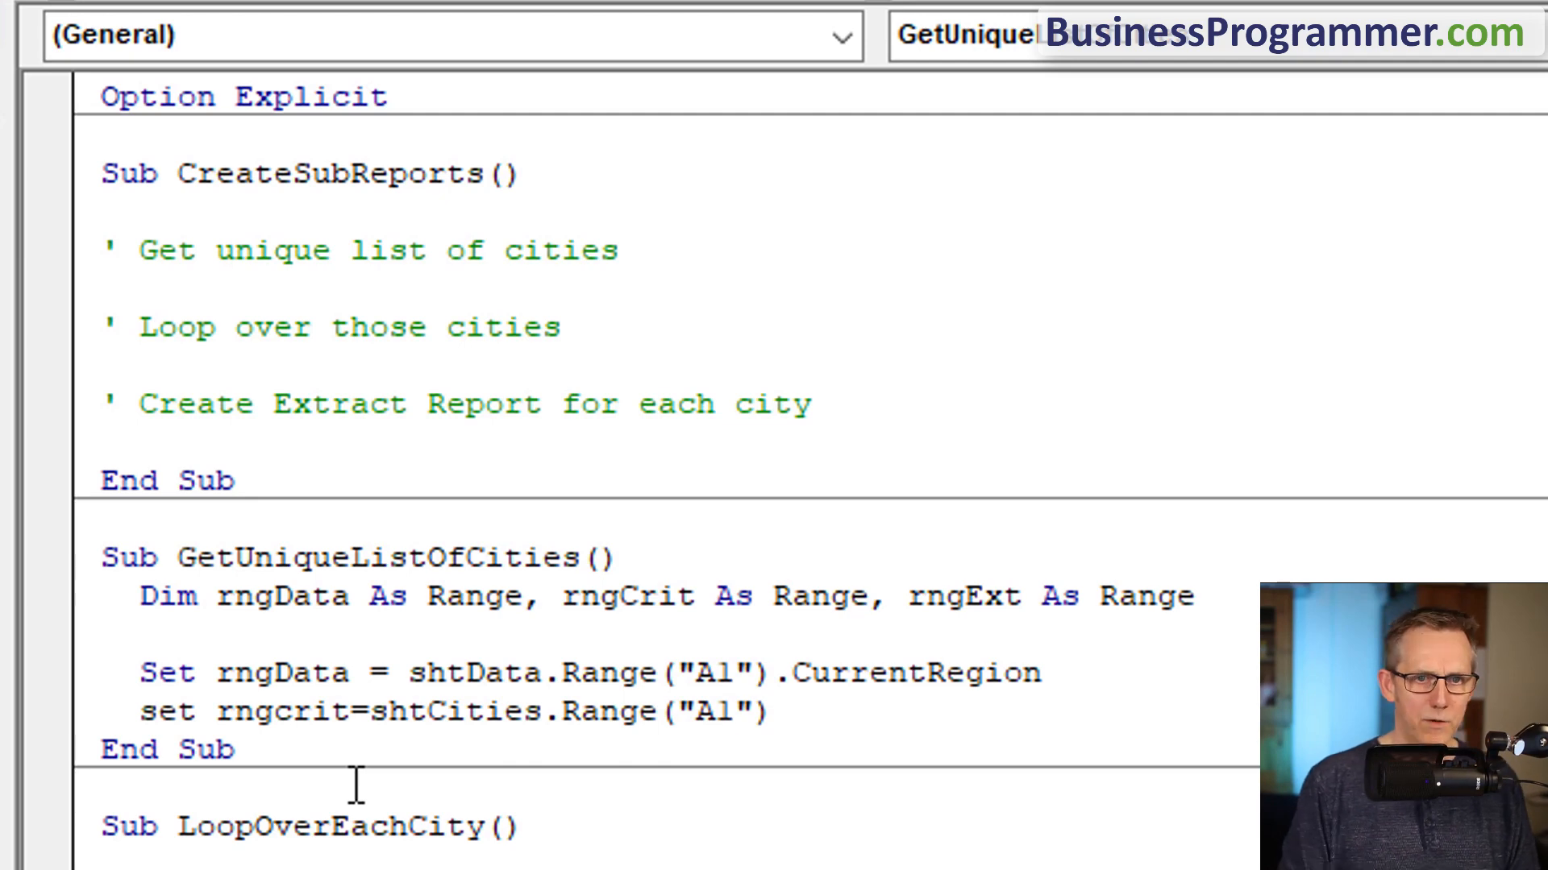
{"action": "type", "text": ":A2"}
{"action": "type", "text": "set rngExt="}
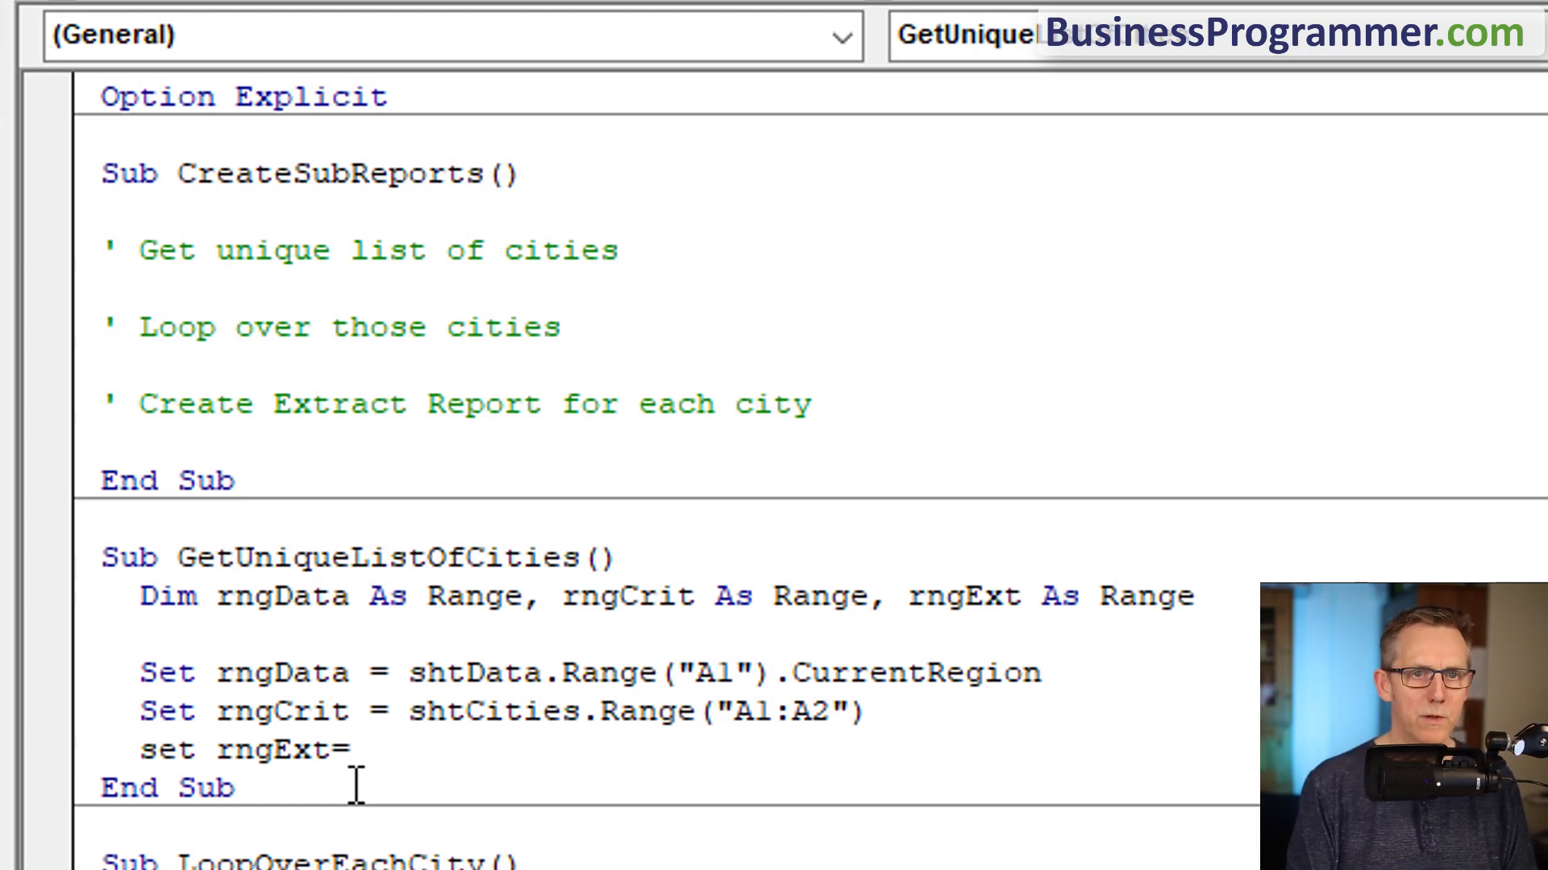
{"action": "type", "text": "shtcities.Range(\"D1"}
{"action": "type", "text": "rngdata"}
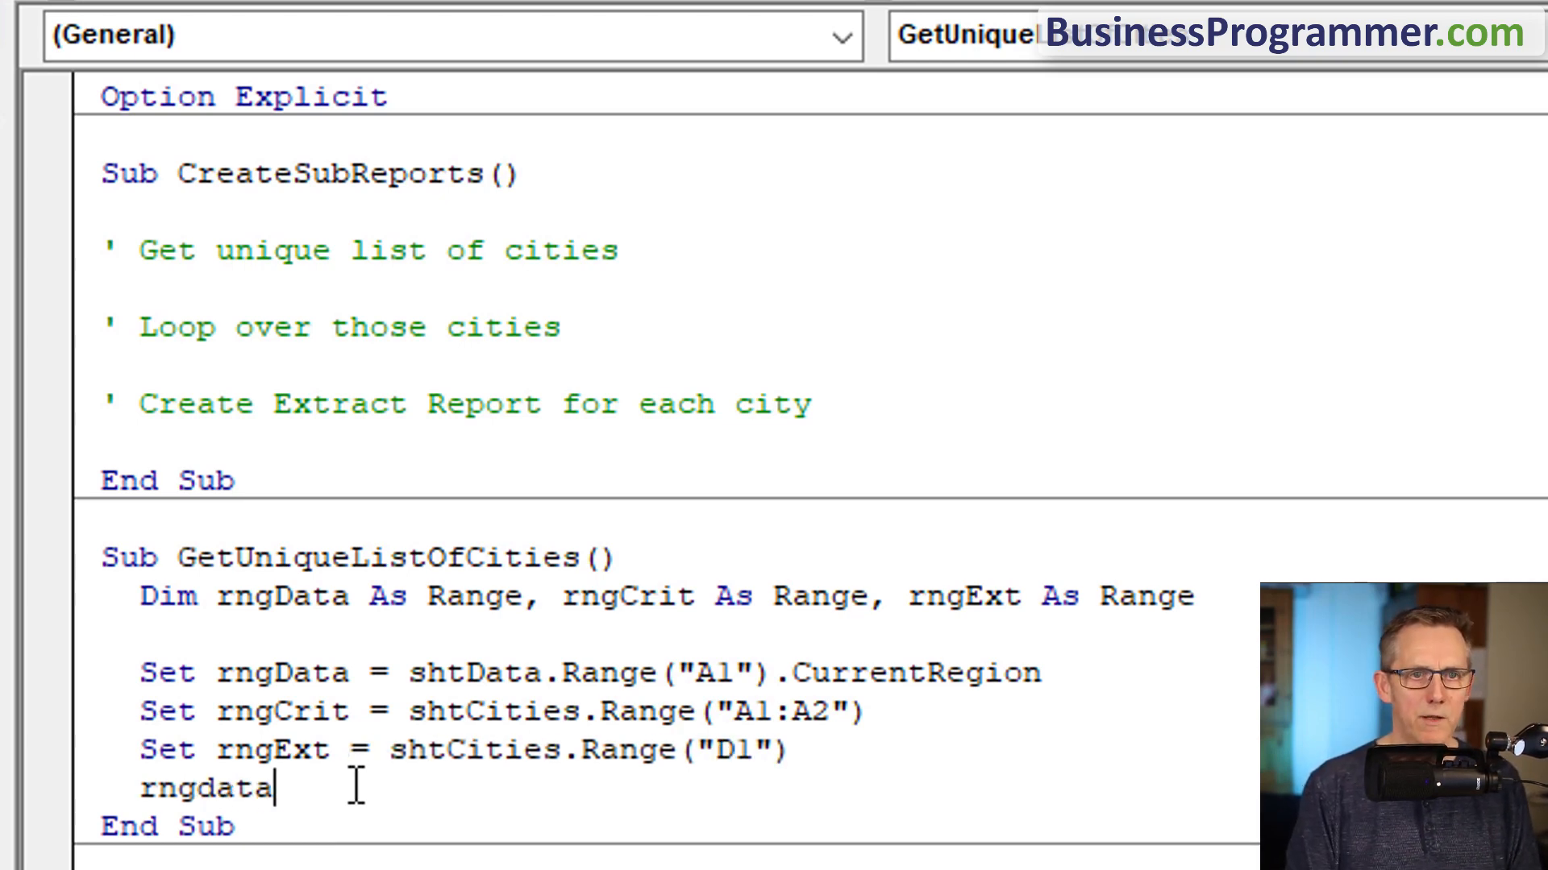
{"action": "type", "text": ".AdvancedFilter"}
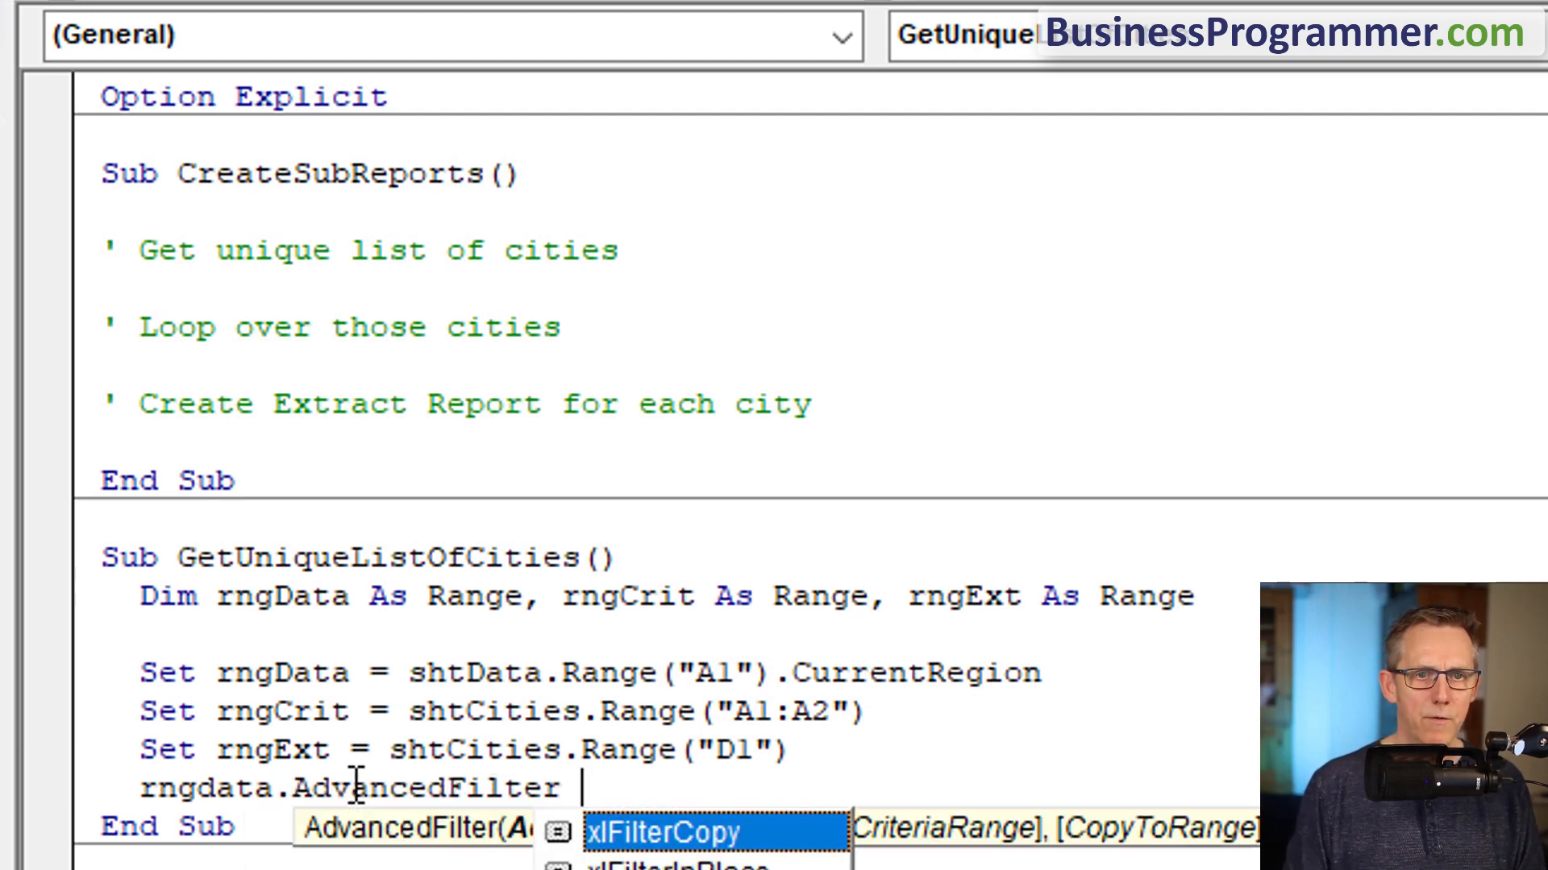
{"action": "type", "text": "xlFilterCopy ,rngcr"}
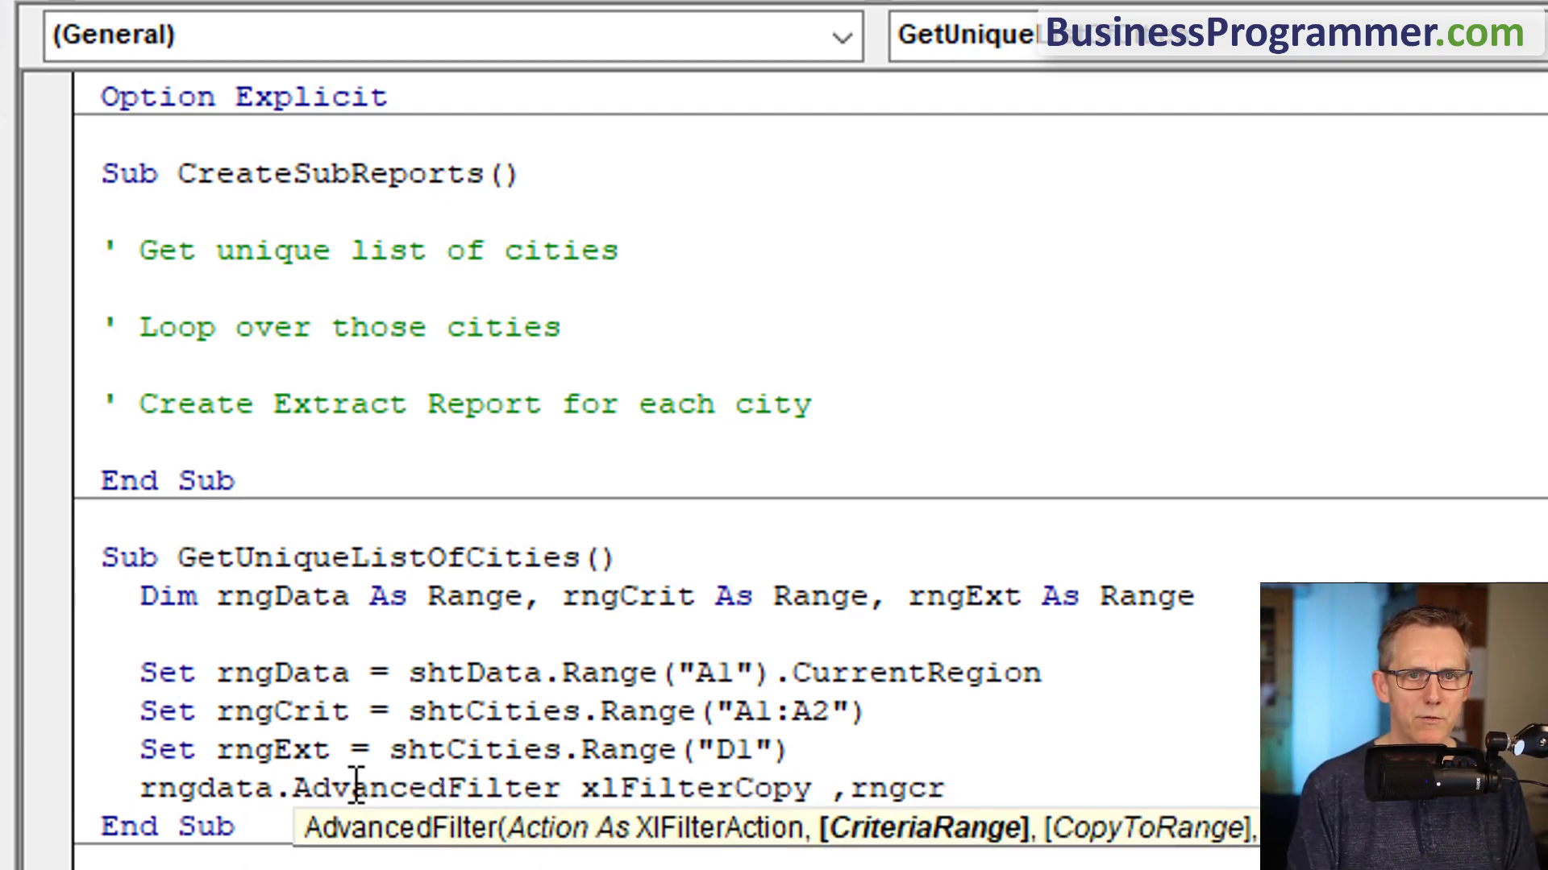
{"action": "type", "text": "it, rngext, True"}
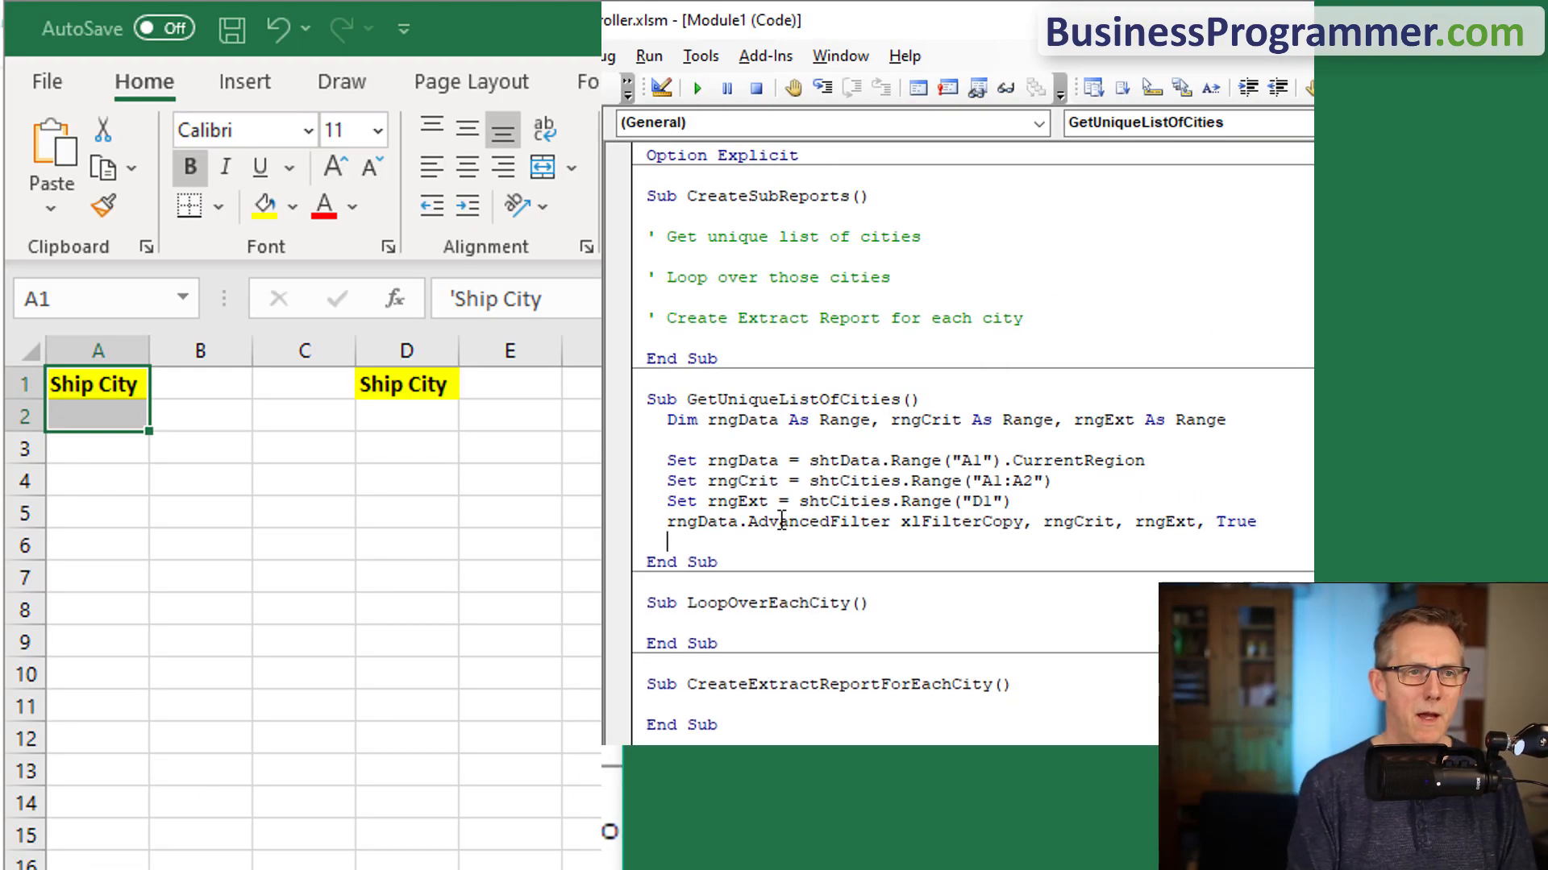
- Add a Stop line and run the macro to see the unique cities, including Seattle, in column D
{"action": "type", "text": "stop"}
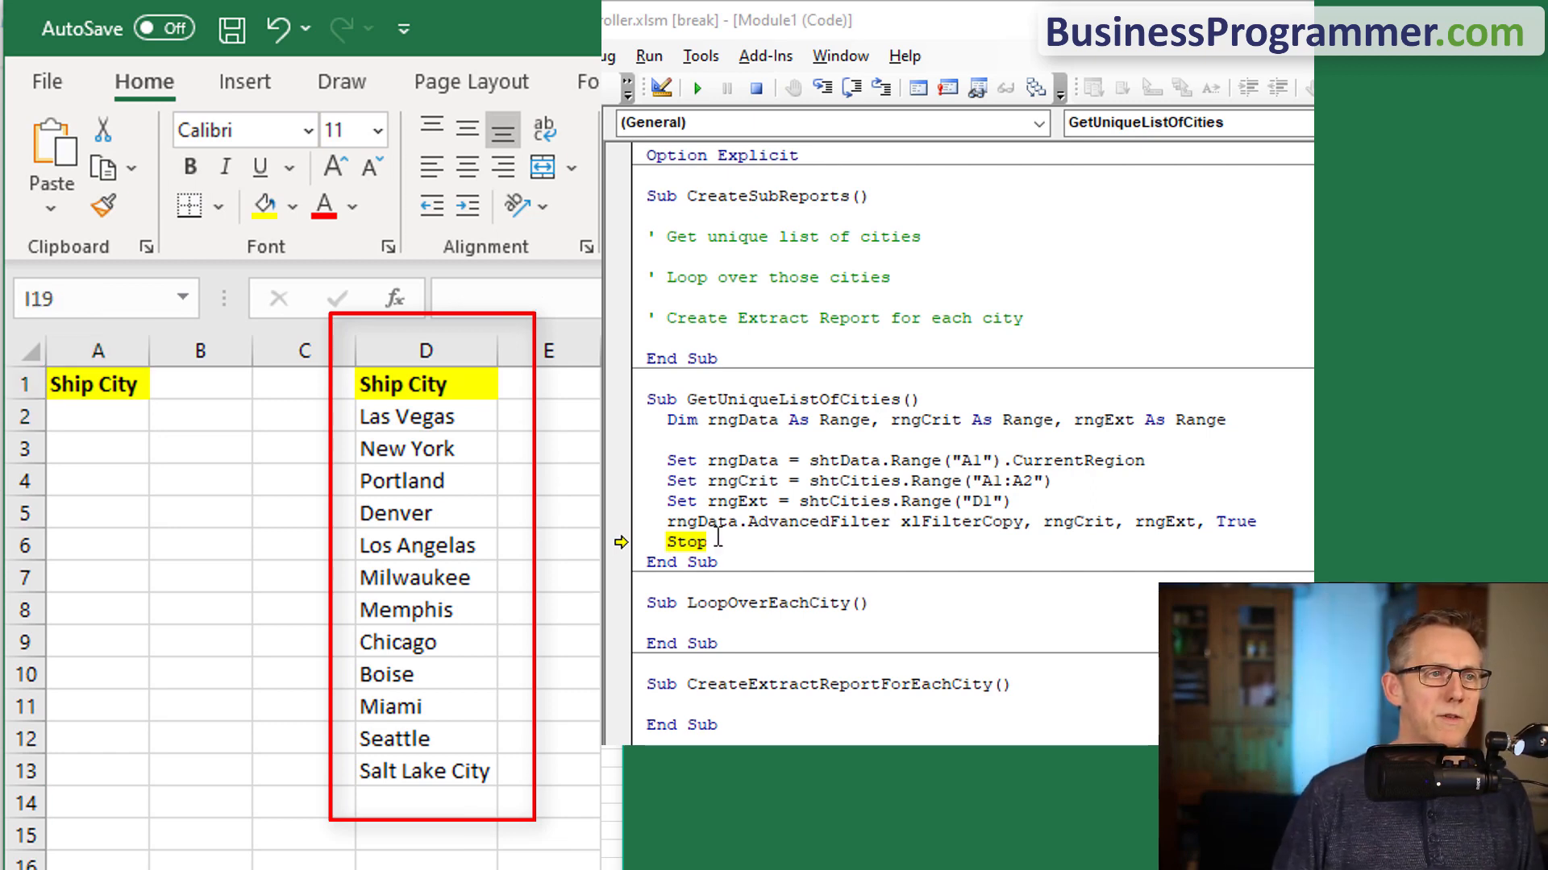
{"action": "left_click", "coordinate": [426, 738]}
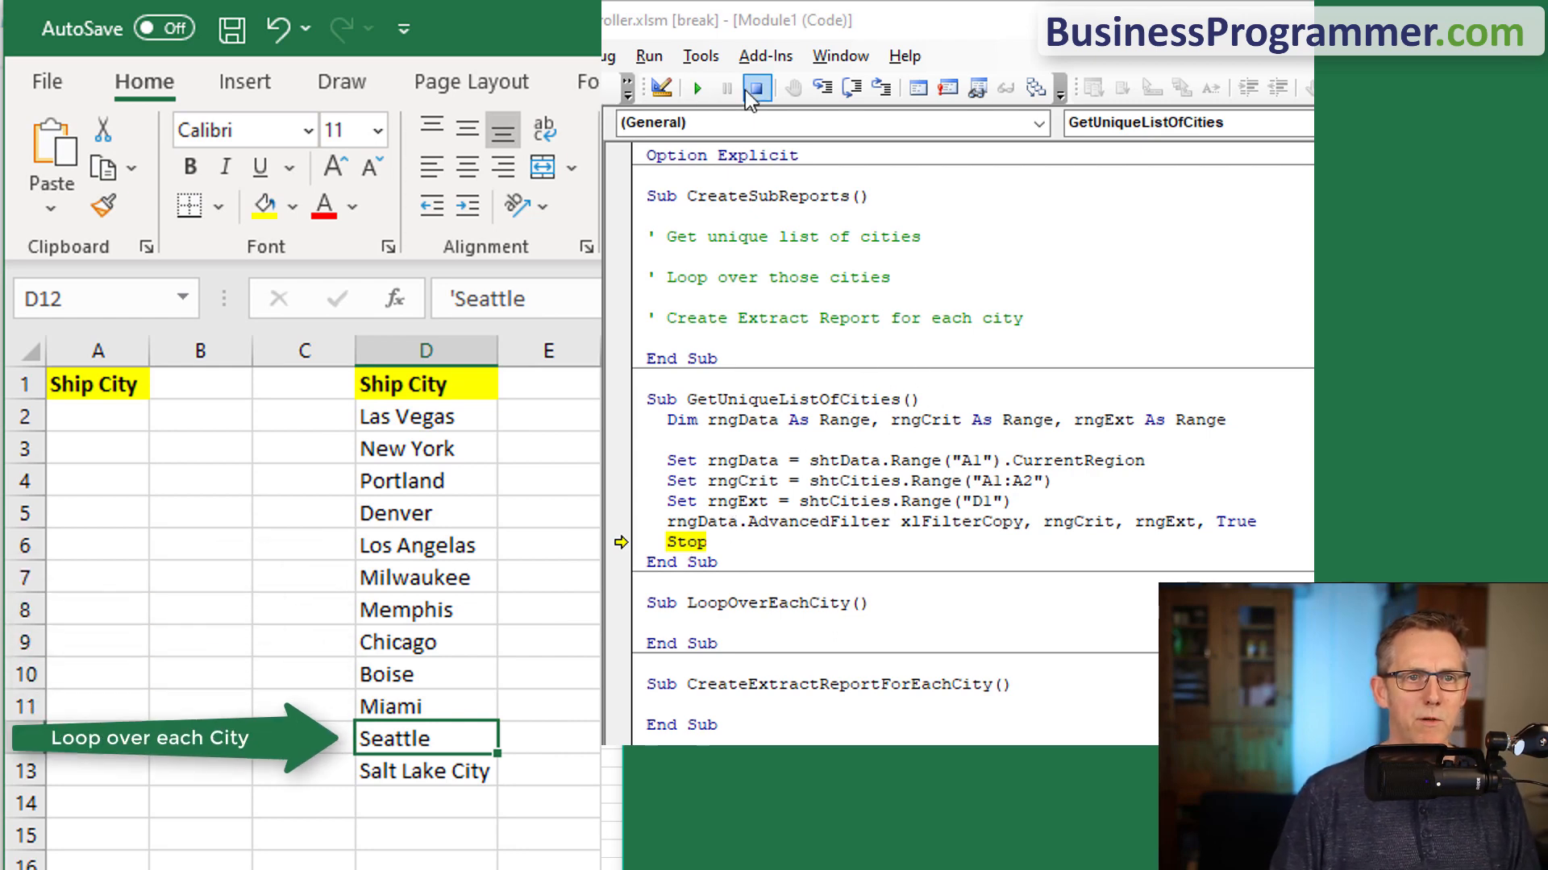
- Make GetUniqueListOfCities a Function As Variant and set rngReturn = rngExt.CurrentRegion
{"action": "left_click", "coordinate": [757, 87]}
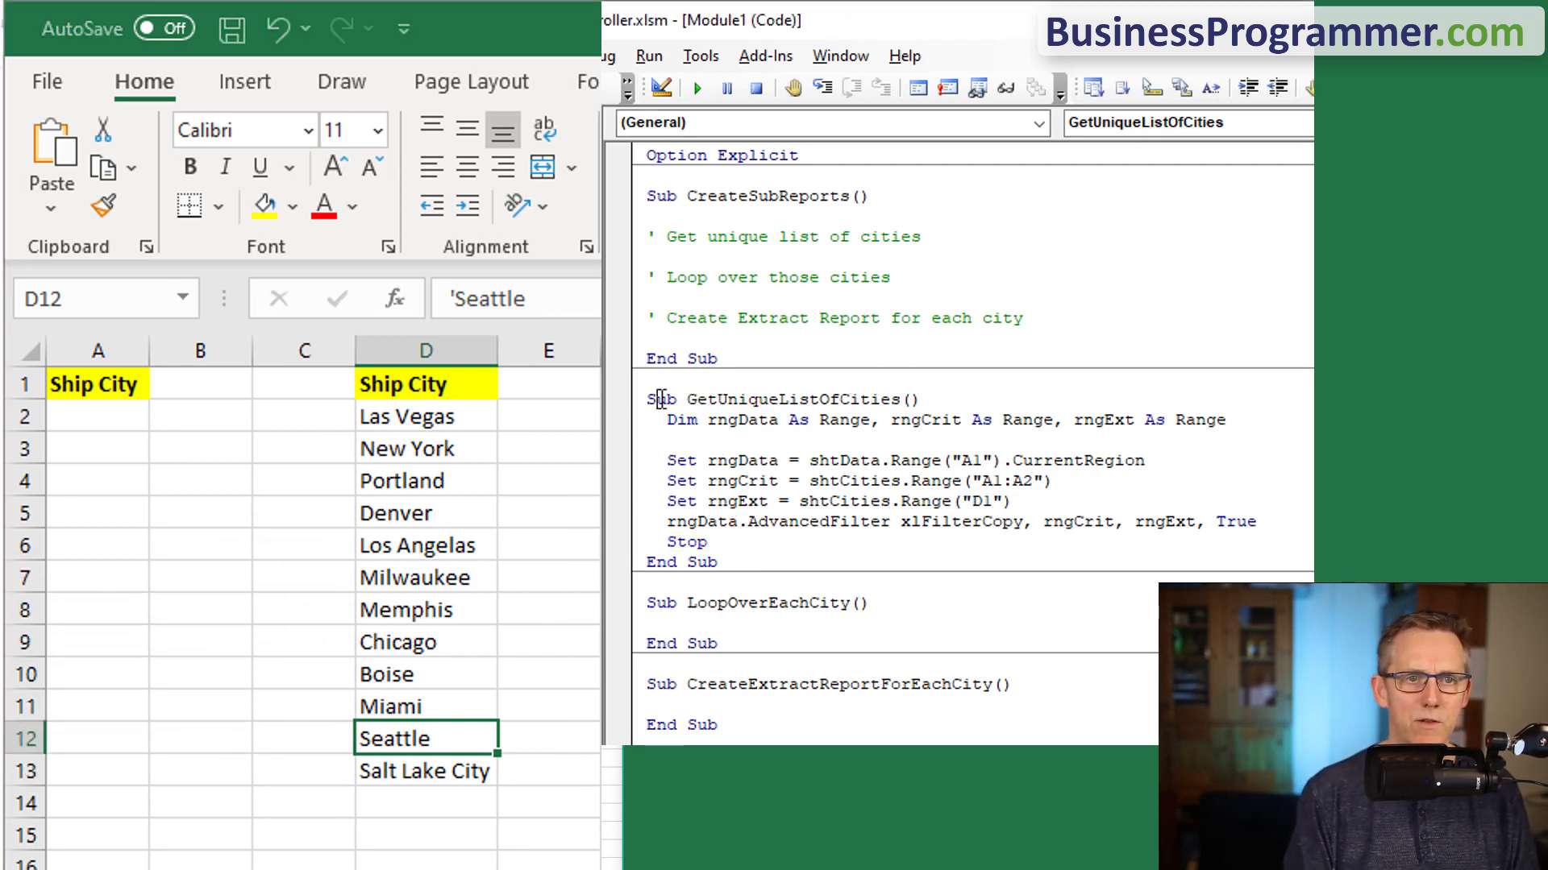
{"action": "type", "text": "func"}
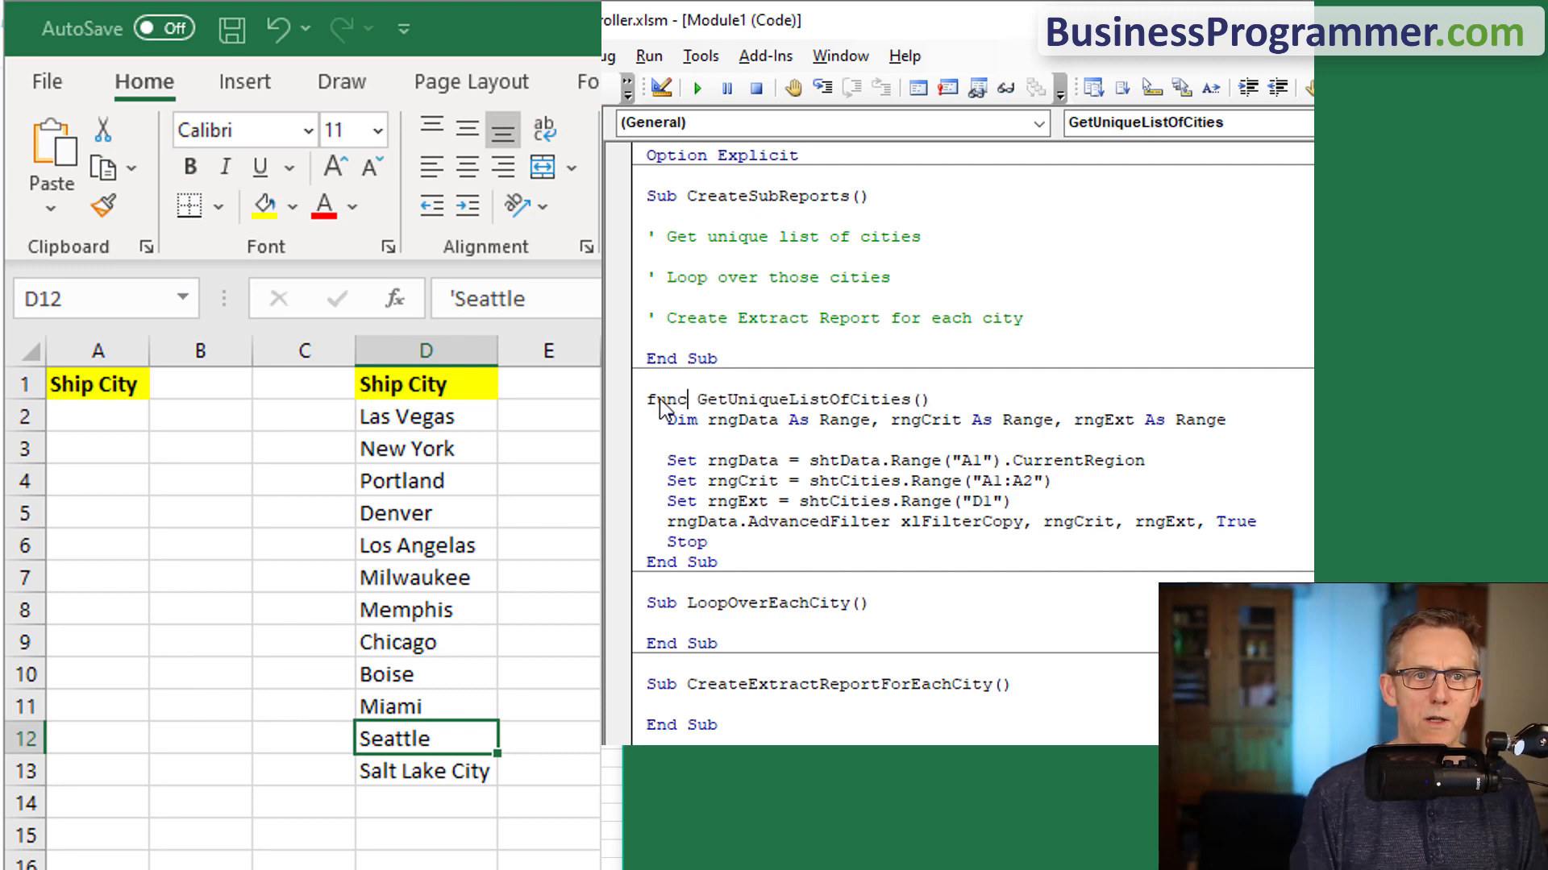
{"action": "type", "text": "tion"}
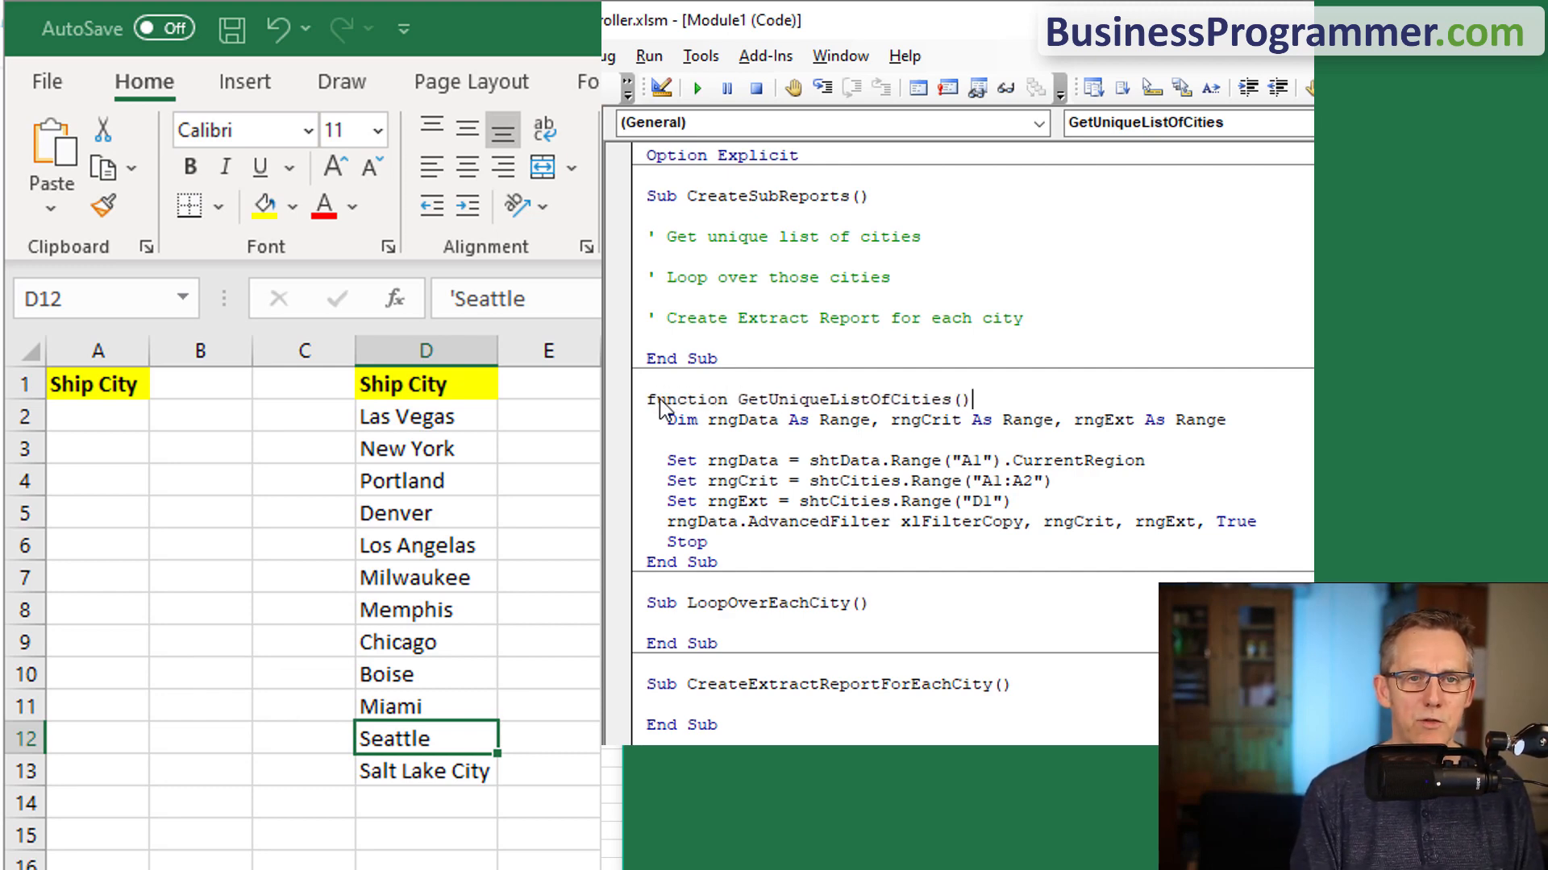
{"action": "type", "text": "as Variant"}
{"action": "type", "text": "Dim rngData As Range"}
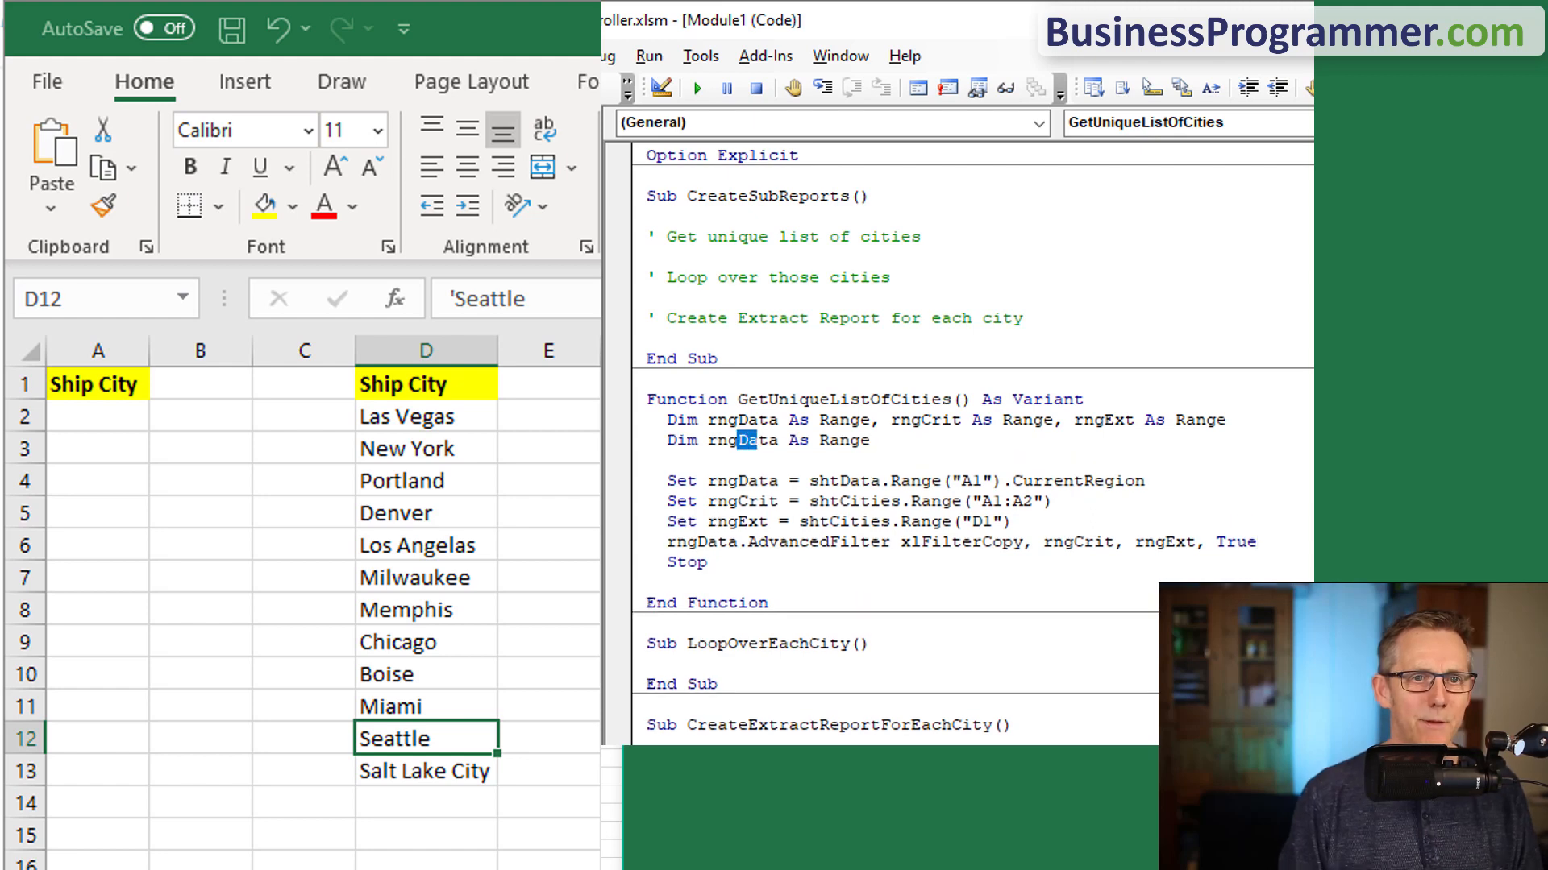
{"action": "type", "text": "rngRetur"}
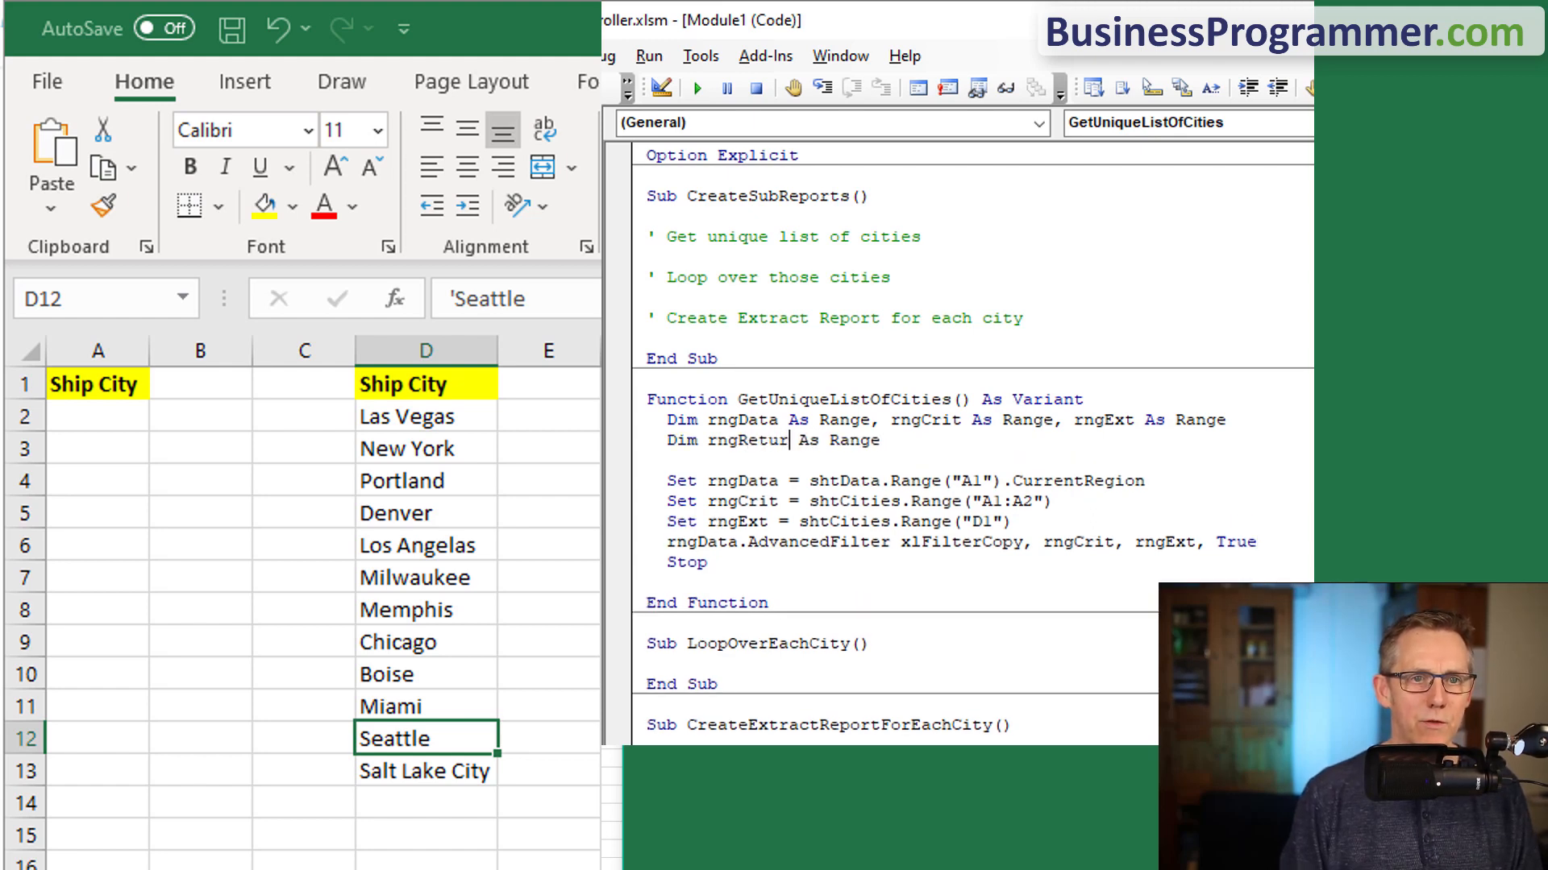
{"action": "type", "text": "set rngretur"}
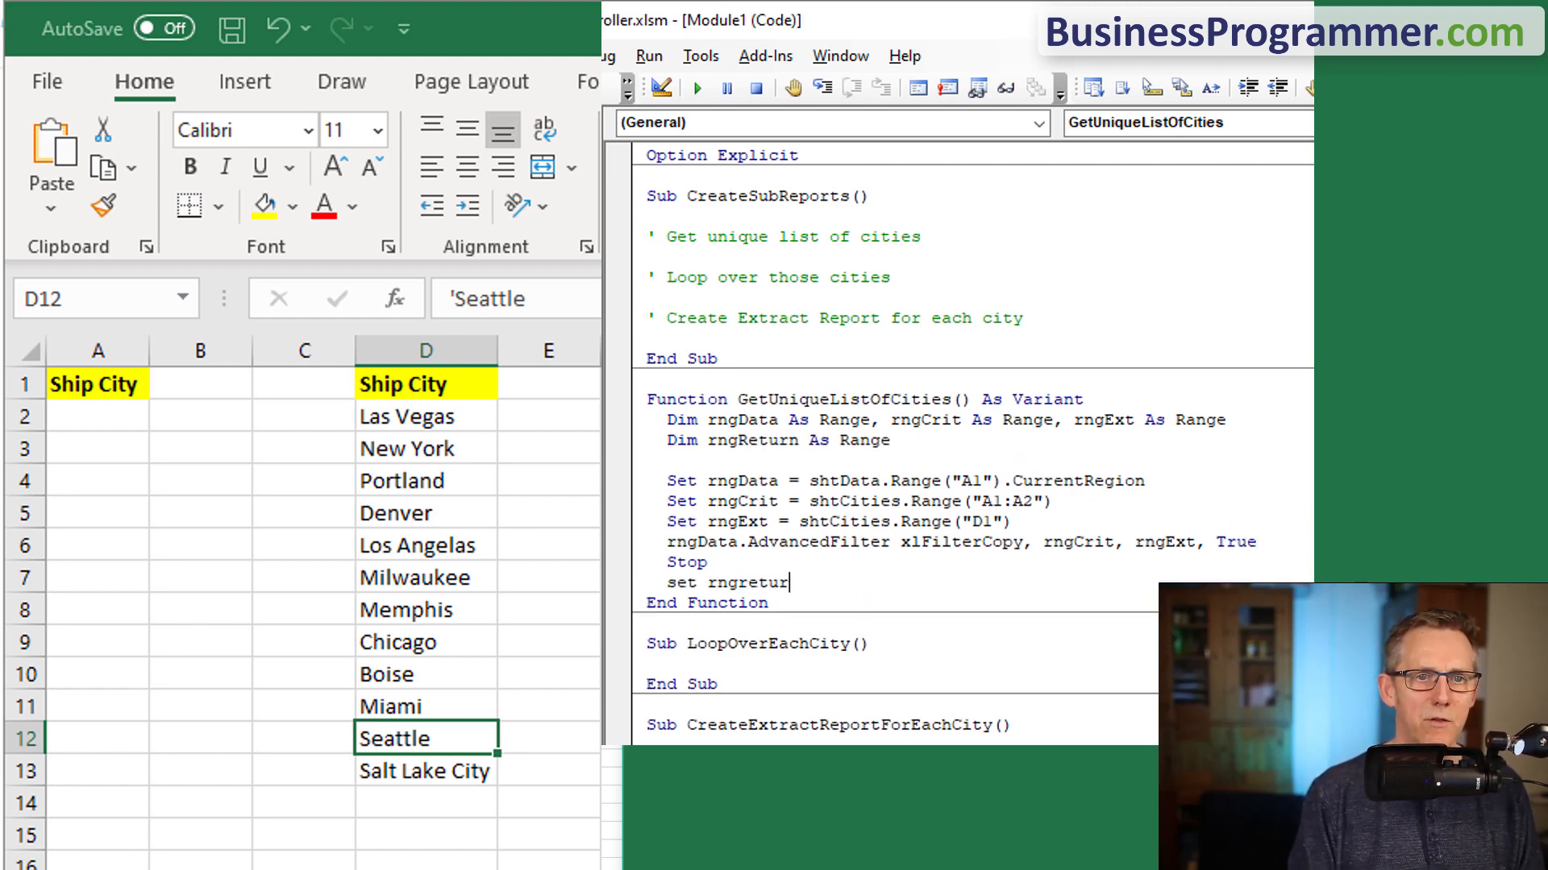
{"action": "type", "text": "n=rngext.CurrentRegion"}
{"action": "type", "text": "set rngretu"}
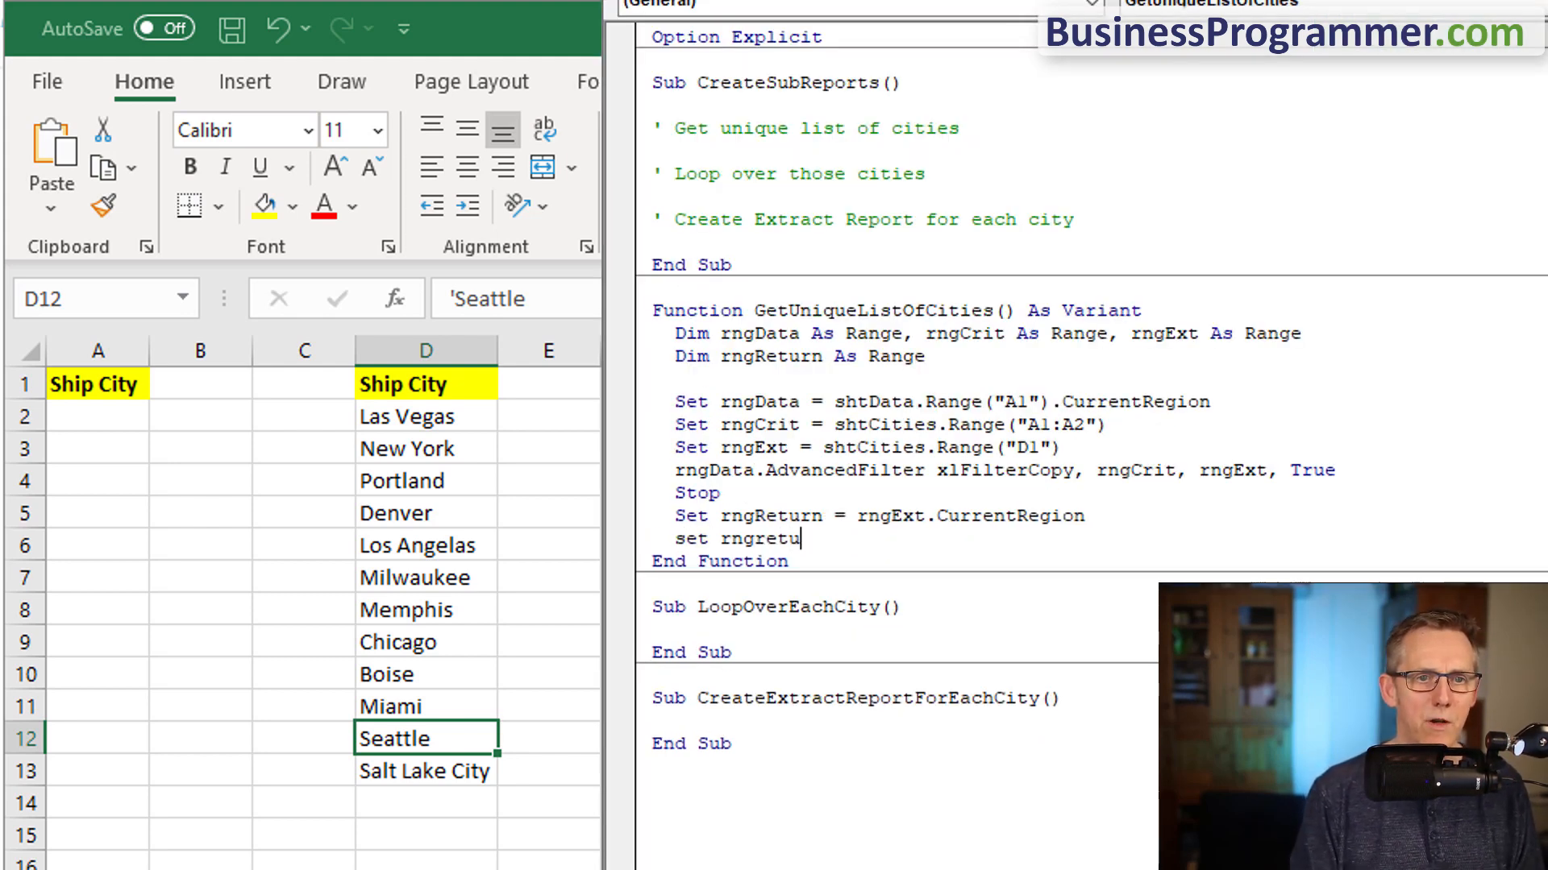
- Resize rngReturn to Rows.Count - 1 and Offset(1) to drop the header row
{"action": "type", "text": "rn=rngreturn"}
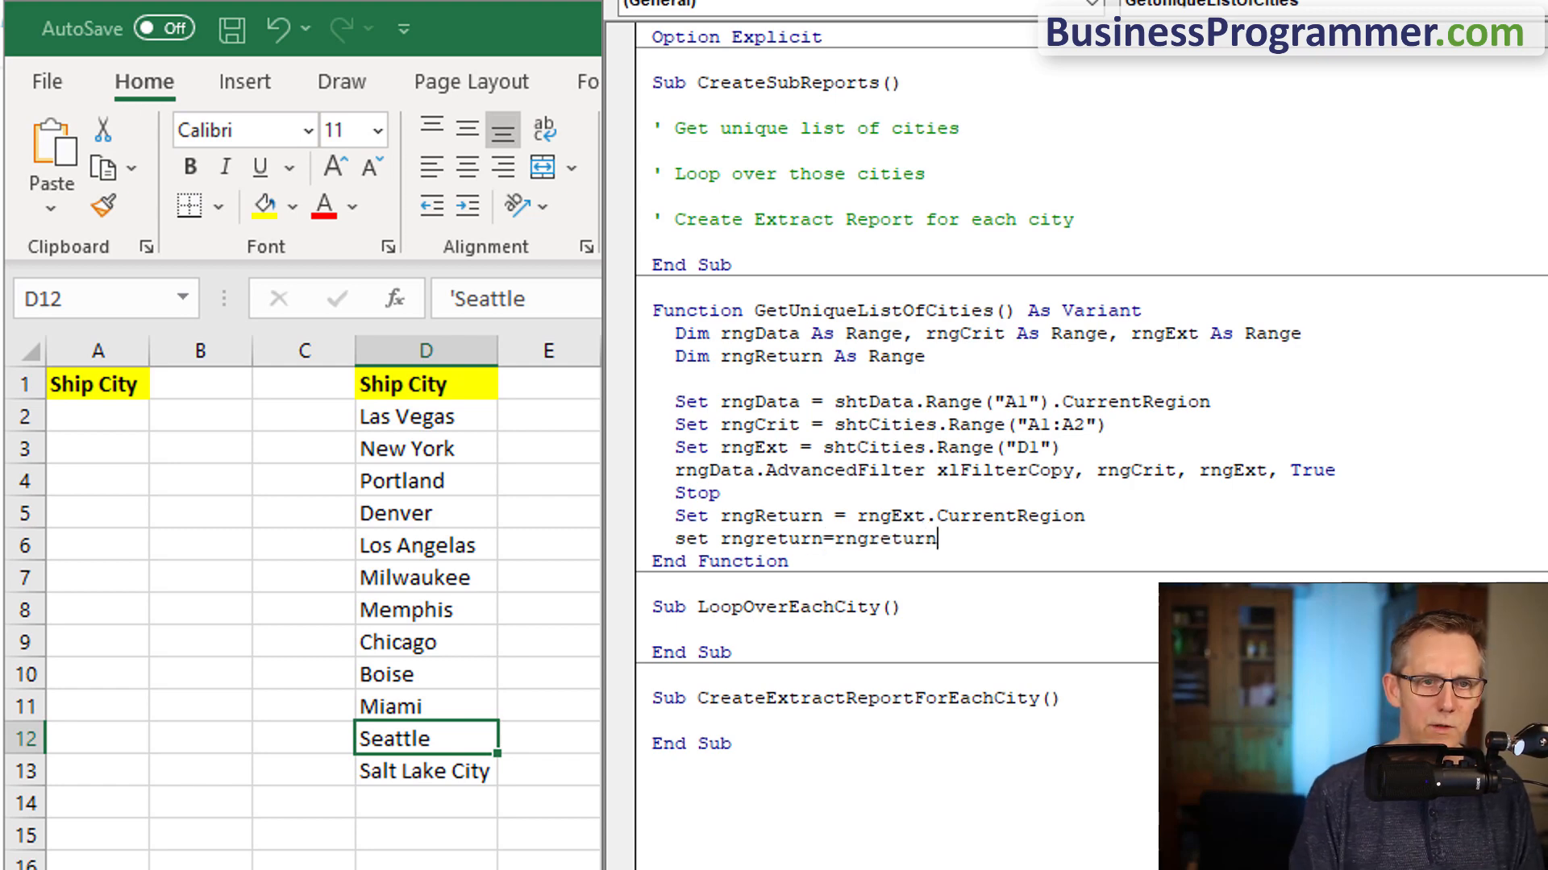
{"action": "type", "text": ".re"}
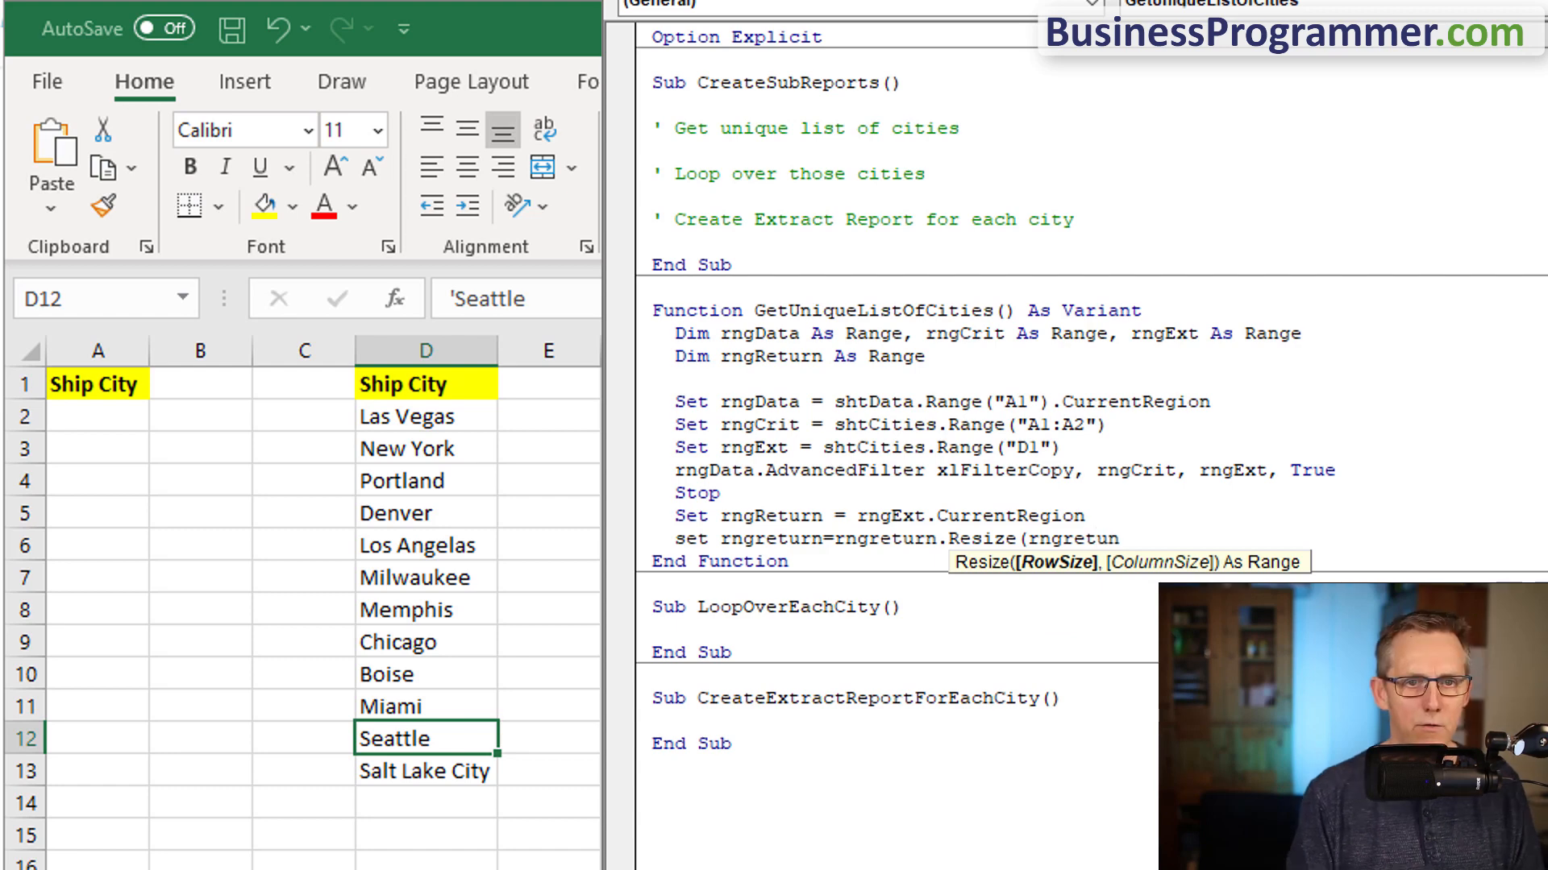
{"action": "type", "text": "rows"}
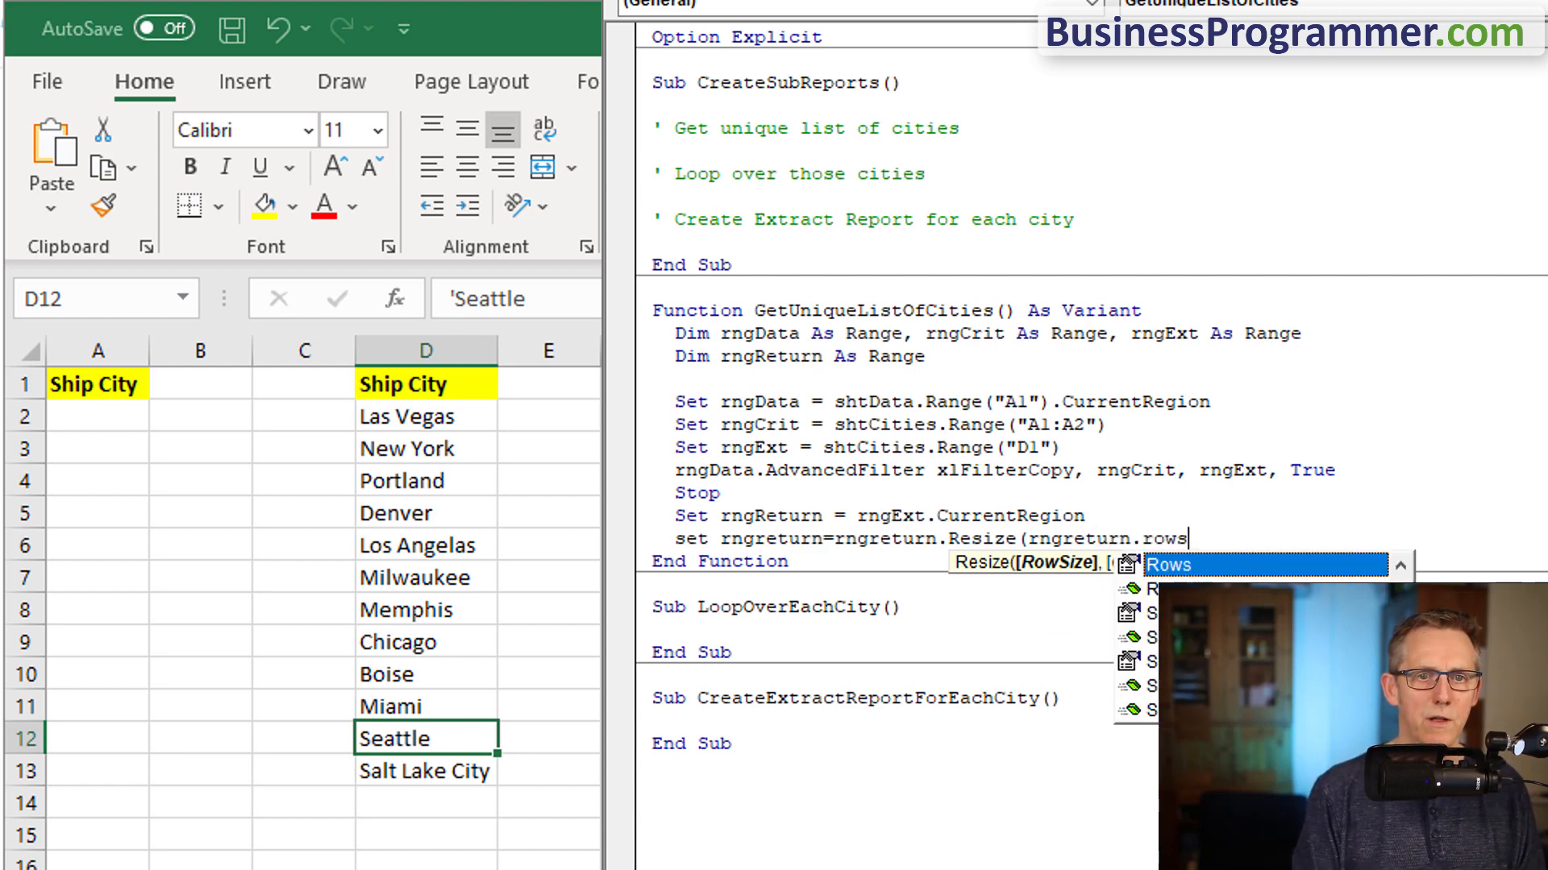
{"action": "type", "text": ".Count -1).Offset(1)"}
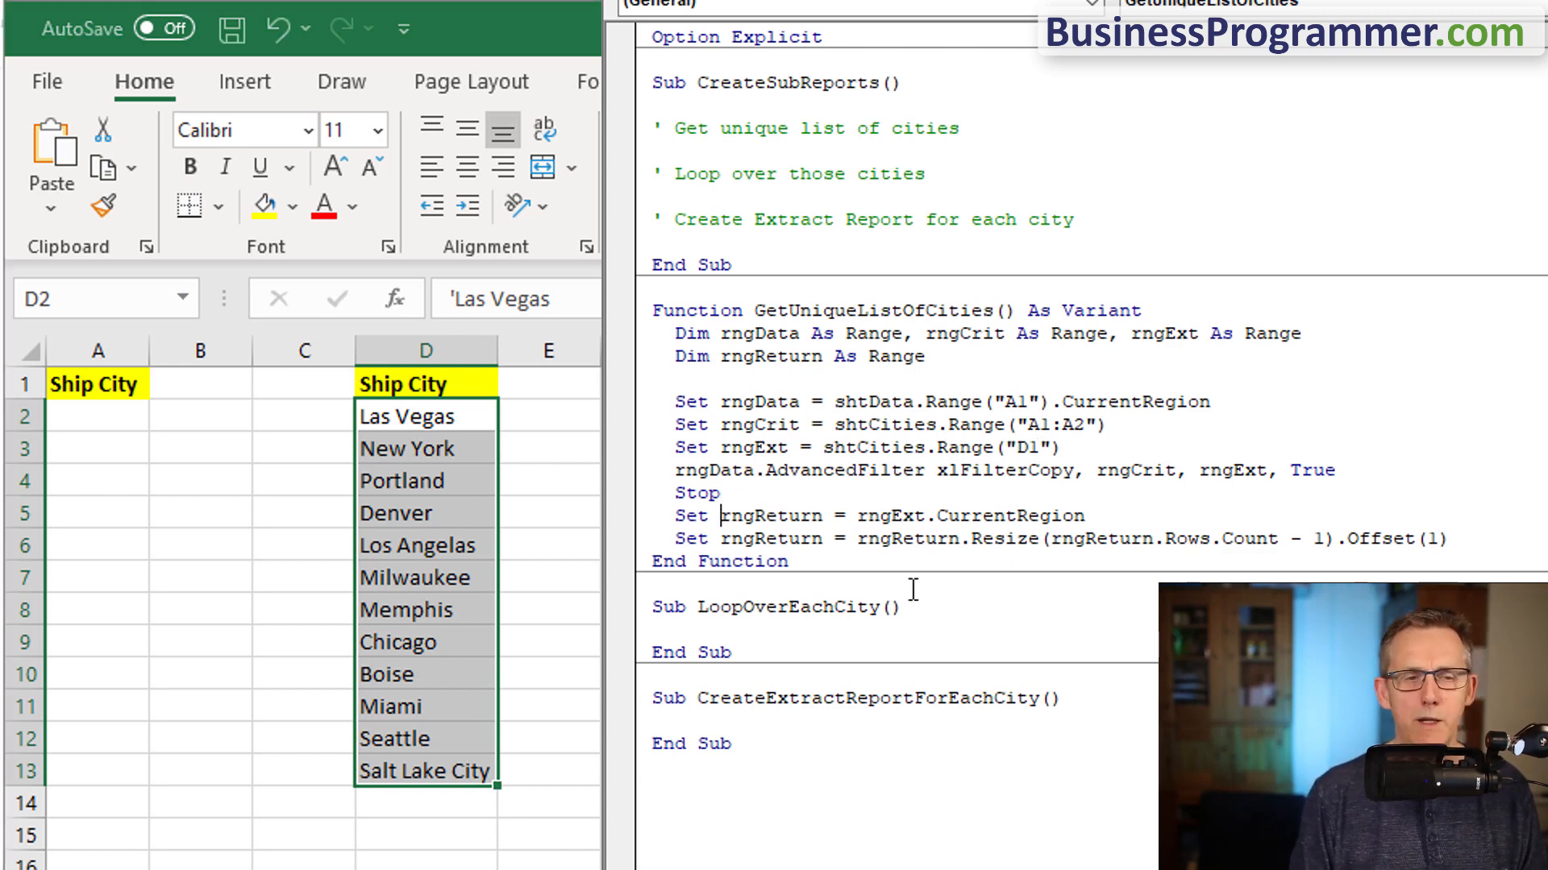
- Insert 'If rngReturn.Rows.Count = 1 Then Exit Sub' before the Resize line
{"action": "key", "text": "enter"}
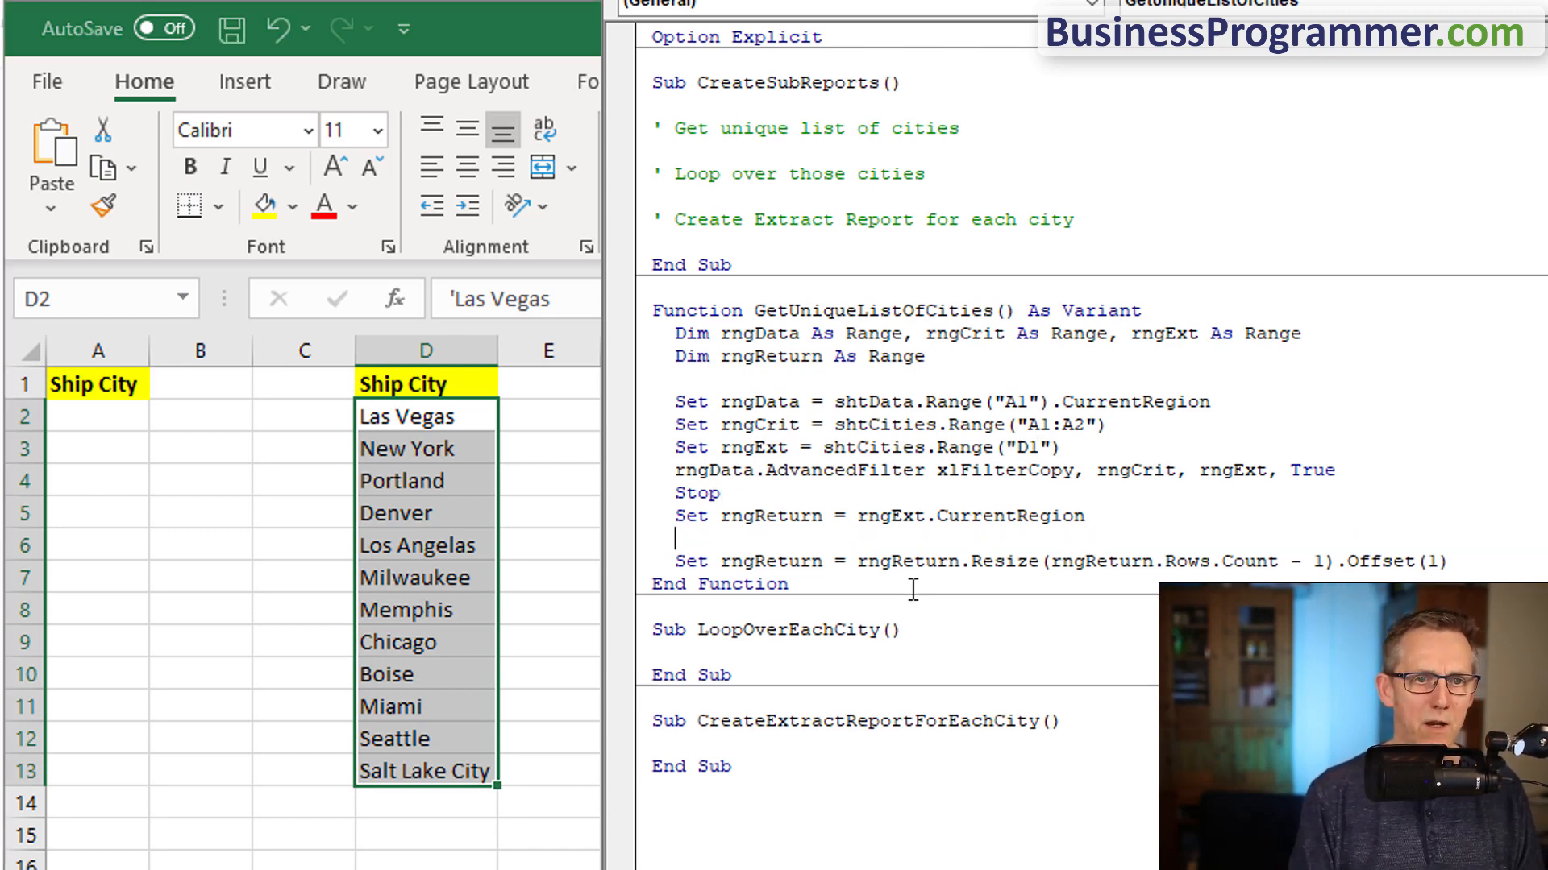
{"action": "type", "text": "if rngretu"}
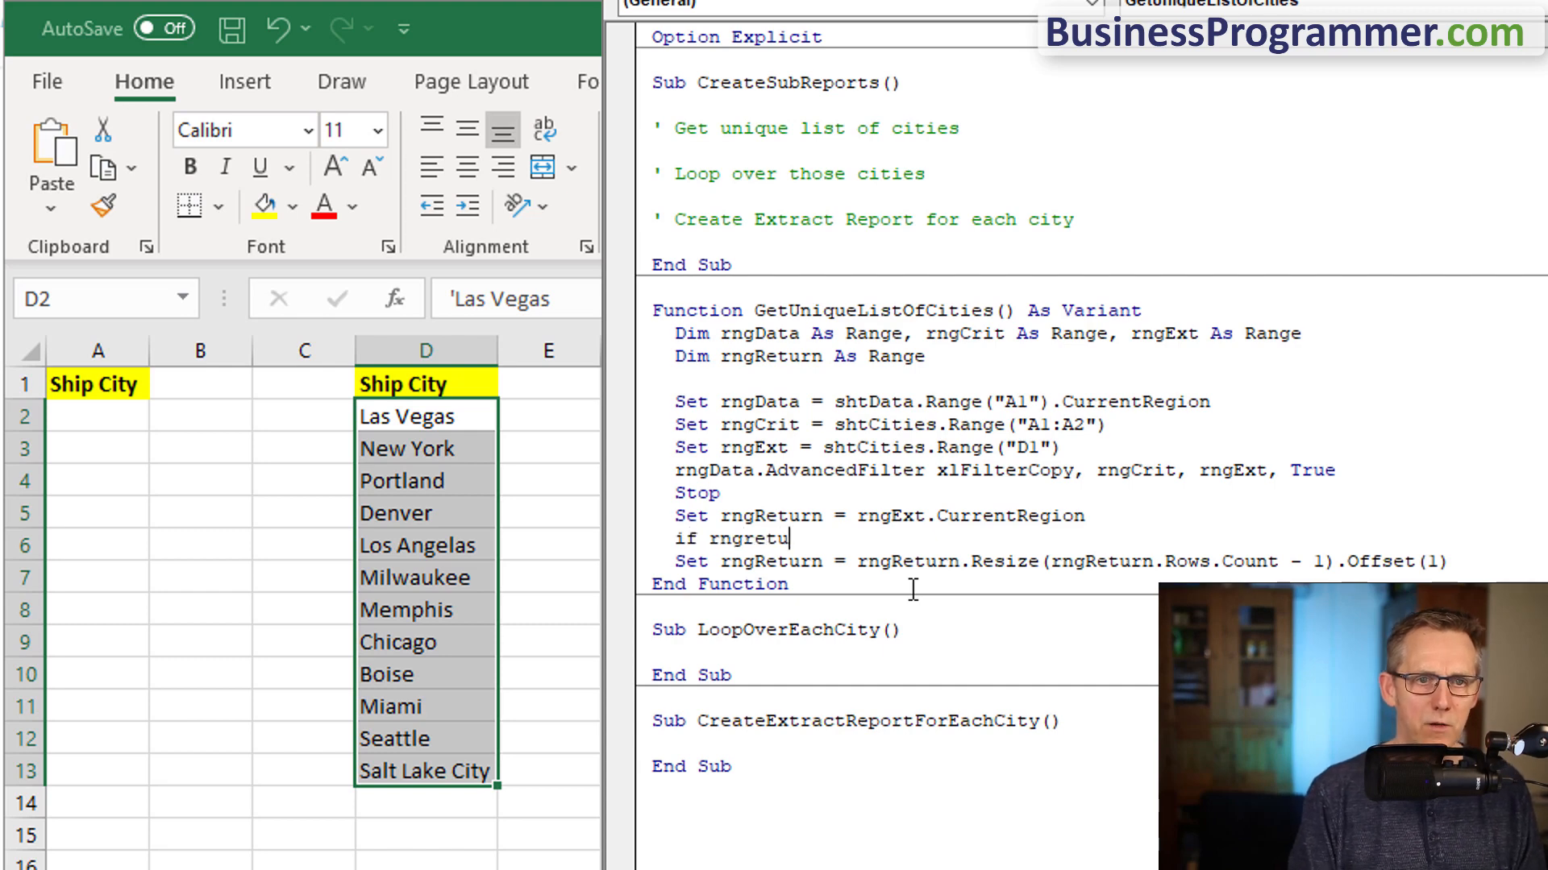
{"action": "type", "text": "rn.Rows.Count =1 then e"}
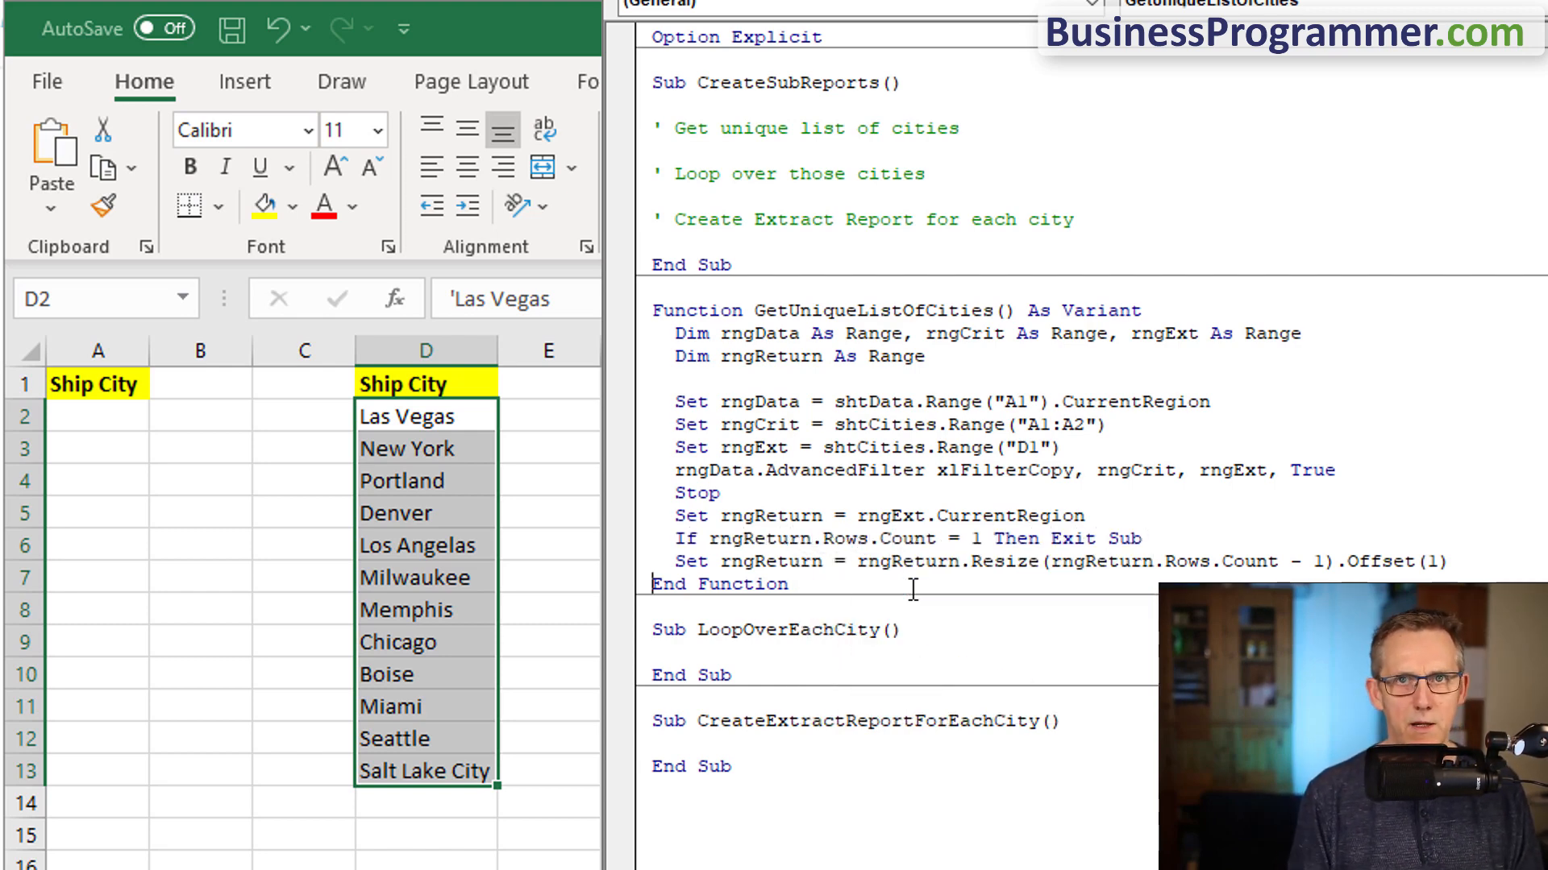
{"action": "left_click", "coordinate": [1451, 561]}
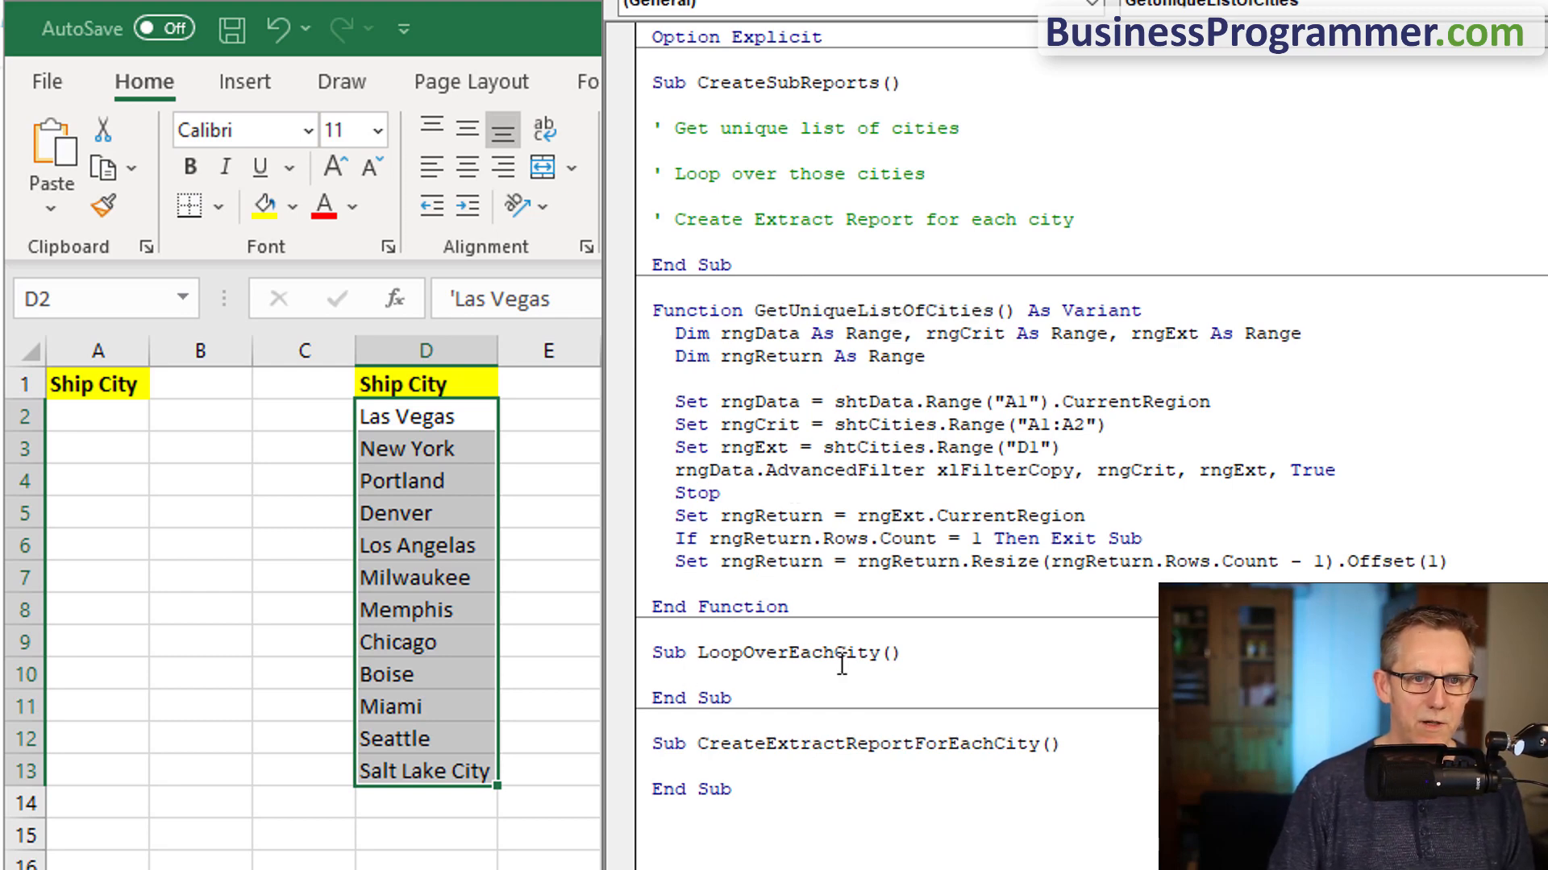
- Return rngReturn.Value from GetUniqueListOfCities and begin declaring vCity in CreateSubReports
{"action": "type", "text": "GetUniqueListOfCities=rng"}
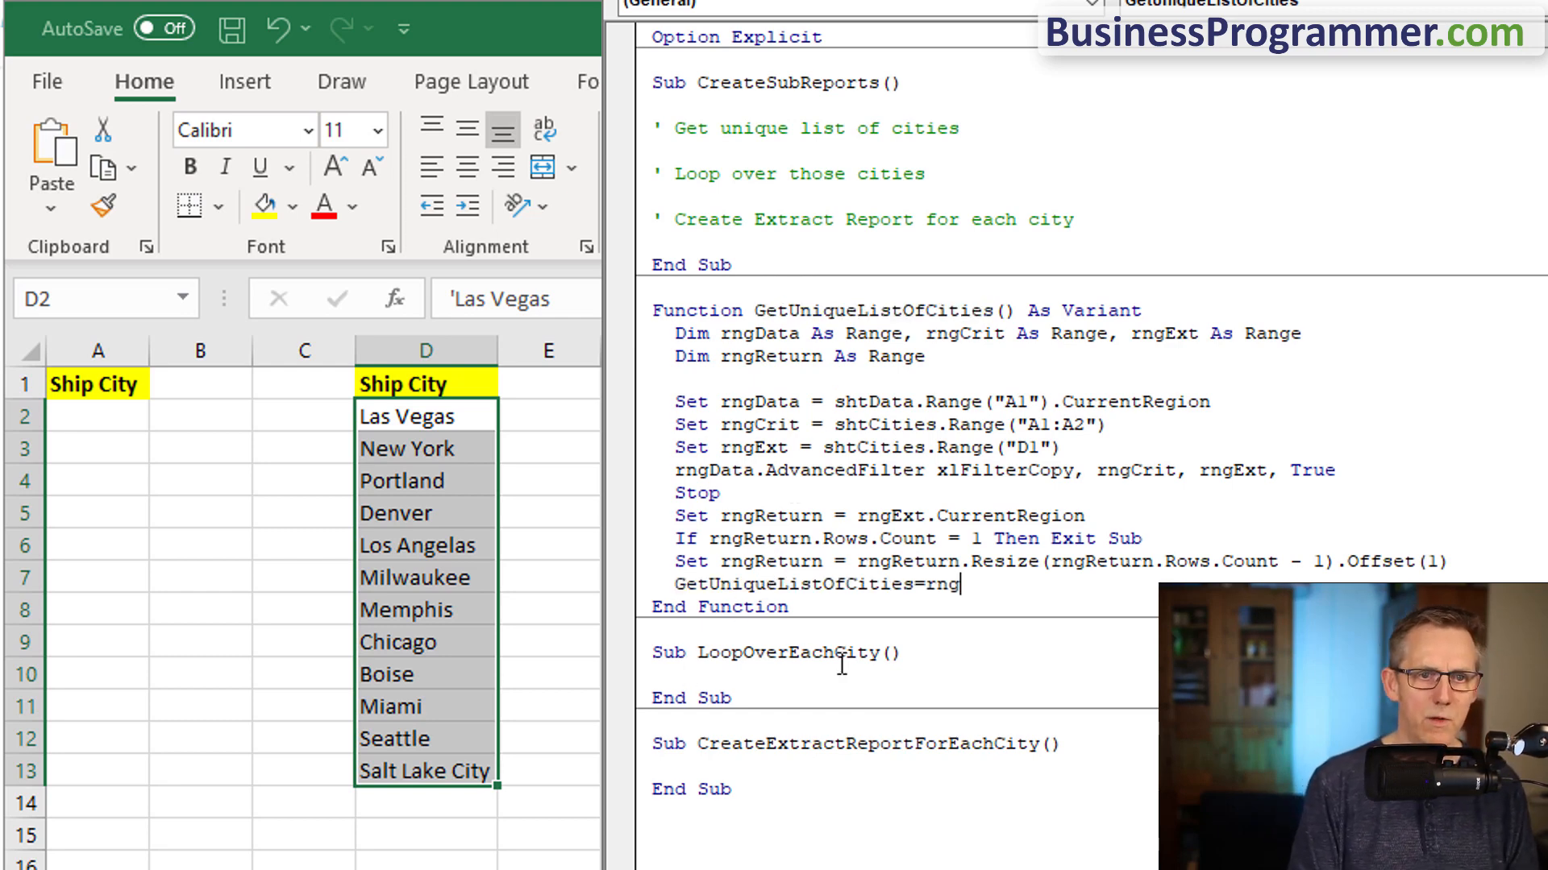
{"action": "type", "text": "return.Value"}
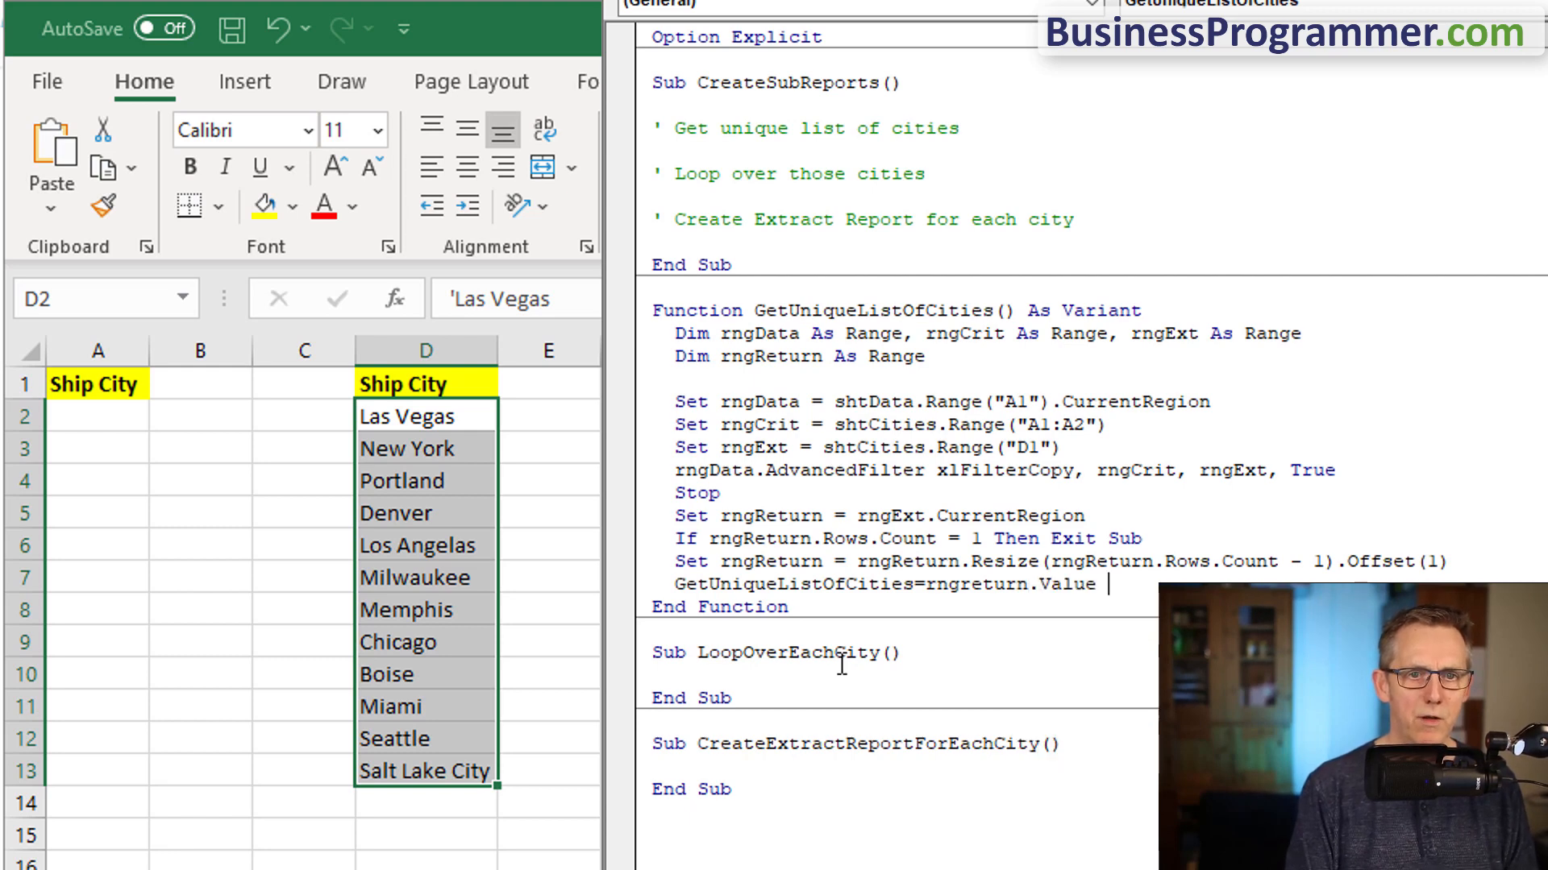
{"action": "type", "text": "Dim vCity as var"}
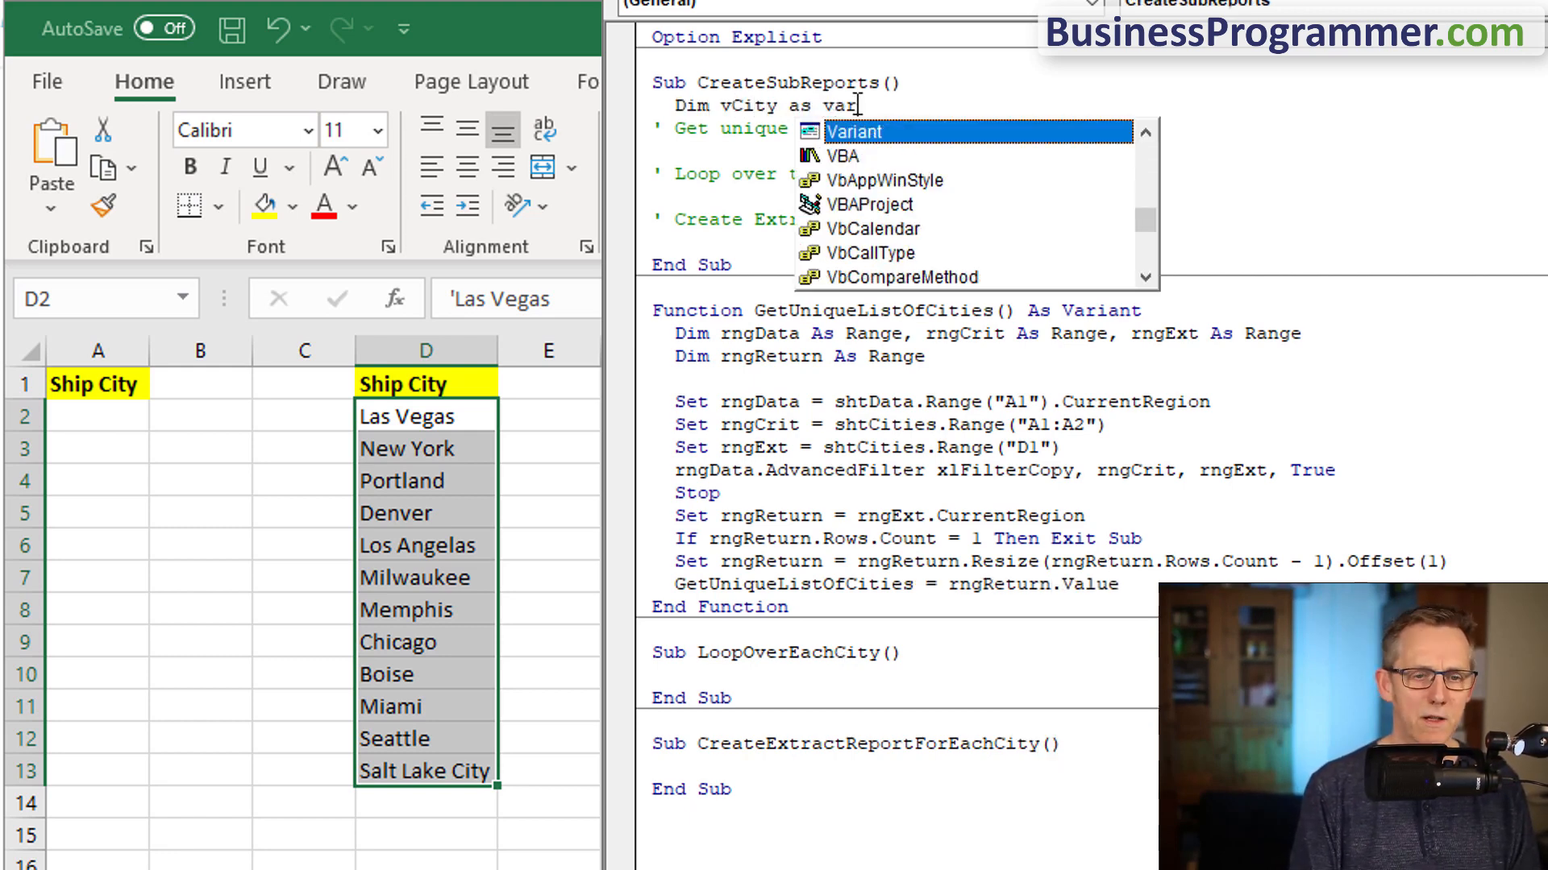
- Assign vCity = GetUniqueListOfCities(), fix the Exit Function compile error, run and inspect vCity's 12 entries
{"action": "type", "text": "vcity=g"}
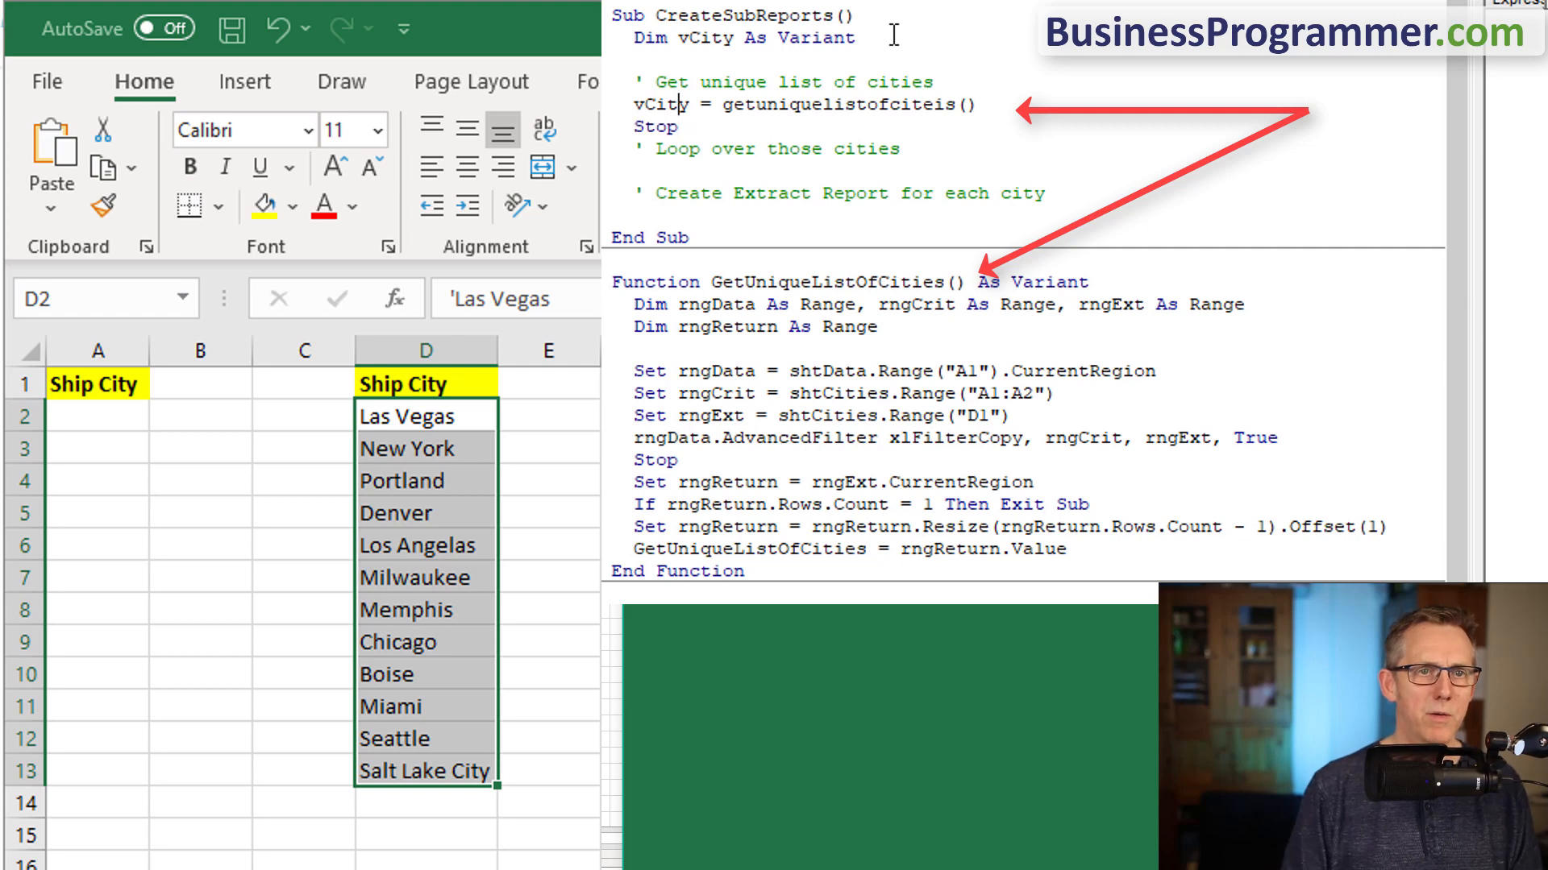
{"action": "key", "text": "F5"}
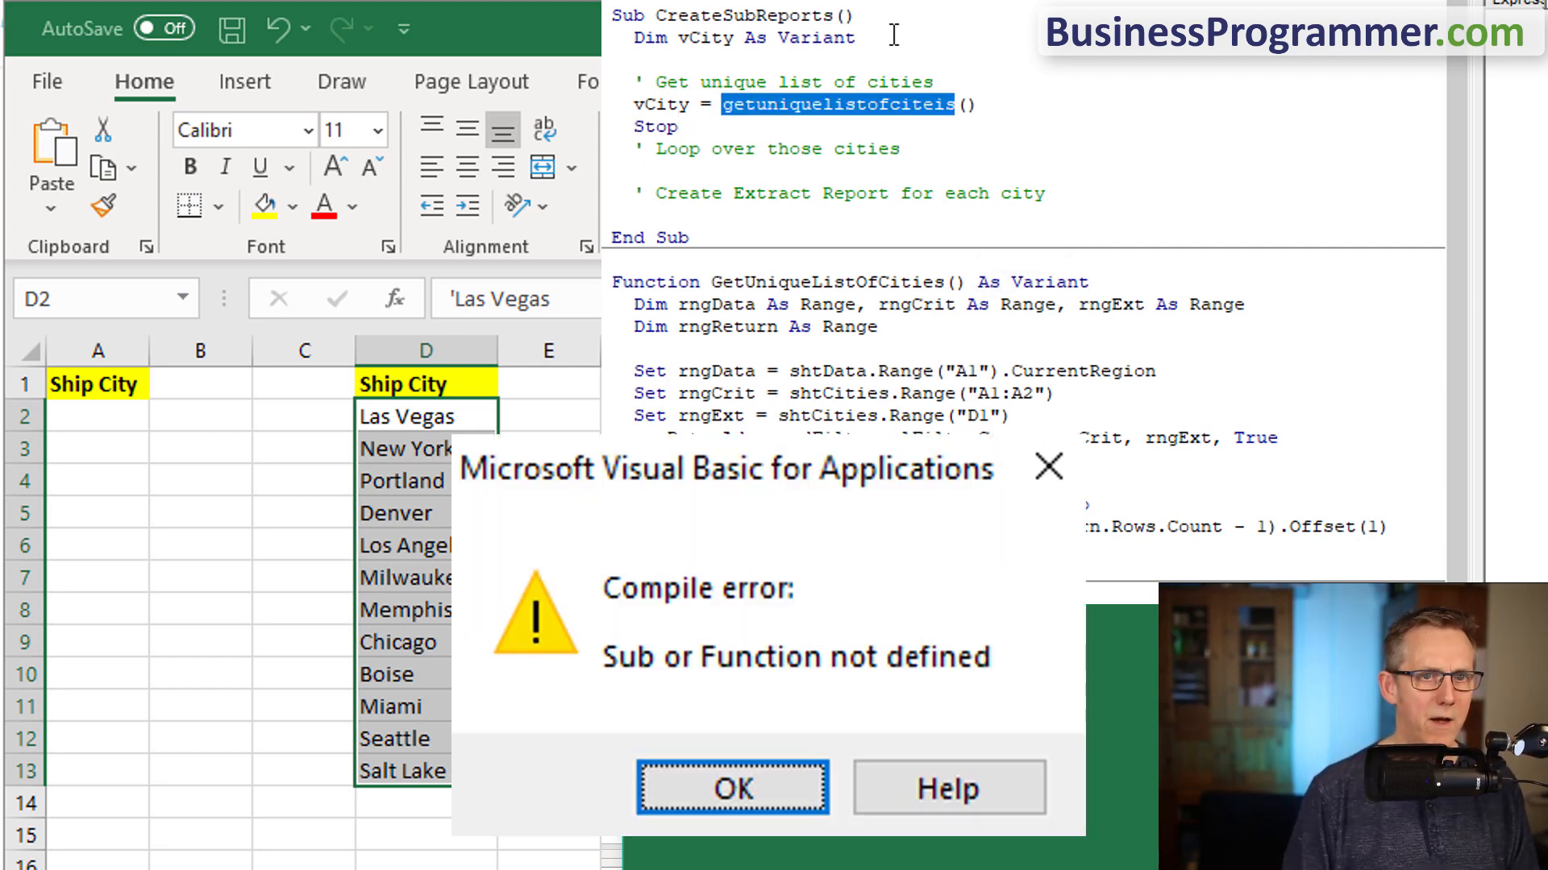
{"action": "left_click", "coordinate": [732, 789]}
{"action": "type", "text": "If rngReturn.Rows.Count = 1 Then Exit f"}
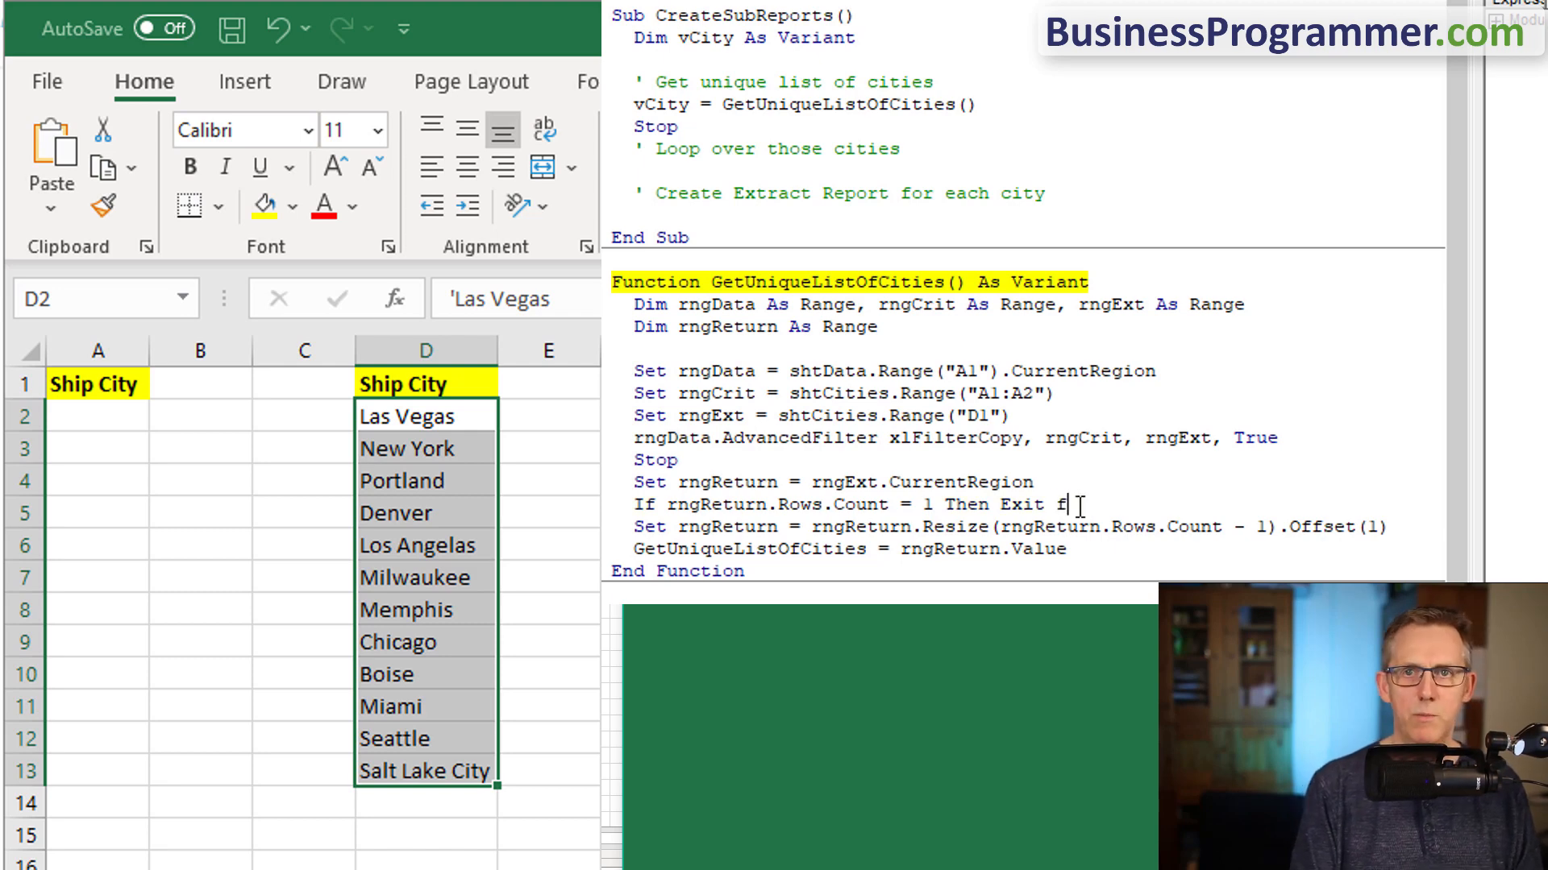
{"action": "type", "text": "unction"}
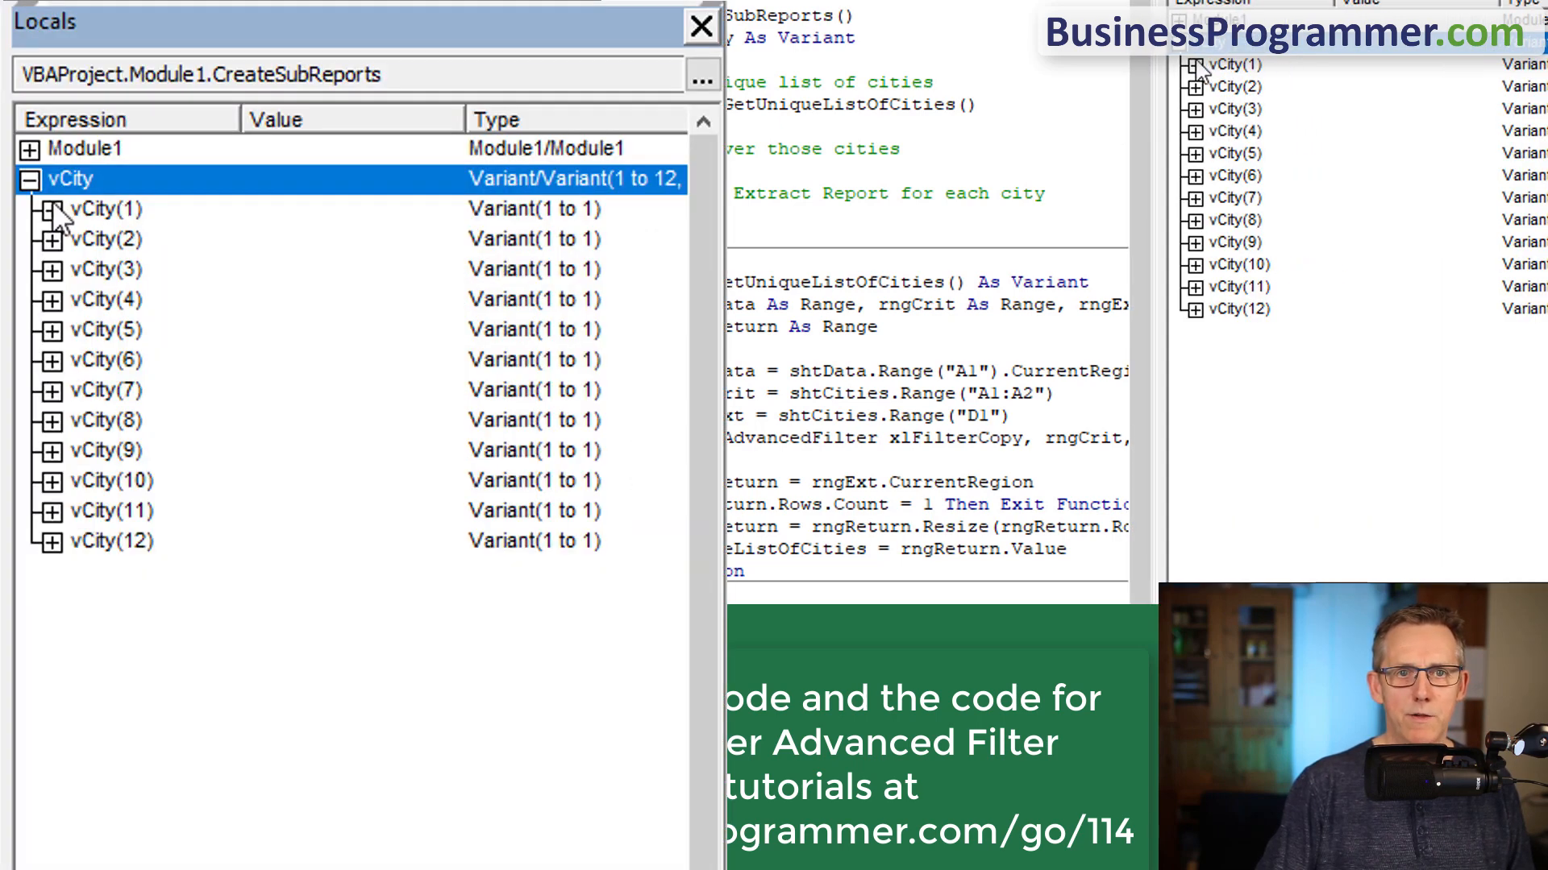
{"action": "left_click", "coordinate": [47, 390]}
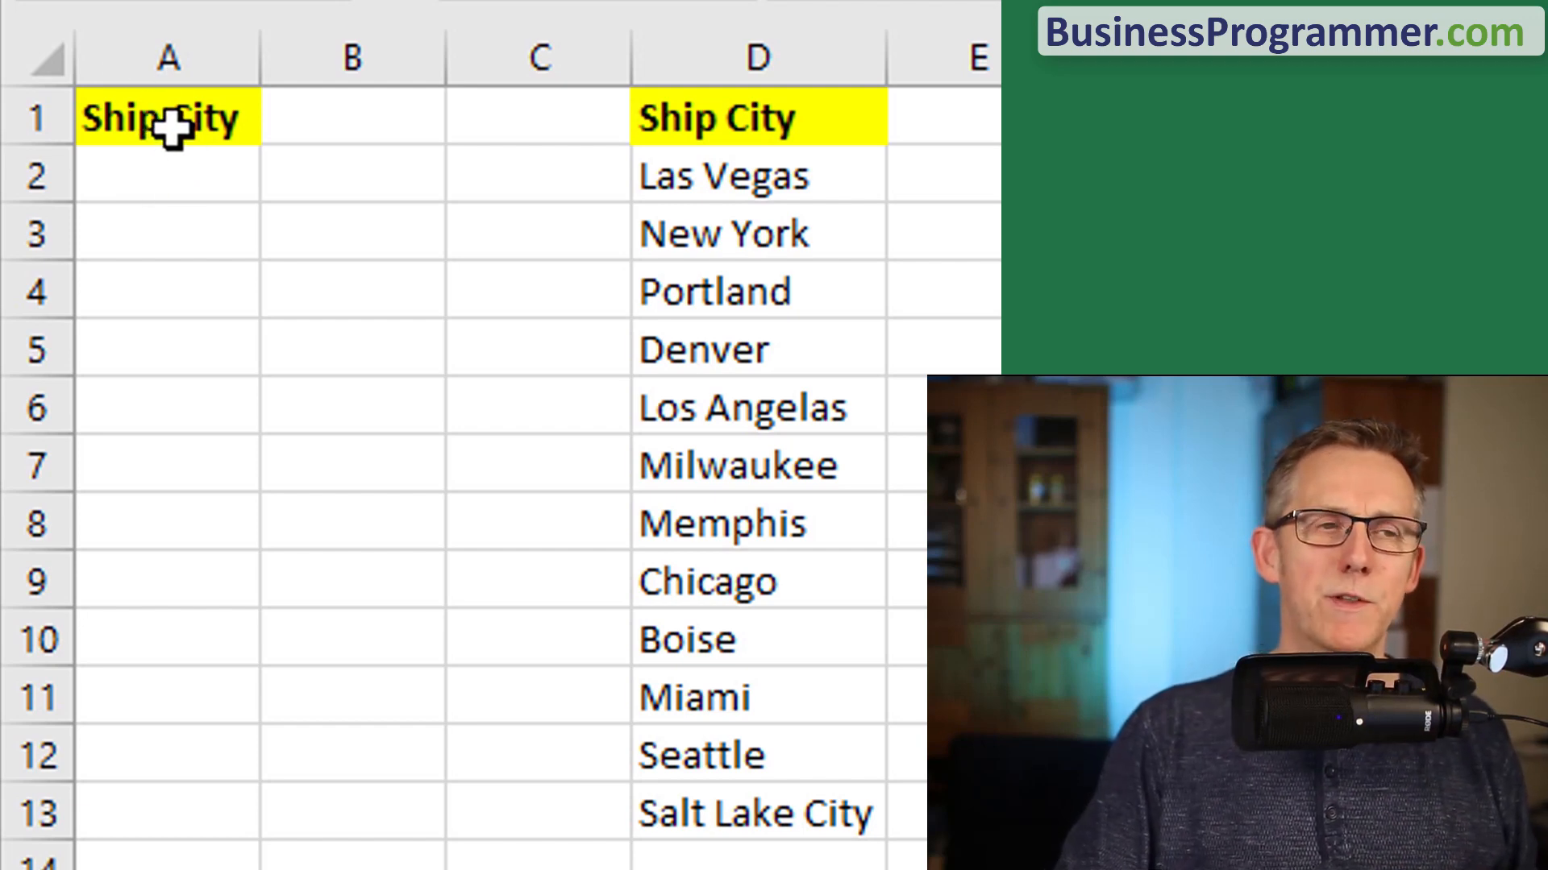
{"action": "mouse_move", "coordinate": [730, 464]}
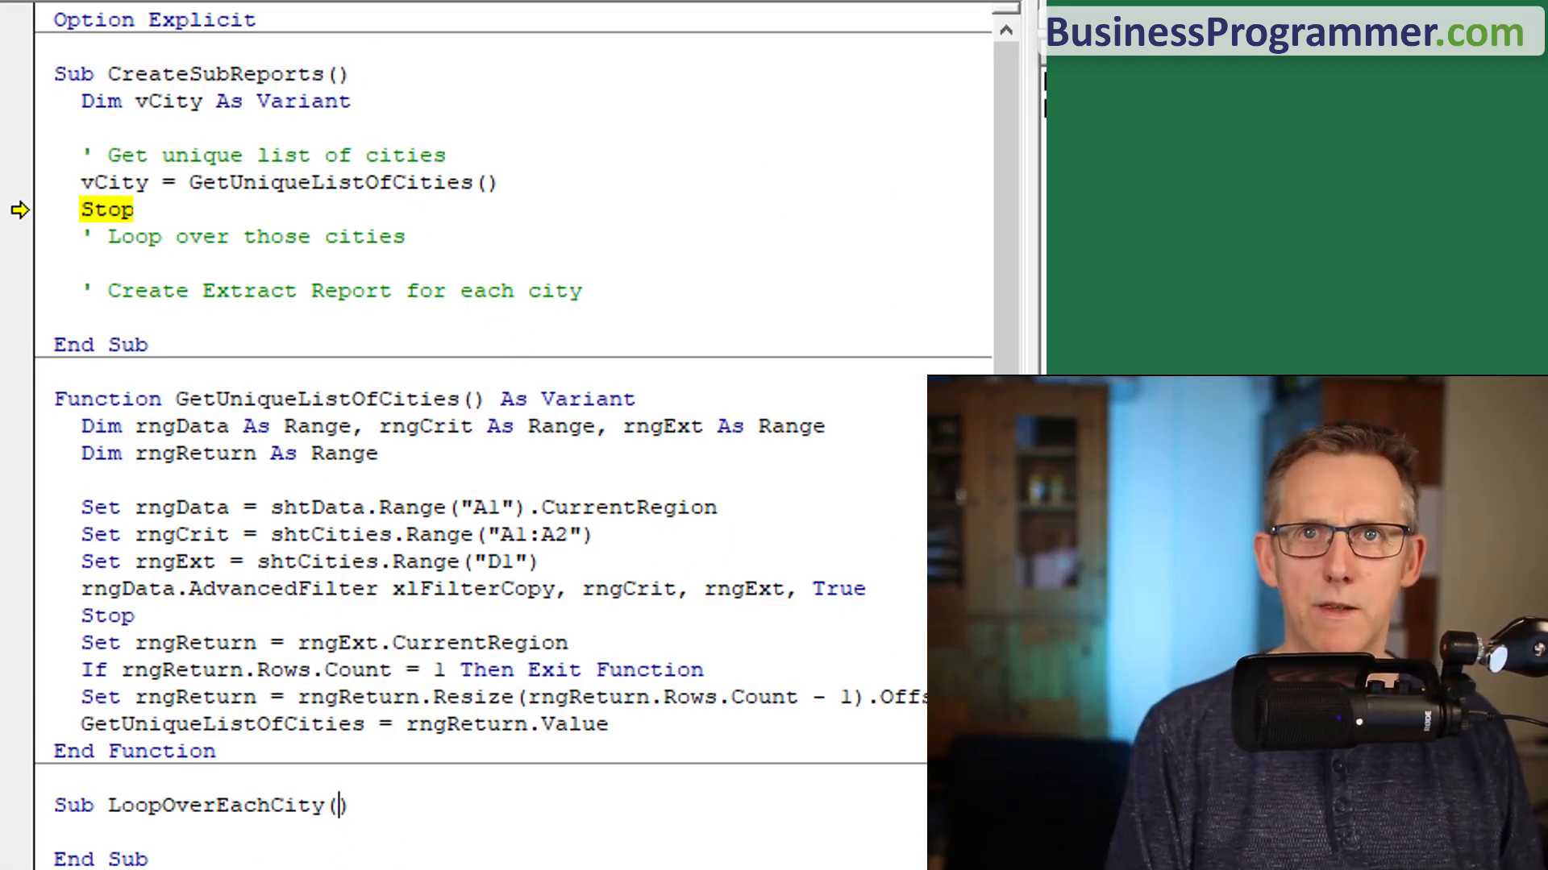
- Give LoopOverEachCity a ByRef vCities() As Variant parameter and a For i = LBound To UBound loop
{"action": "type", "text": "byref vCityies()"}
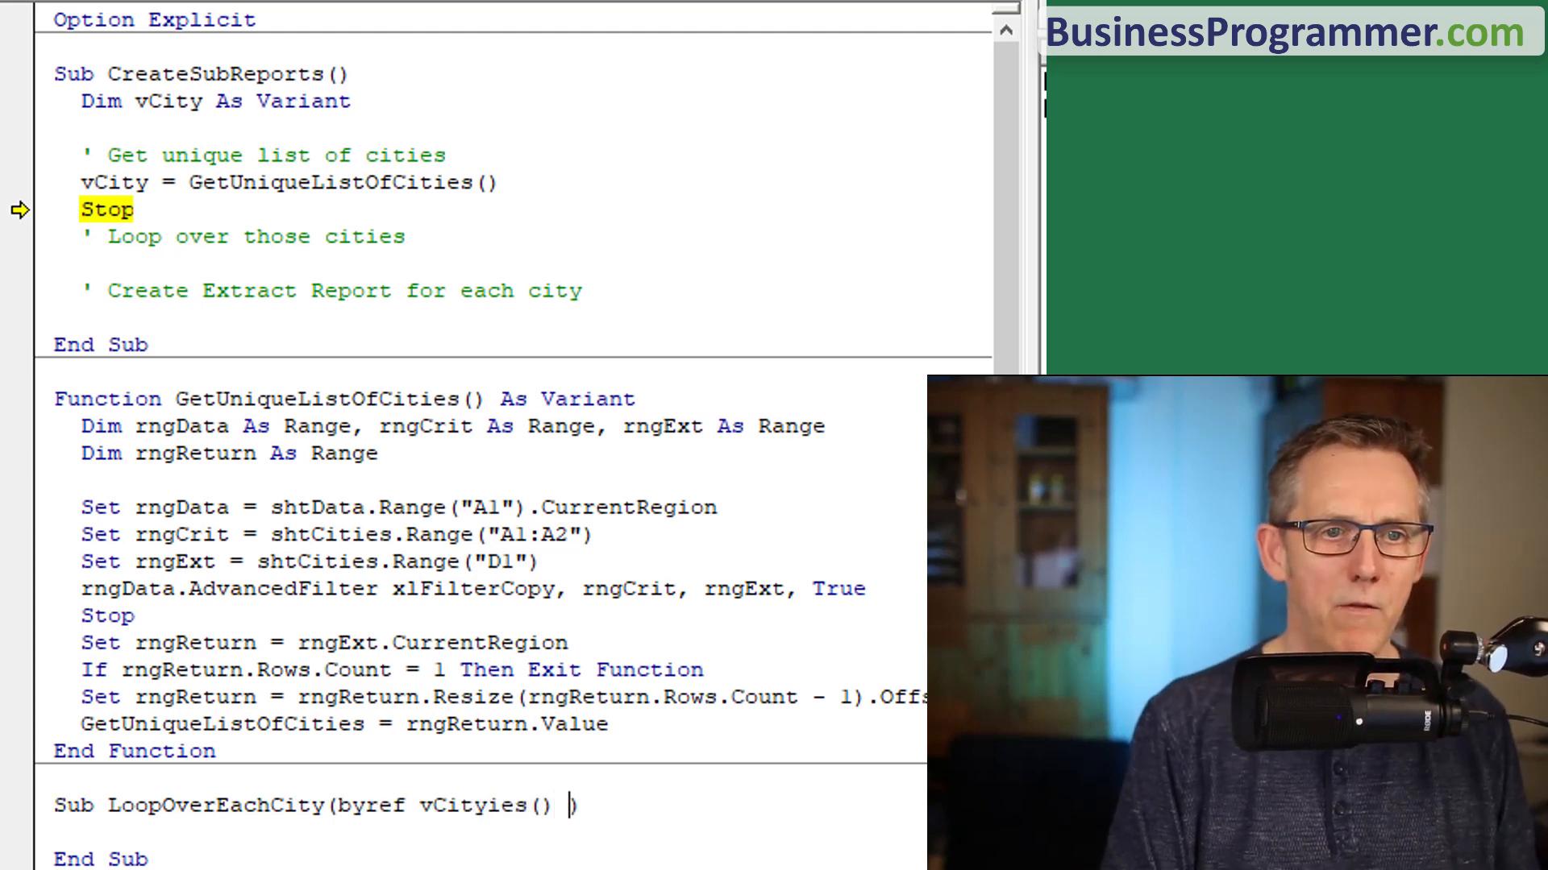
{"action": "type", "text": "as Variant"}
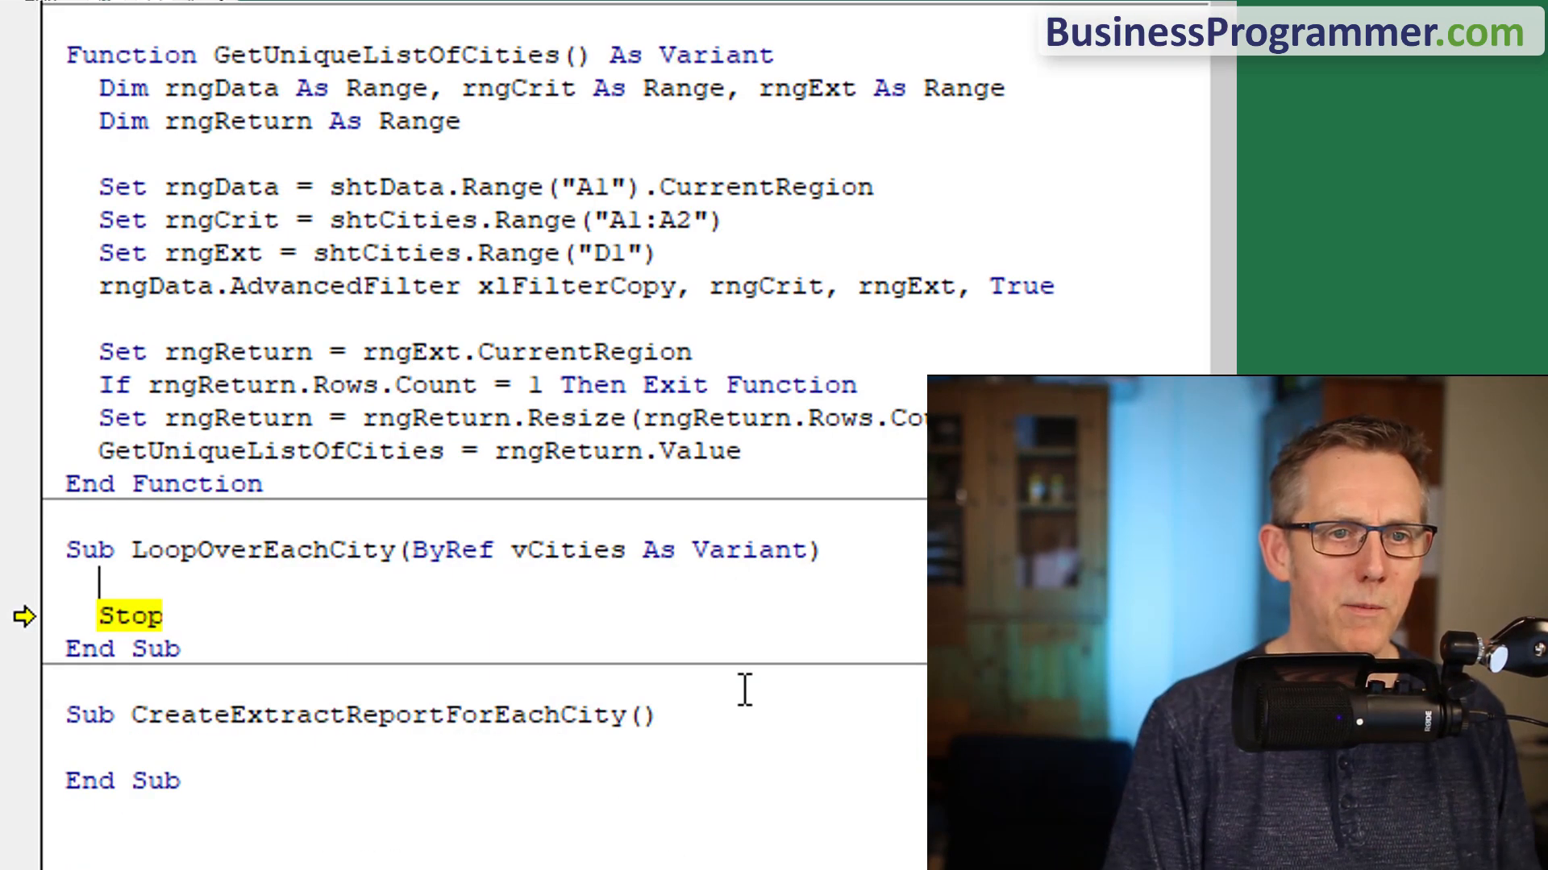
{"action": "type", "text": "Dim i as Integer"}
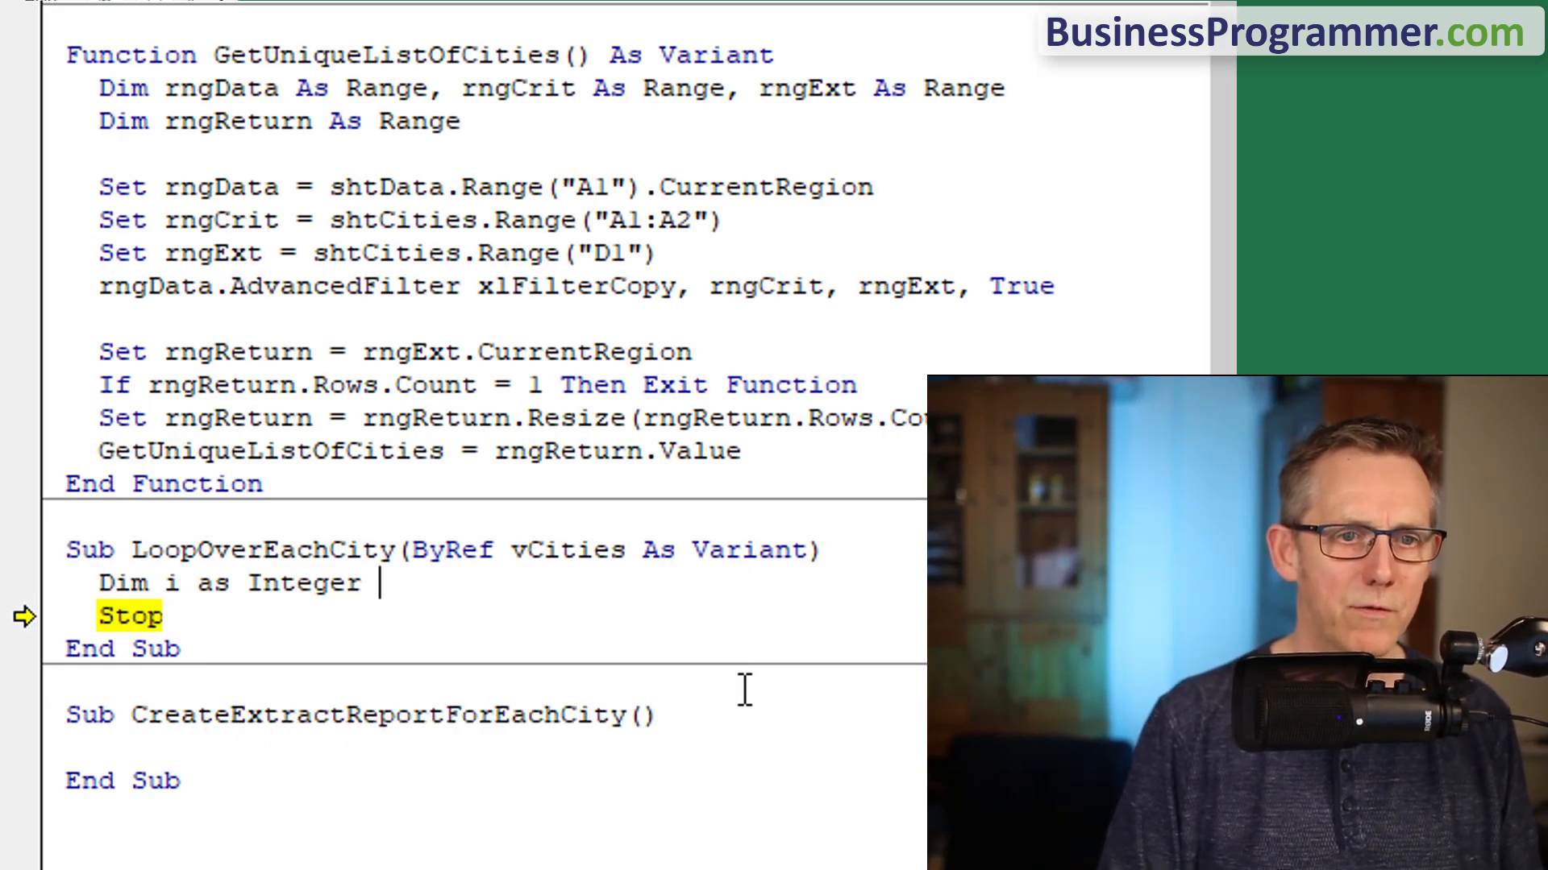
{"action": "type", "text": "for"}
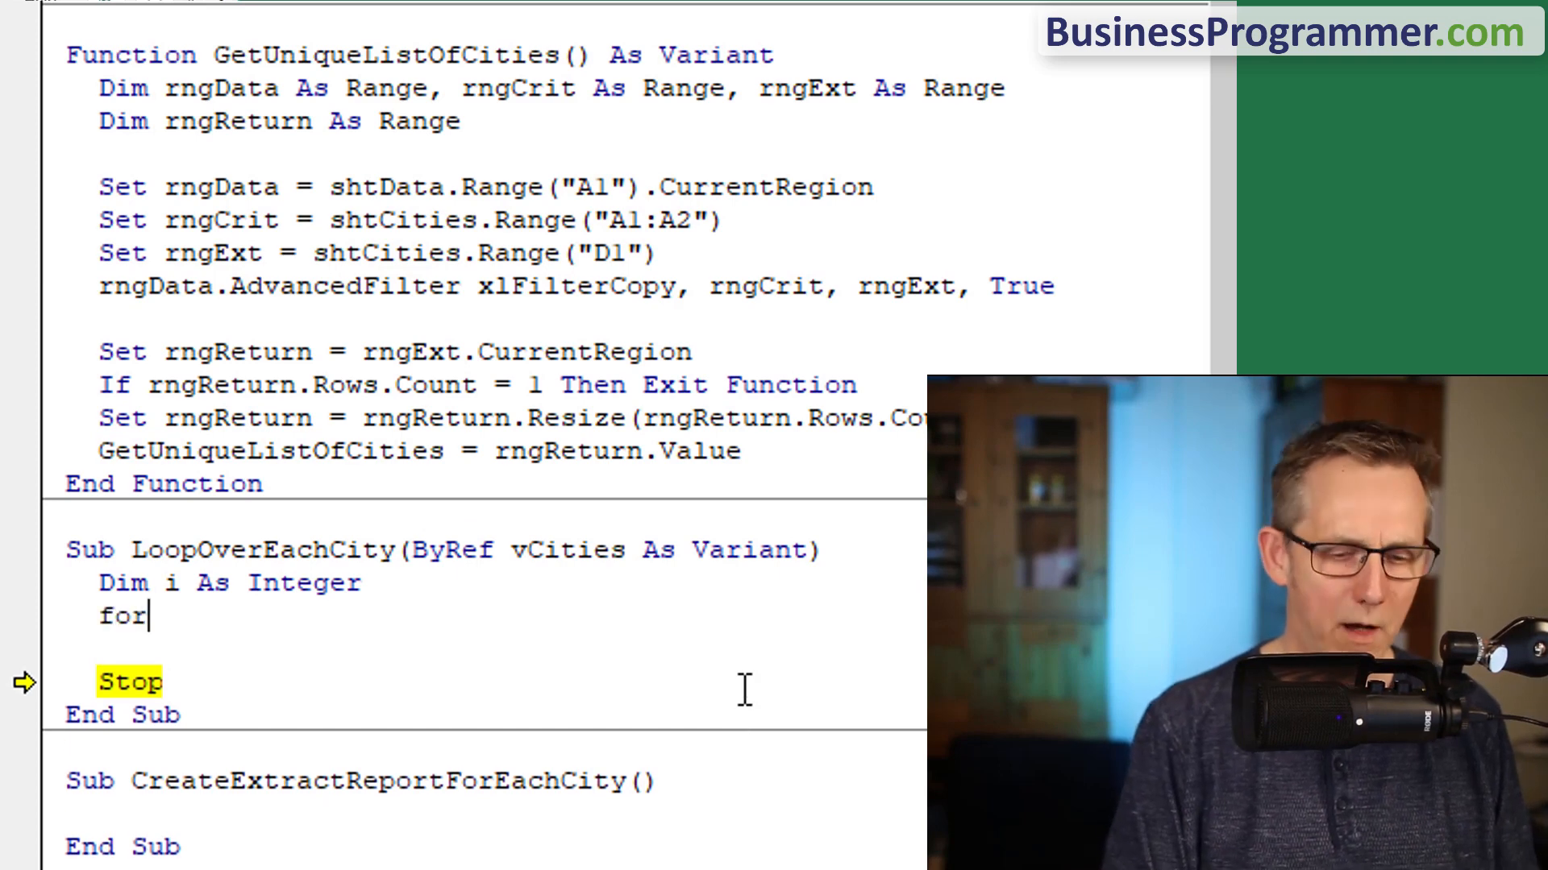
{"action": "type", "text": "i =lb"}
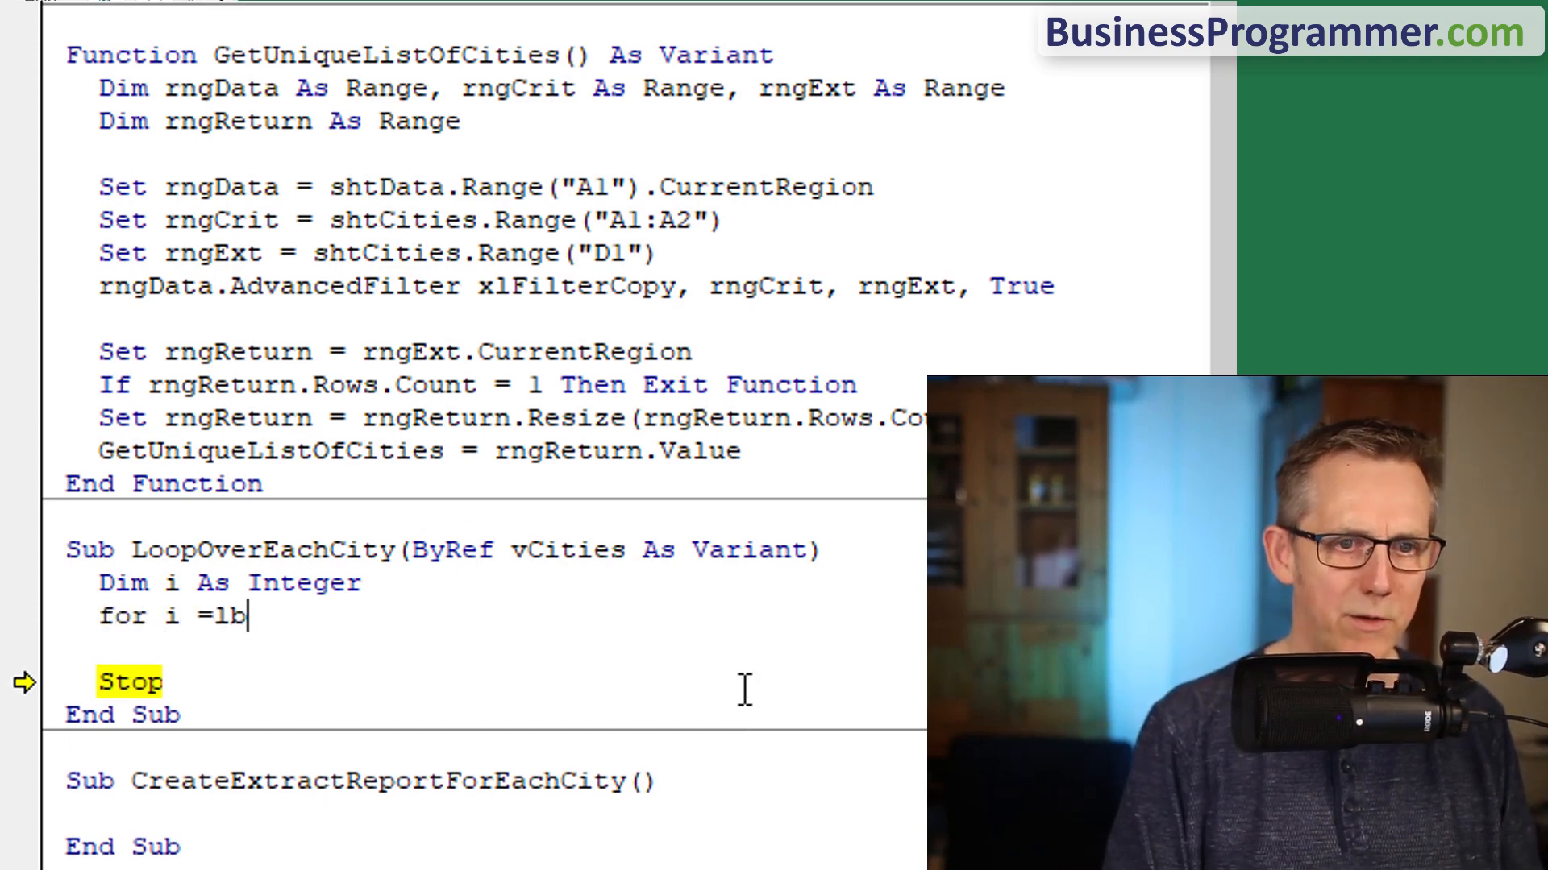
{"action": "type", "text": "ound(vcities) to ubound(vcities"}
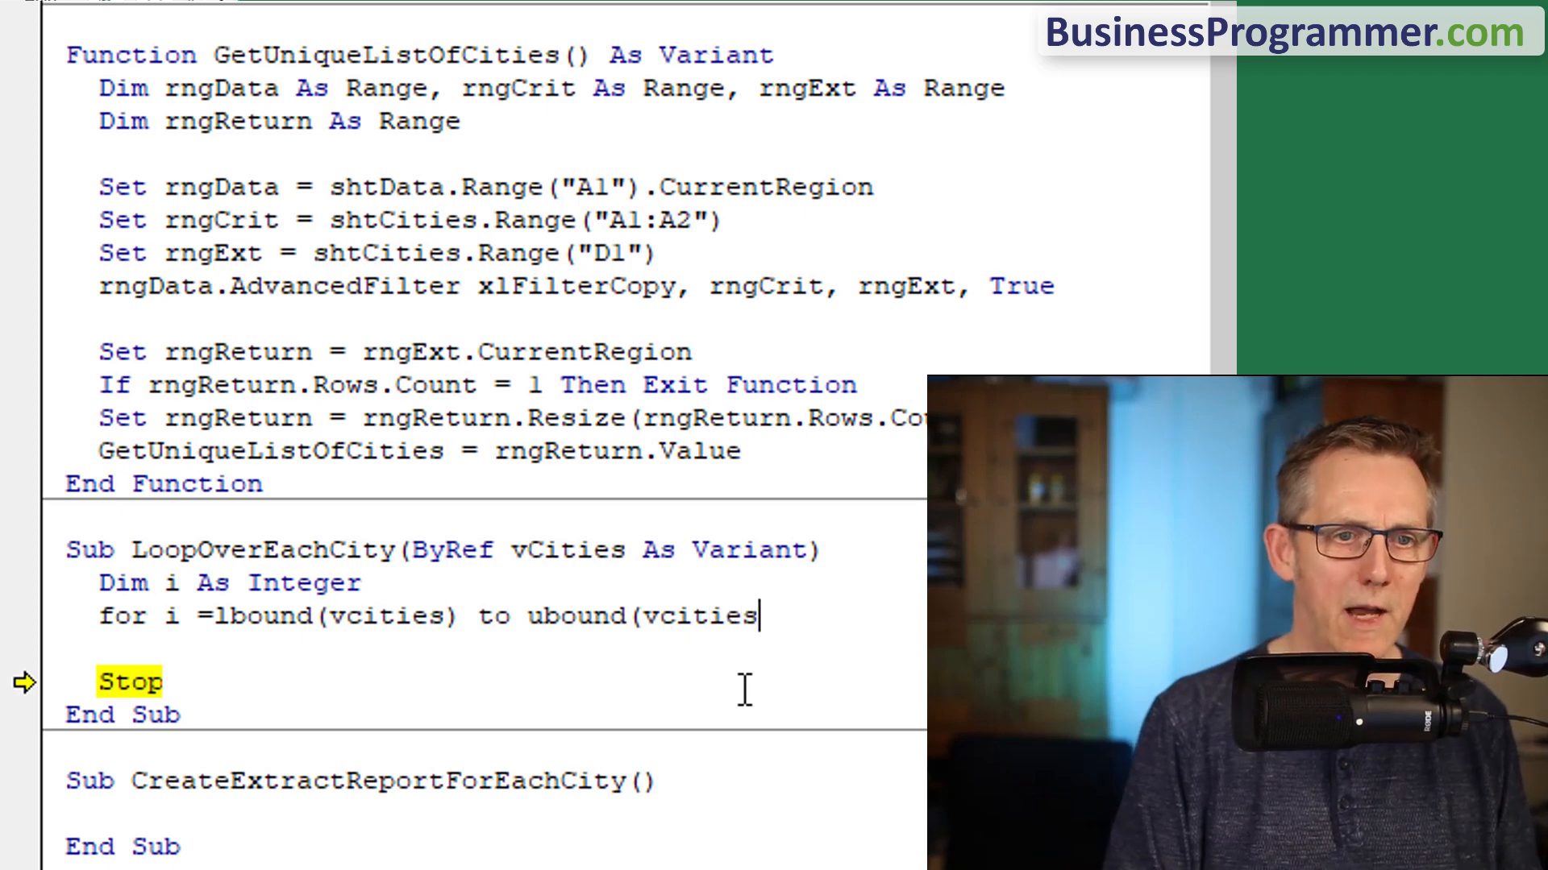
{"action": "key", "text": "enter"}
{"action": "type", "text": "Next"}
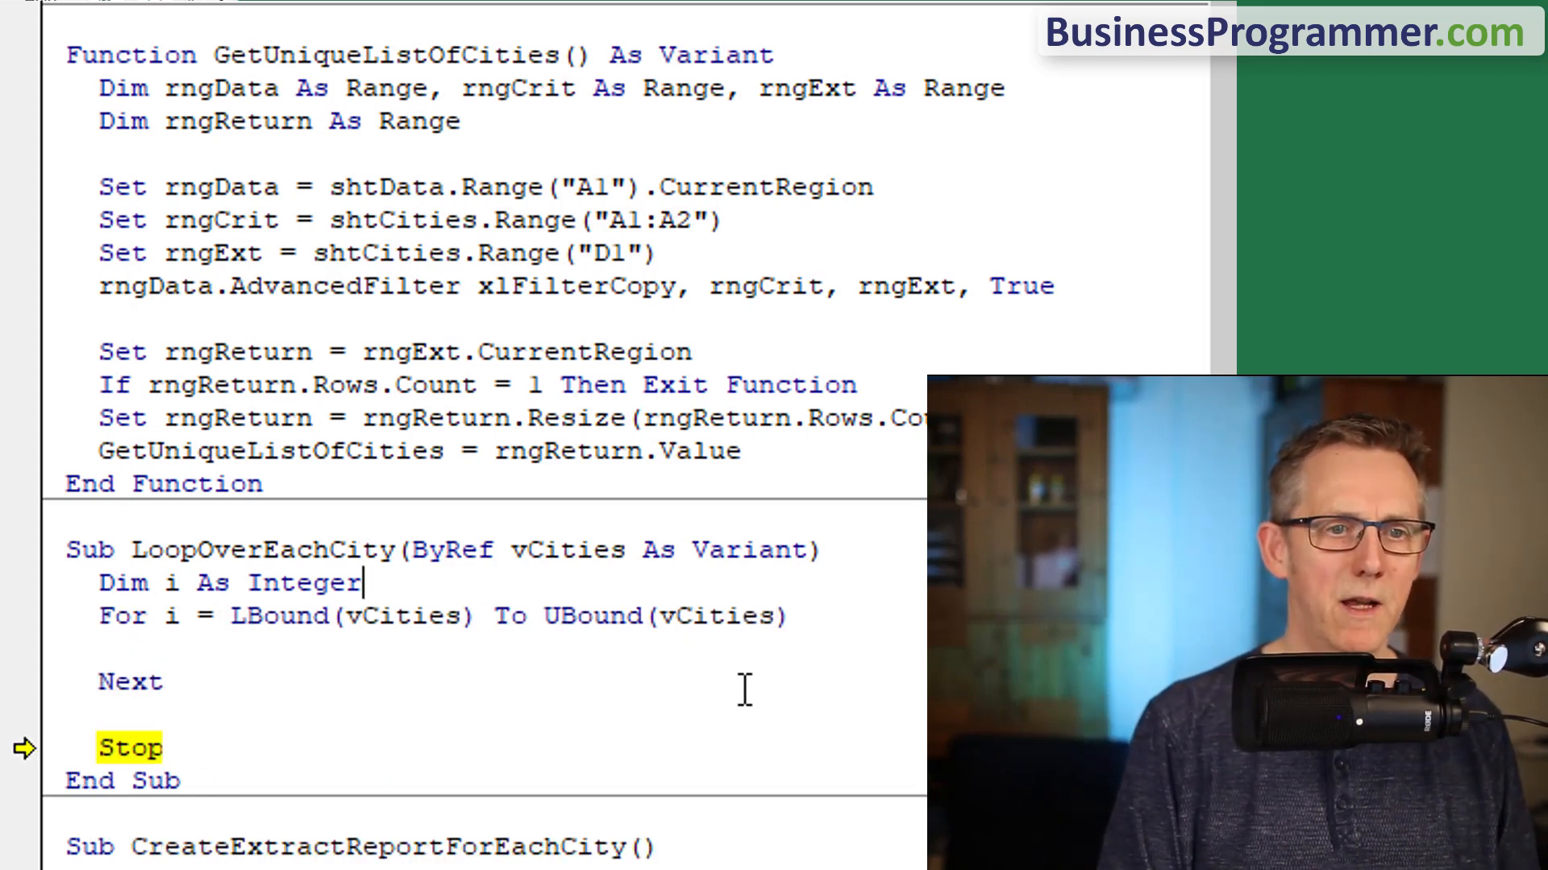
- Declare szCity As String and assign szCity = vCities(i, 1) inside the loop
{"action": "type", "text": "dim szC"}
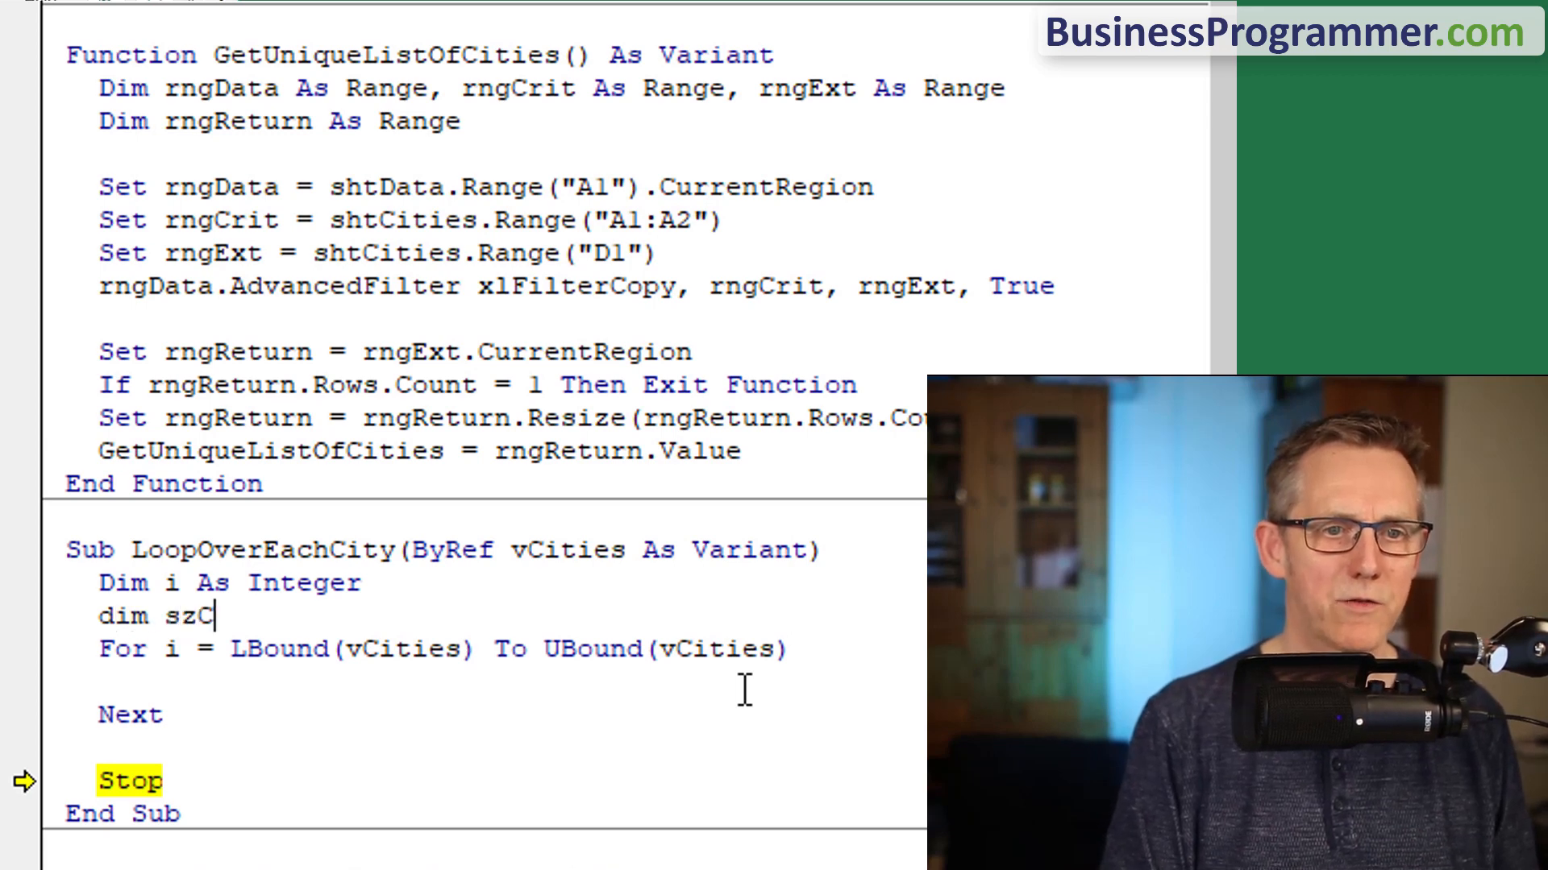
{"action": "type", "text": "ity as String"}
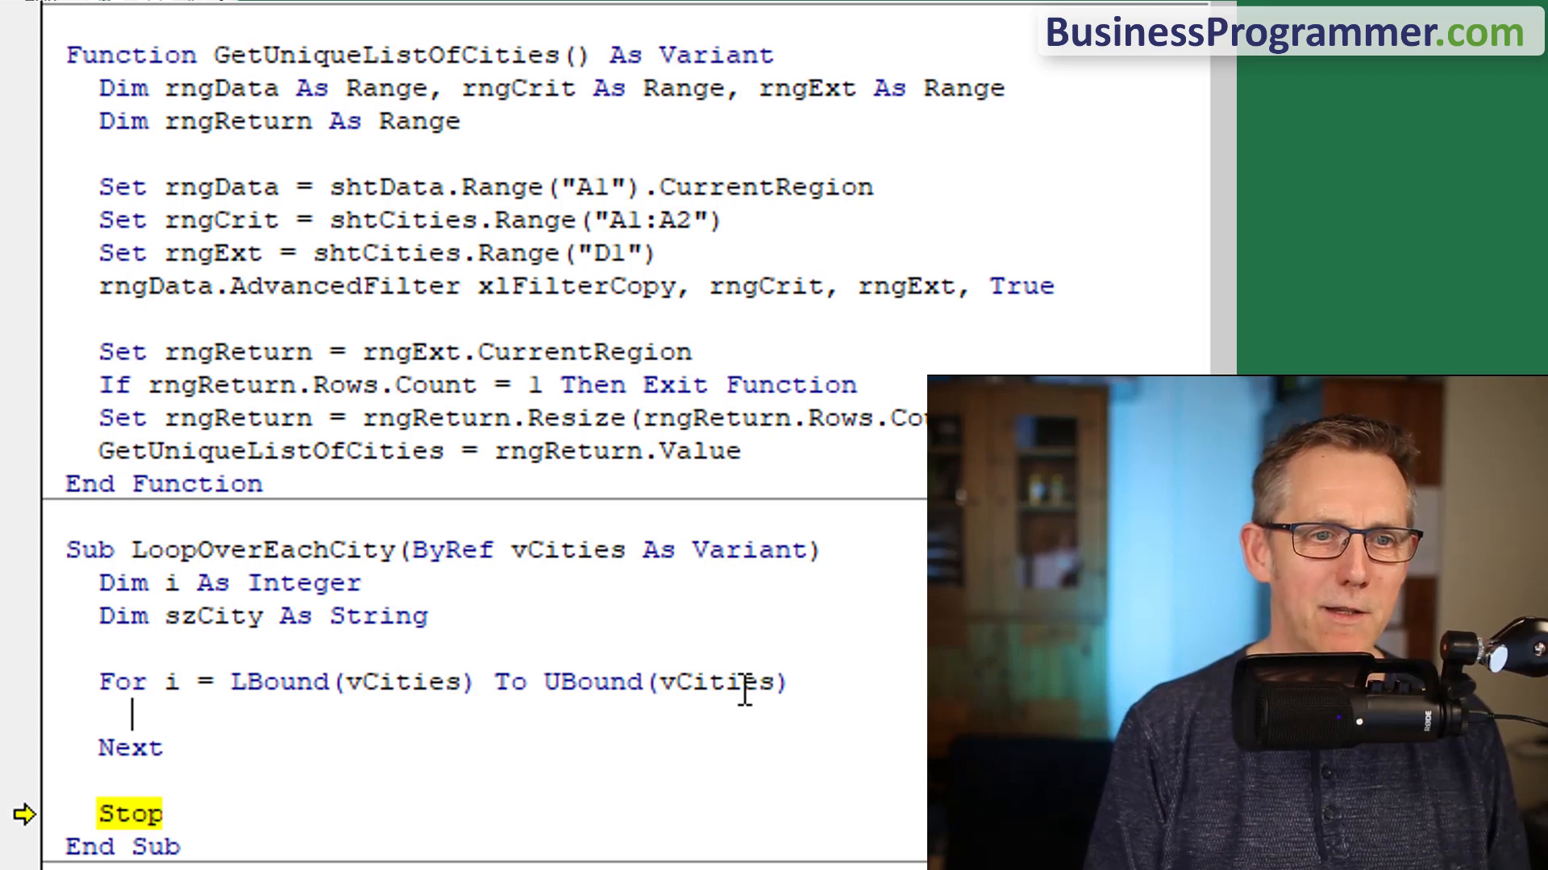
{"action": "type", "text": "szCity = vcities(i,"}
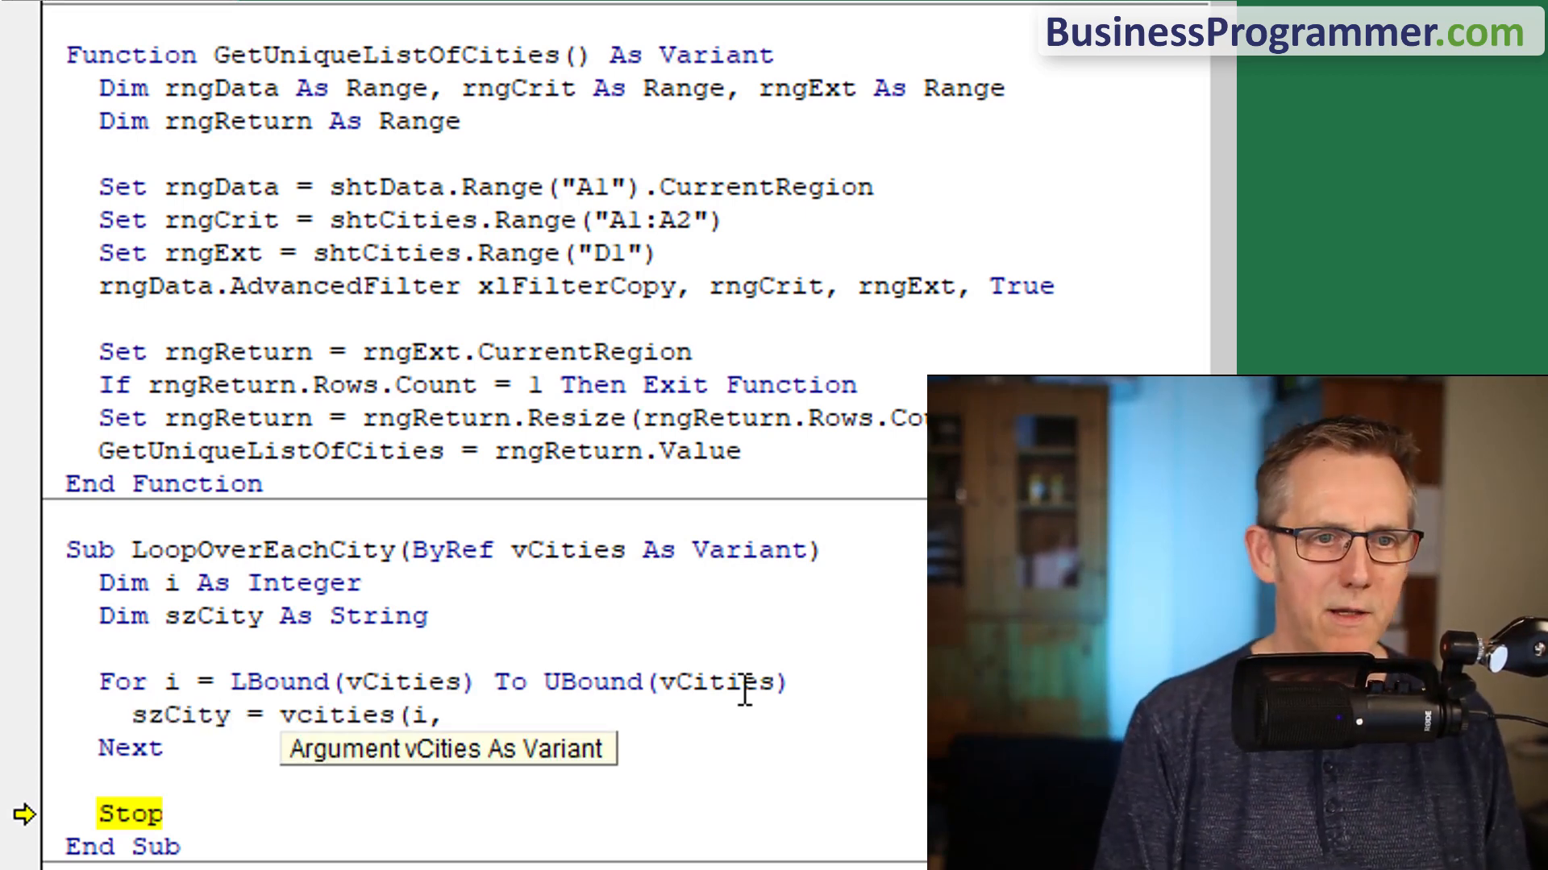
{"action": "type", "text": "1)"}
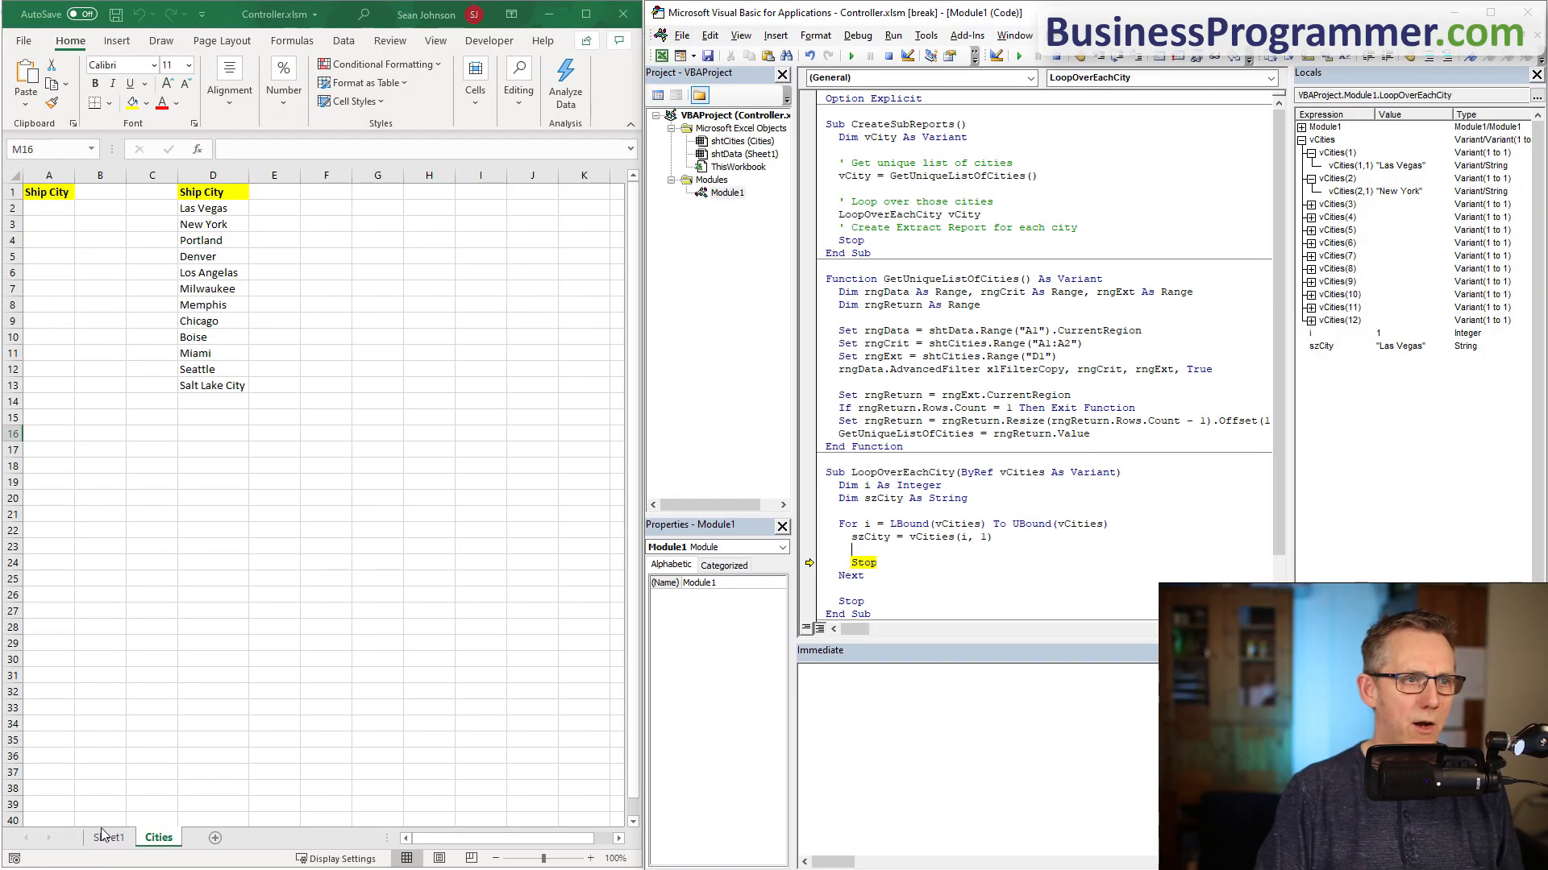
- Copy the order data header row to G1 on the Cities sheet and name it nmeSampleHeader
{"action": "left_click", "coordinate": [108, 837]}
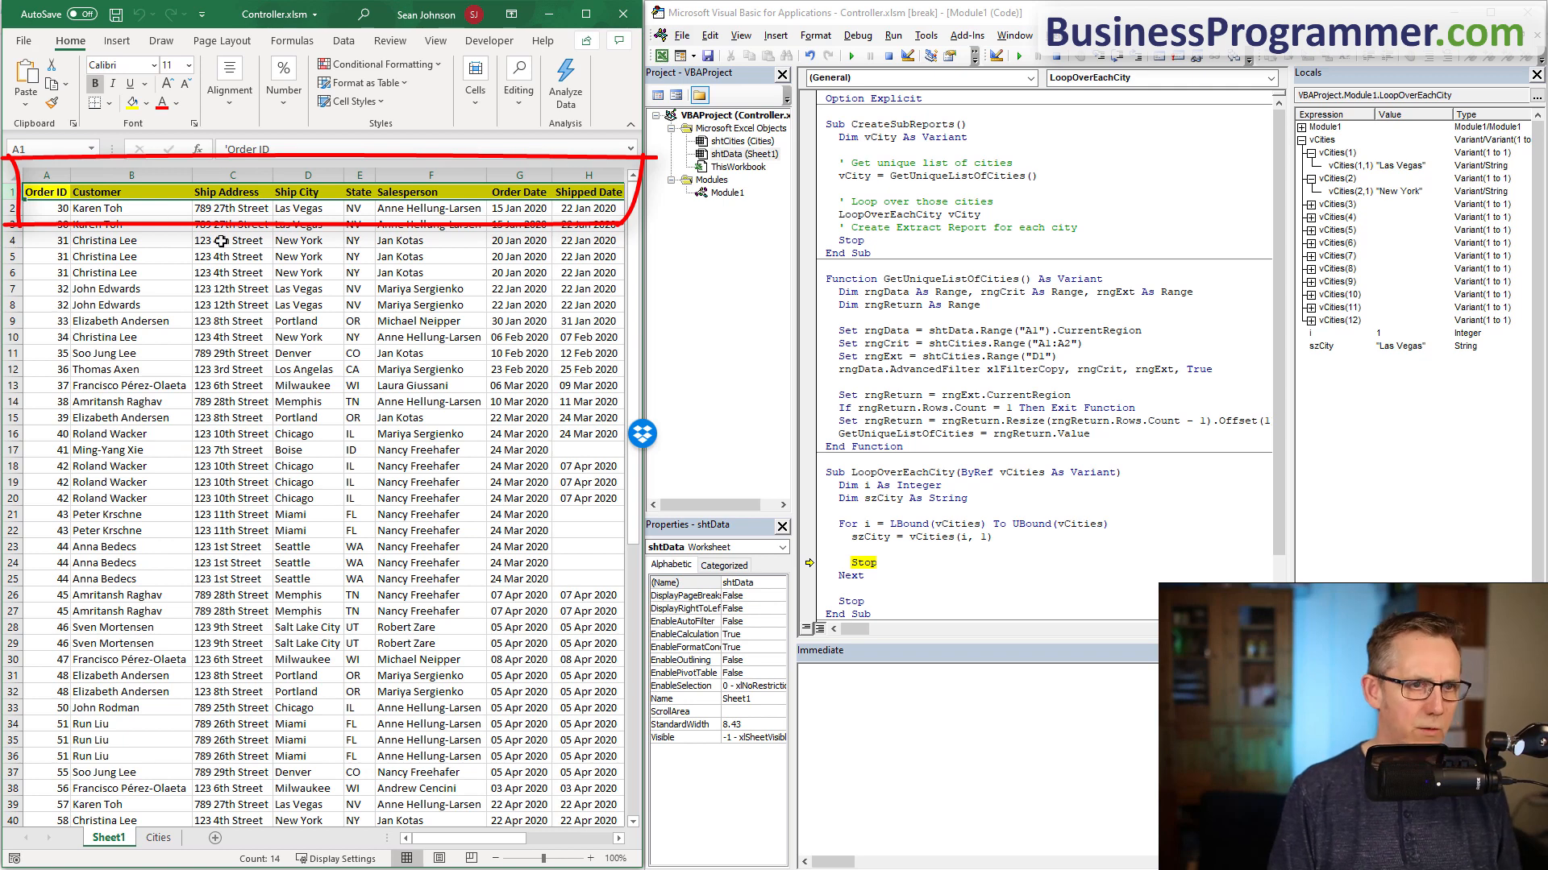
{"action": "left_click", "coordinate": [158, 837]}
{"action": "type", "text": "nmeS"}
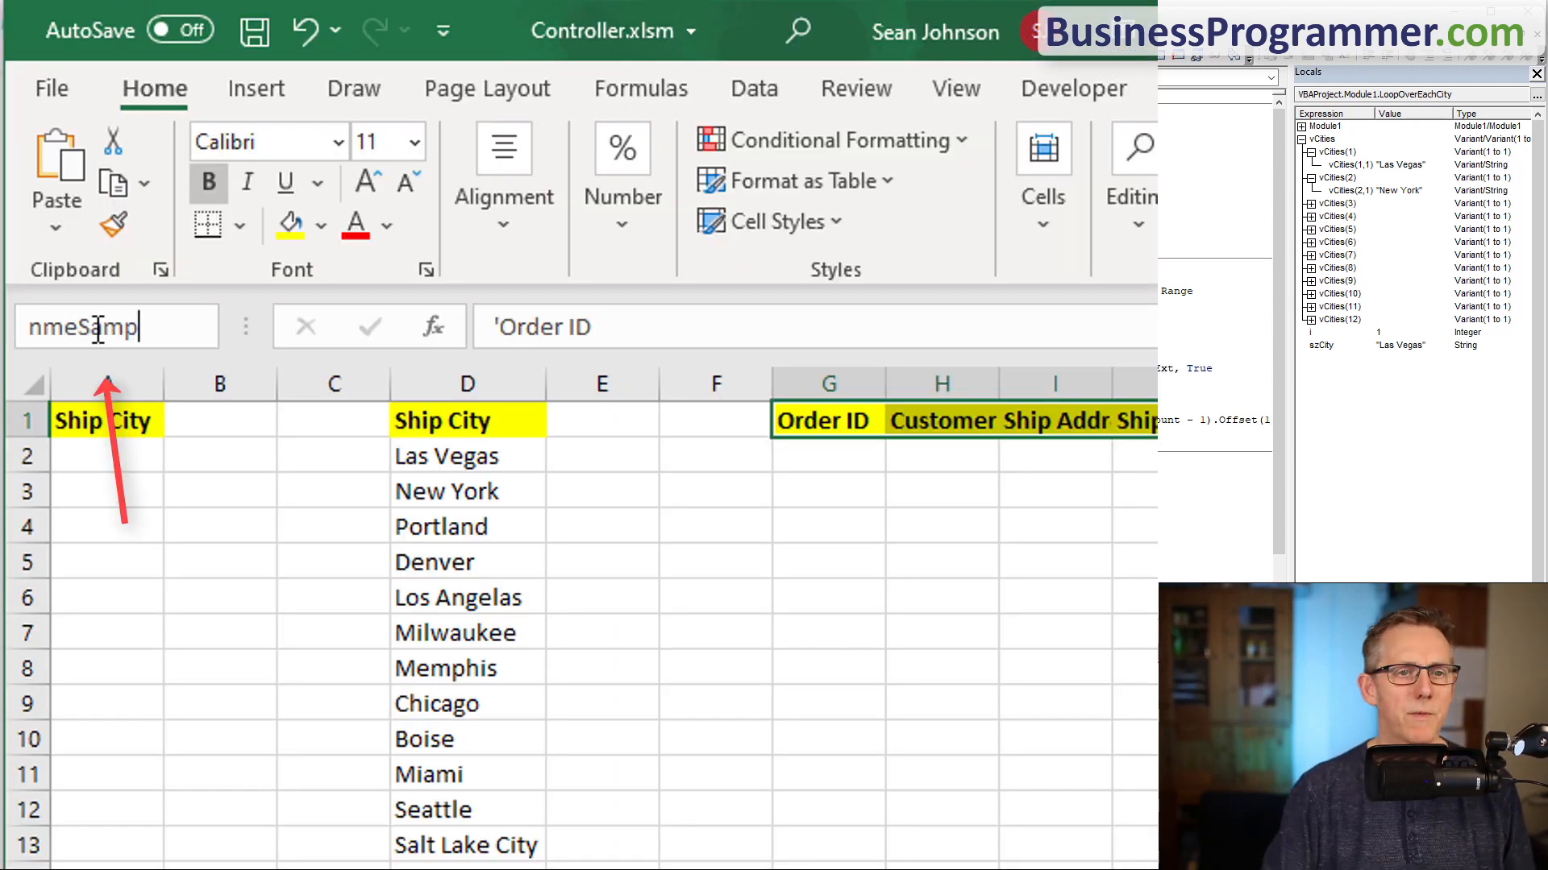
{"action": "type", "text": "ampleHeader"}
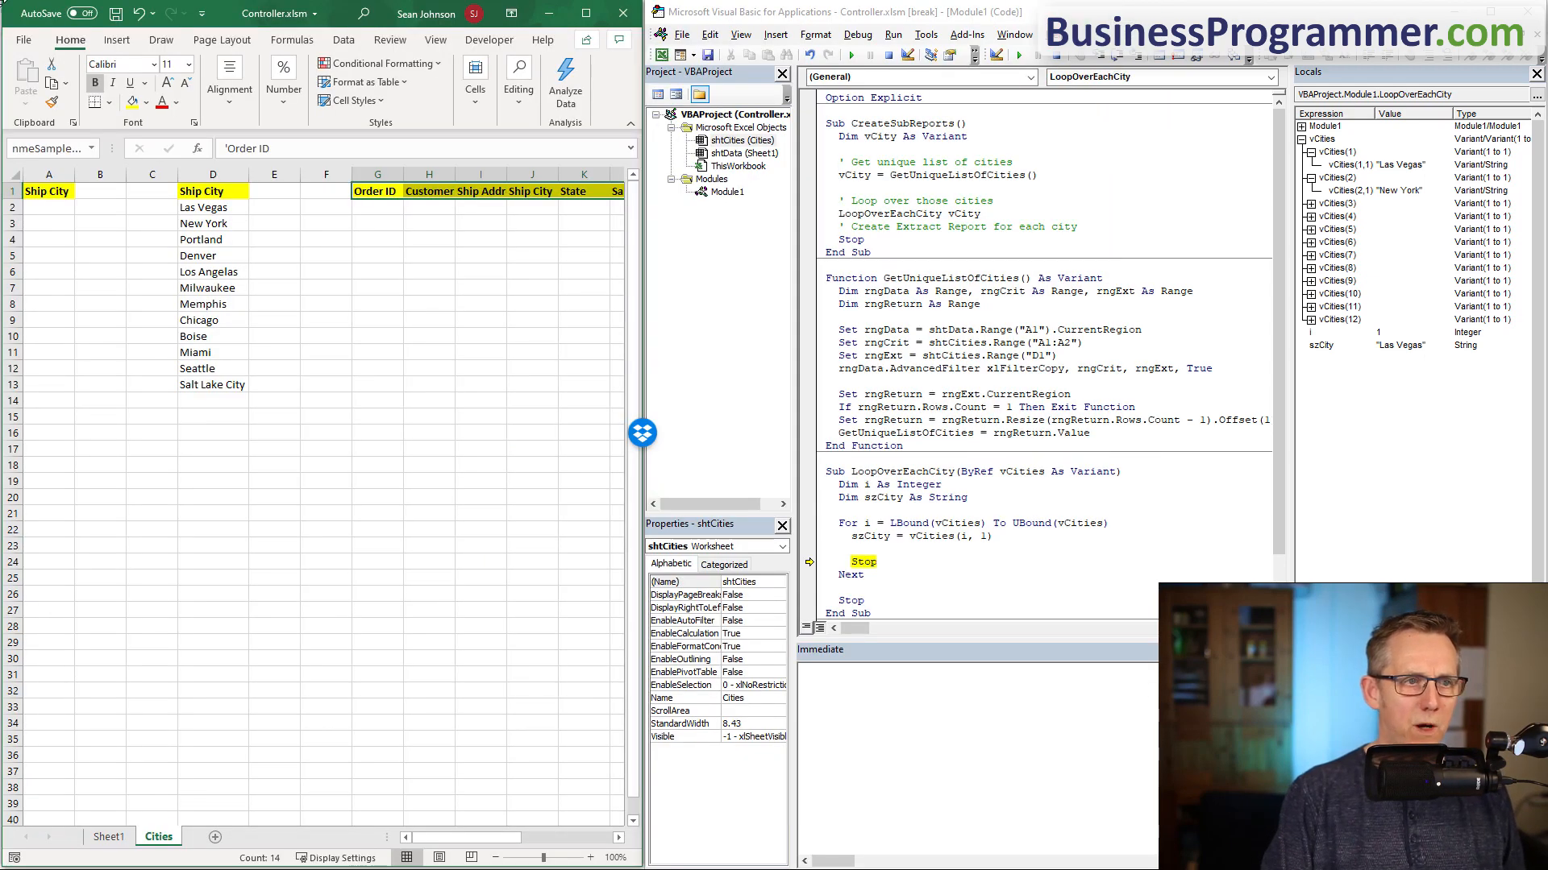
{"action": "mouse_move", "coordinate": [974, 411]}
{"action": "type", "text": "Dim rngHe"}
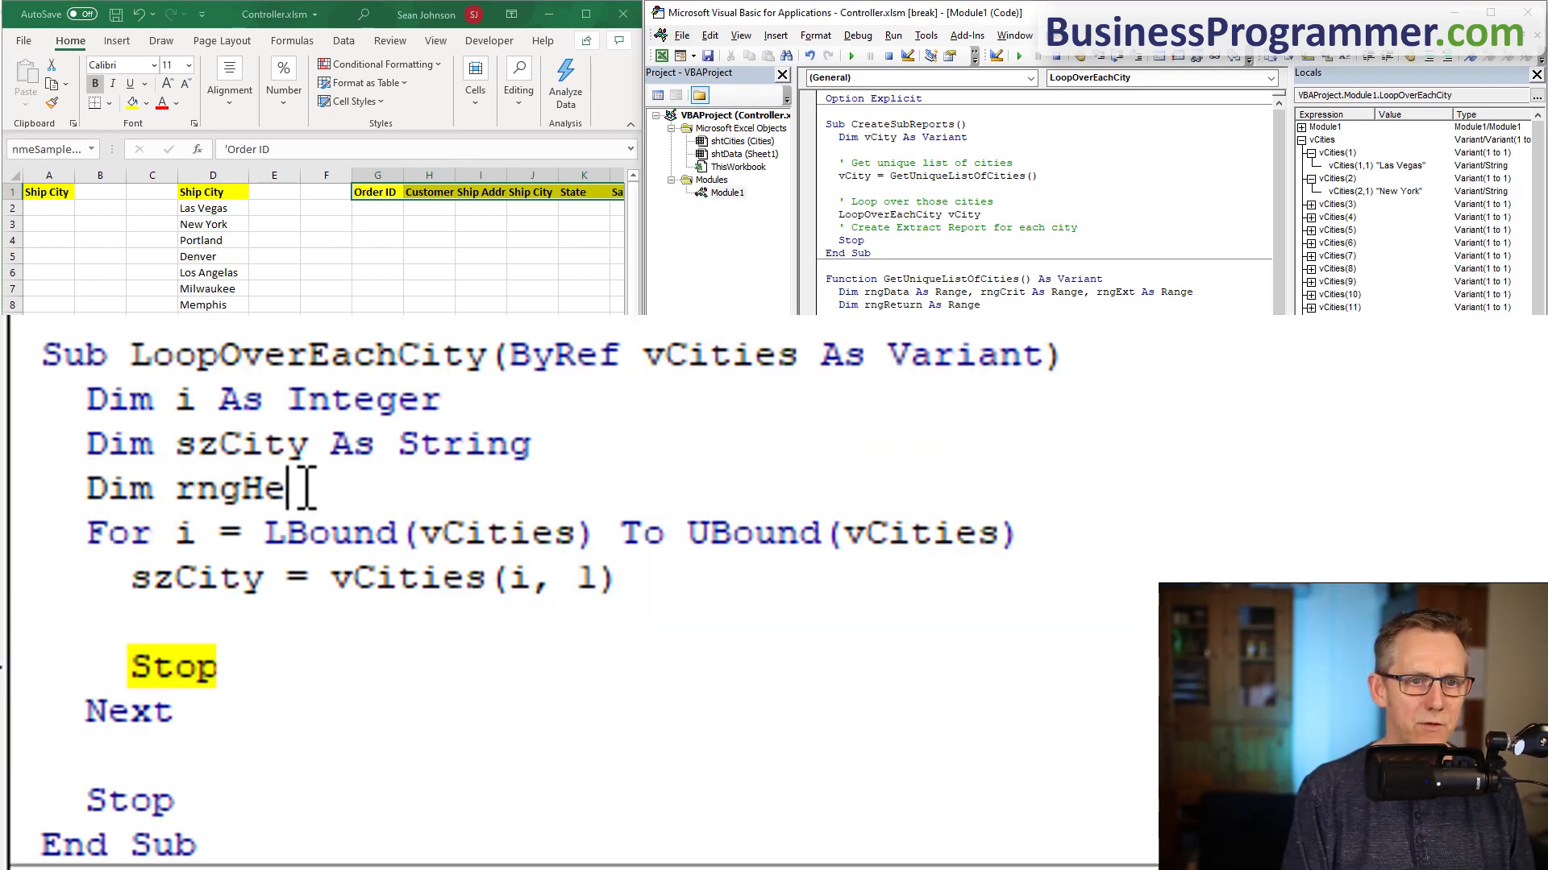
- Declare rngHeader, rngData, rngCrit, rngExt As Range and set rngData to shtData.Range("A1").CurrentRegion, stepping past with F8
{"action": "type", "text": "ader as"}
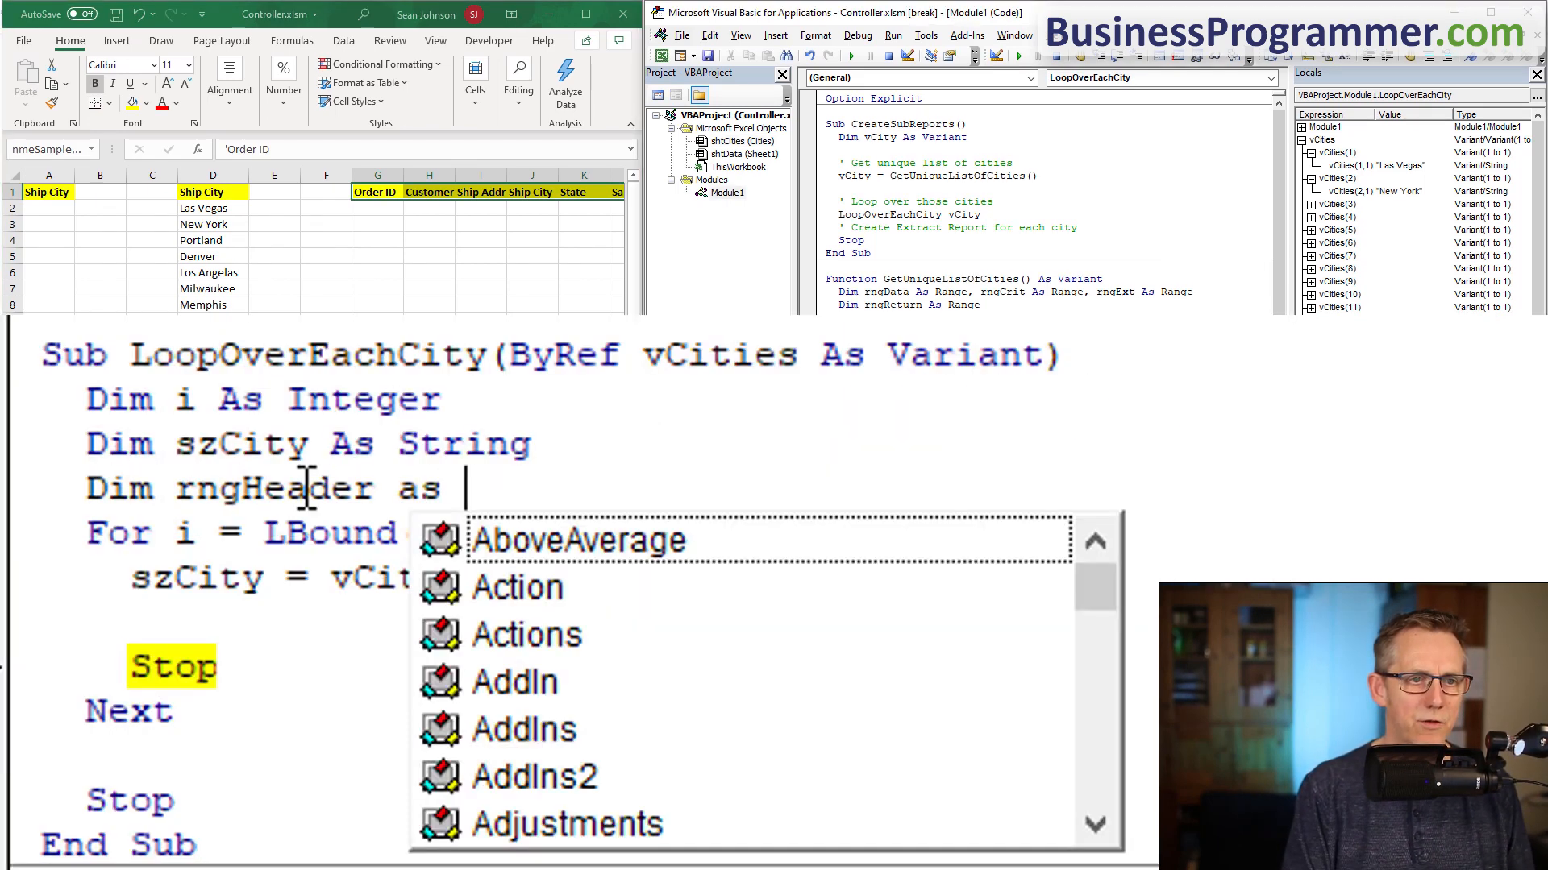
{"action": "type", "text": "Range , rngData as Range , r"}
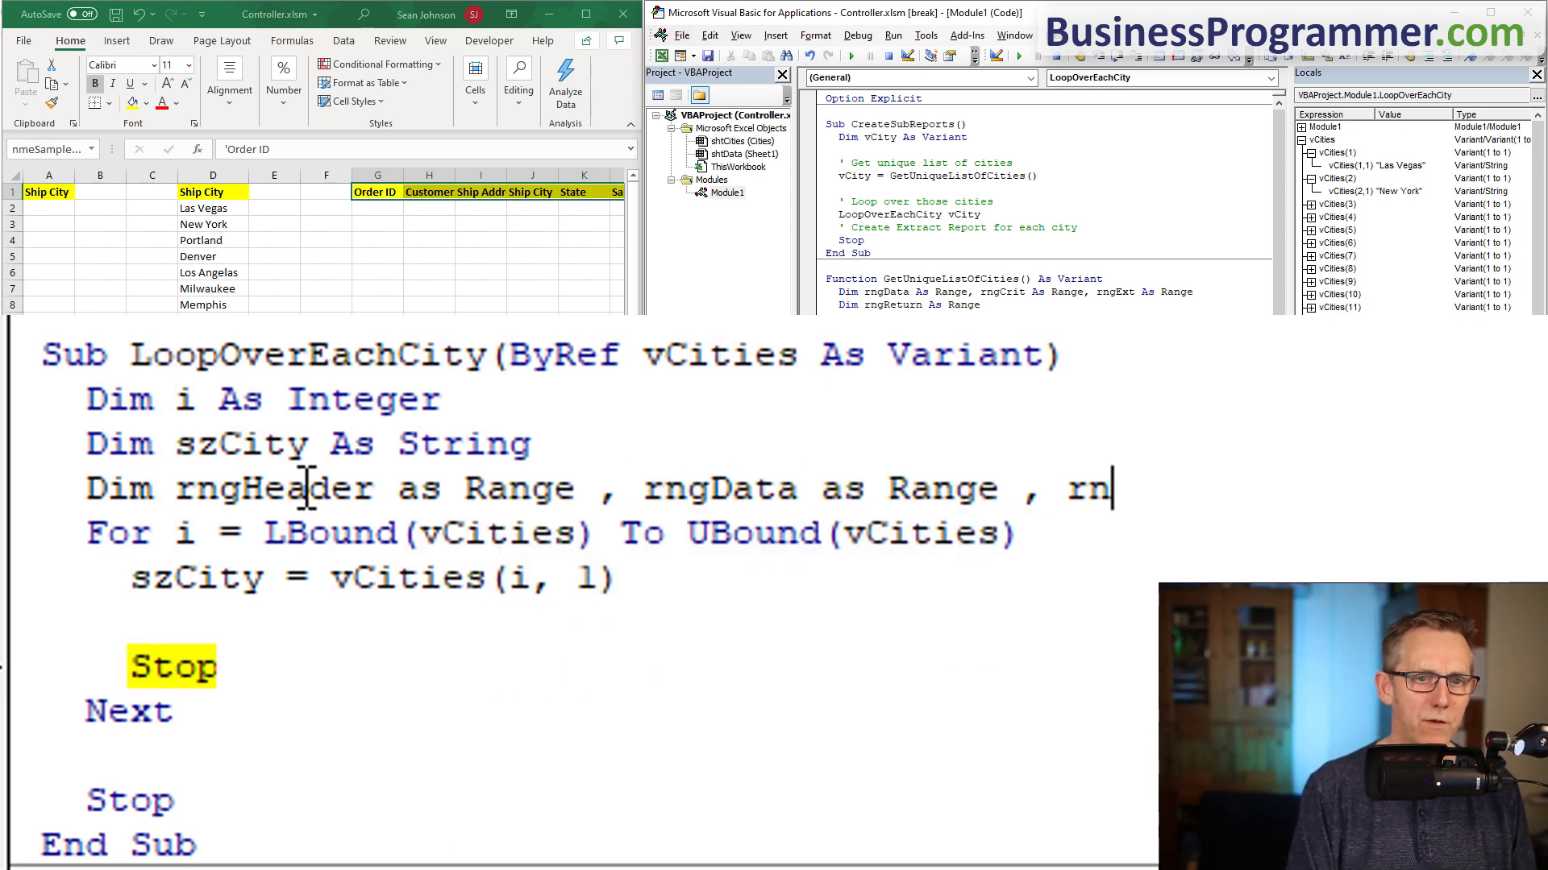
{"action": "type", "text": "ngCrit as r"}
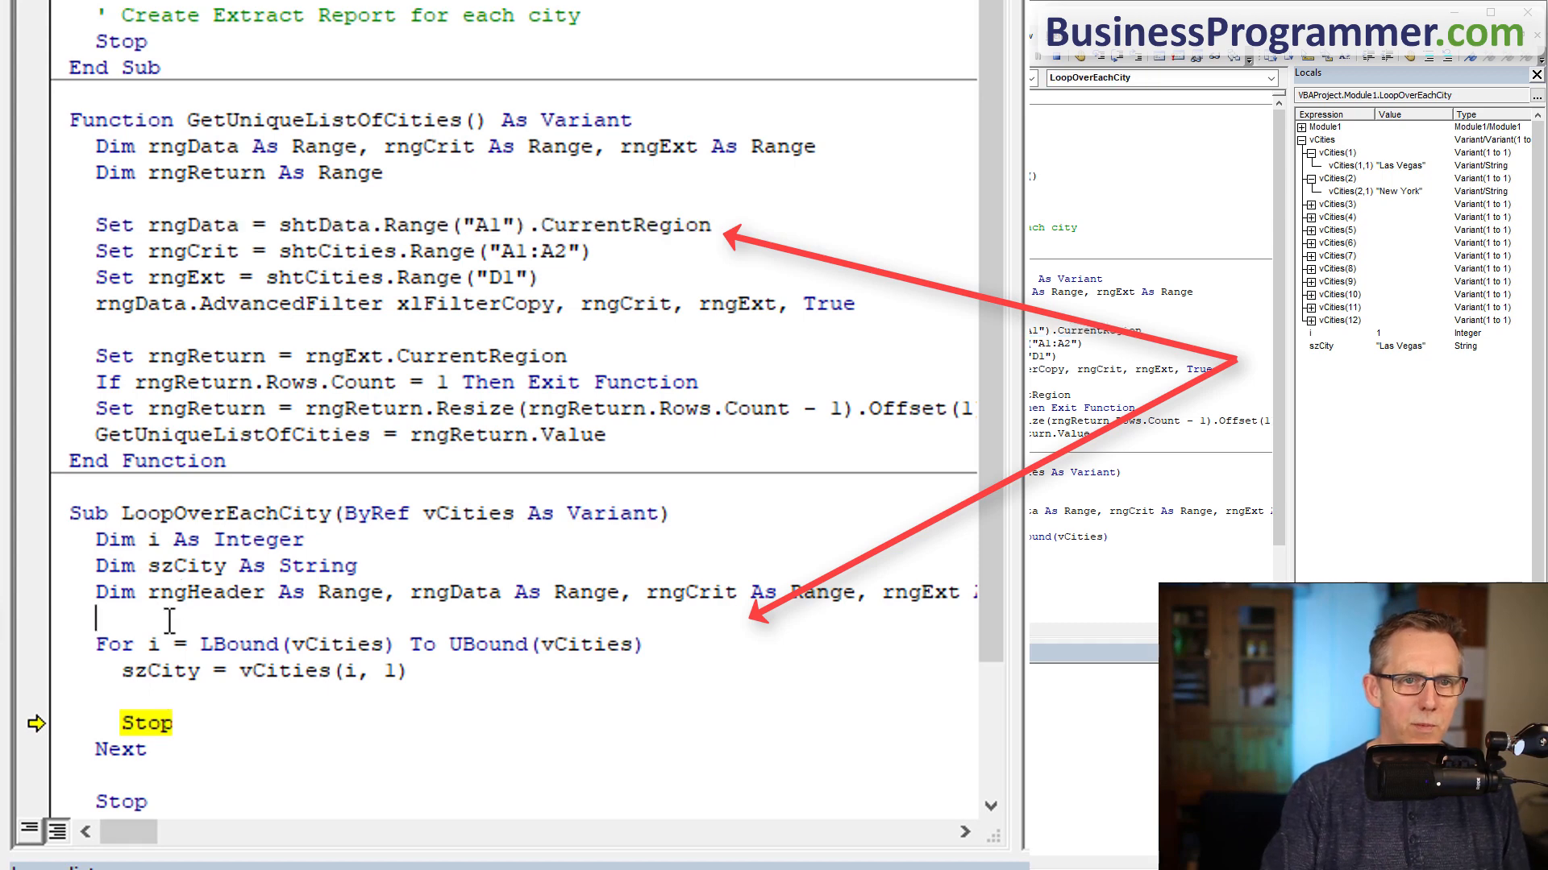
{"action": "type", "text": "Set rngData = shtData.Range(\"A1\").CurrentRegion"}
{"action": "type", "text": "Set rngCrit = shtCities.Range(\"A1:A2\")"}
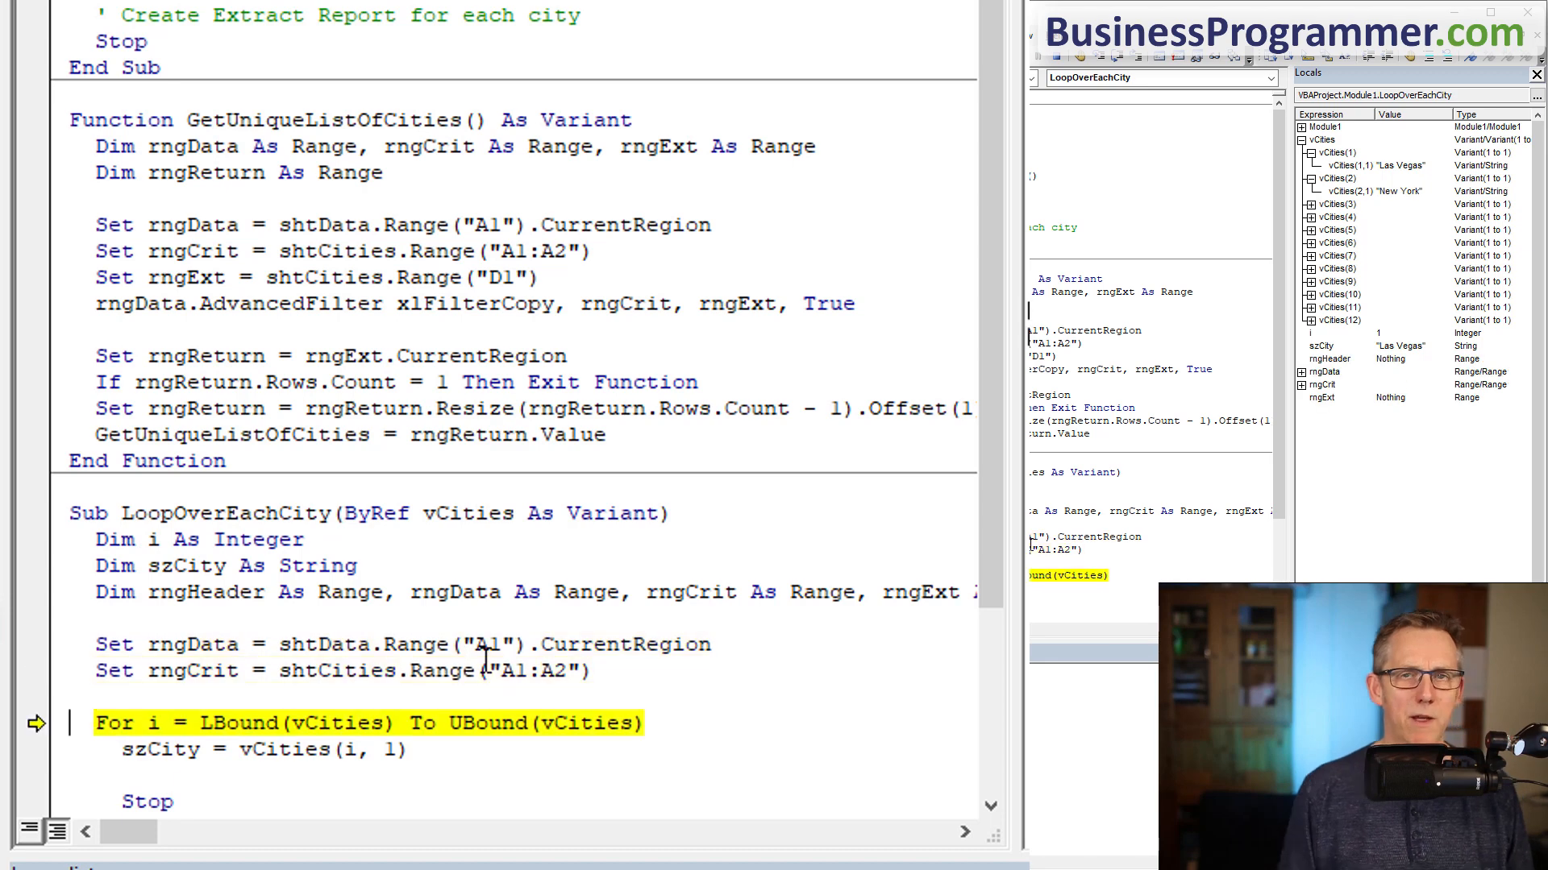
{"action": "key", "text": "F8"}
{"action": "type", "text": "rngcrit.se"}
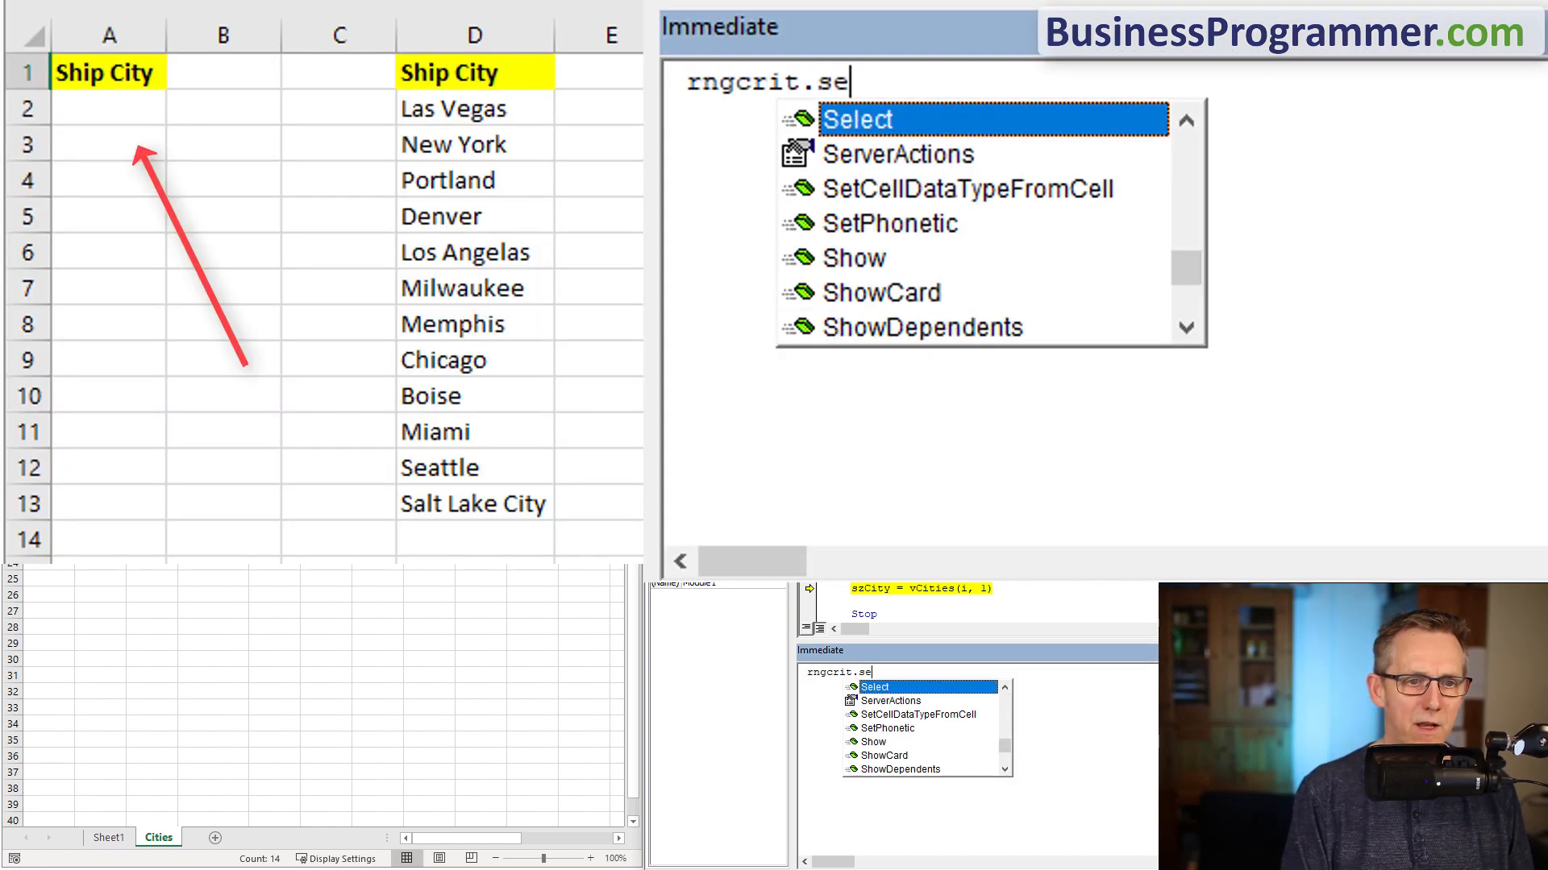
- Select rngCrit via the Immediate window to confirm it covers the criteria cells A1:A2
{"action": "key", "text": "Tab"}
{"action": "type", "text": "set we"}
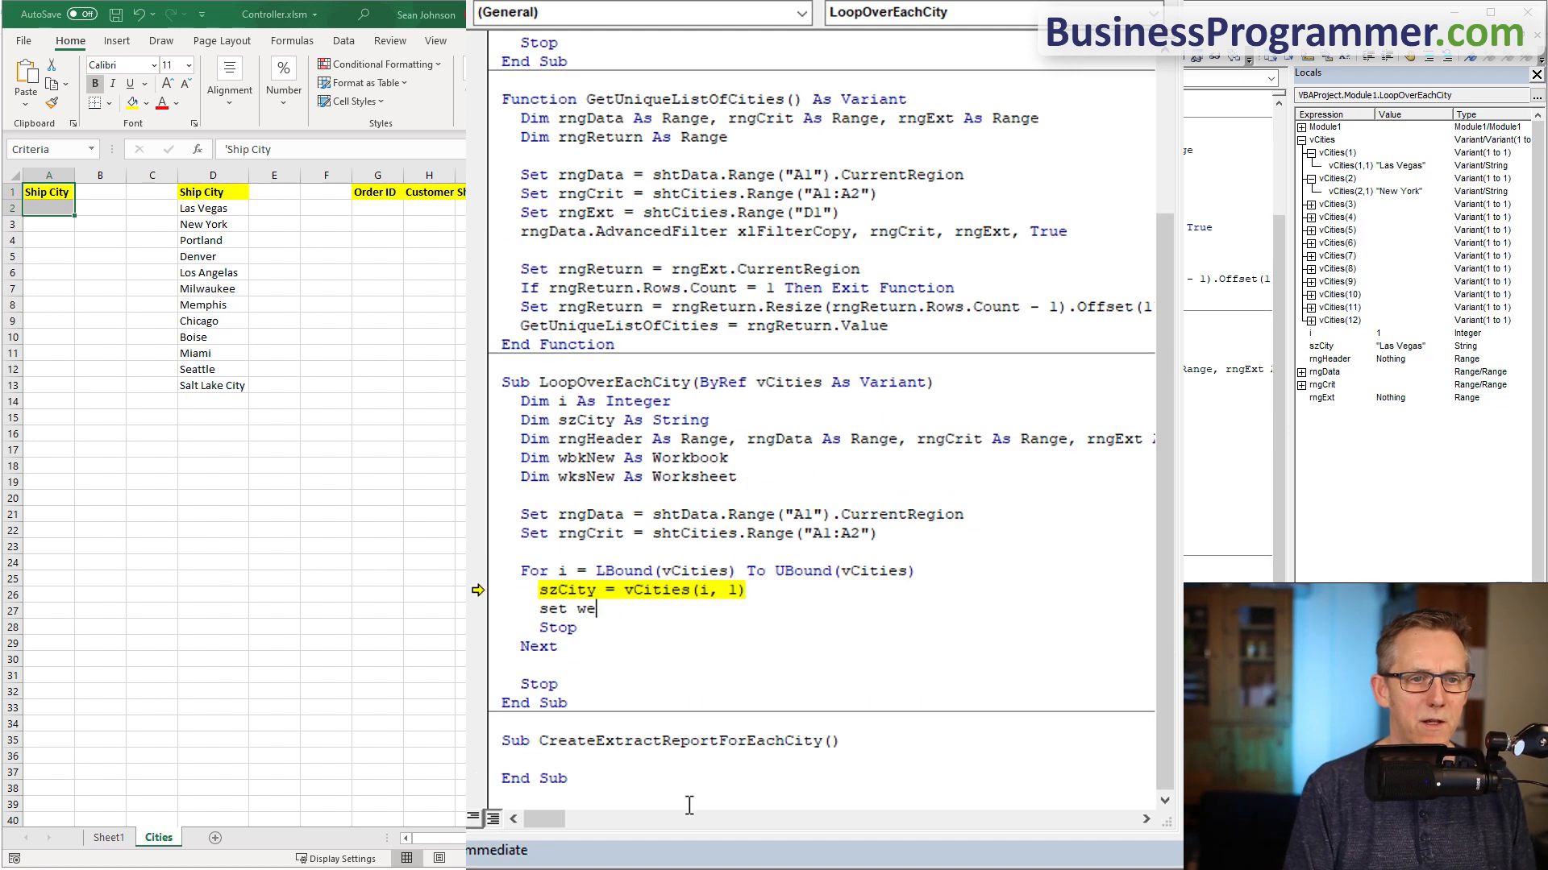
- Set wbkNew = Workbooks.Add and set rngHeader from the data sheet inside the loop
{"action": "type", "text": "bkNew = w"}
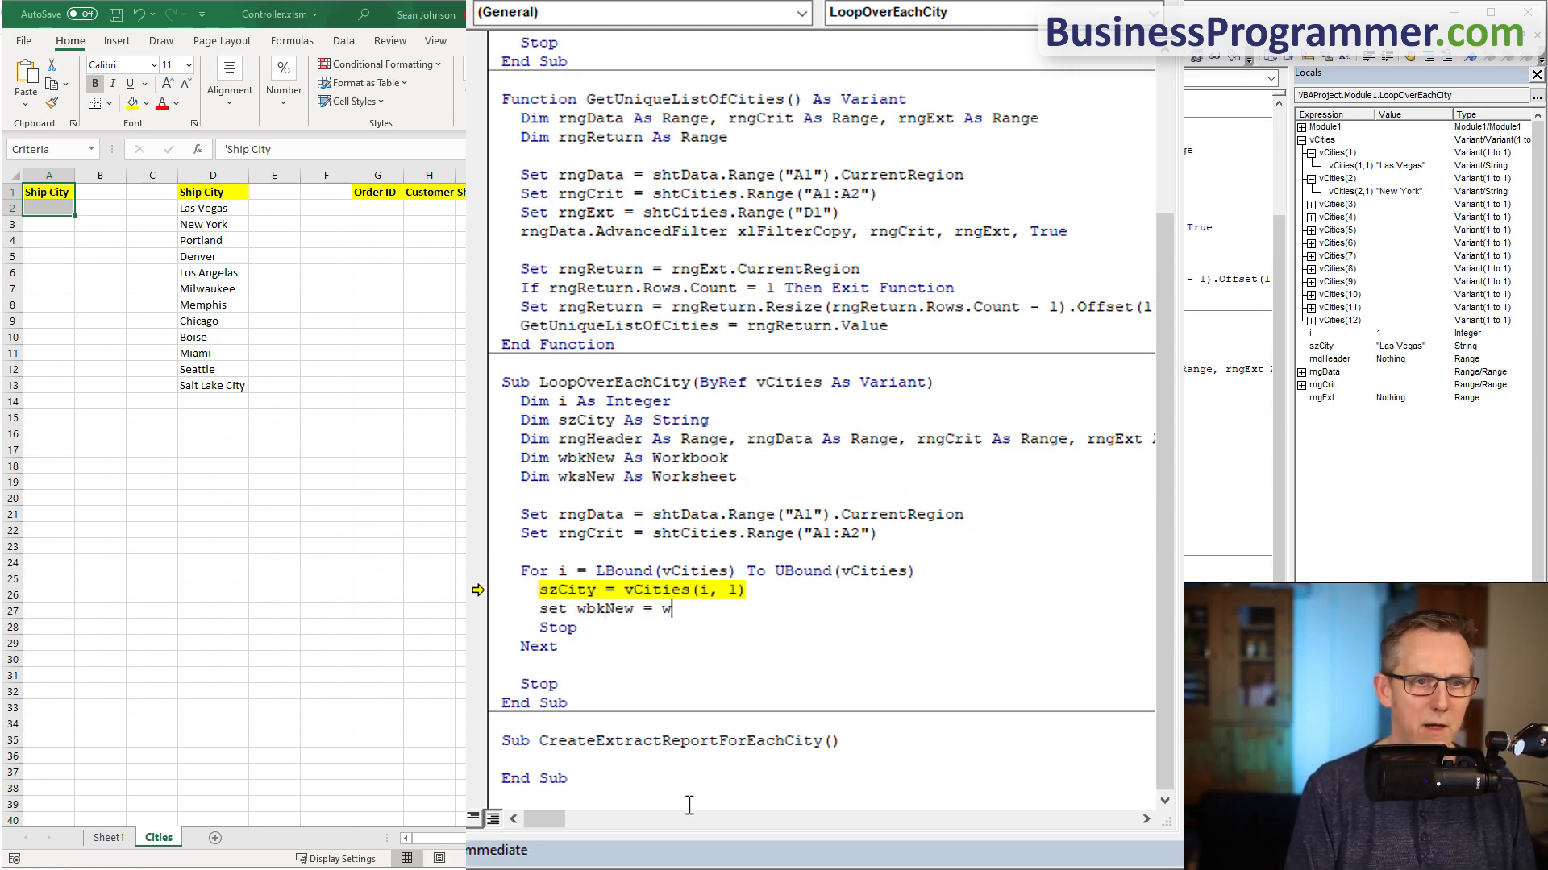
{"action": "type", "text": "orkbooks.a"}
{"action": "type", "text": "Set wksNew = wbkNew.Worksheets(1"}
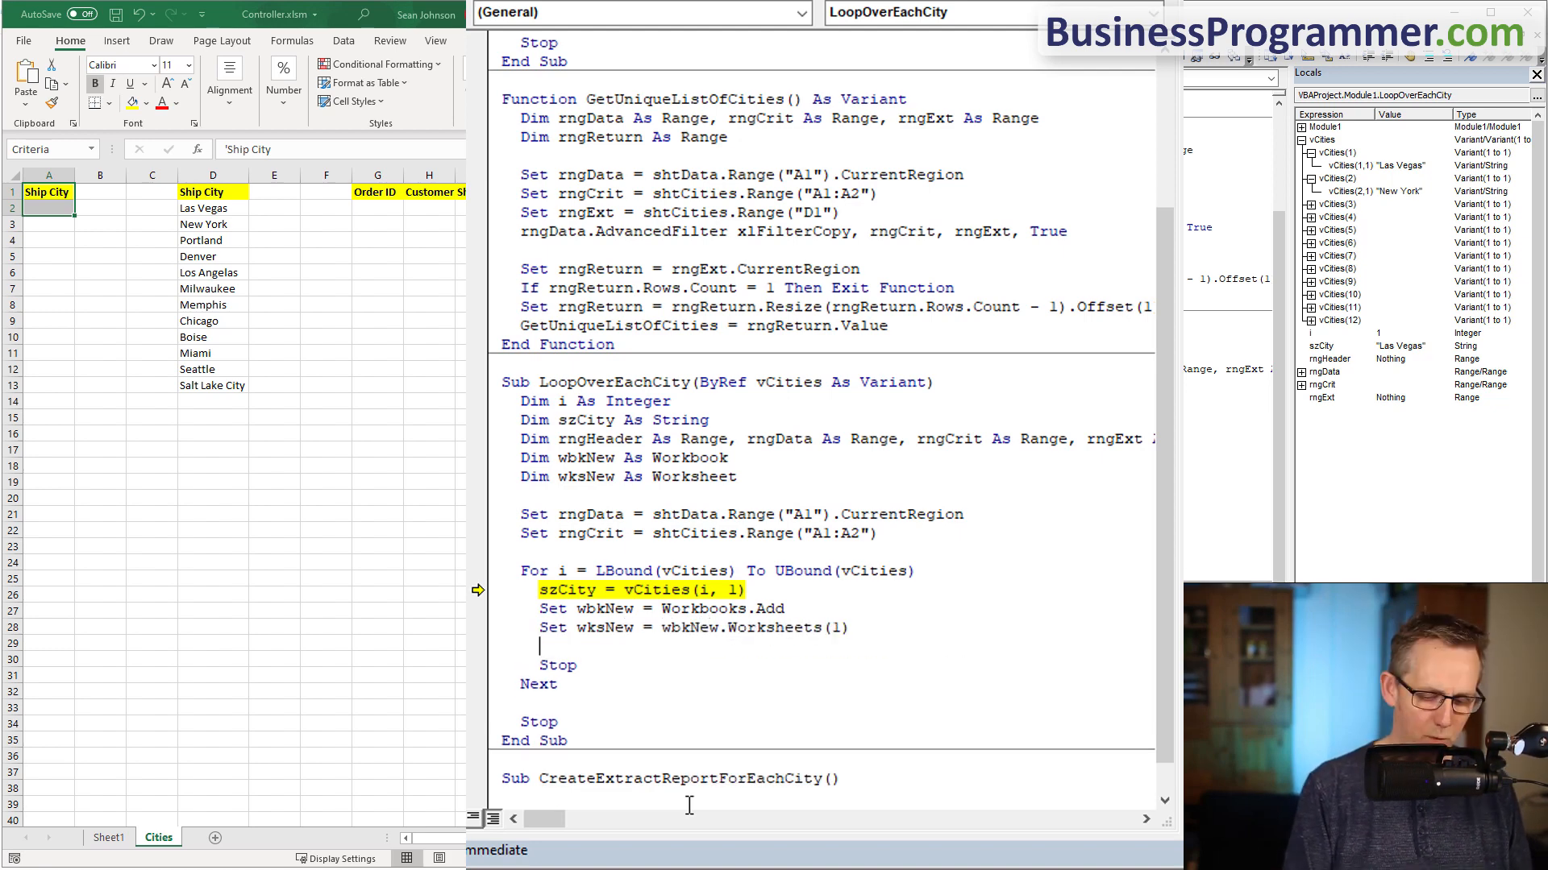
{"action": "type", "text": "set rngheader=sh"}
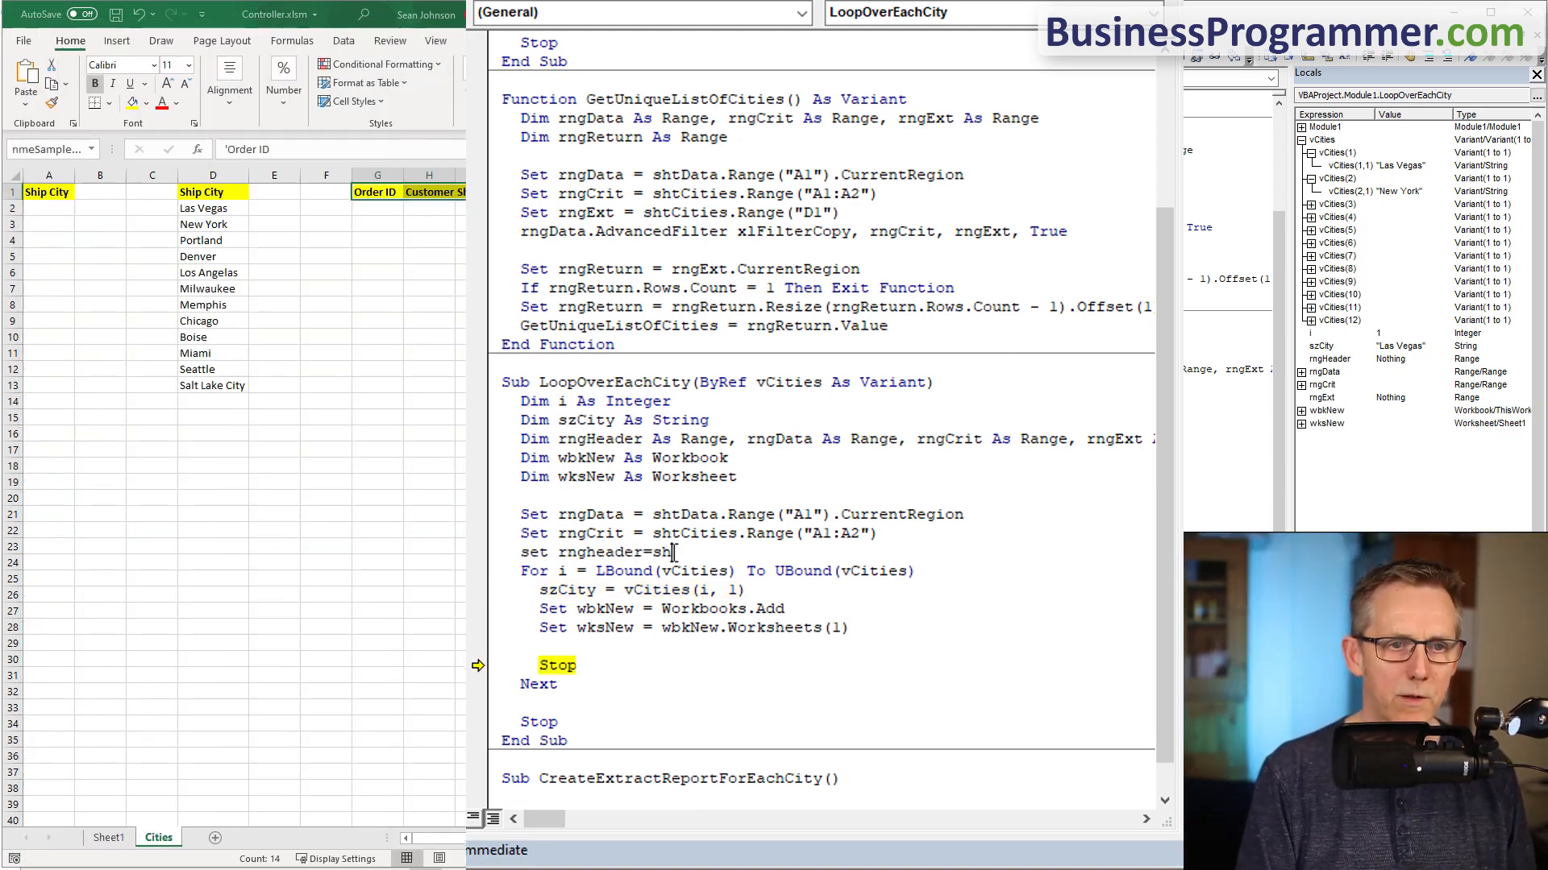
{"action": "type", "text": "tCities.Range(\"nmeSampleHeader"}
{"action": "left_click", "coordinate": [837, 645]}
{"action": "type", "text": "wksnew.Range ("}
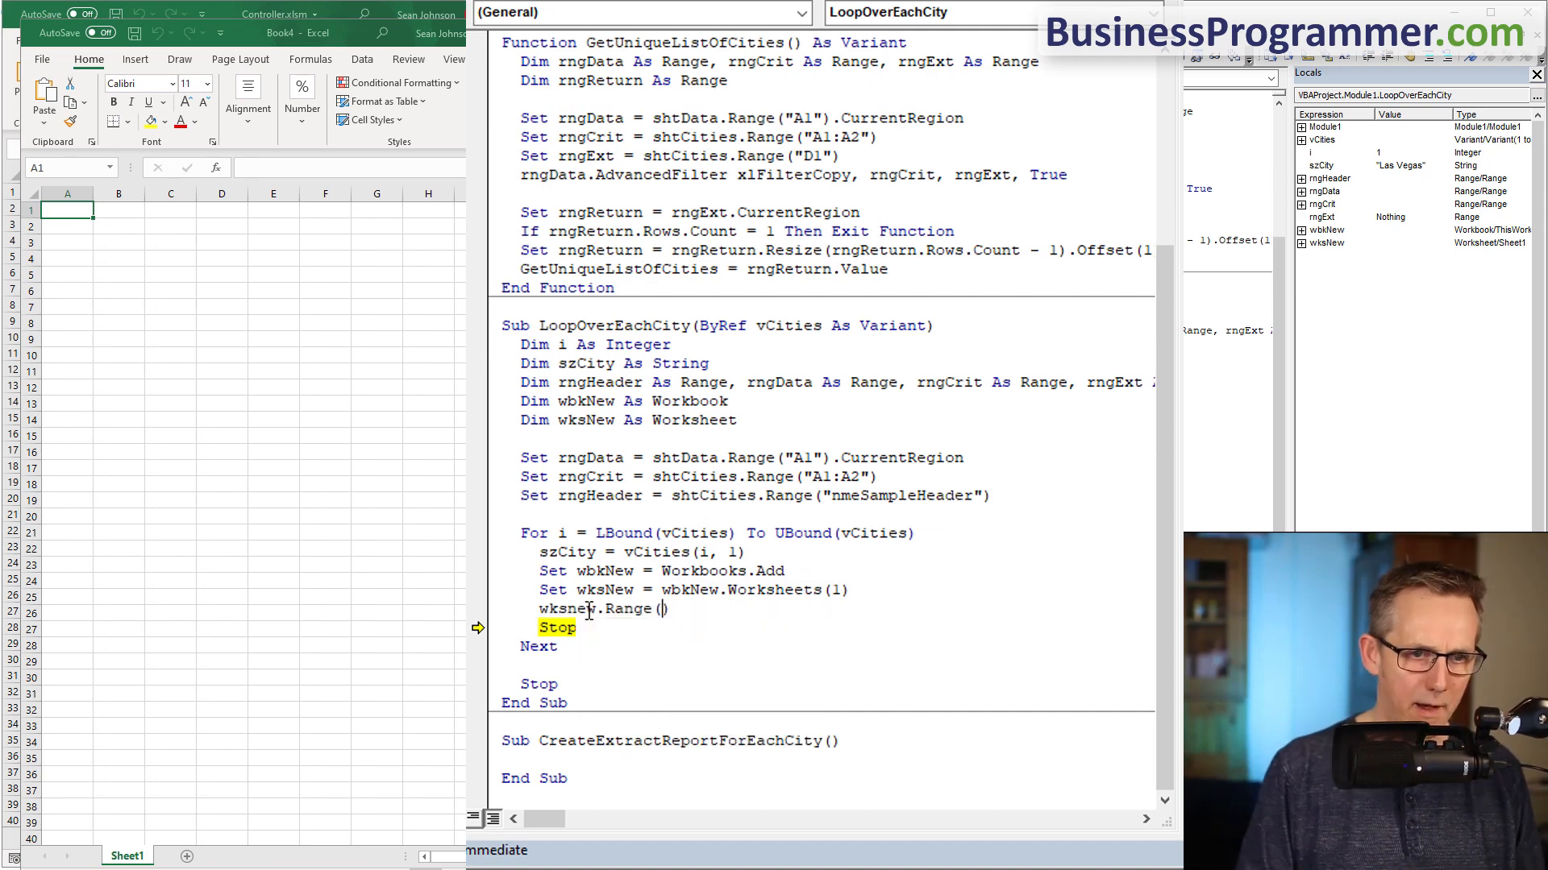
- Write wksNew.Range("A1").Resize(...).Value = rngHeader.Value to copy the headers into the new sheet
{"action": "type", "text": "\"A1\""}
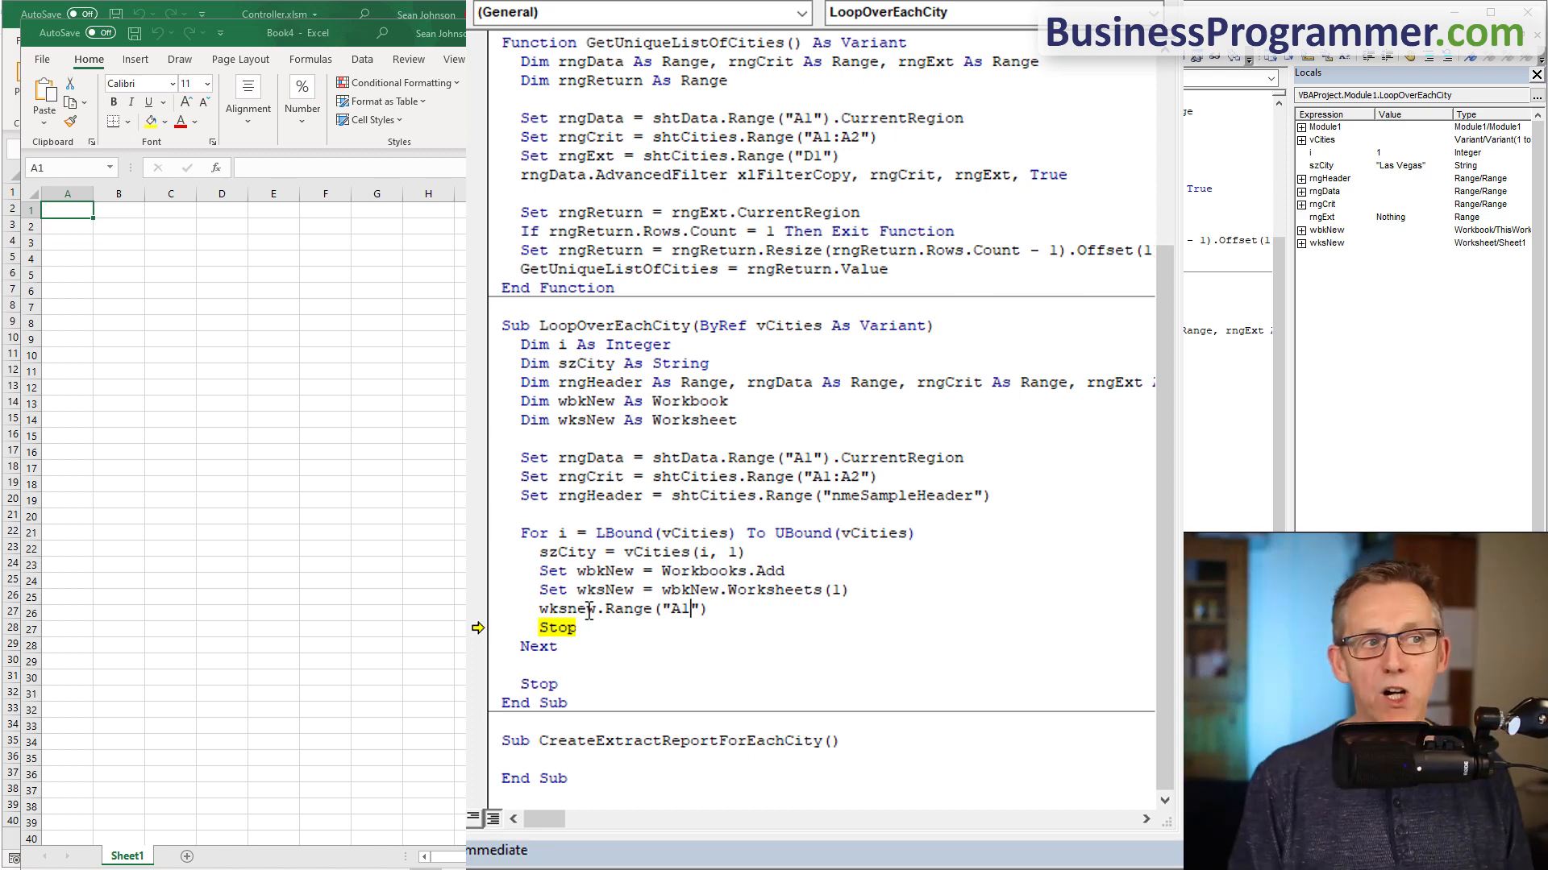
{"action": "type", "text": ".Resize("}
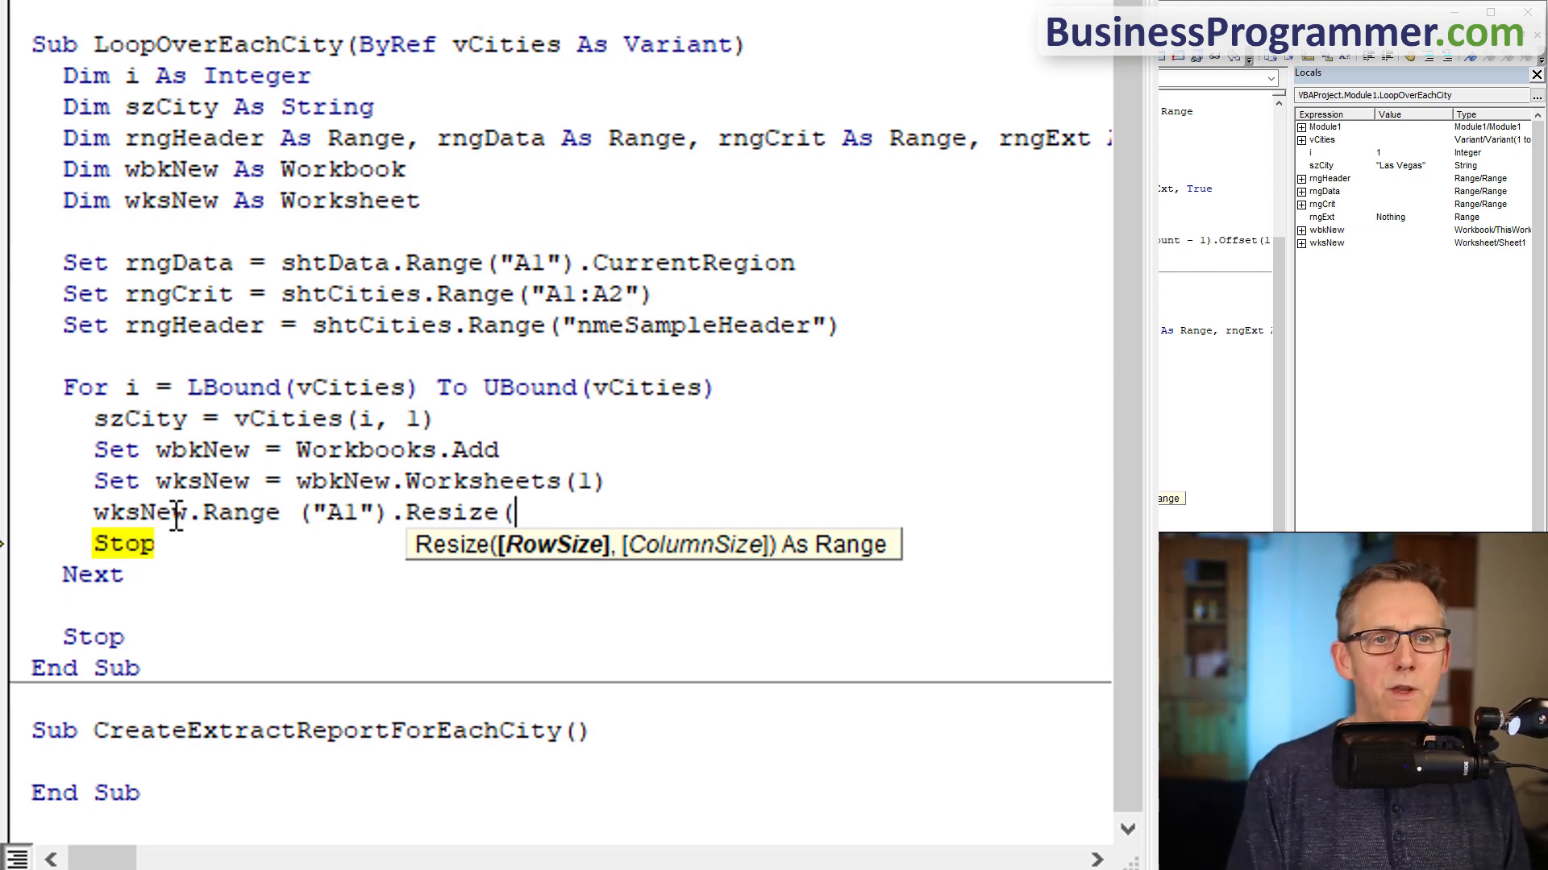
{"action": "type", "text": ","}
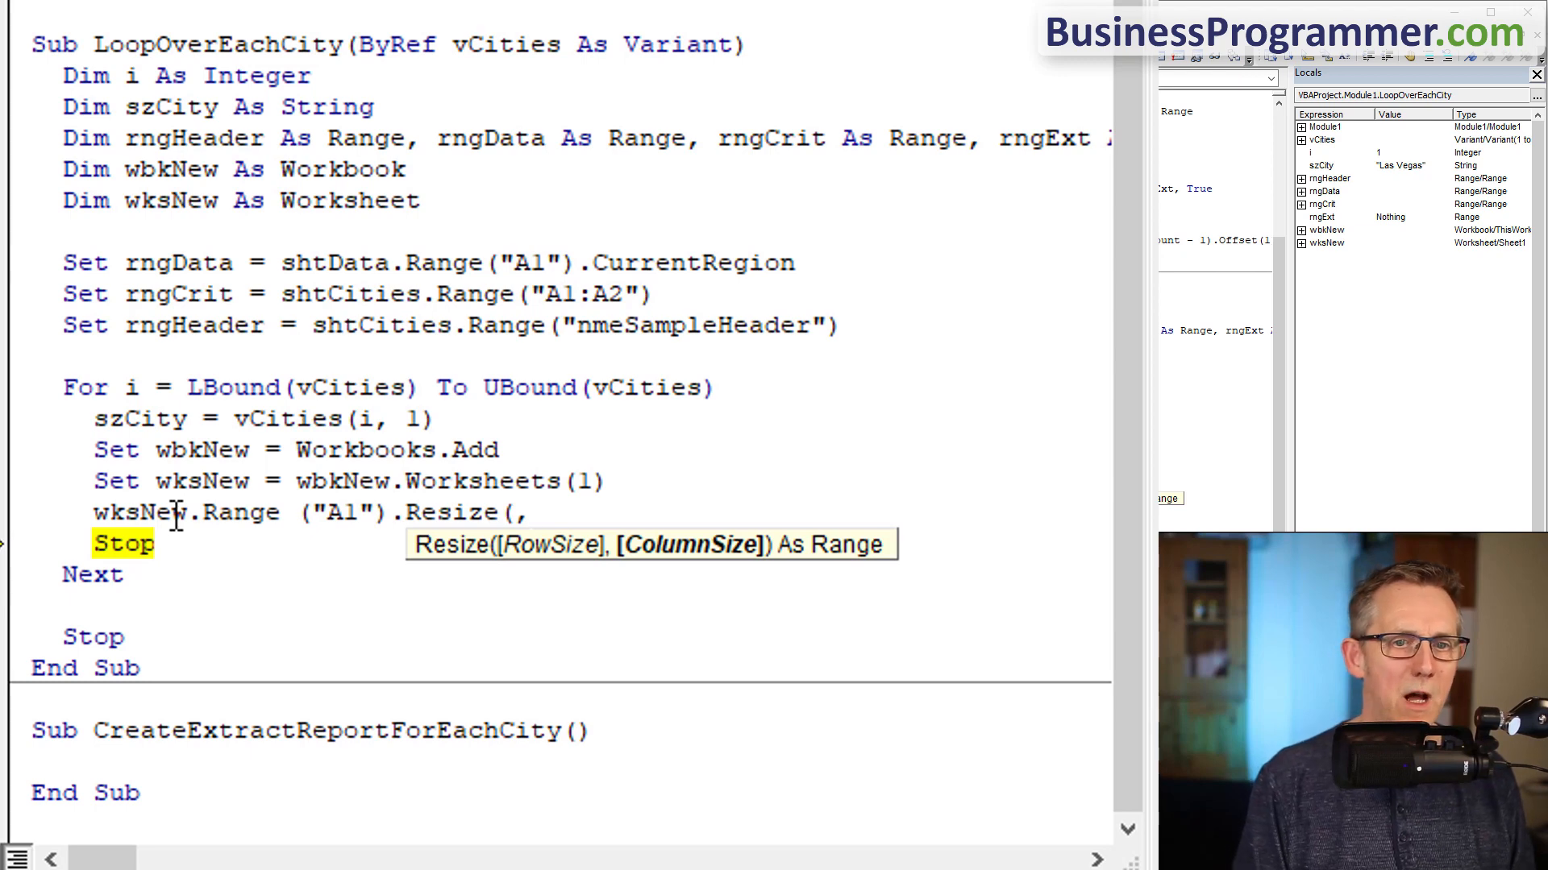
{"action": "type", "text": "rngheader.Columns.Count)"}
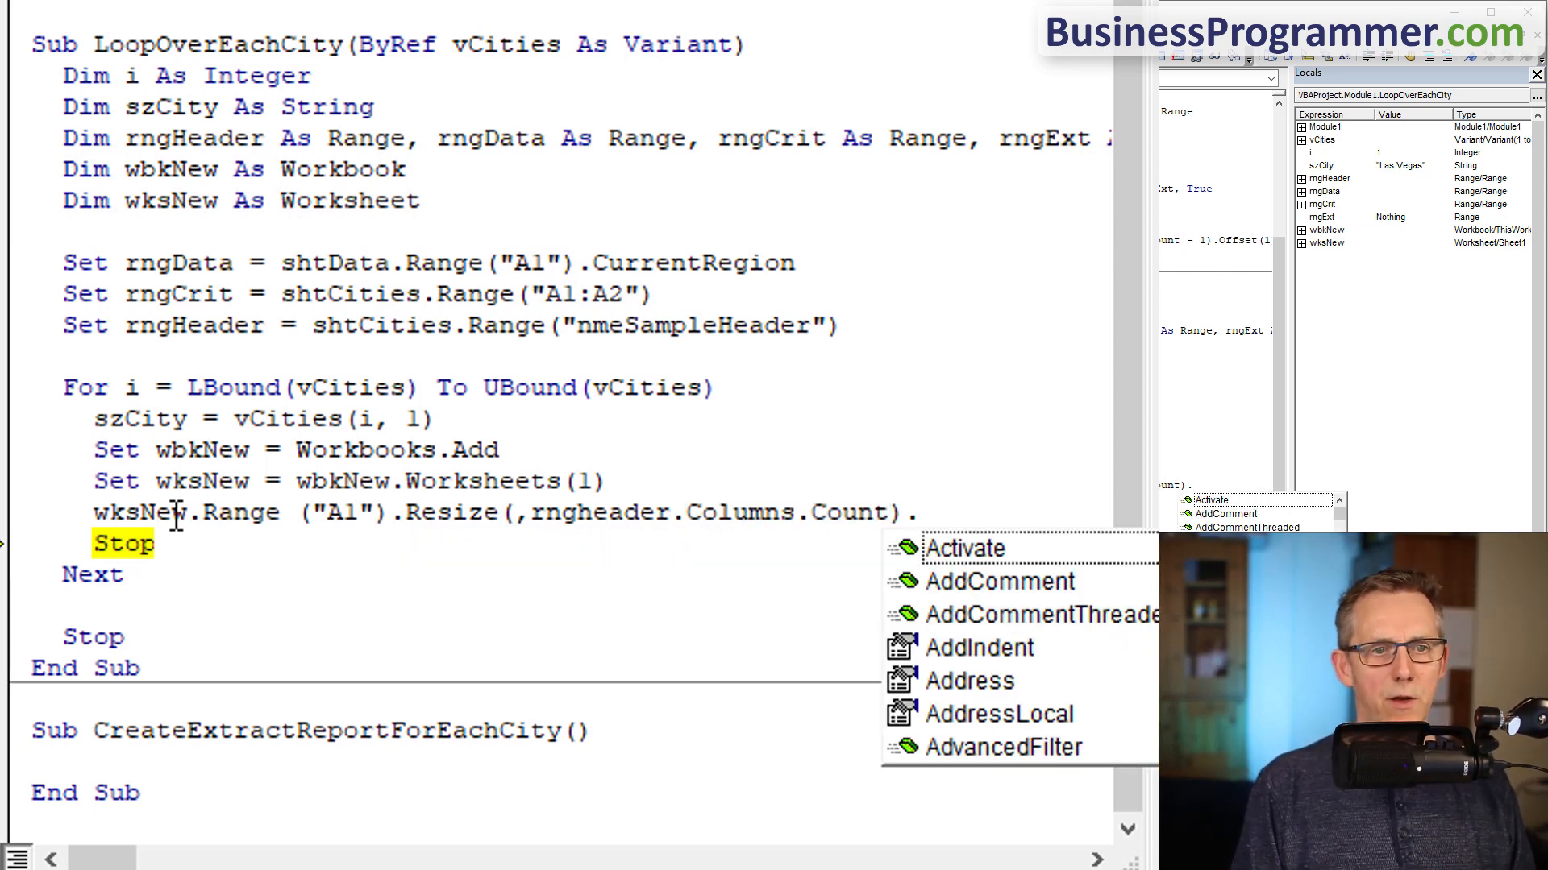
{"action": "type", "text": ".Value"}
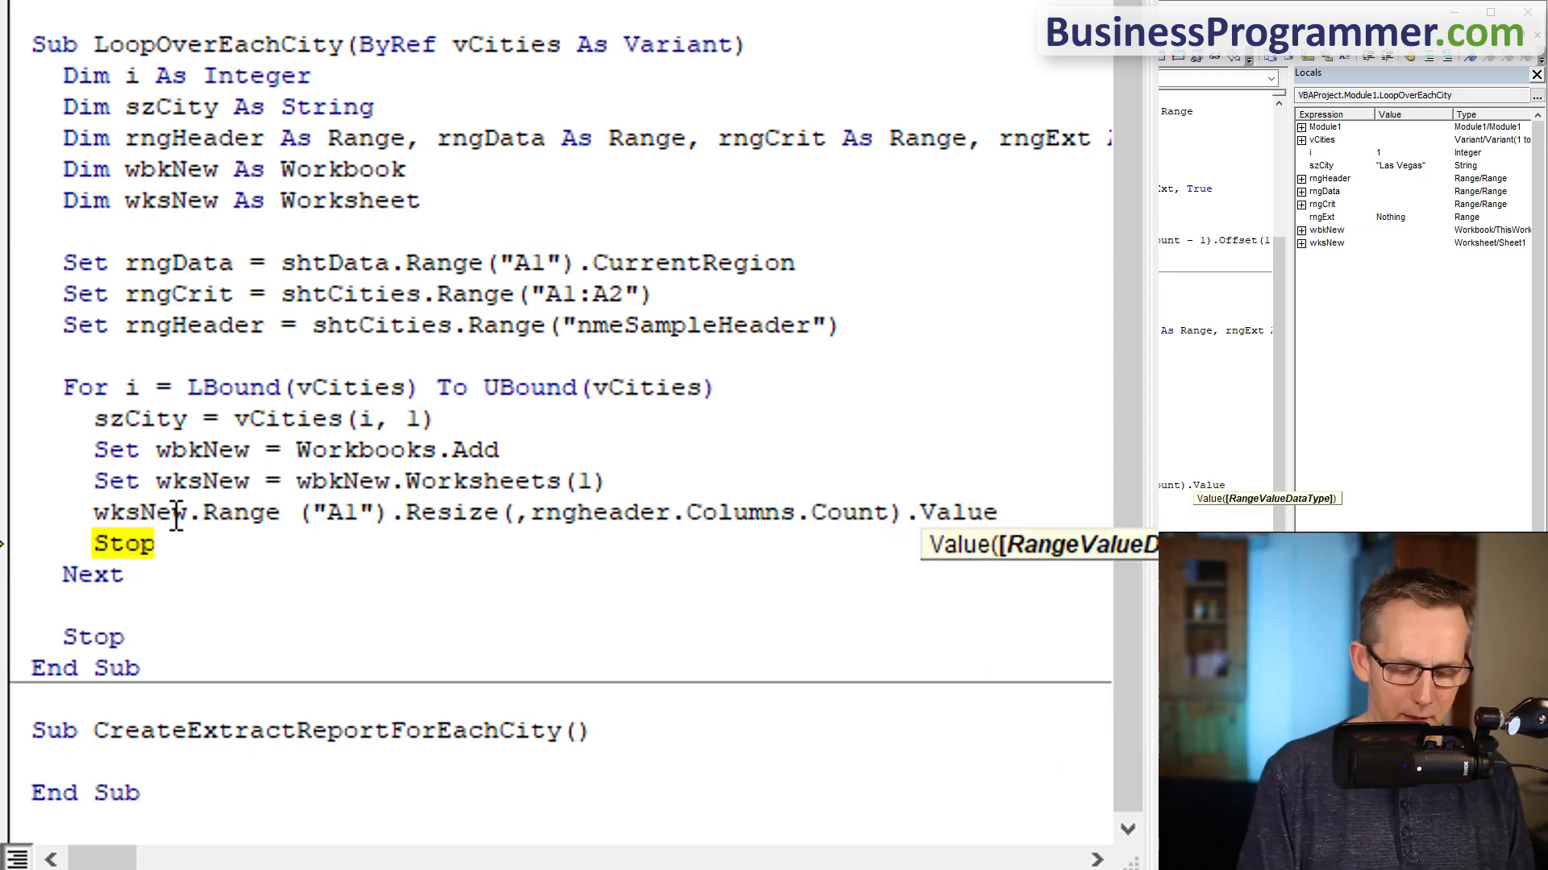
{"action": "type", "text": "=rngheader"}
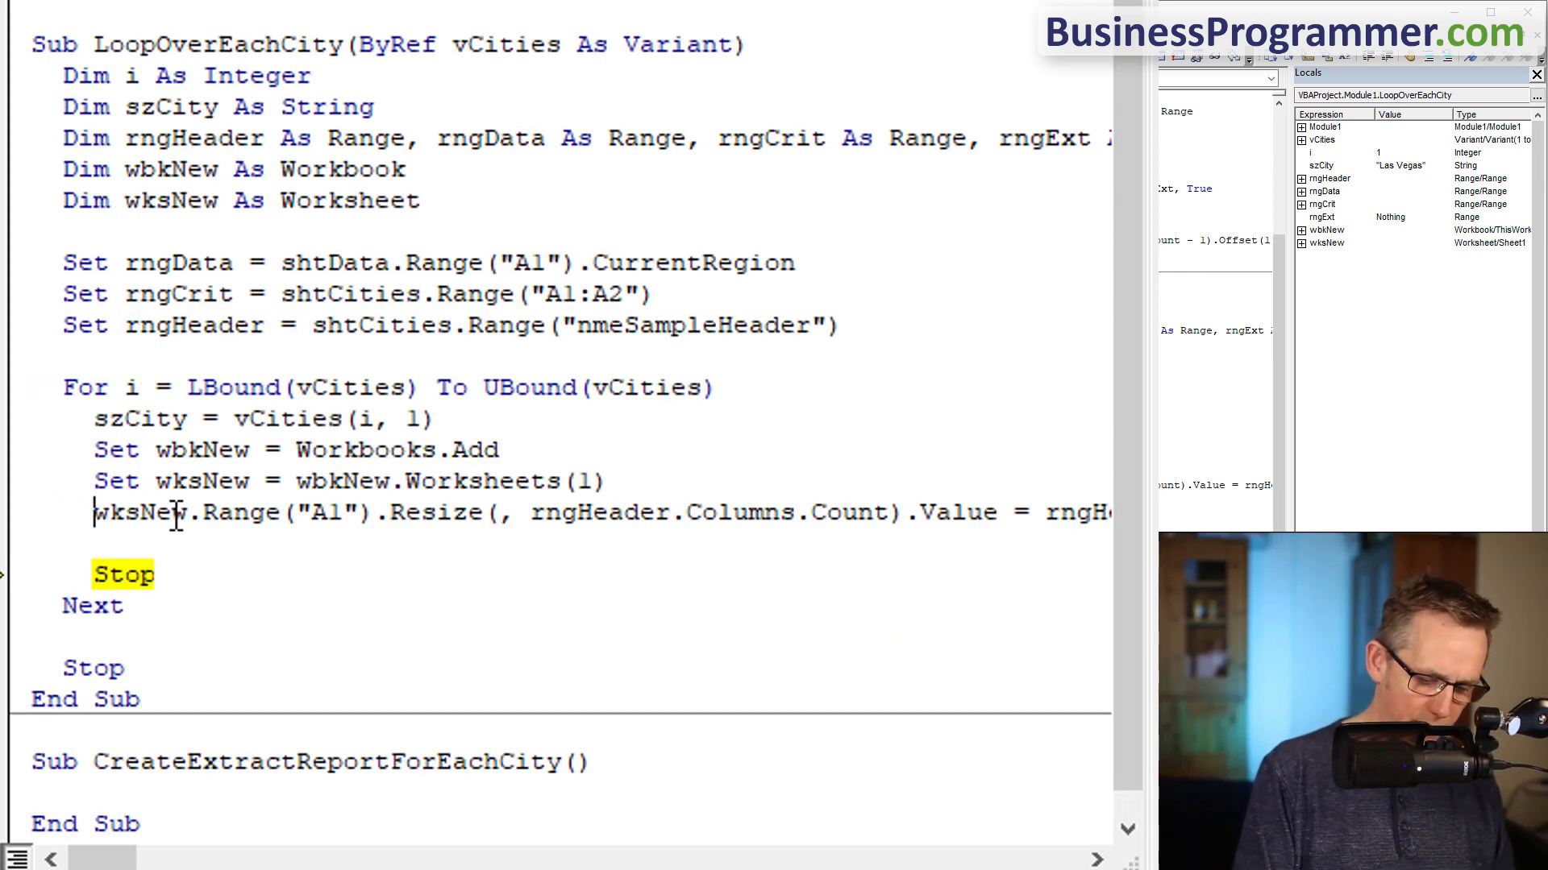
- Step the header-writing line with F8, then add Set rngExt = wksNew.Range("A1").CurrentRegion
{"action": "key", "text": "F8"}
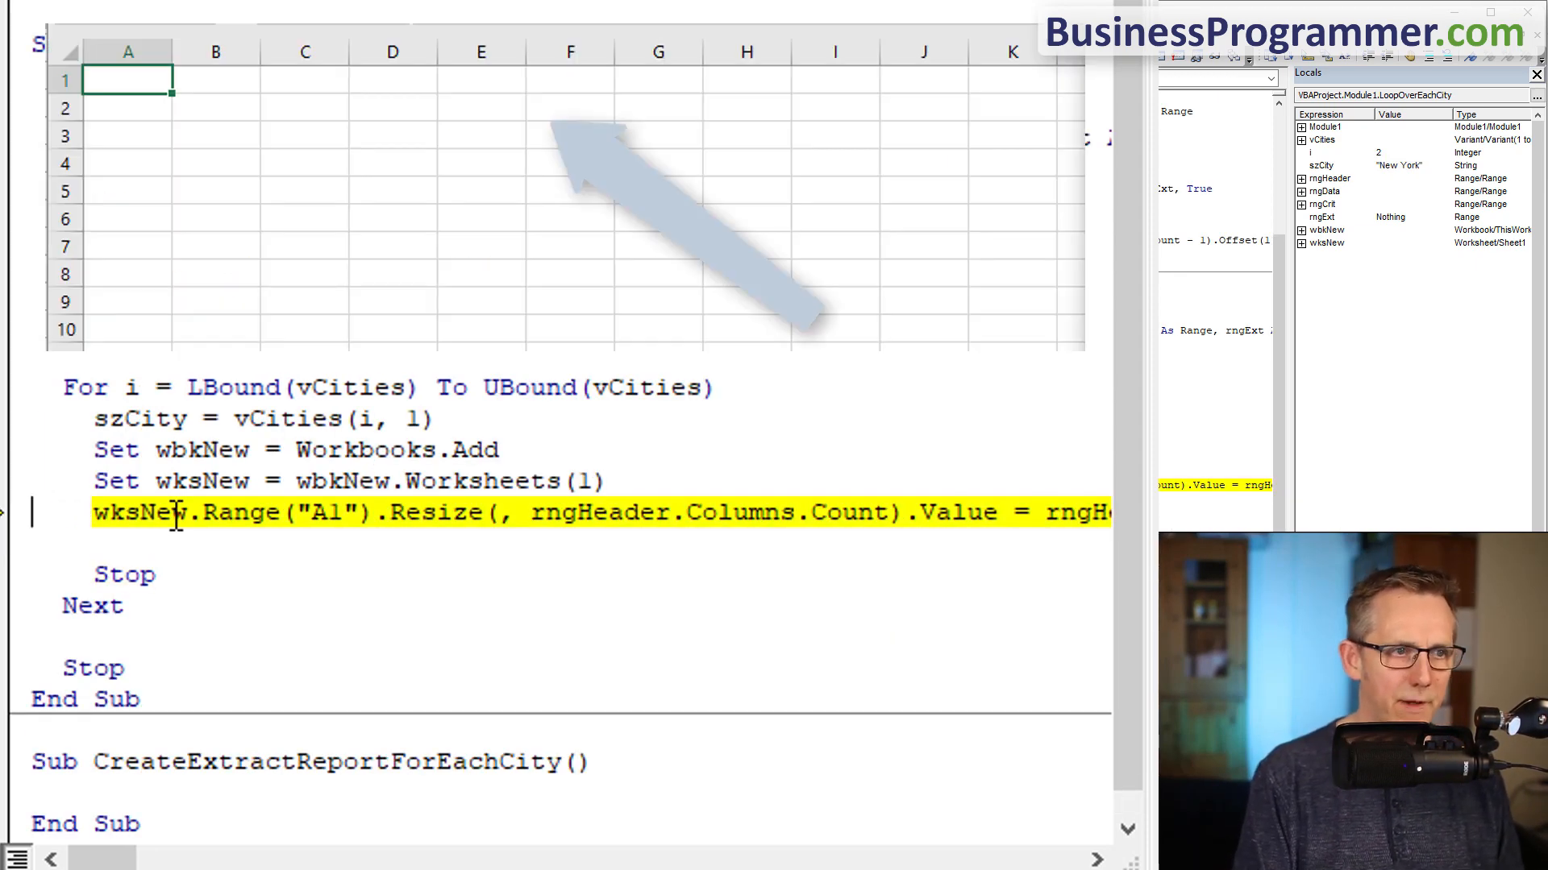
{"action": "key", "text": "F8"}
{"action": "type", "text": "set r"}
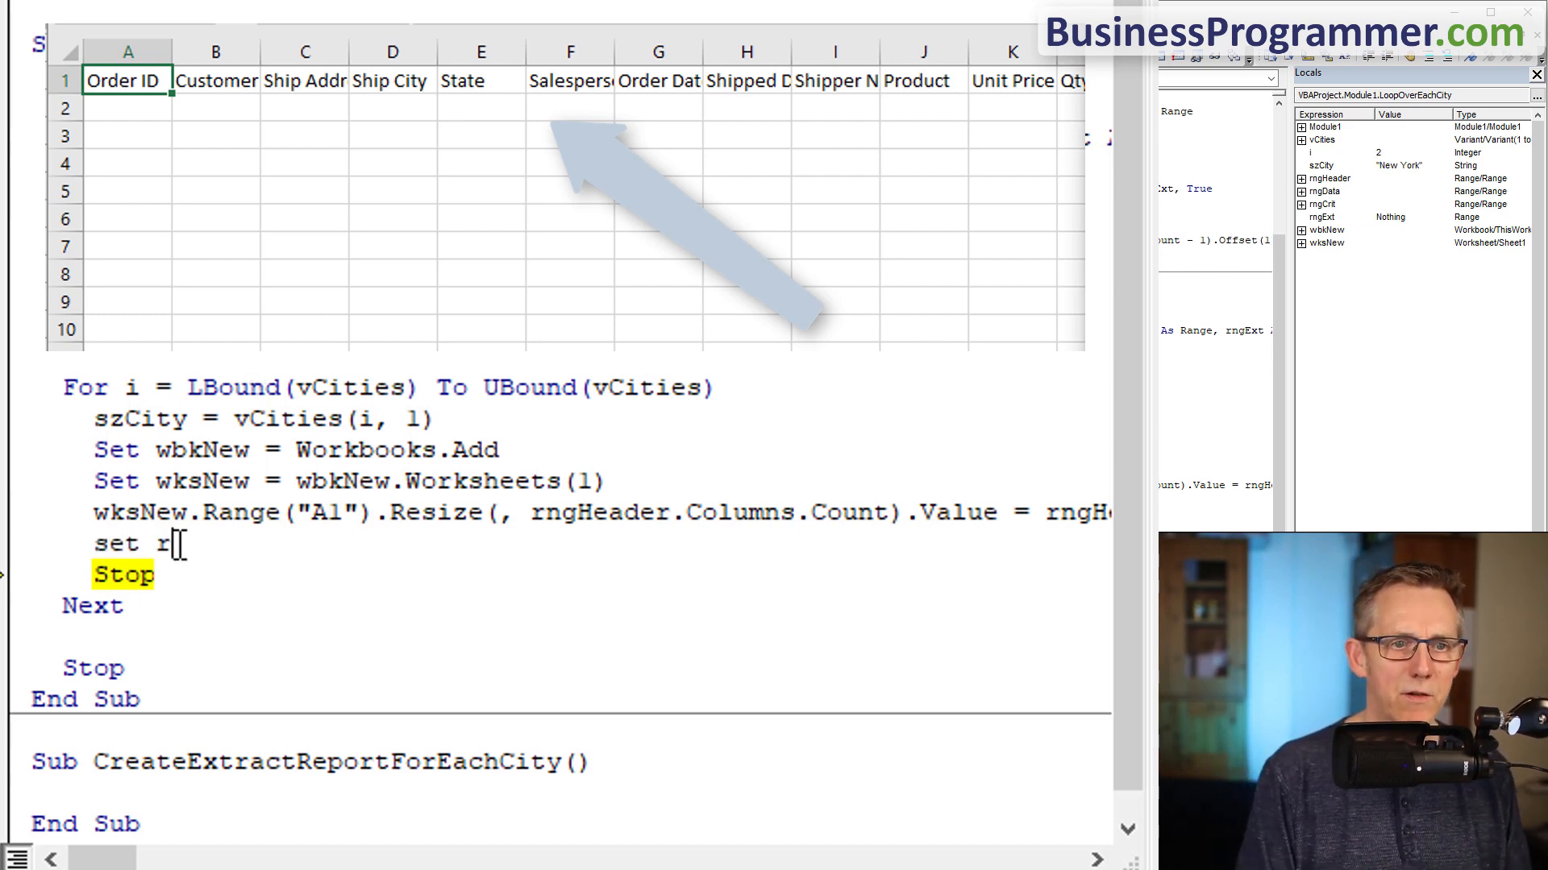
{"action": "type", "text": "ngExtrac"}
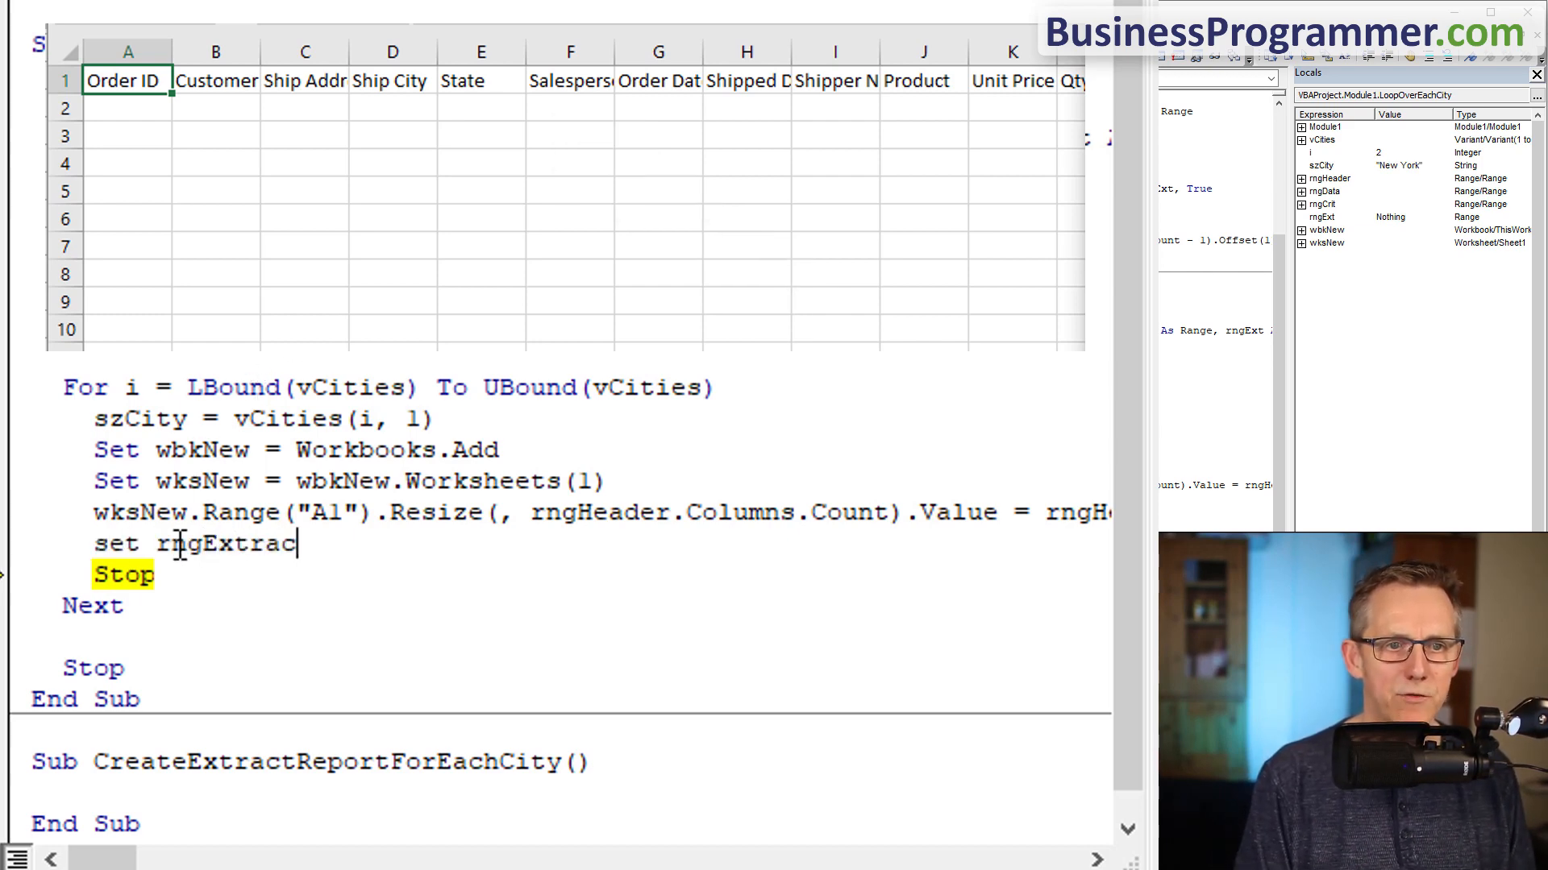
{"action": "type", "text": "=wk"}
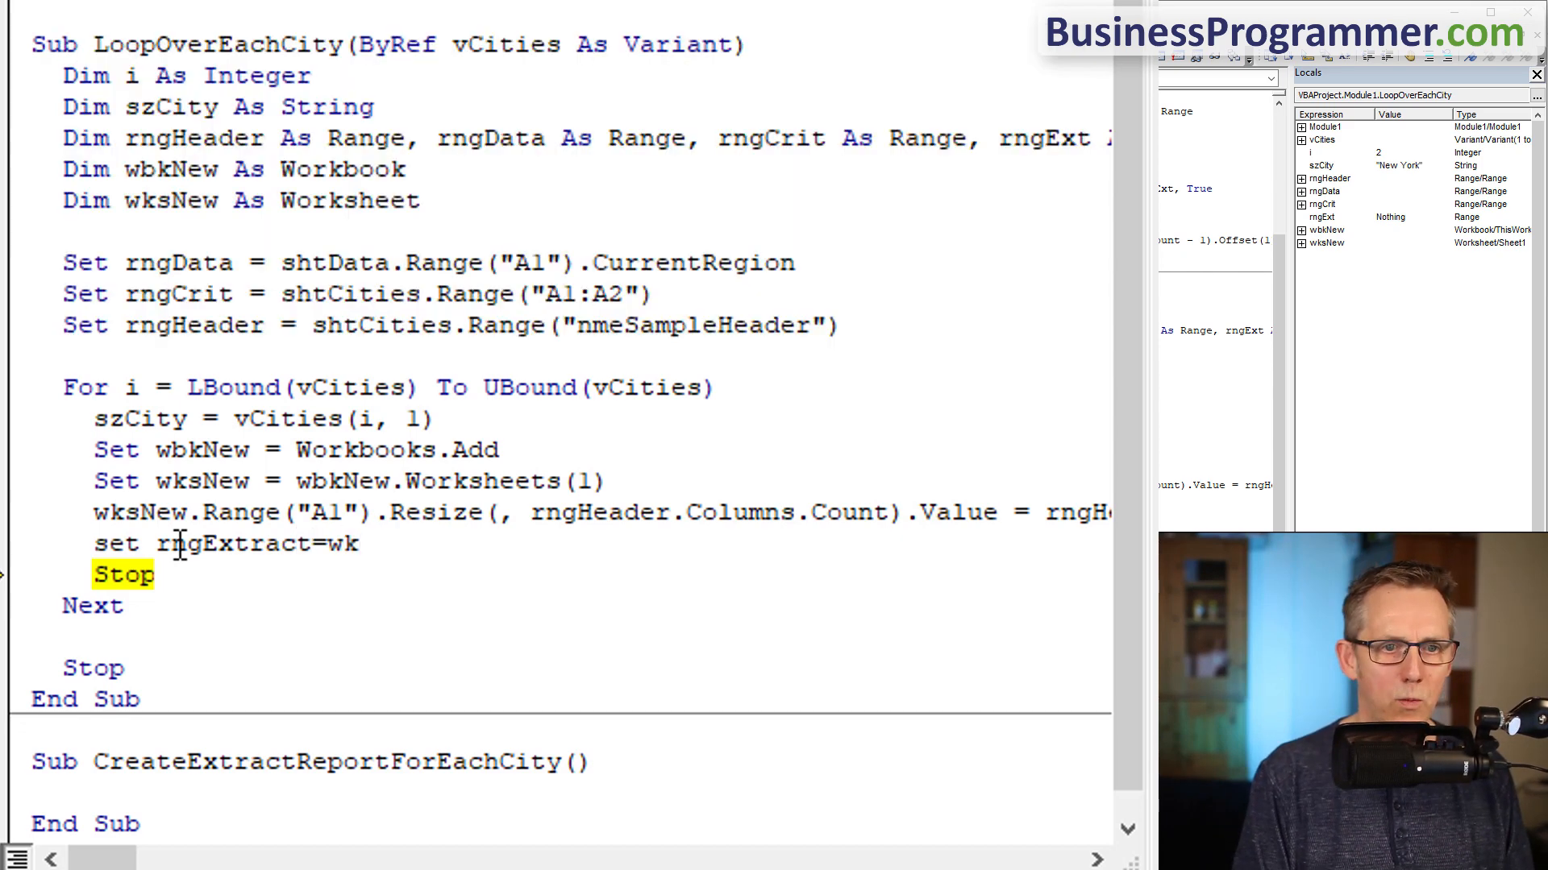
{"action": "type", "text": "snew.Range"}
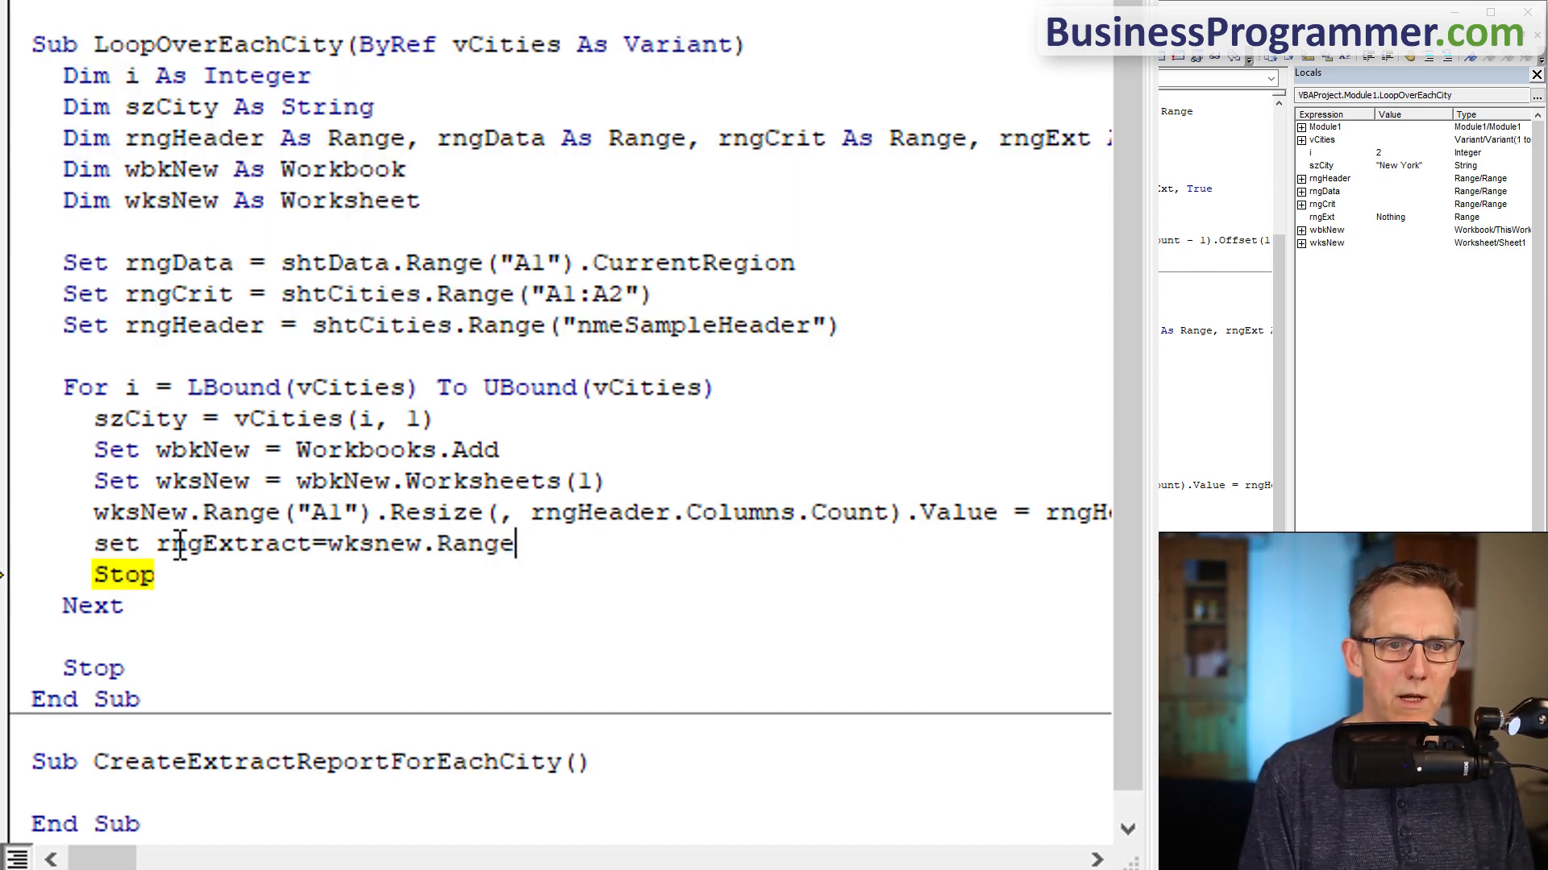
{"action": "type", "text": "(\"A1\").CurrentRegion"}
{"action": "type", "text": "Sav"}
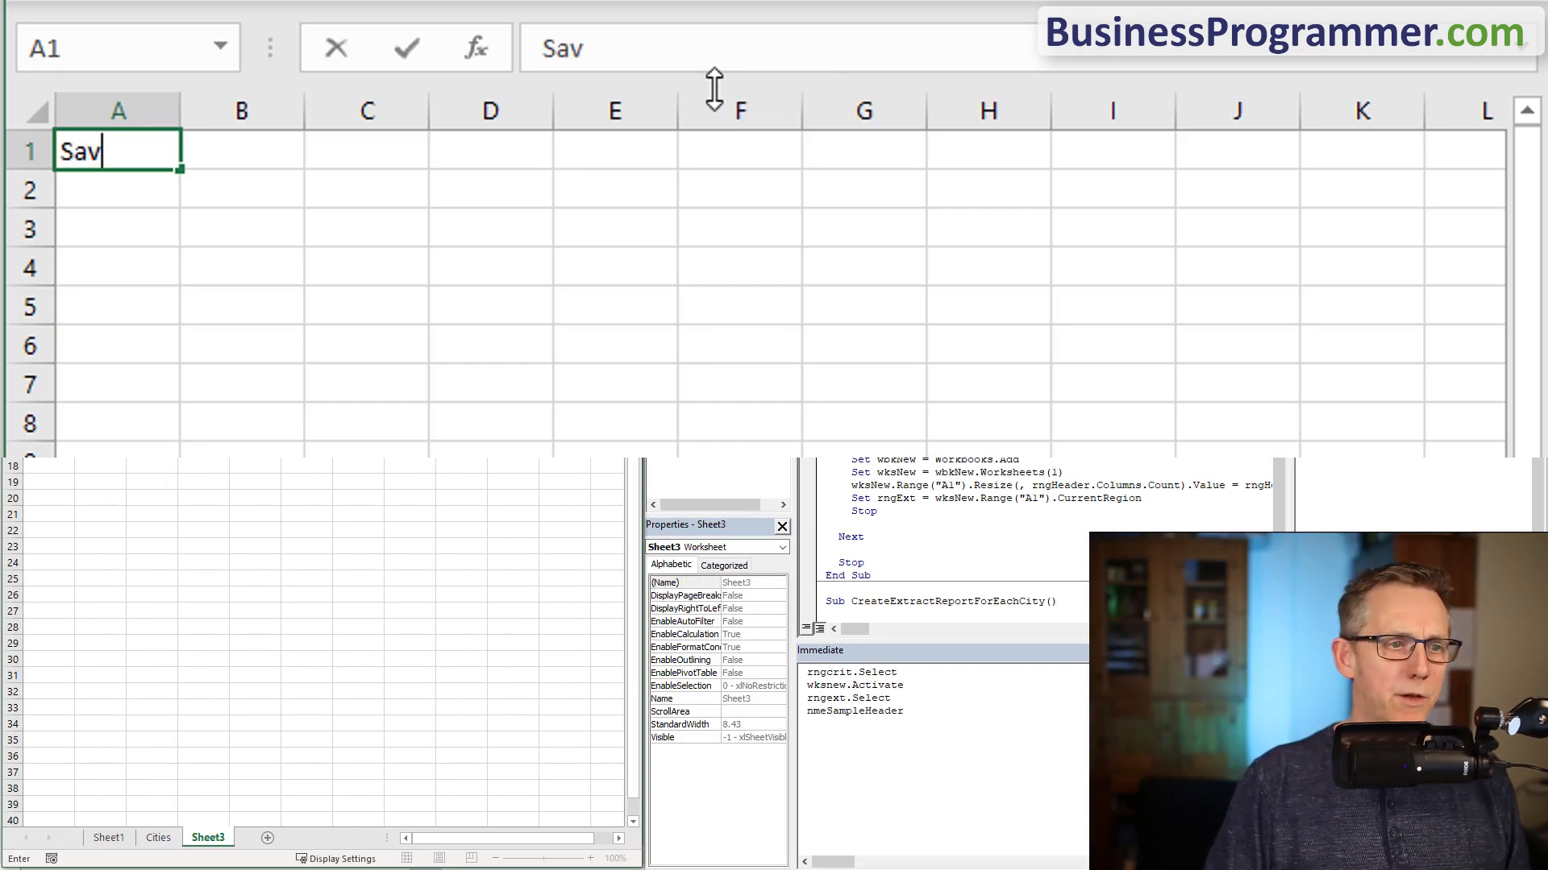
- Enter SaveLocation in A1 and the folder path in B1 on Sheet3, then name it from the left column
{"action": "type", "text": "eLocation"}
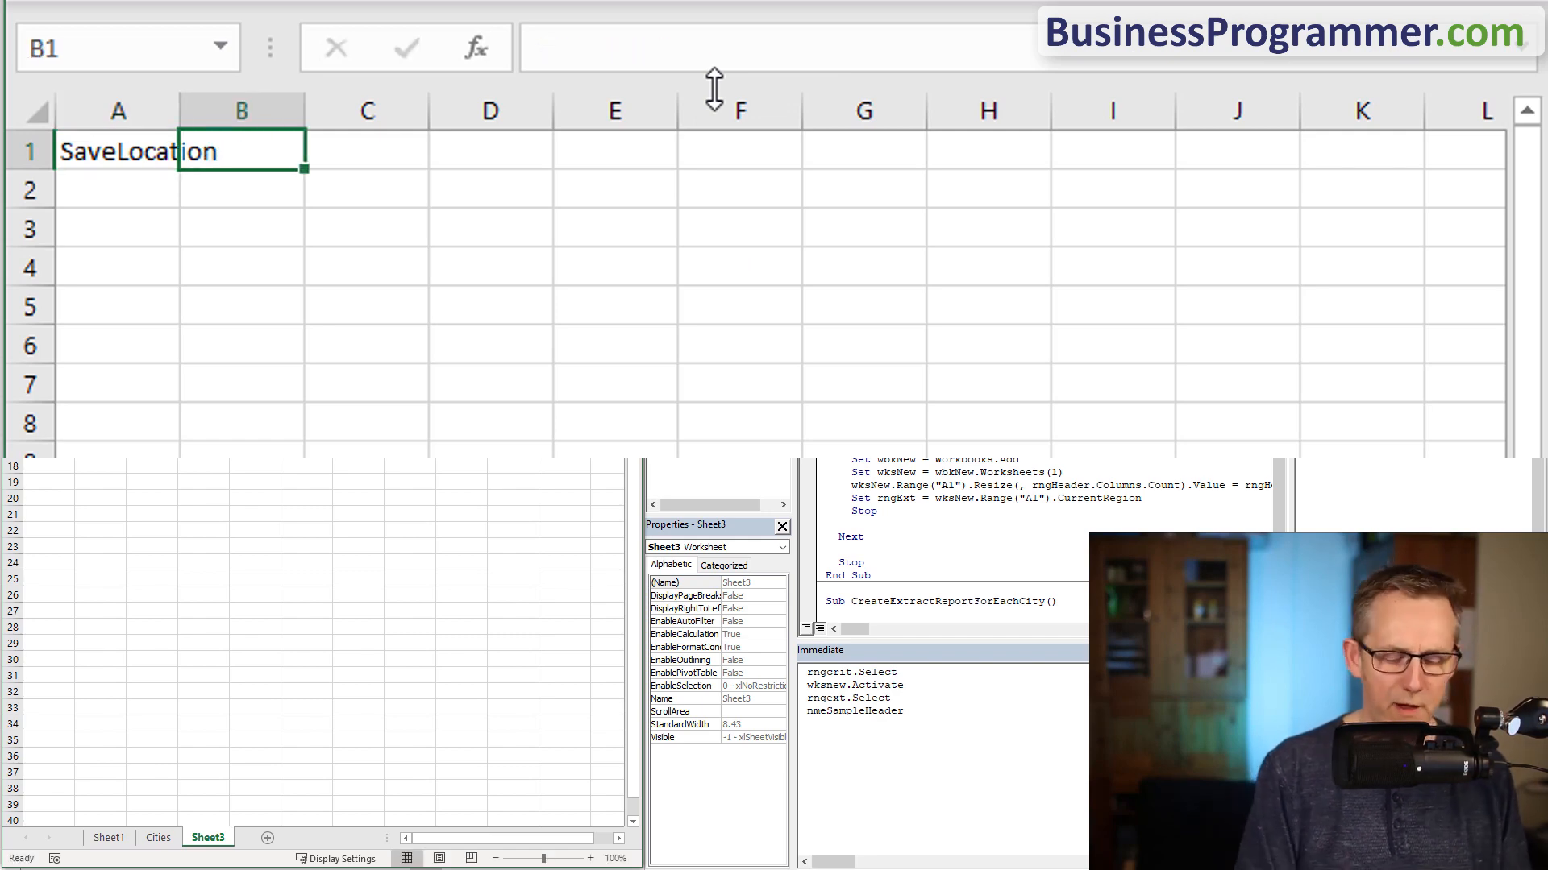
{"action": "key", "text": "ctrl+v"}
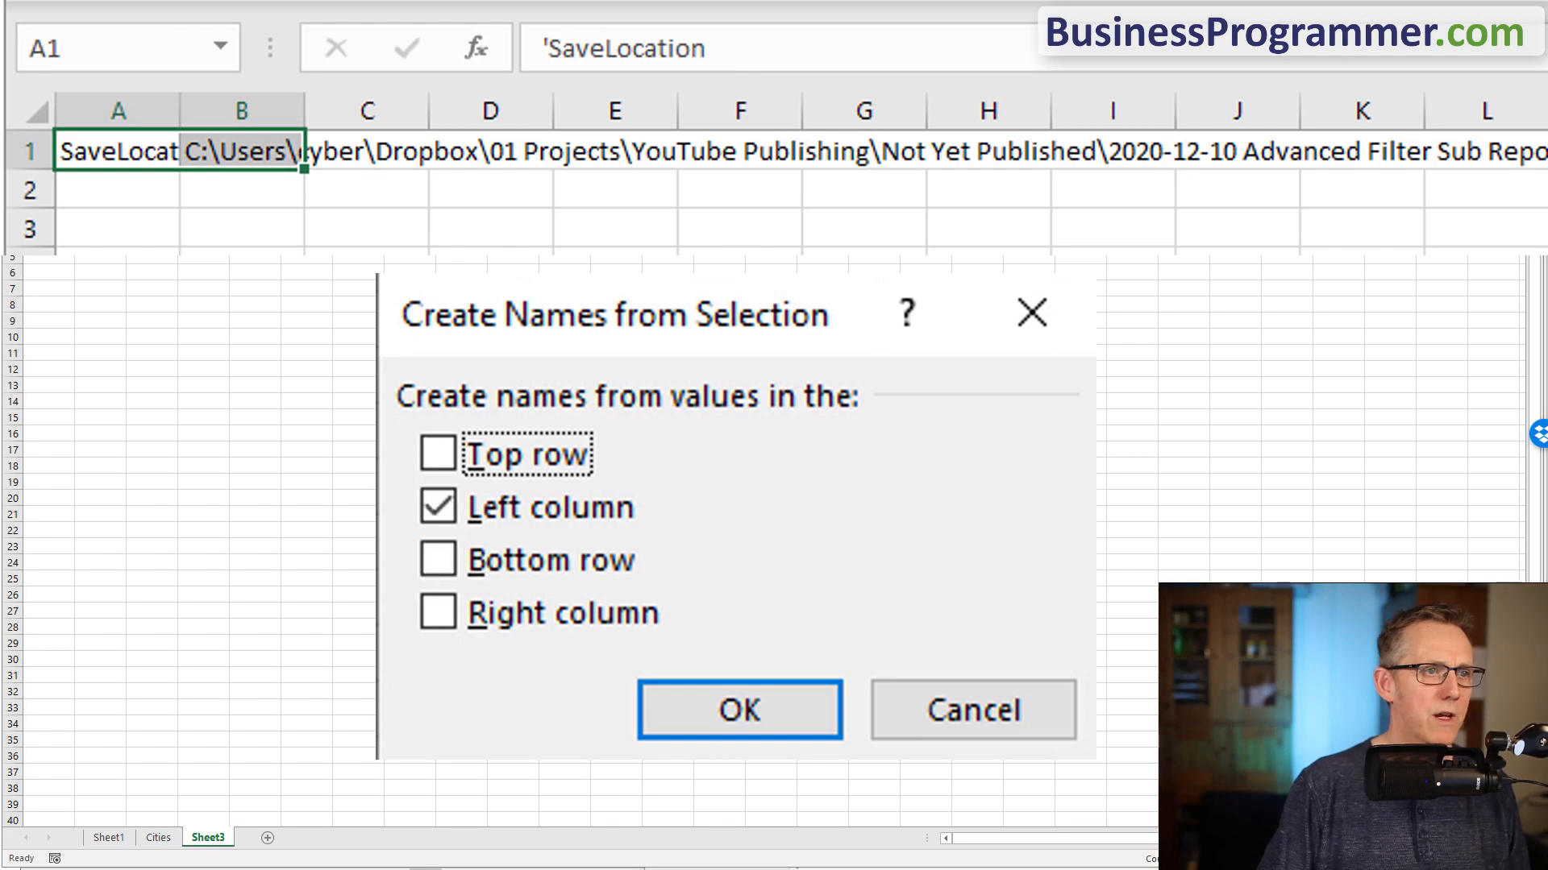
{"action": "left_click", "coordinate": [740, 710]}
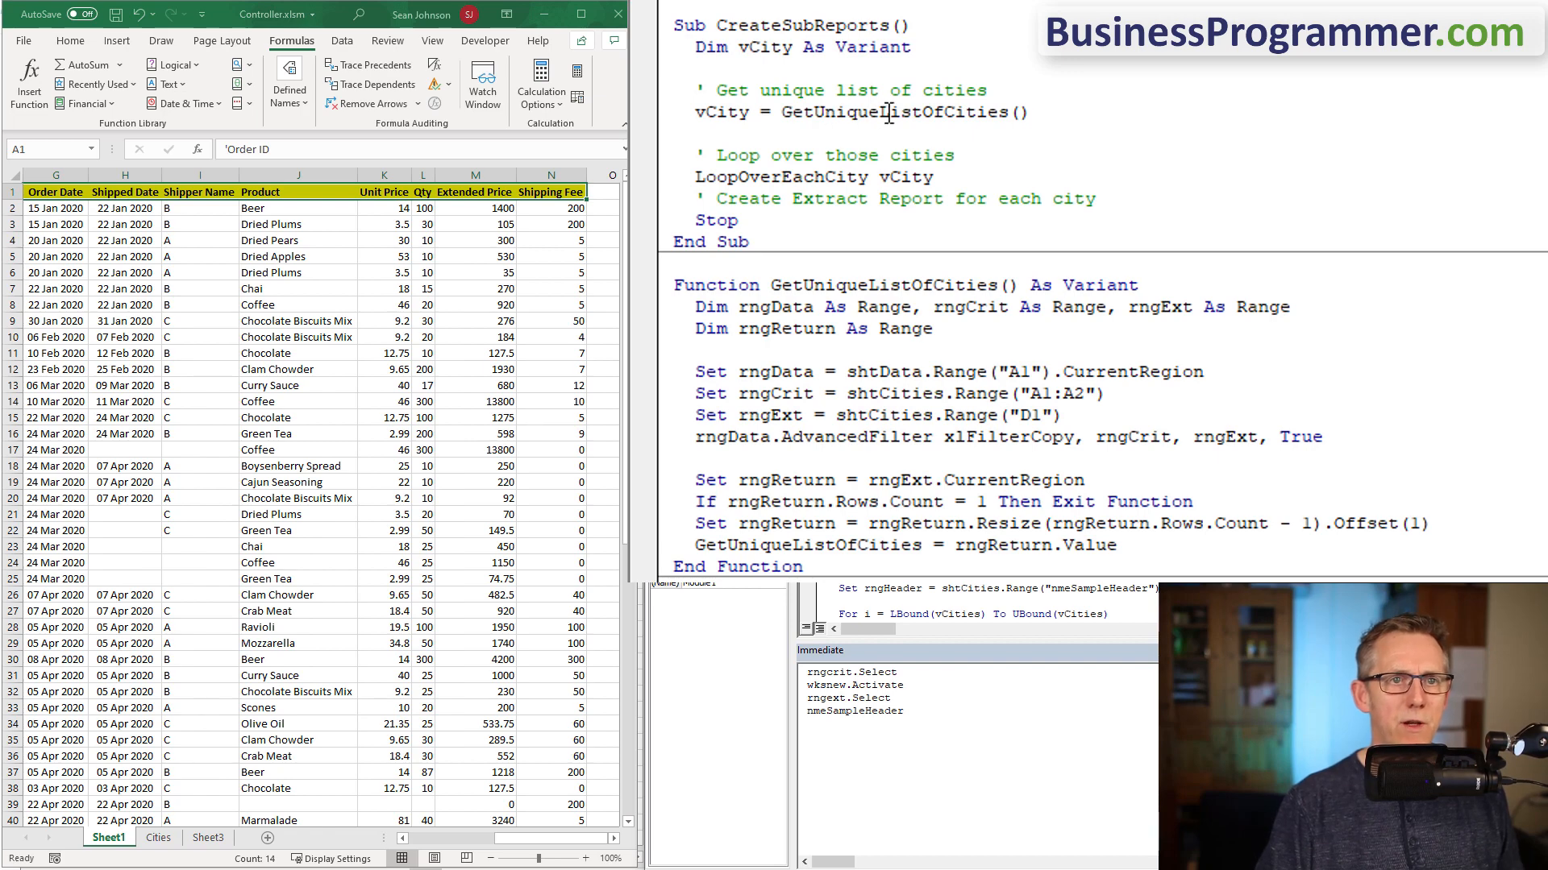
{"action": "mouse_move", "coordinate": [824, 183]}
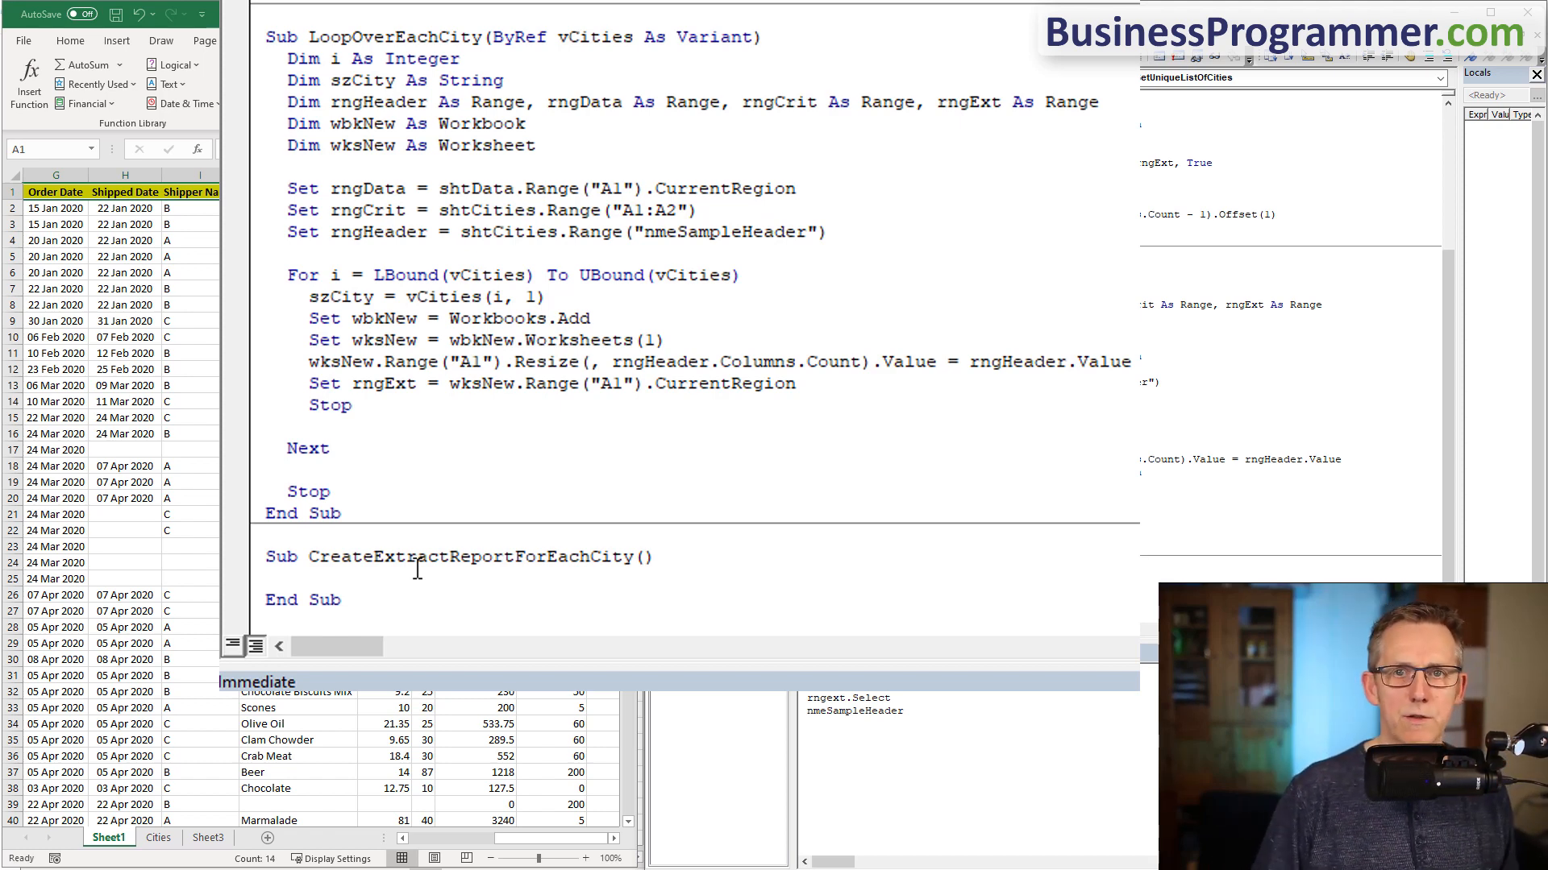
- Call CreateExtractReportForEachCity from the loop, give it ByVal szCity As String, and select the new-workbook lines to move into it
{"action": "double_click", "coordinate": [469, 556]}
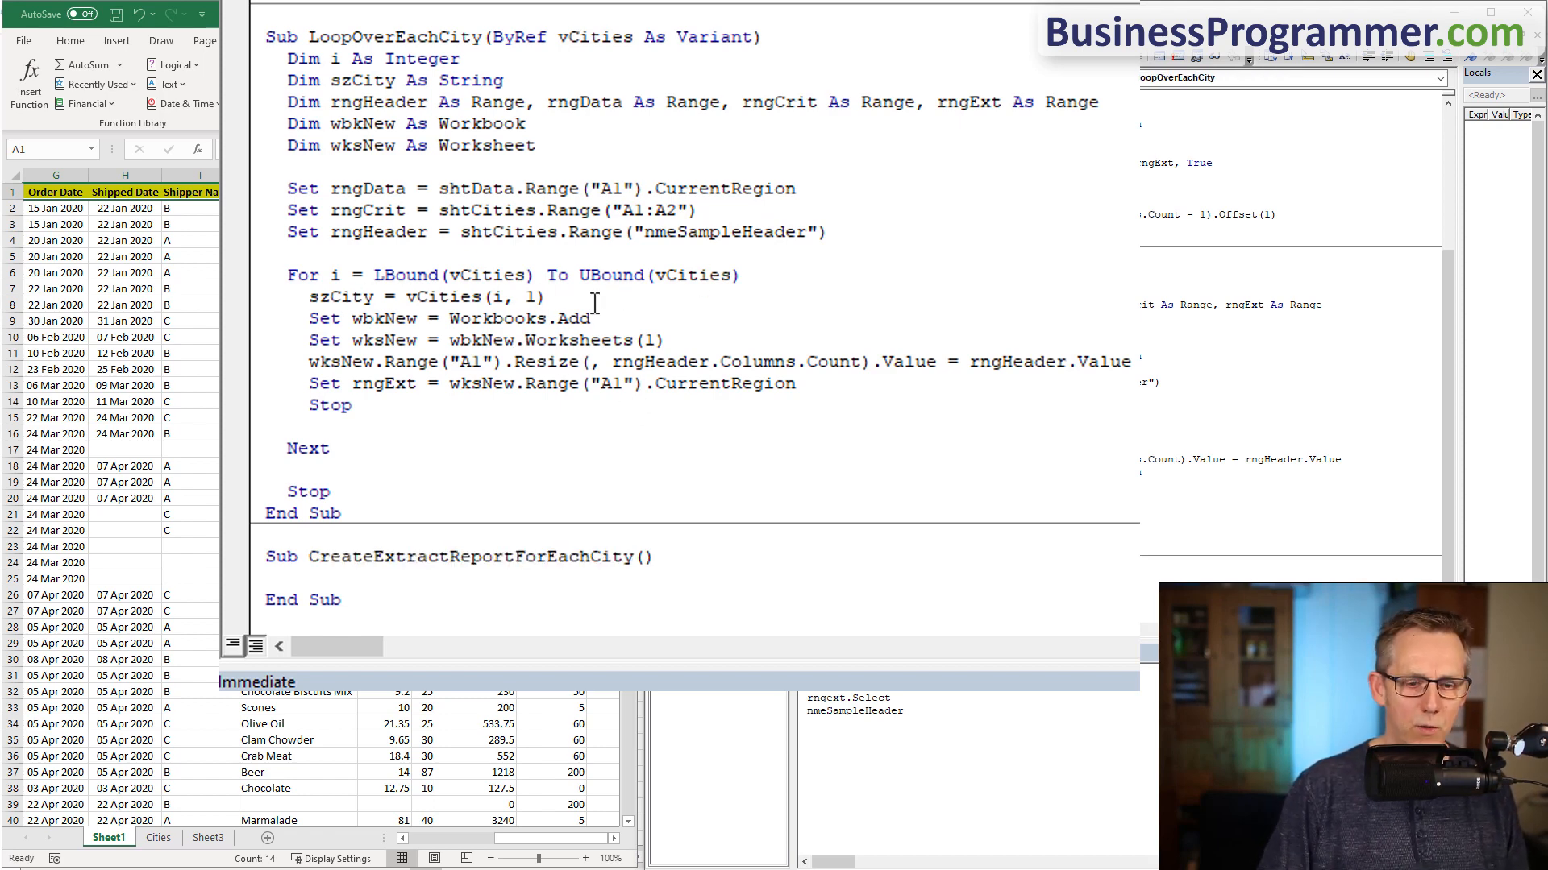
{"action": "type", "text": "CreateExtractReportForEachCity"}
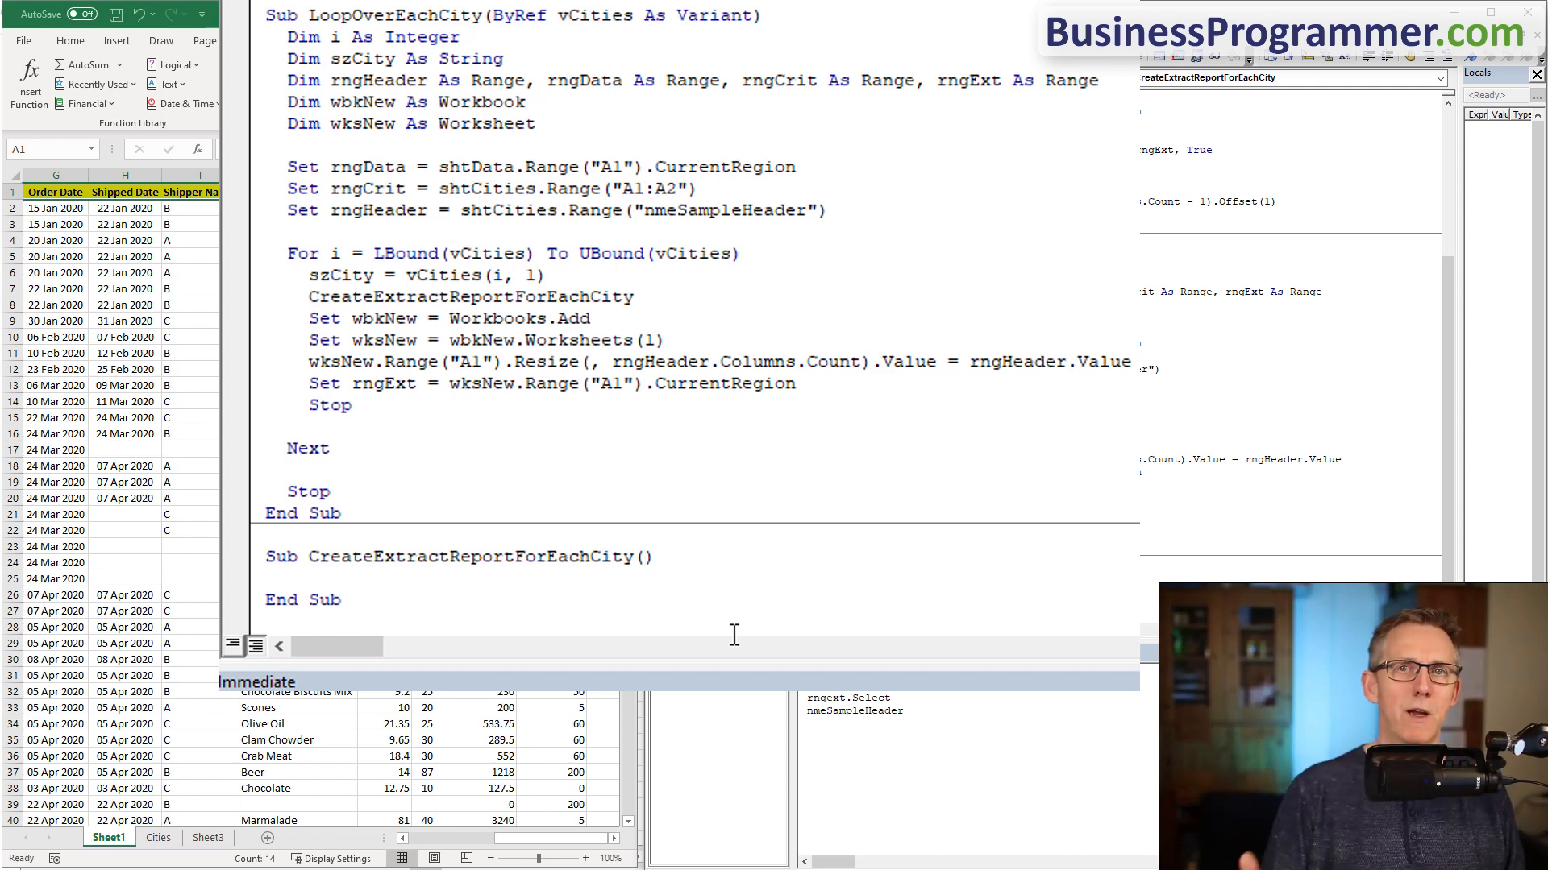
{"action": "left_click", "coordinate": [642, 556]}
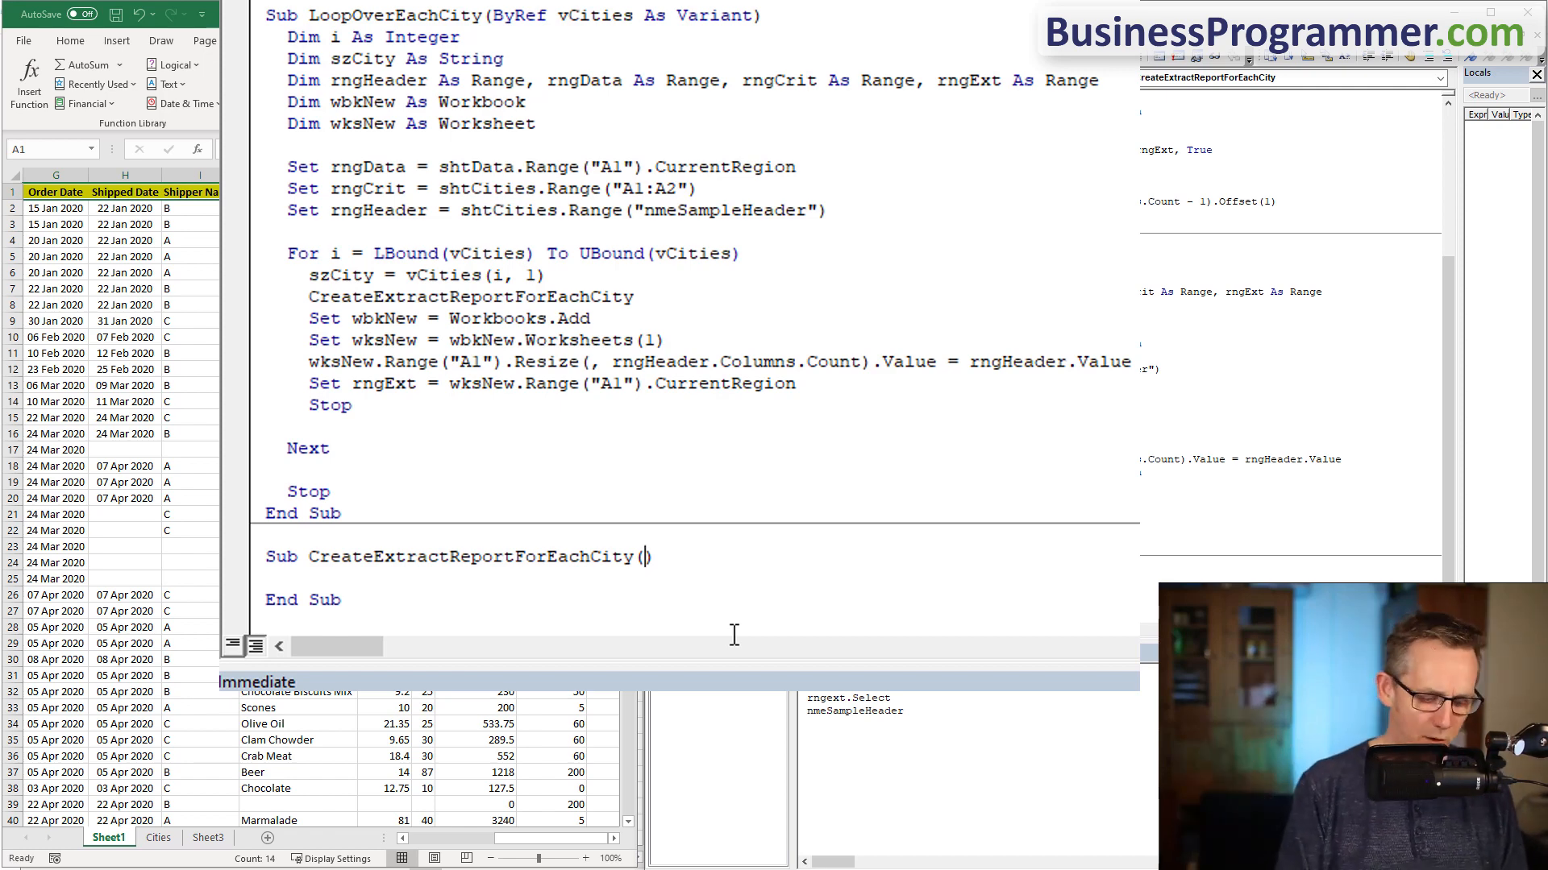
{"action": "type", "text": "byval sz"}
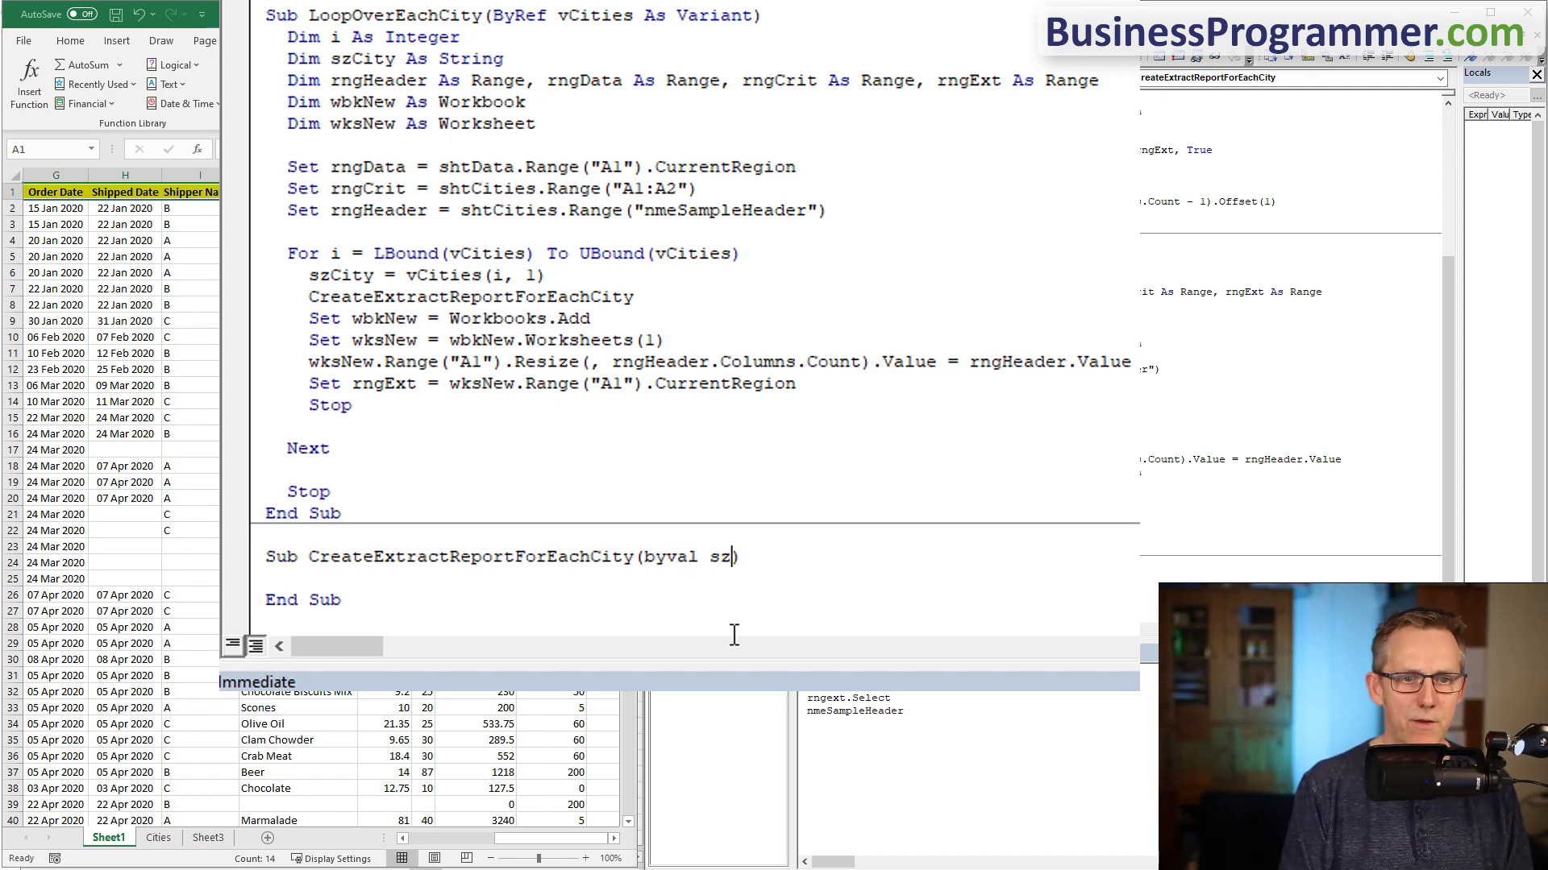
{"action": "type", "text": "City as string"}
{"action": "left_click", "coordinate": [472, 296]}
{"action": "type", "text": " szCity"}
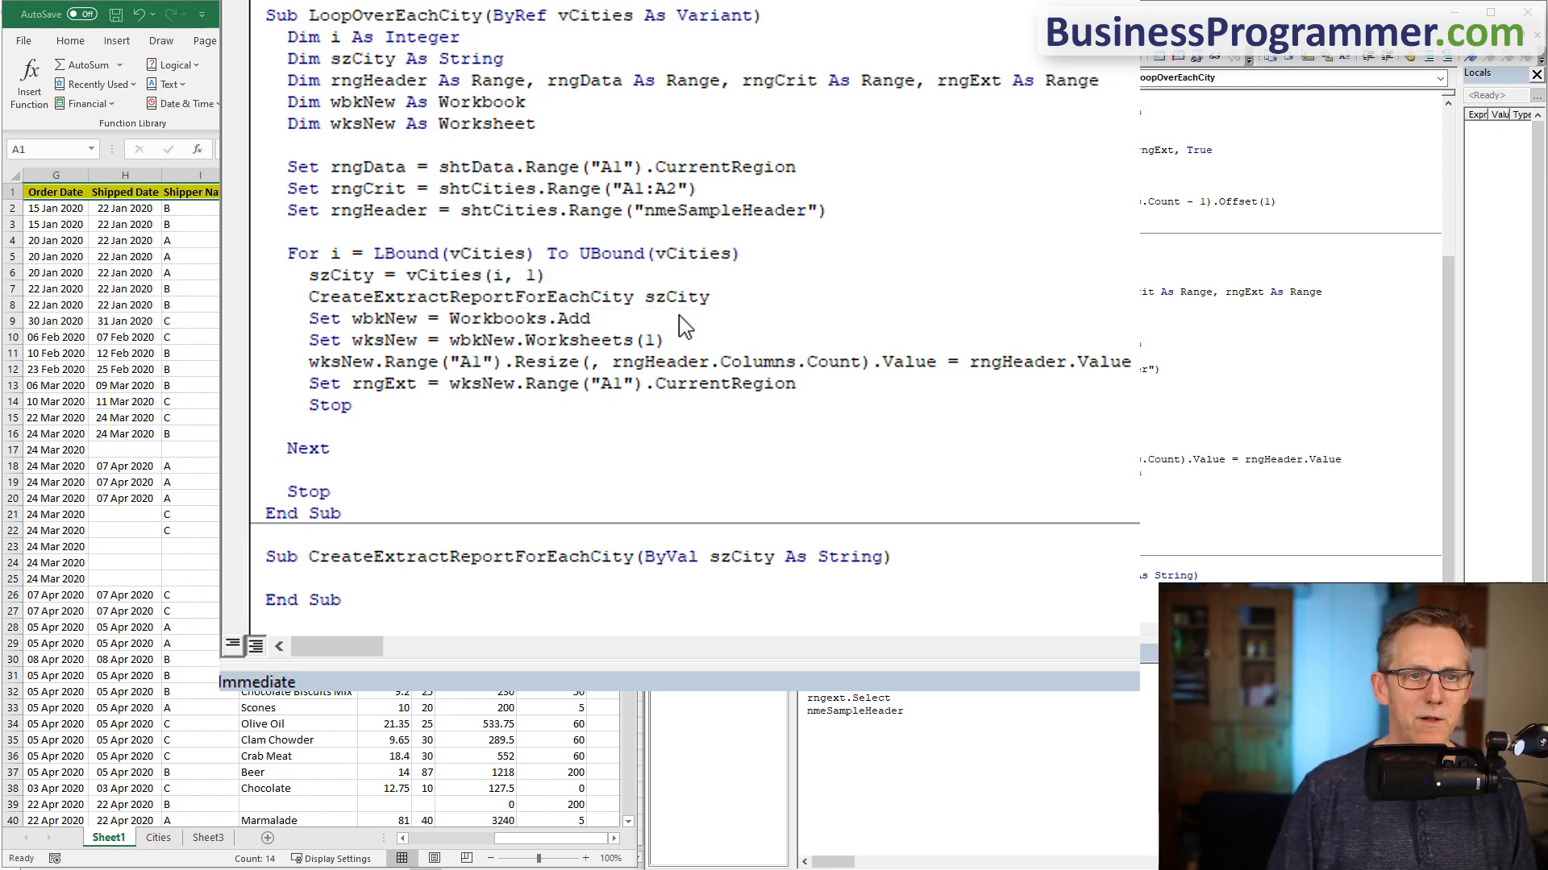
{"action": "left_click_drag", "start_coordinate": [558, 384], "coordinate": [795, 384]}
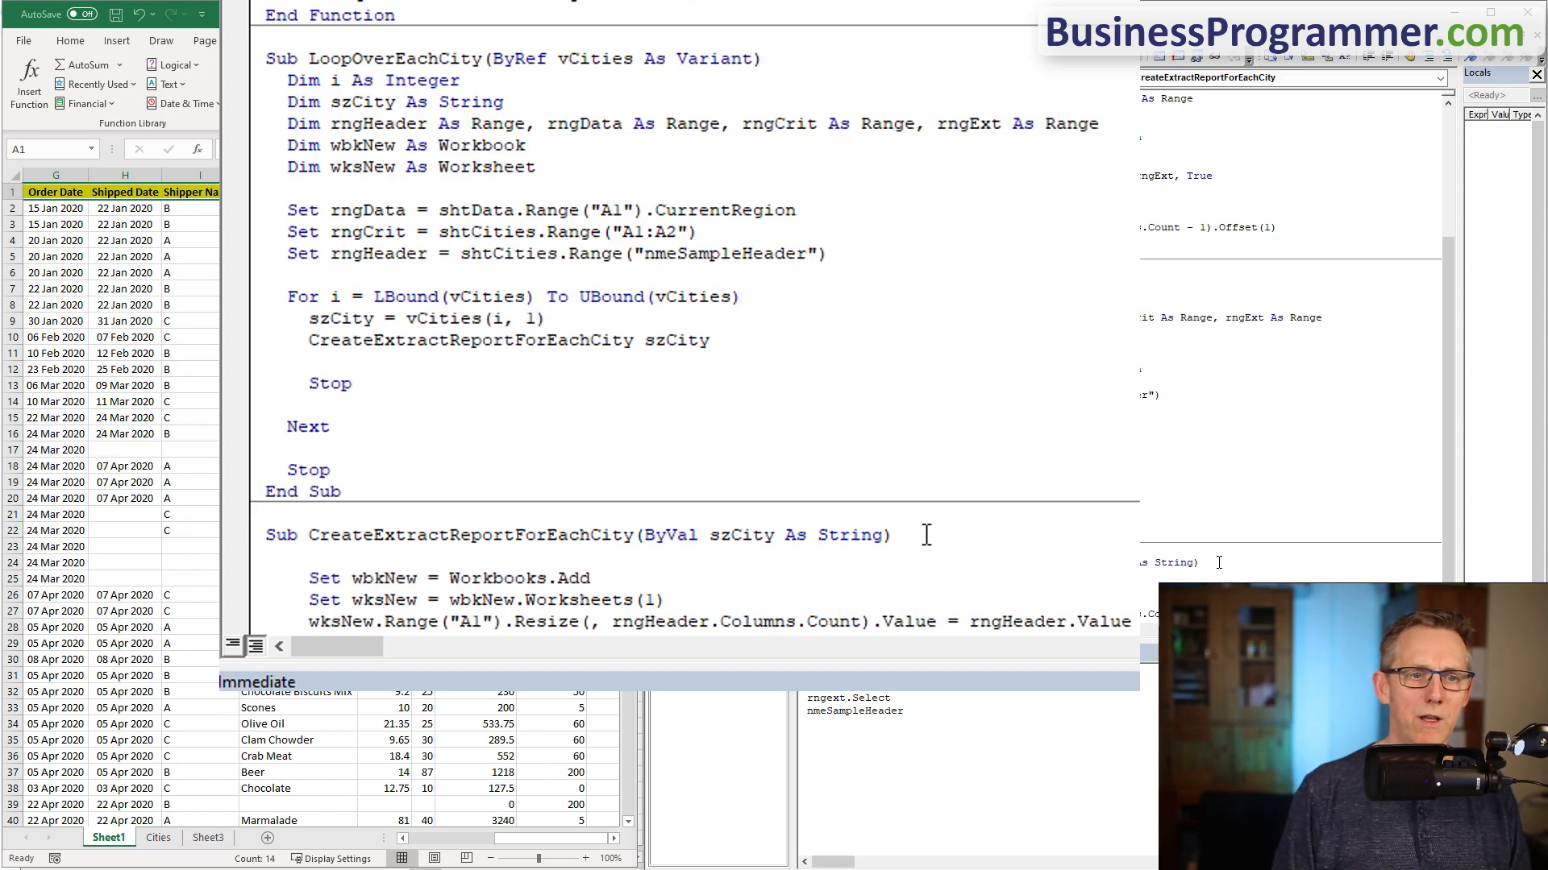
- Add ByRef rngHeader As Range to CreateExtractReportForEachCity and pass rngHeader in the loop's call
{"action": "scroll", "scroll_direction": "down", "scroll_amount": 3}
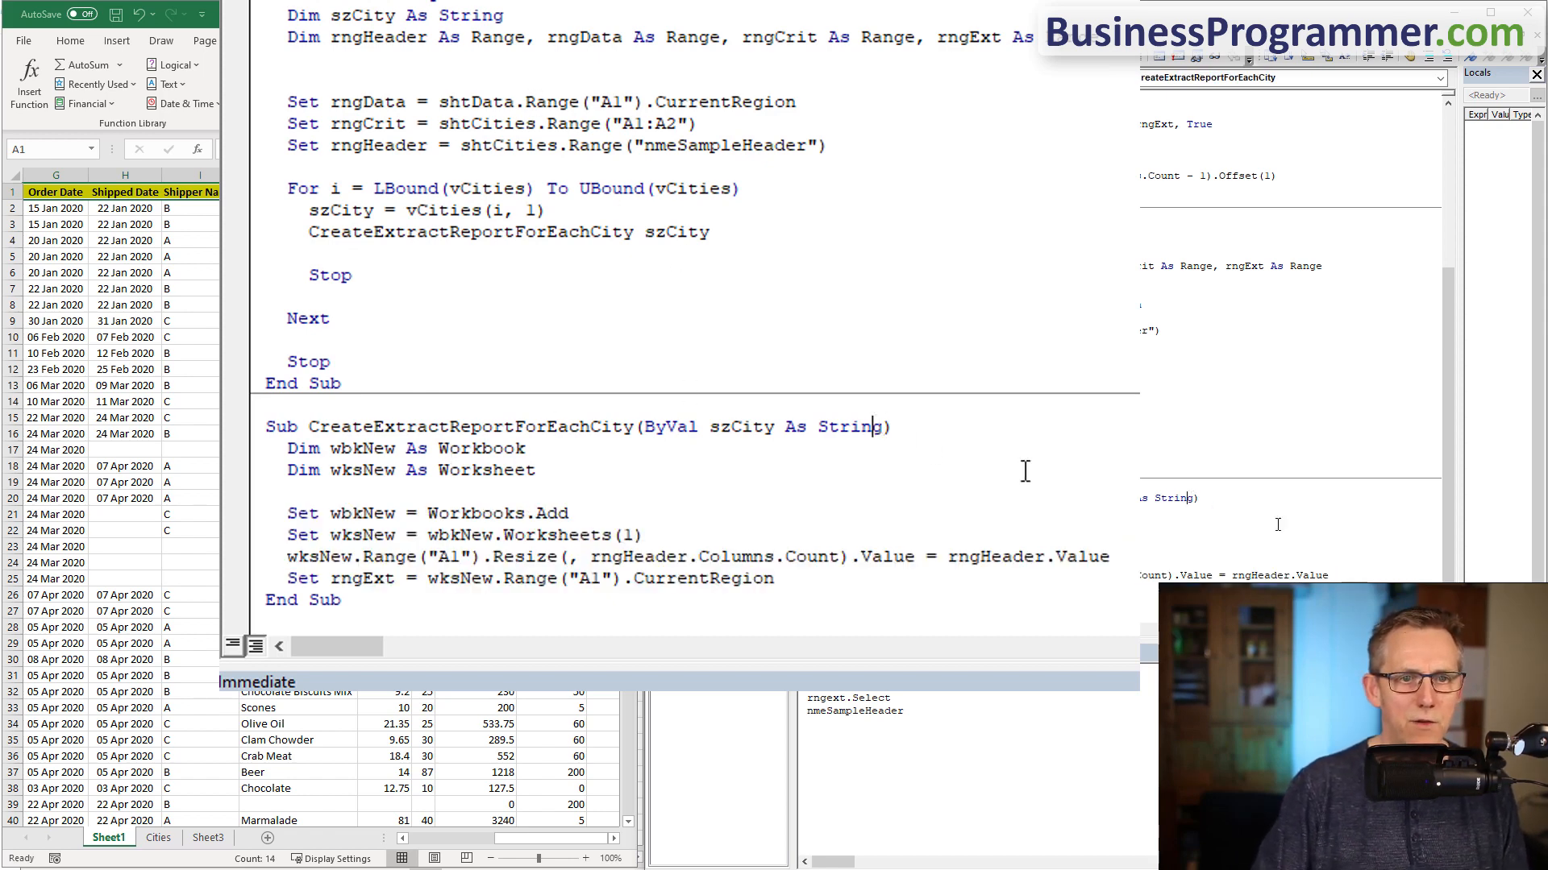
{"action": "type", "text": "b"}
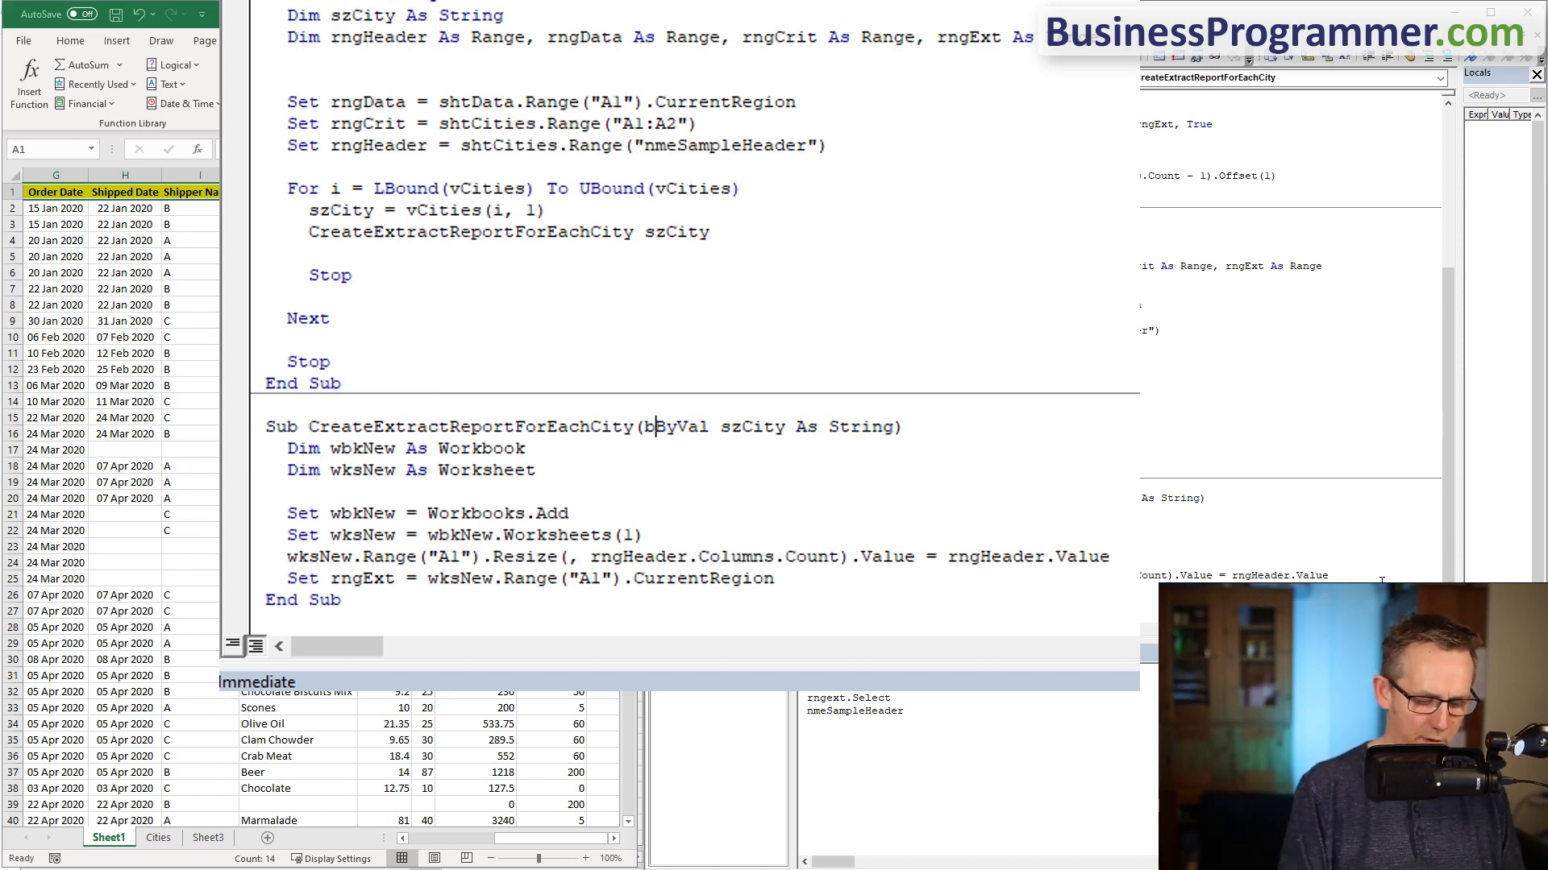
{"action": "type", "text": "byref rngHeader as rang"}
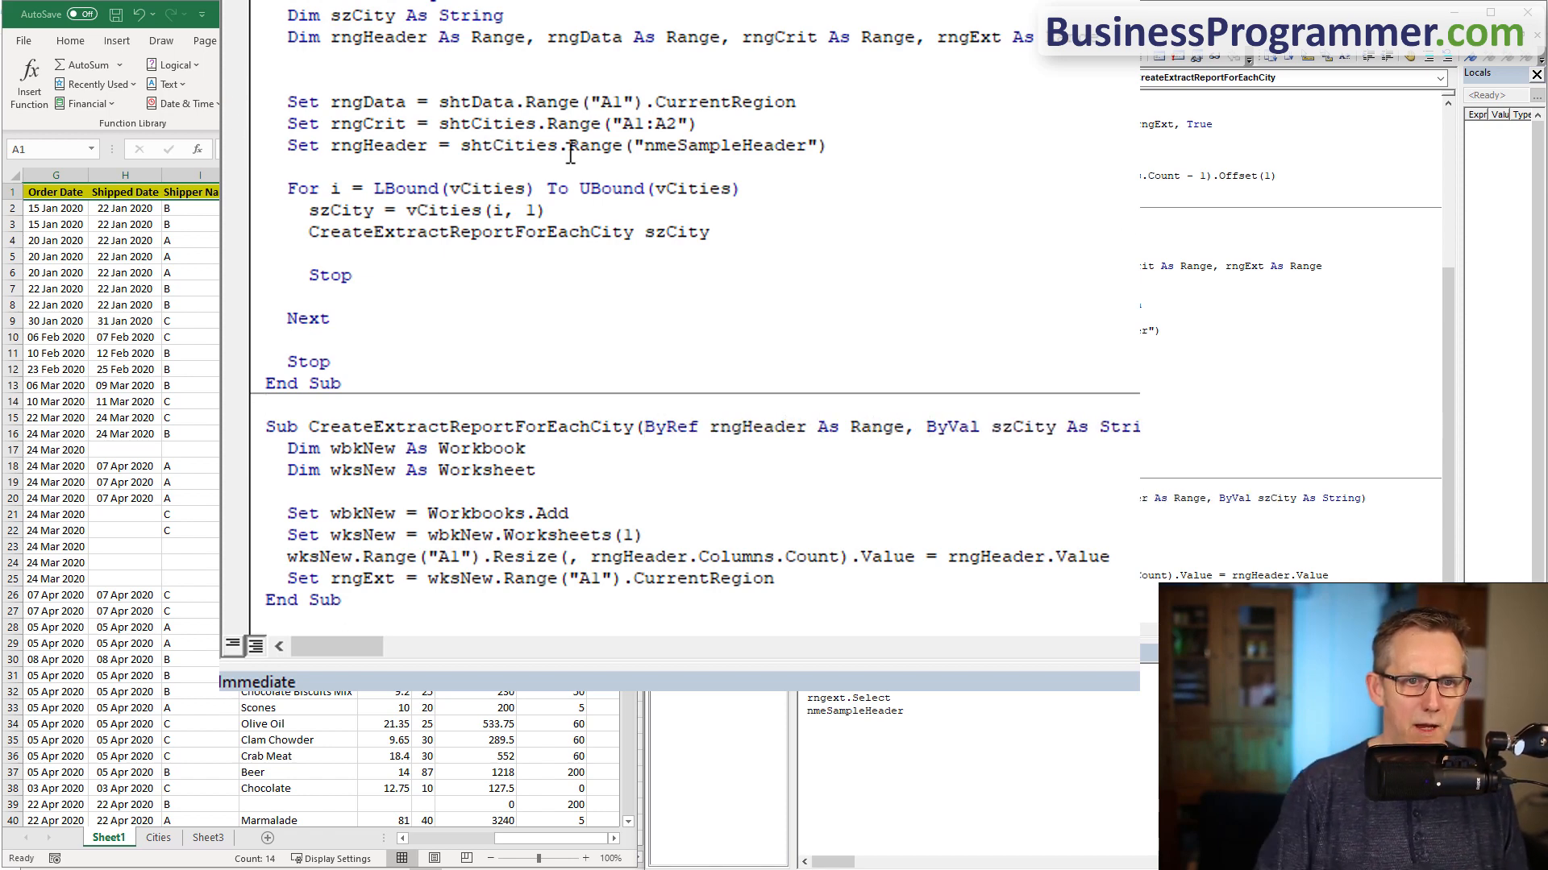
{"action": "double_click", "coordinate": [377, 37]}
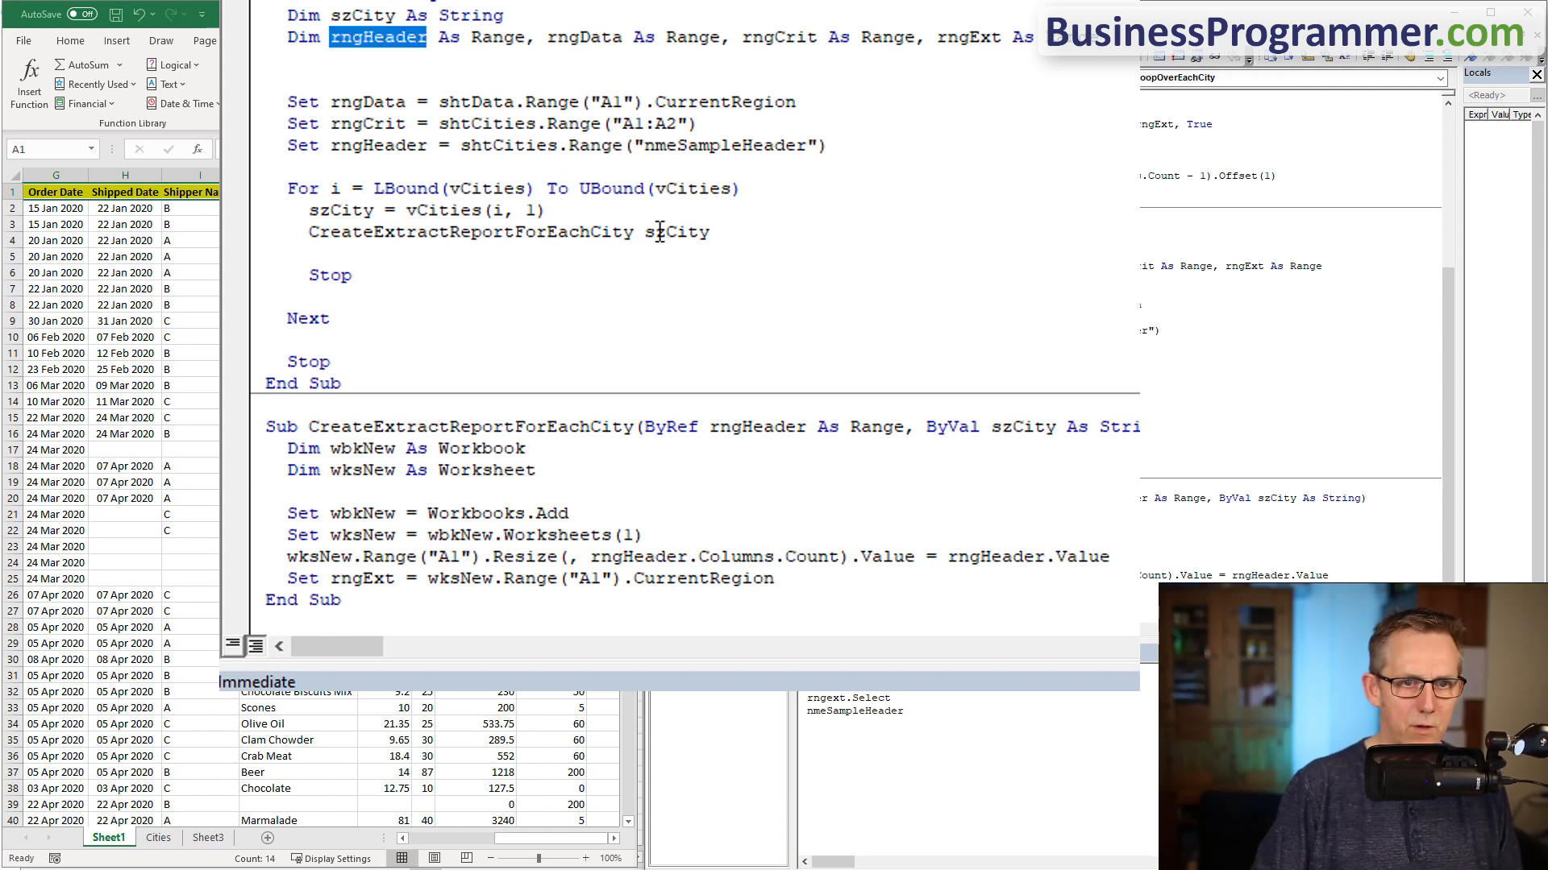
{"action": "type", "text": "rngHeader,"}
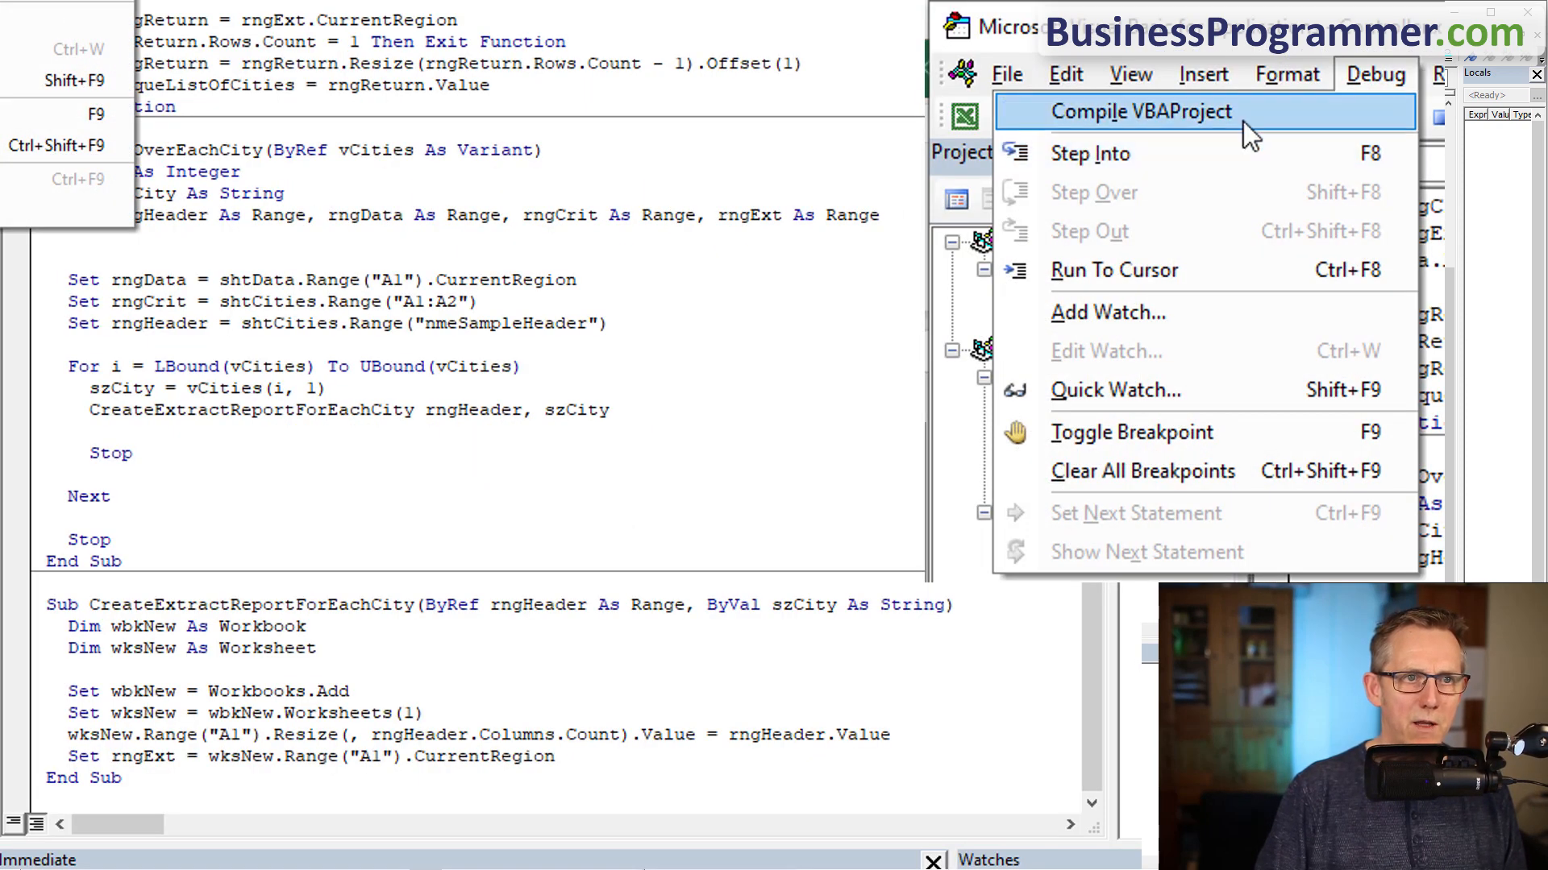
- Compile VBAProject, dismiss the undefined-variable error, add Dim rngExt As Range and a ByRef rngData parameter
{"action": "left_click", "coordinate": [1146, 111]}
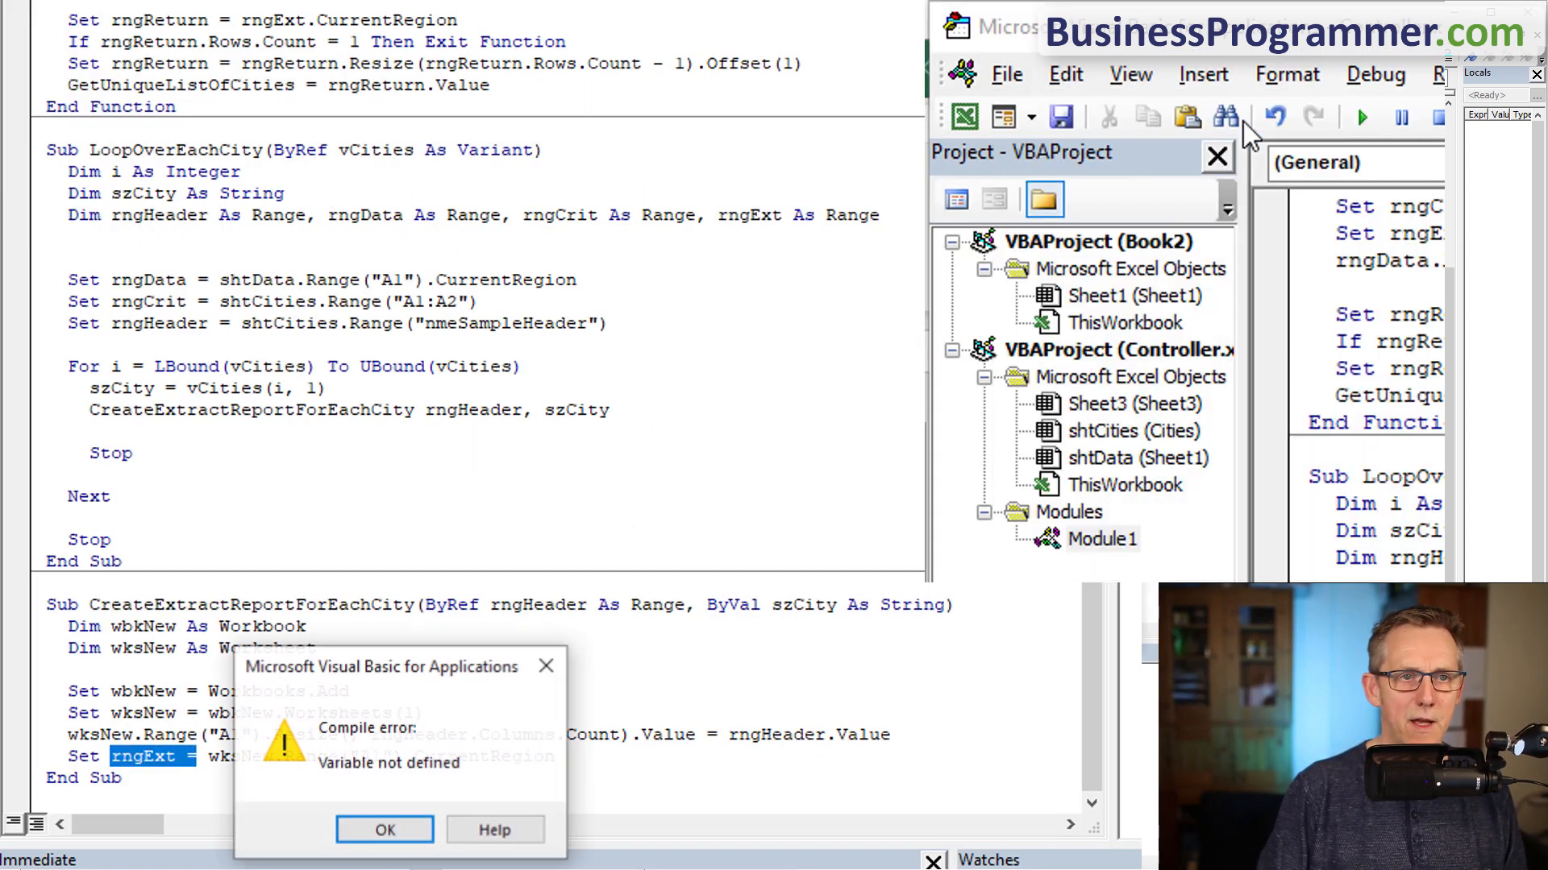
{"action": "left_click", "coordinate": [384, 829]}
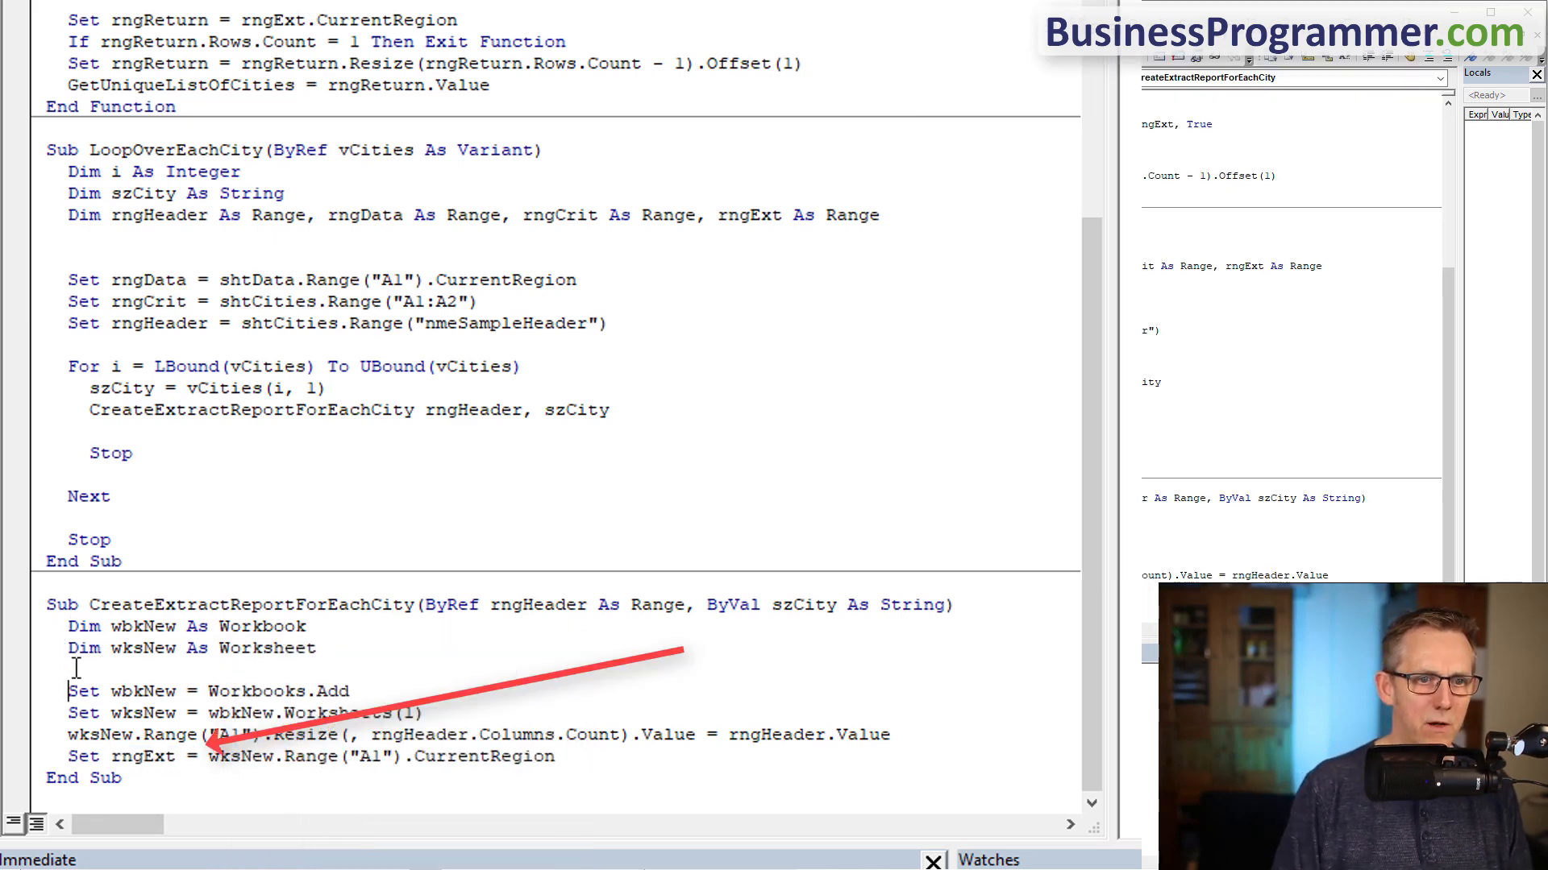
{"action": "type", "text": "Dim rngExt as Range"}
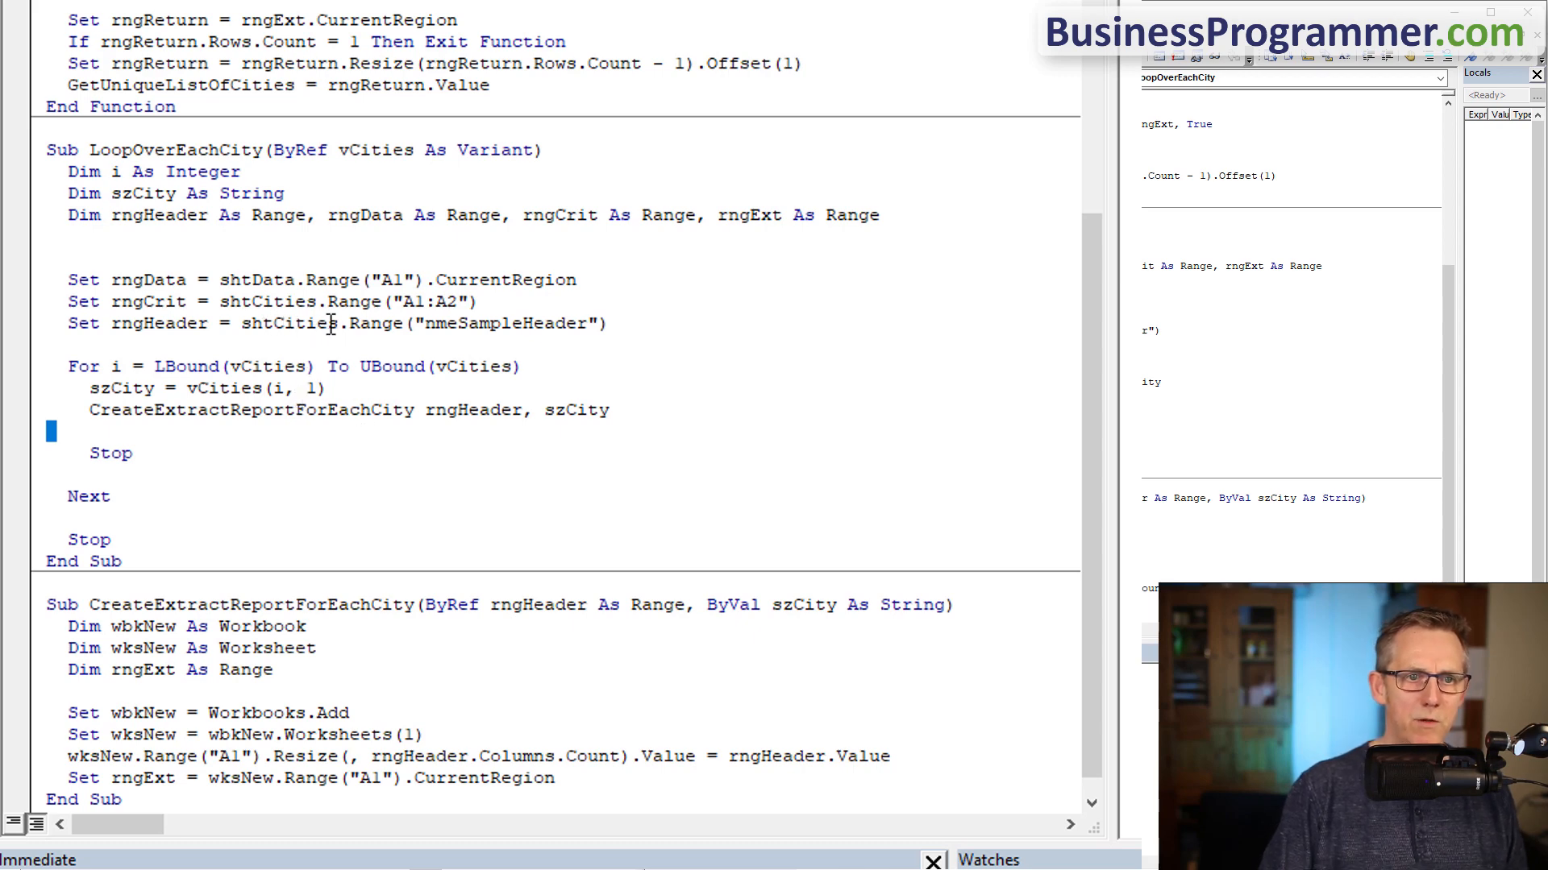
{"action": "mouse_move", "coordinate": [686, 305]}
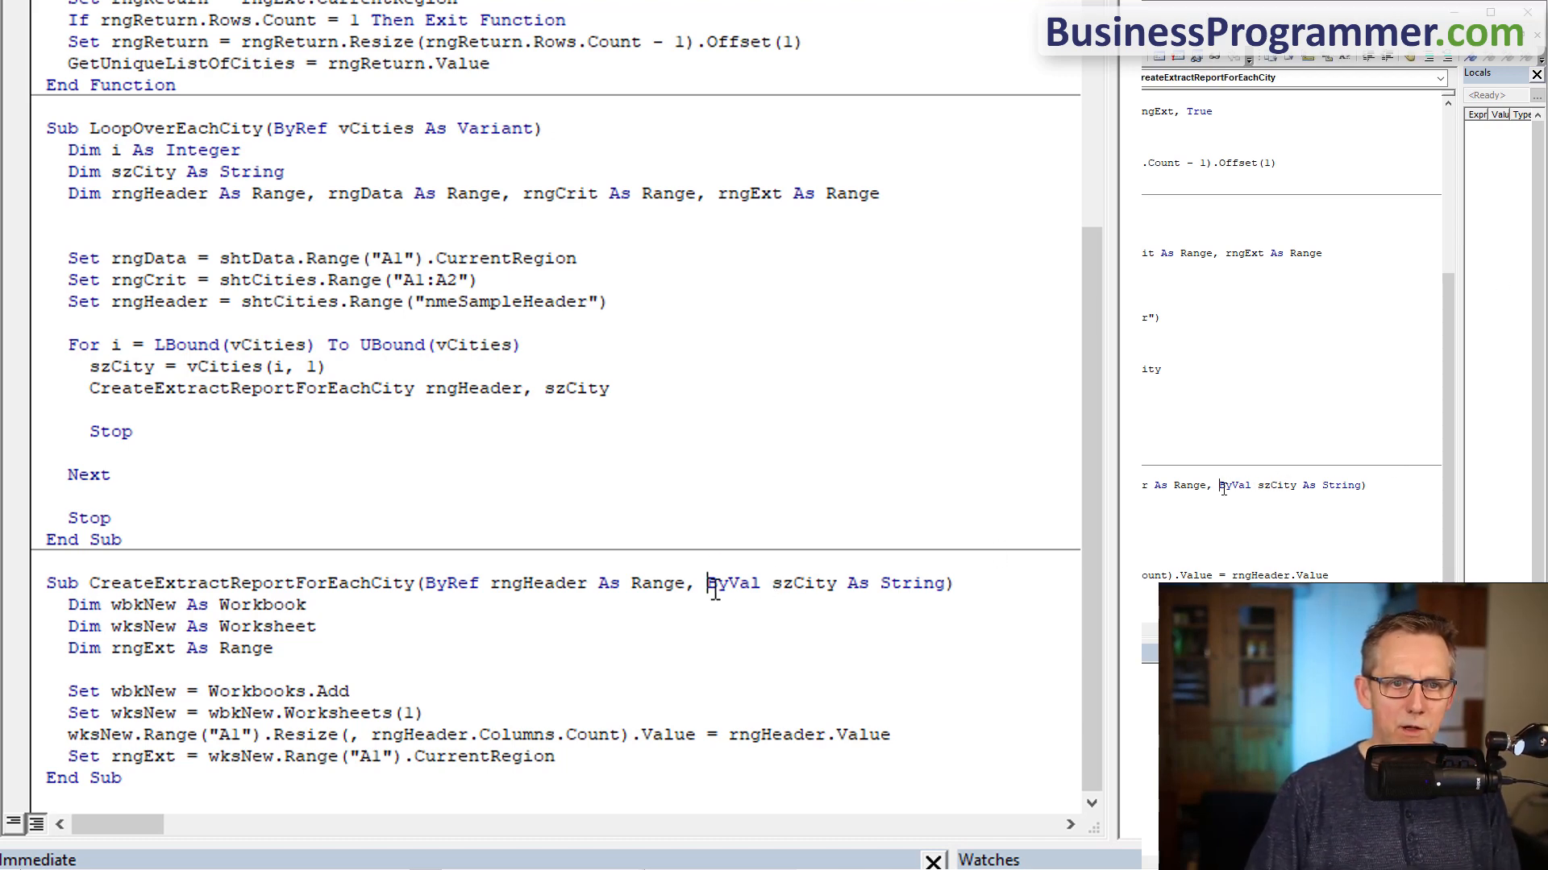
{"action": "type", "text": "byref"}
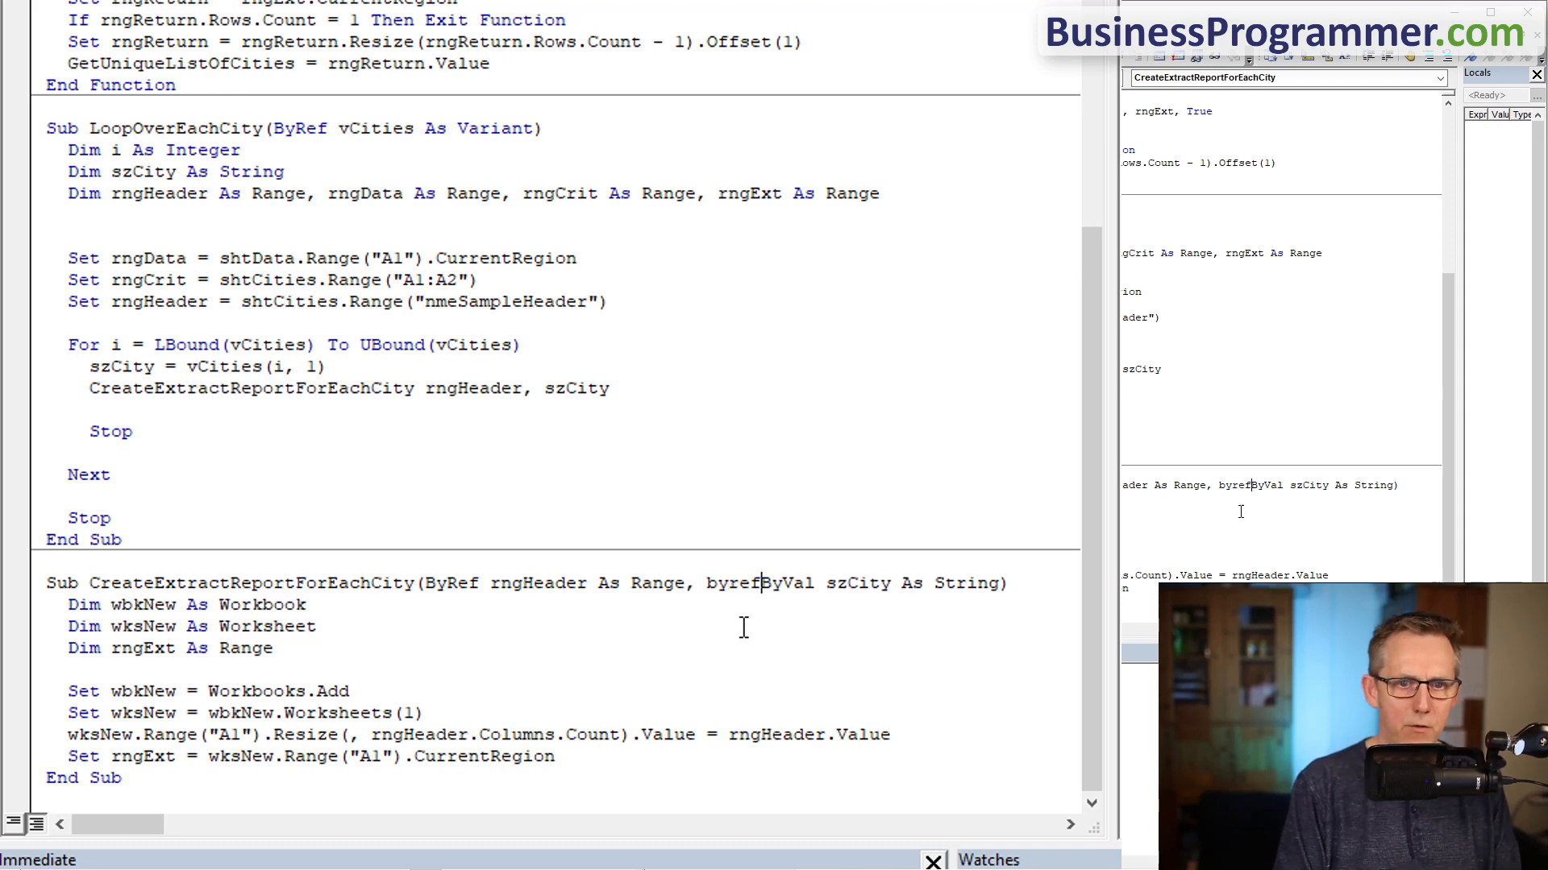
{"action": "type", "text": "rngData"}
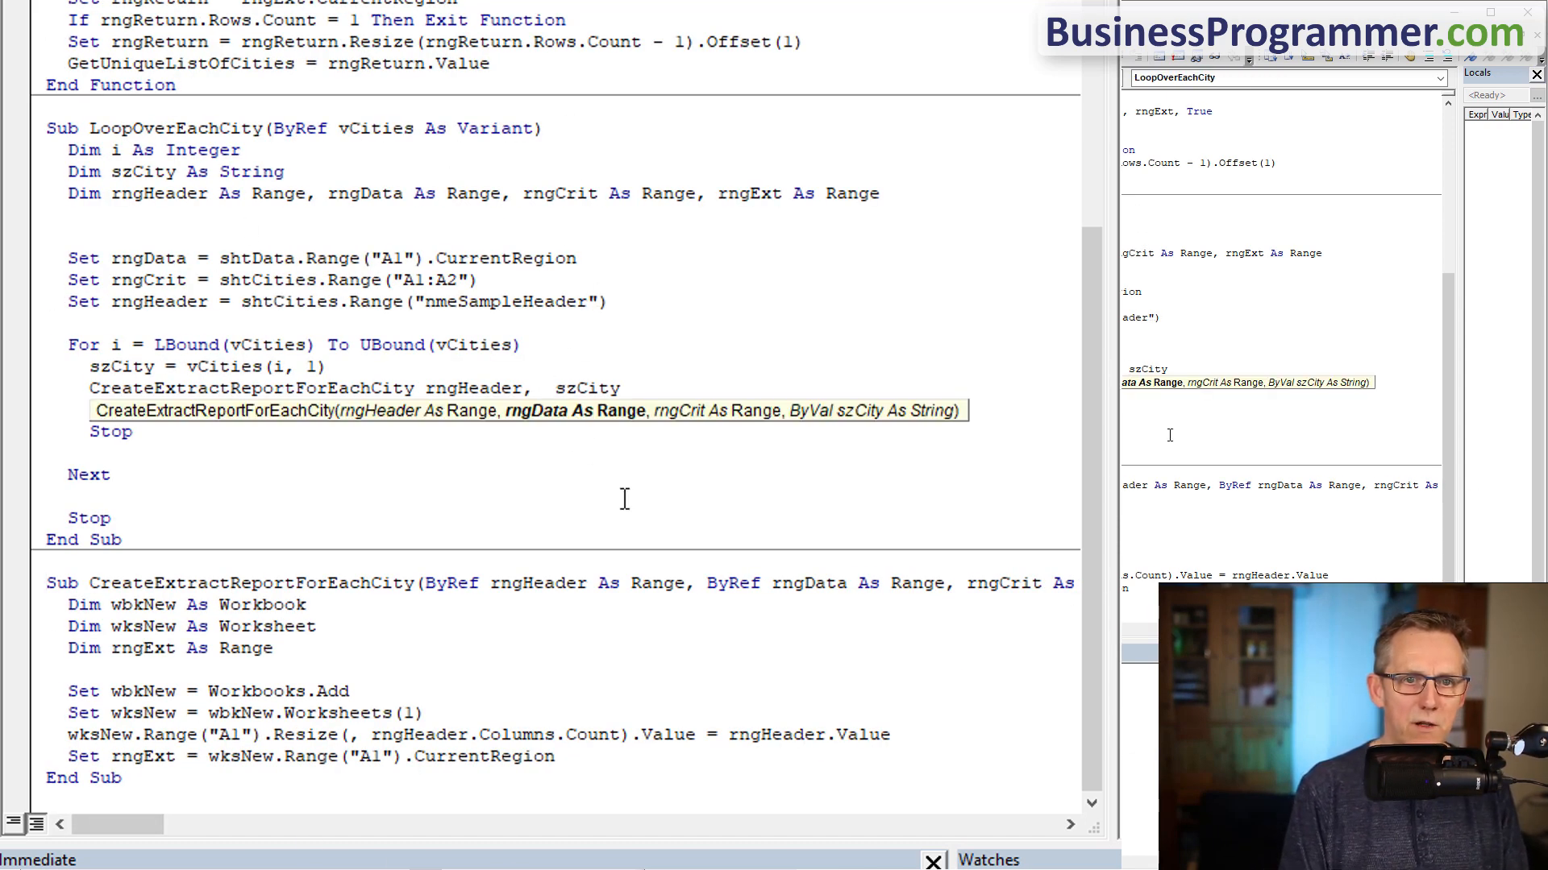
- Pass rngData in the call and add rngCrit.Resize(1).Offset(1).Value = szCity, stepping it to put Las Vegas under Ship City
{"action": "type", "text": "rngdata,"}
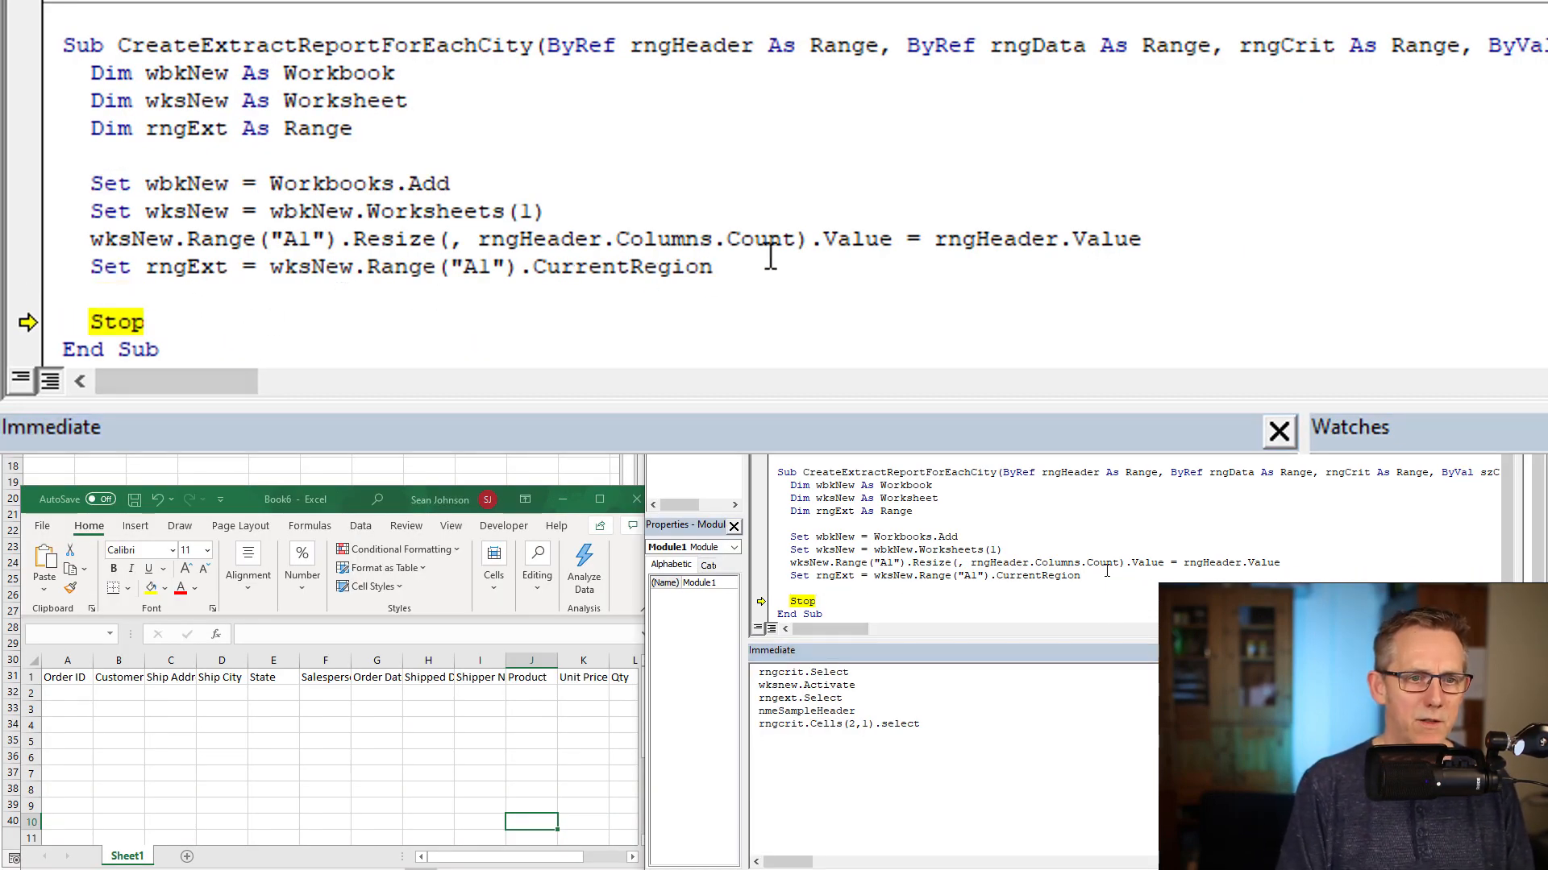
{"action": "type", "text": "rngcrit.re"}
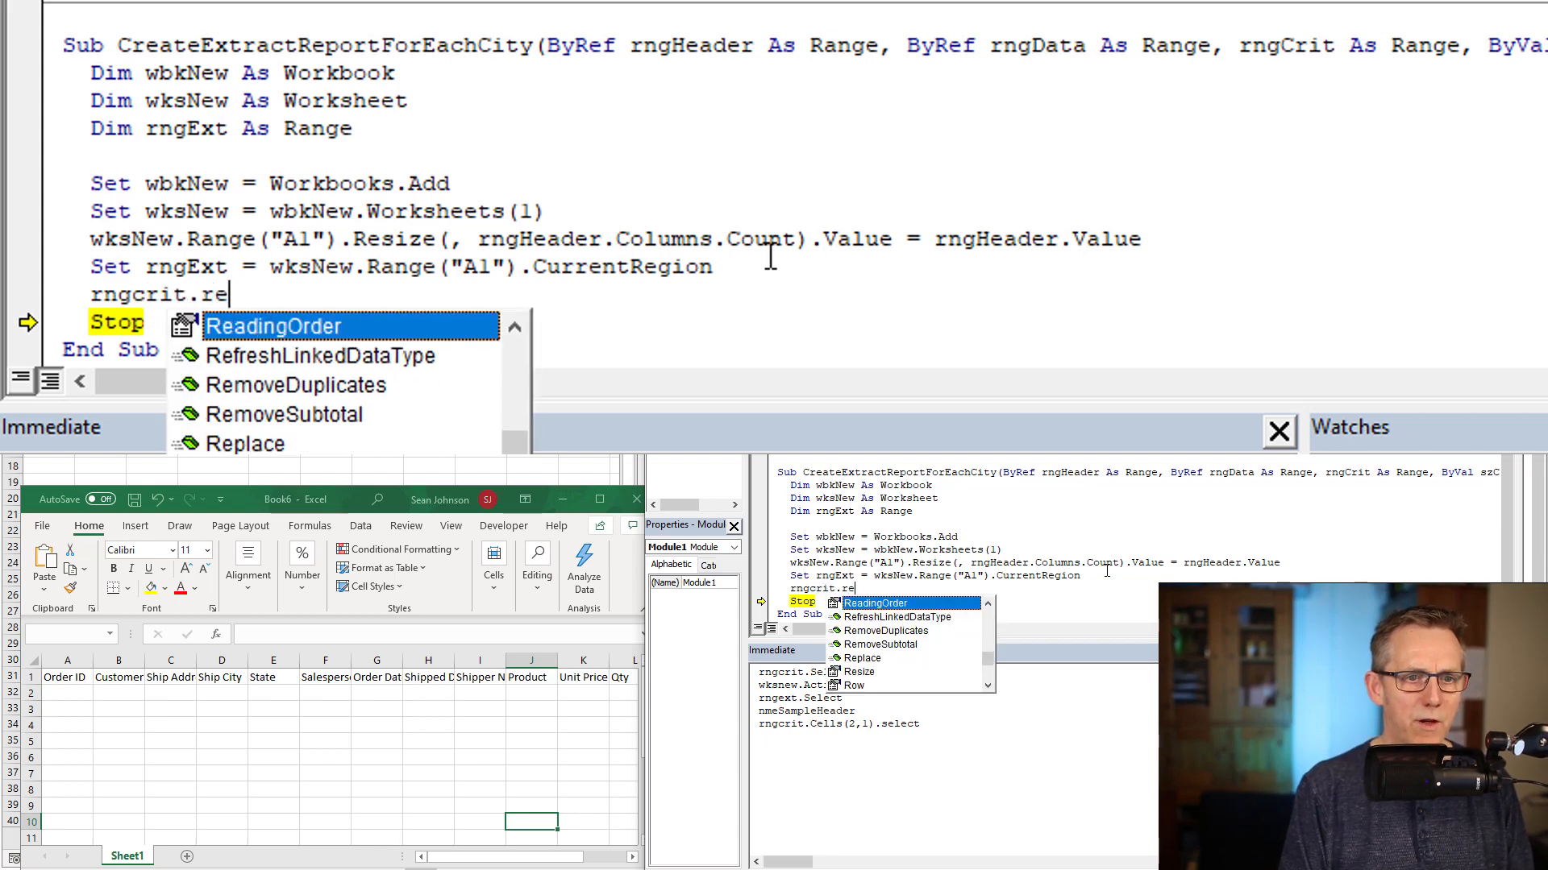
{"action": "type", "text": "size(1"}
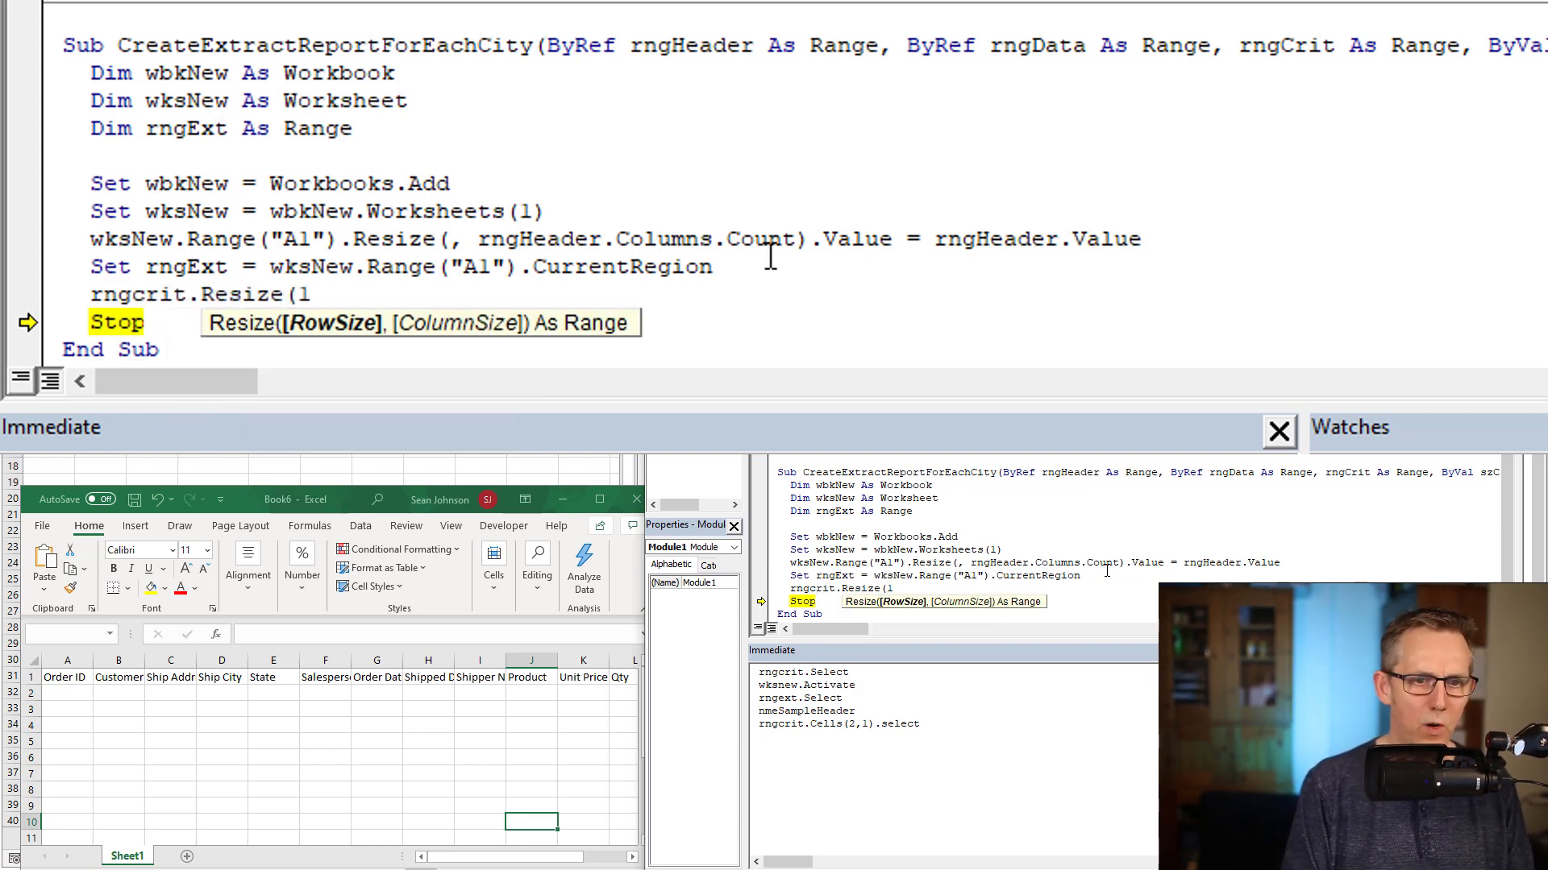
{"action": "type", "text": ".Offset(1"}
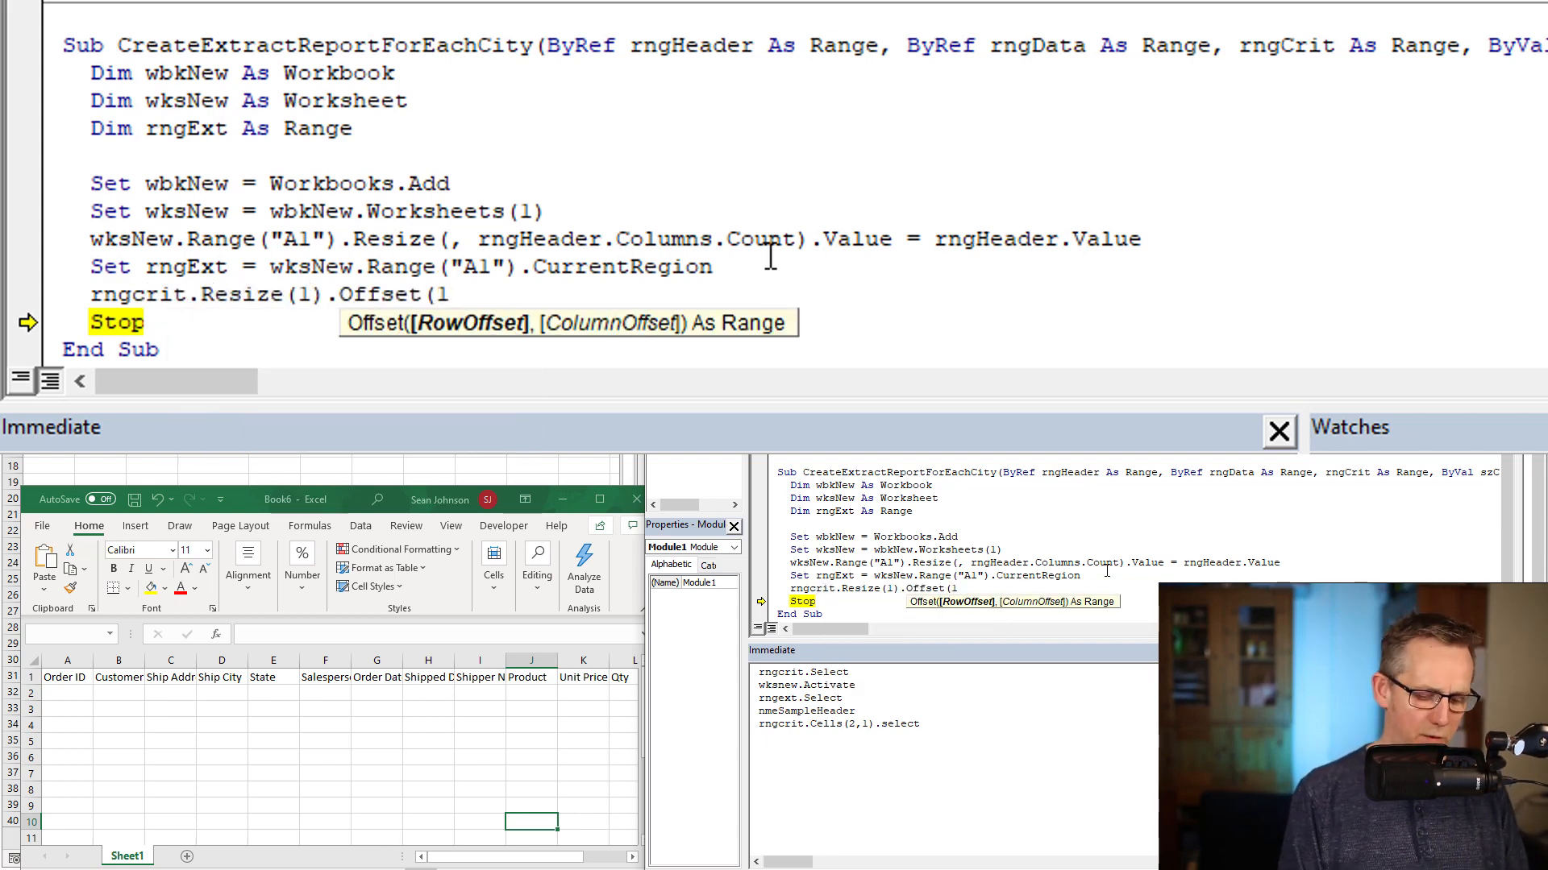
{"action": "type", "text": ").Value="}
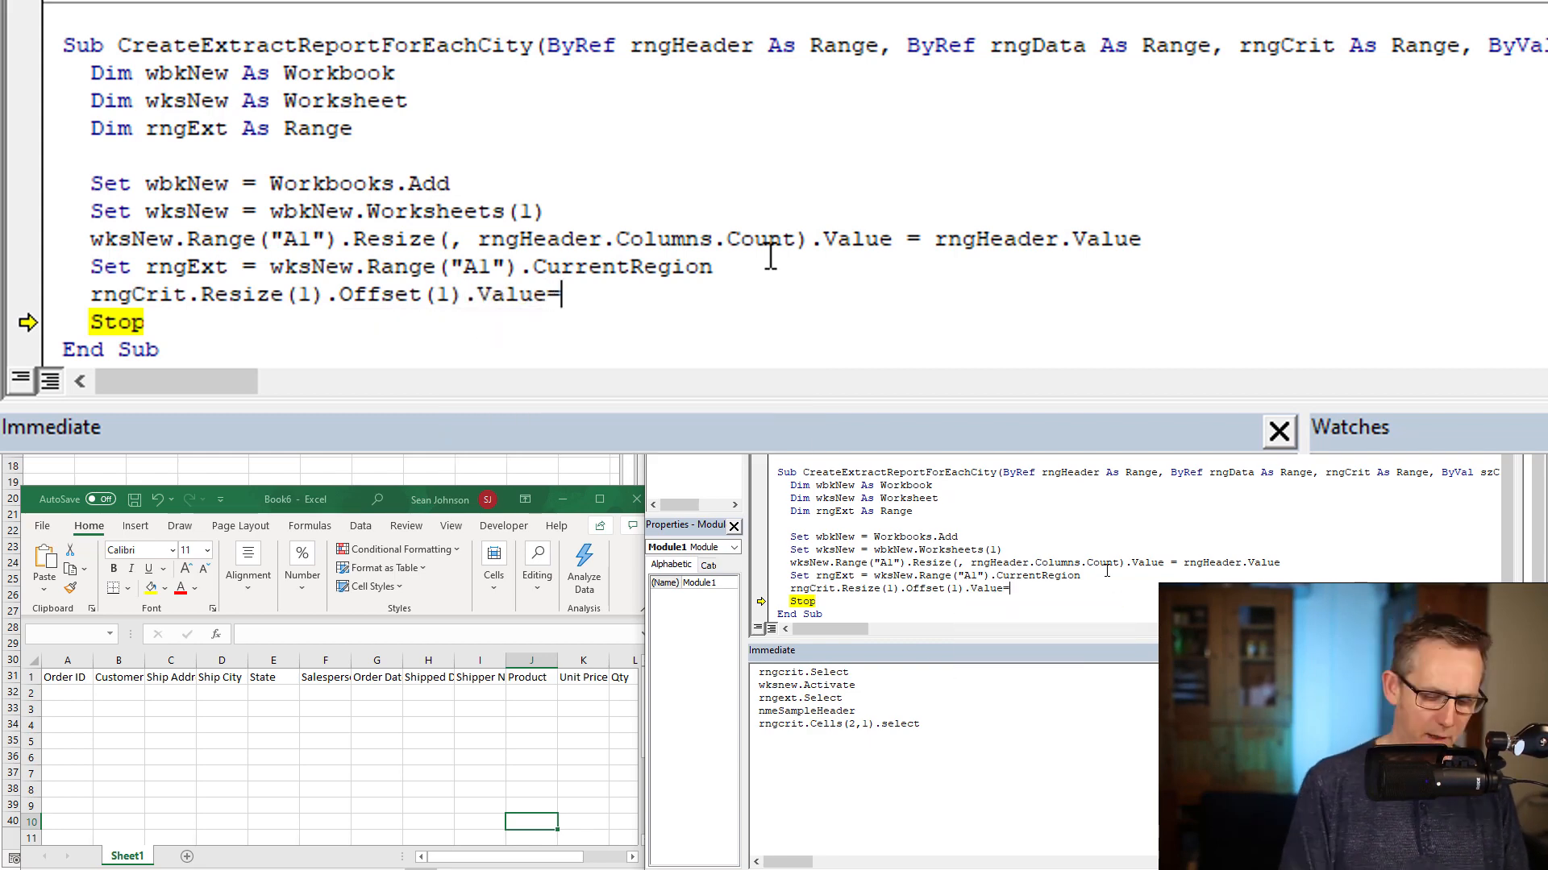
{"action": "type", "text": "szci"}
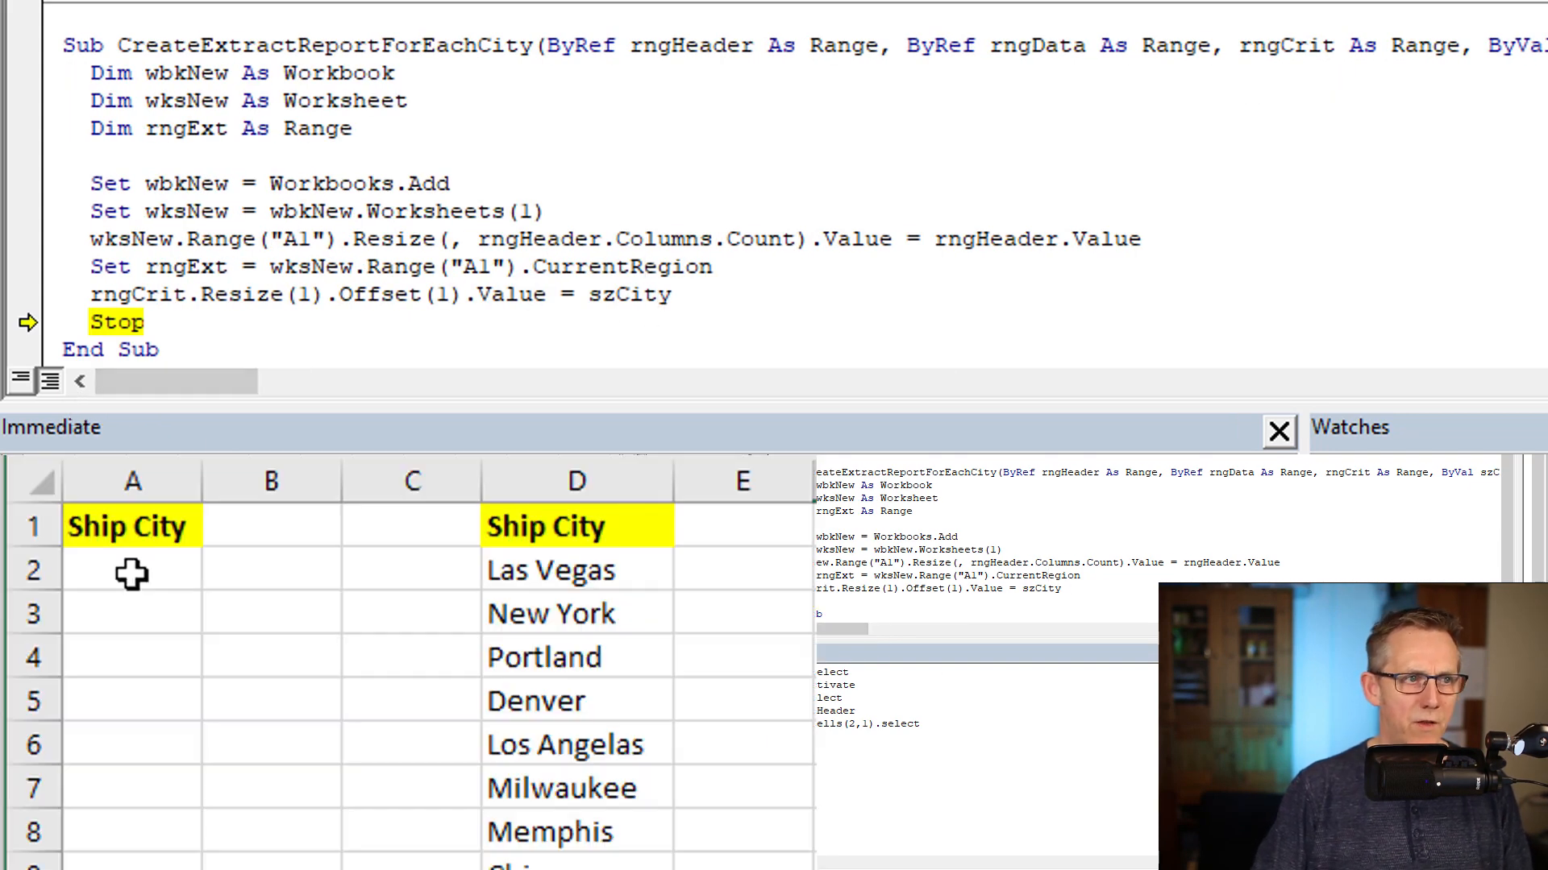
{"action": "left_click", "coordinate": [133, 570]}
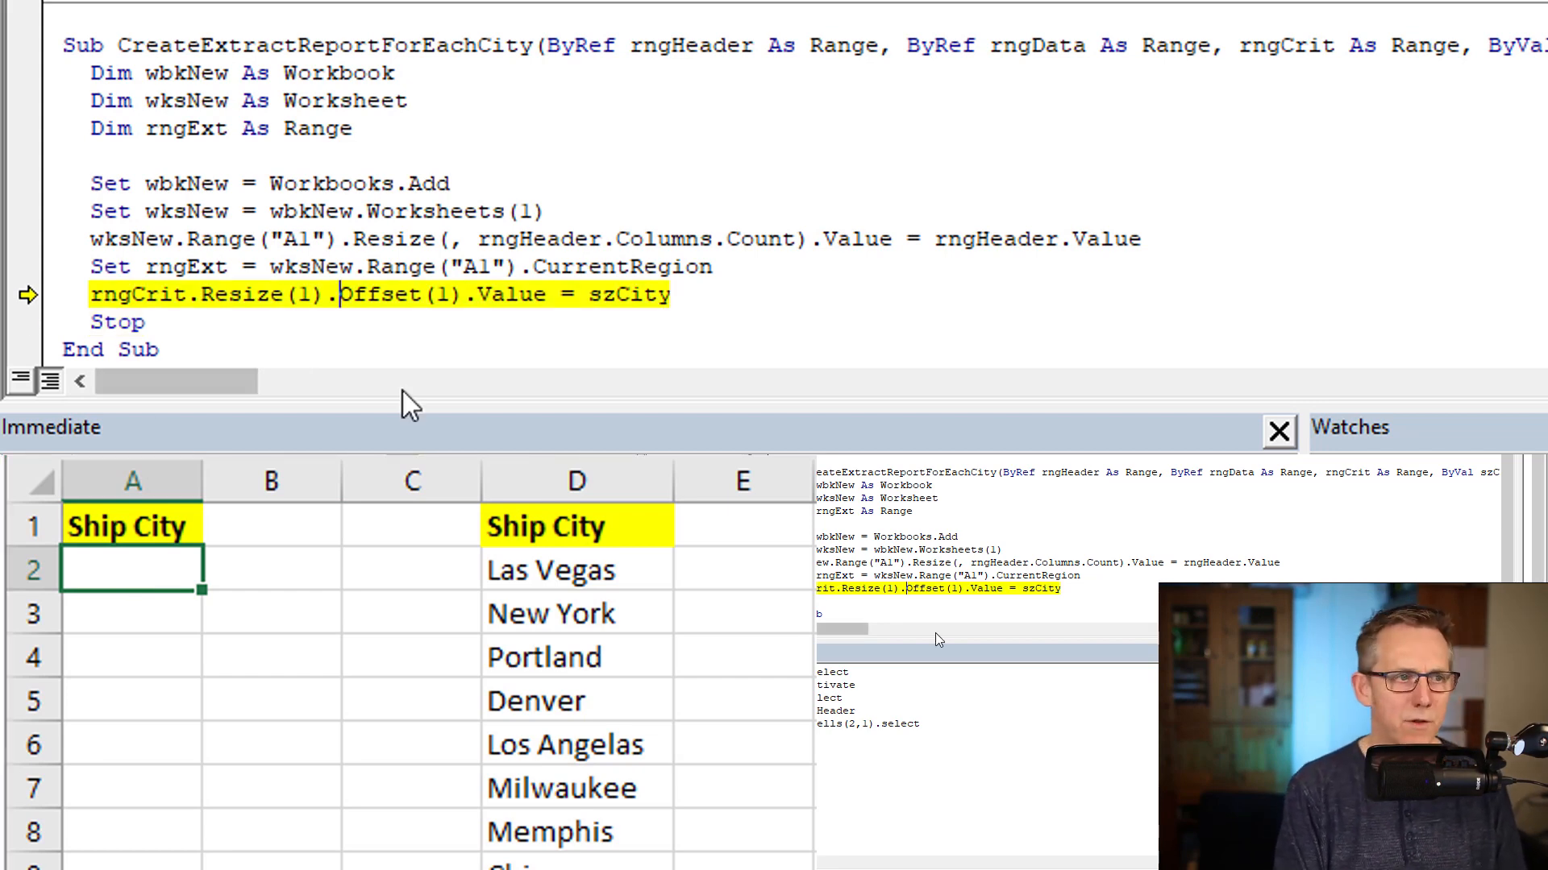
{"action": "key", "text": "F8"}
{"action": "type", "text": "rngData.AdvancedFilter"}
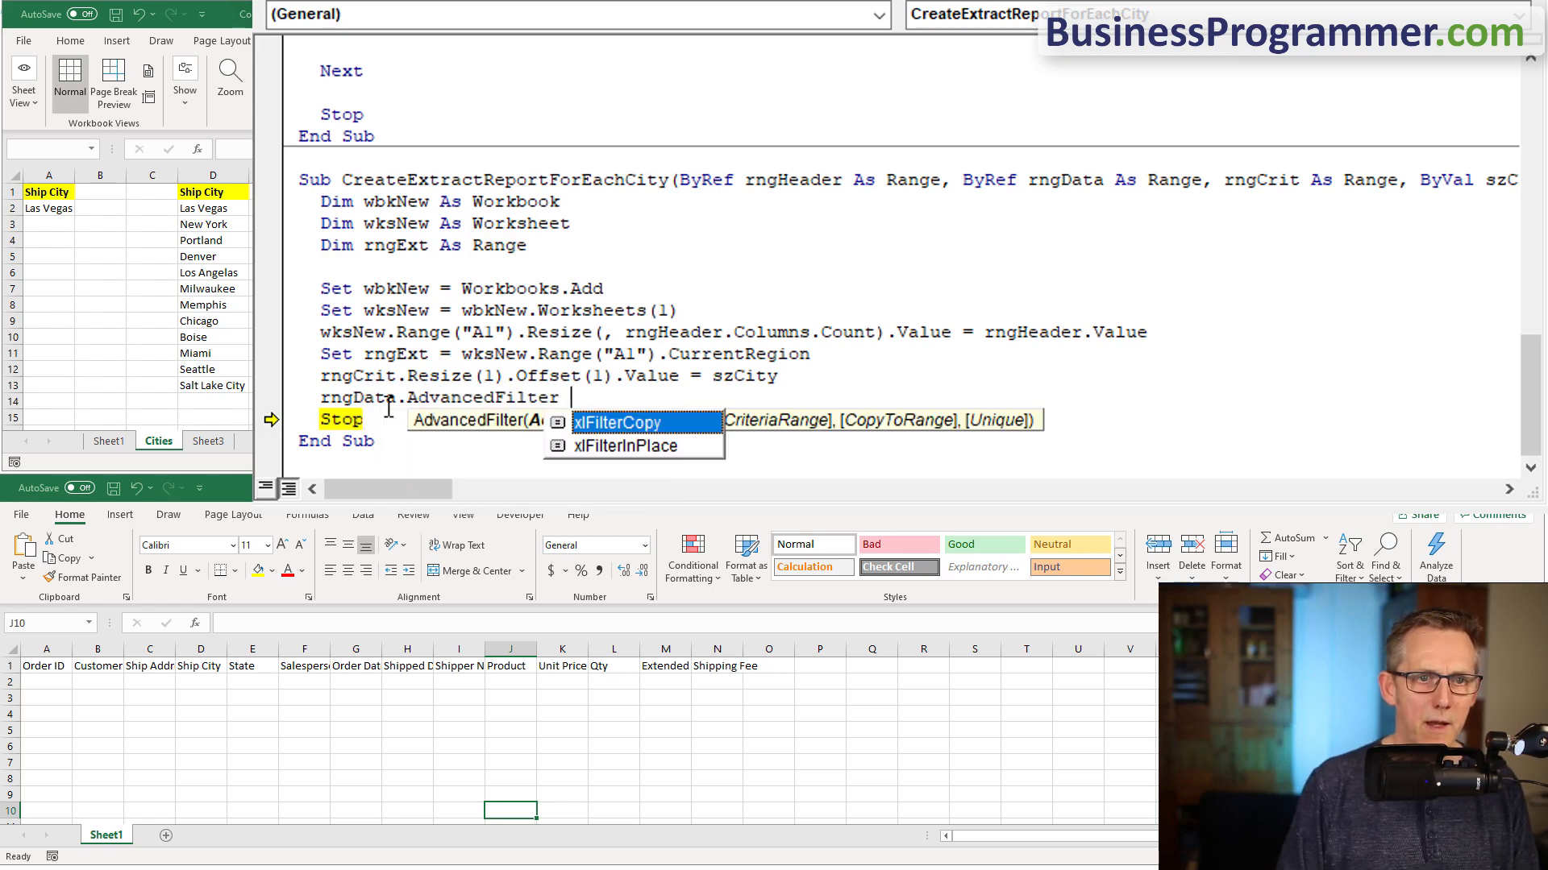
- Add rngData.AdvancedFilter xlFilterCopy, rngCrit, rngExt and step it to copy the Las Vegas orders
{"action": "type", "text": "xlFilterCopy ,rngcrit"}
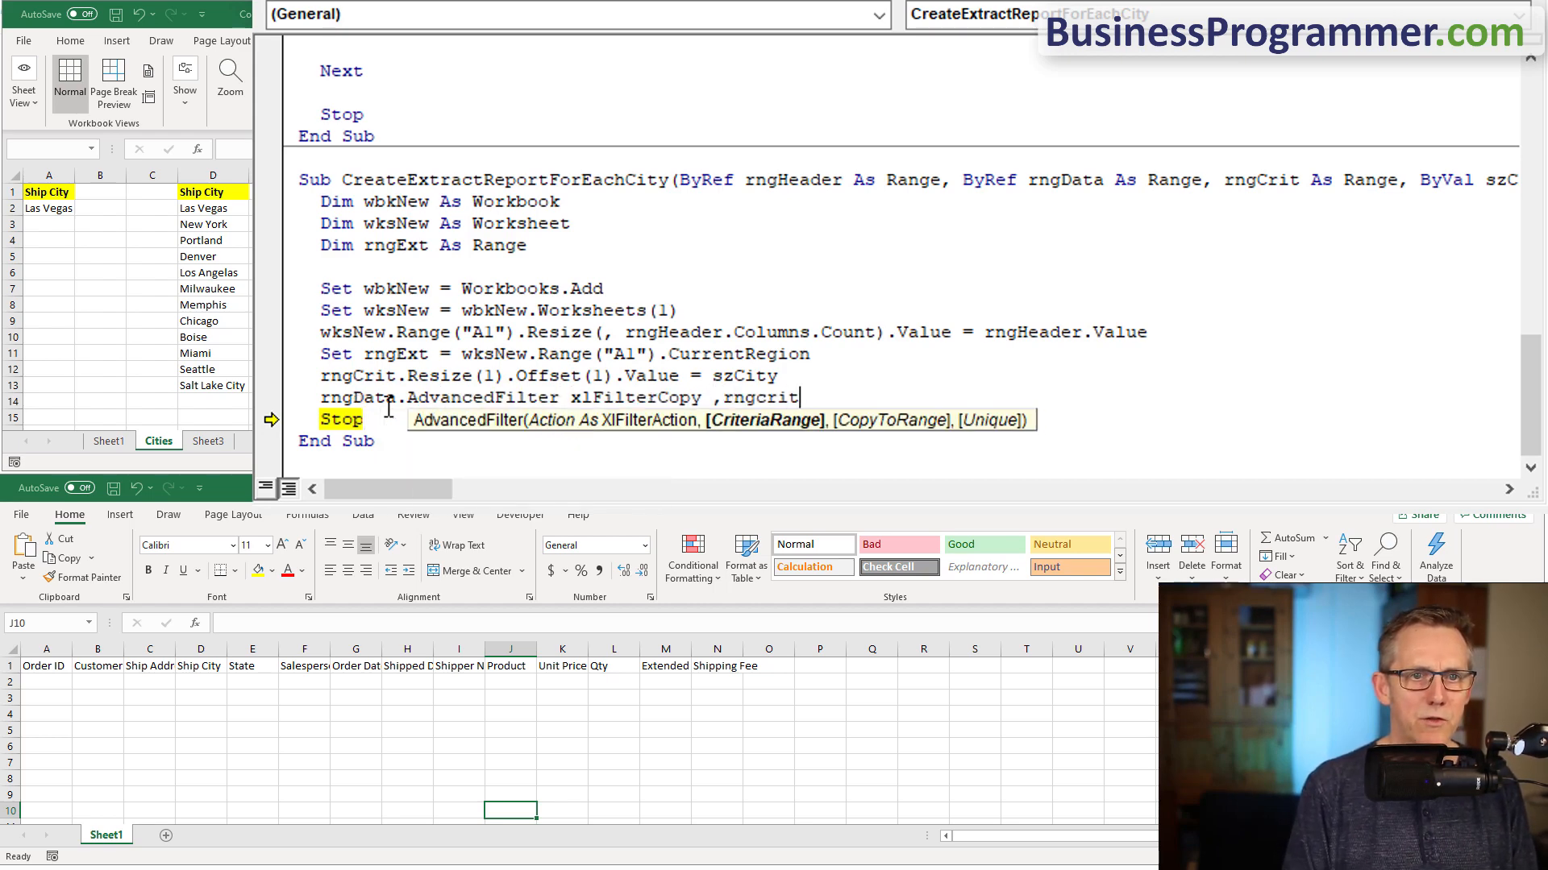
{"action": "type", "text": ",rngext"}
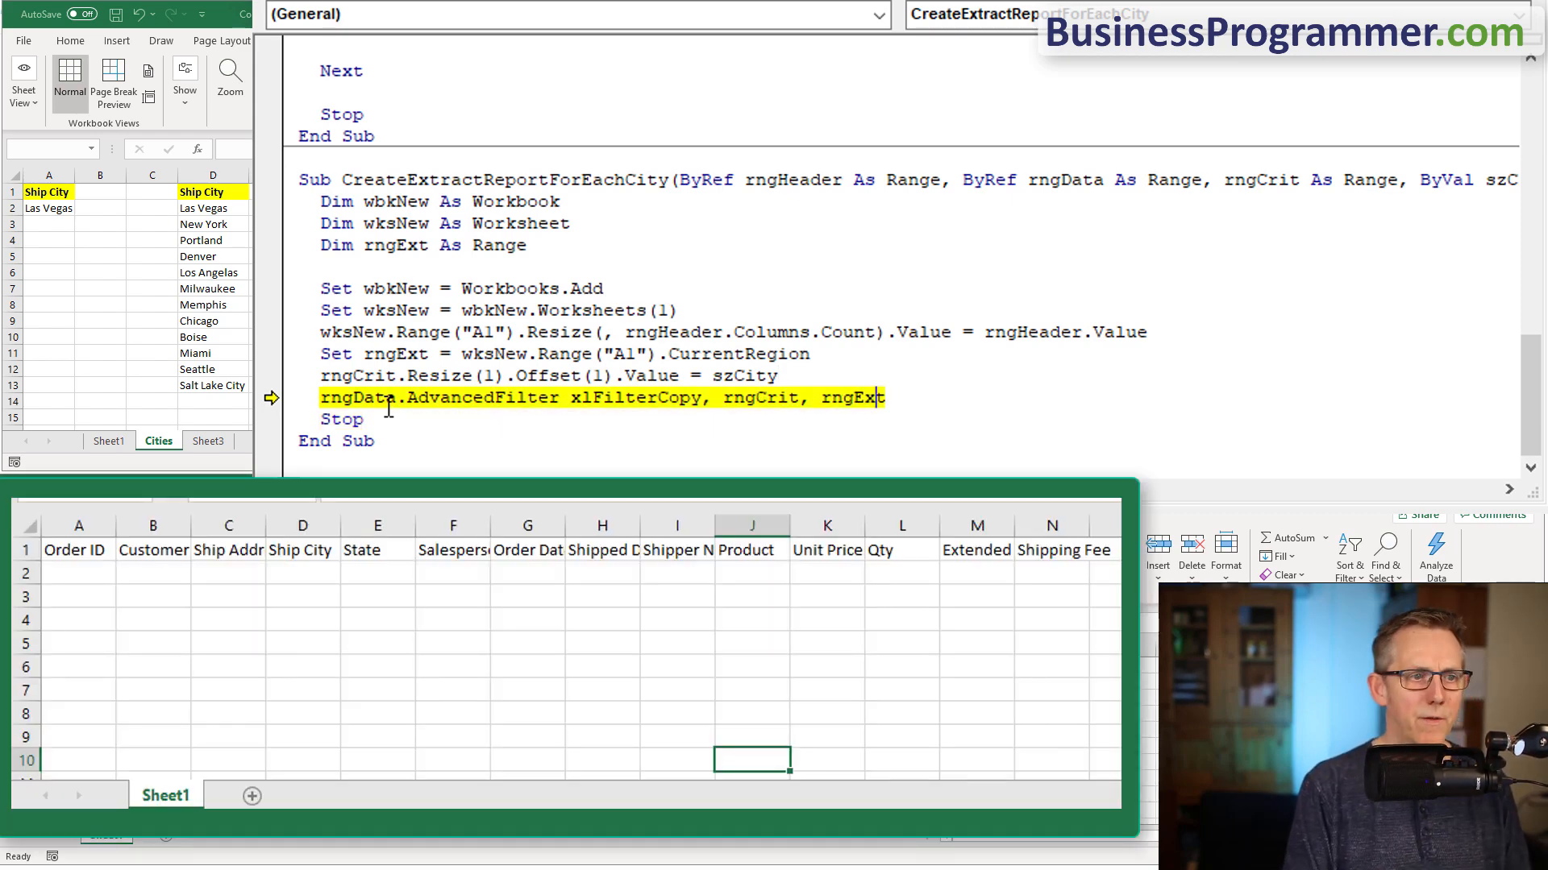
{"action": "key", "text": "F8"}
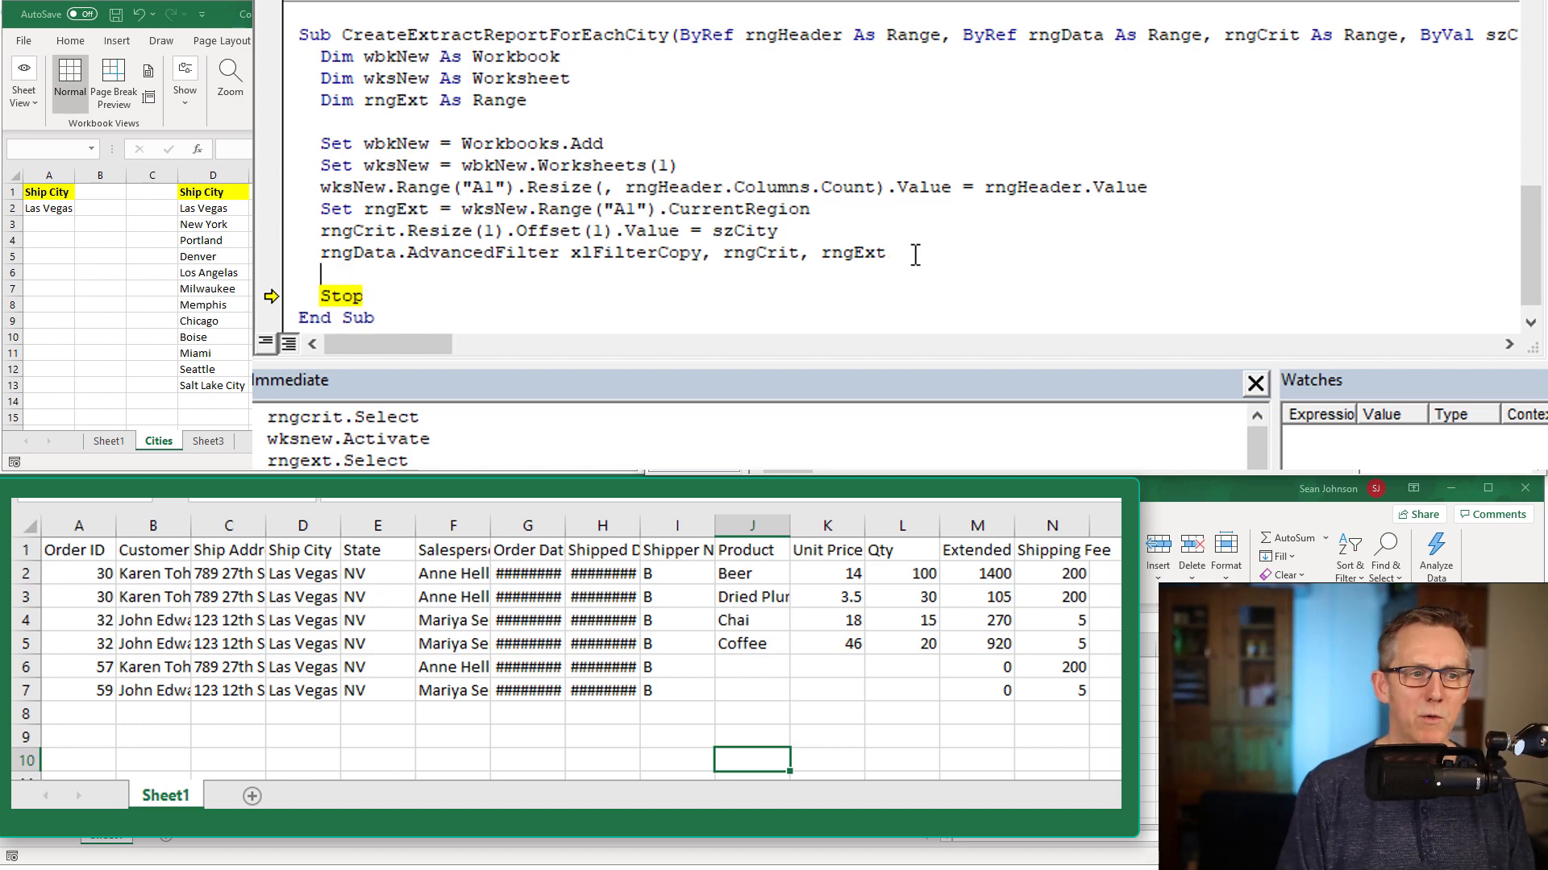
- Add rngExt.CurrentRegion.Columns.AutoFit and begin a wbkNew line for the new workbook
{"action": "type", "text": "rngext"}
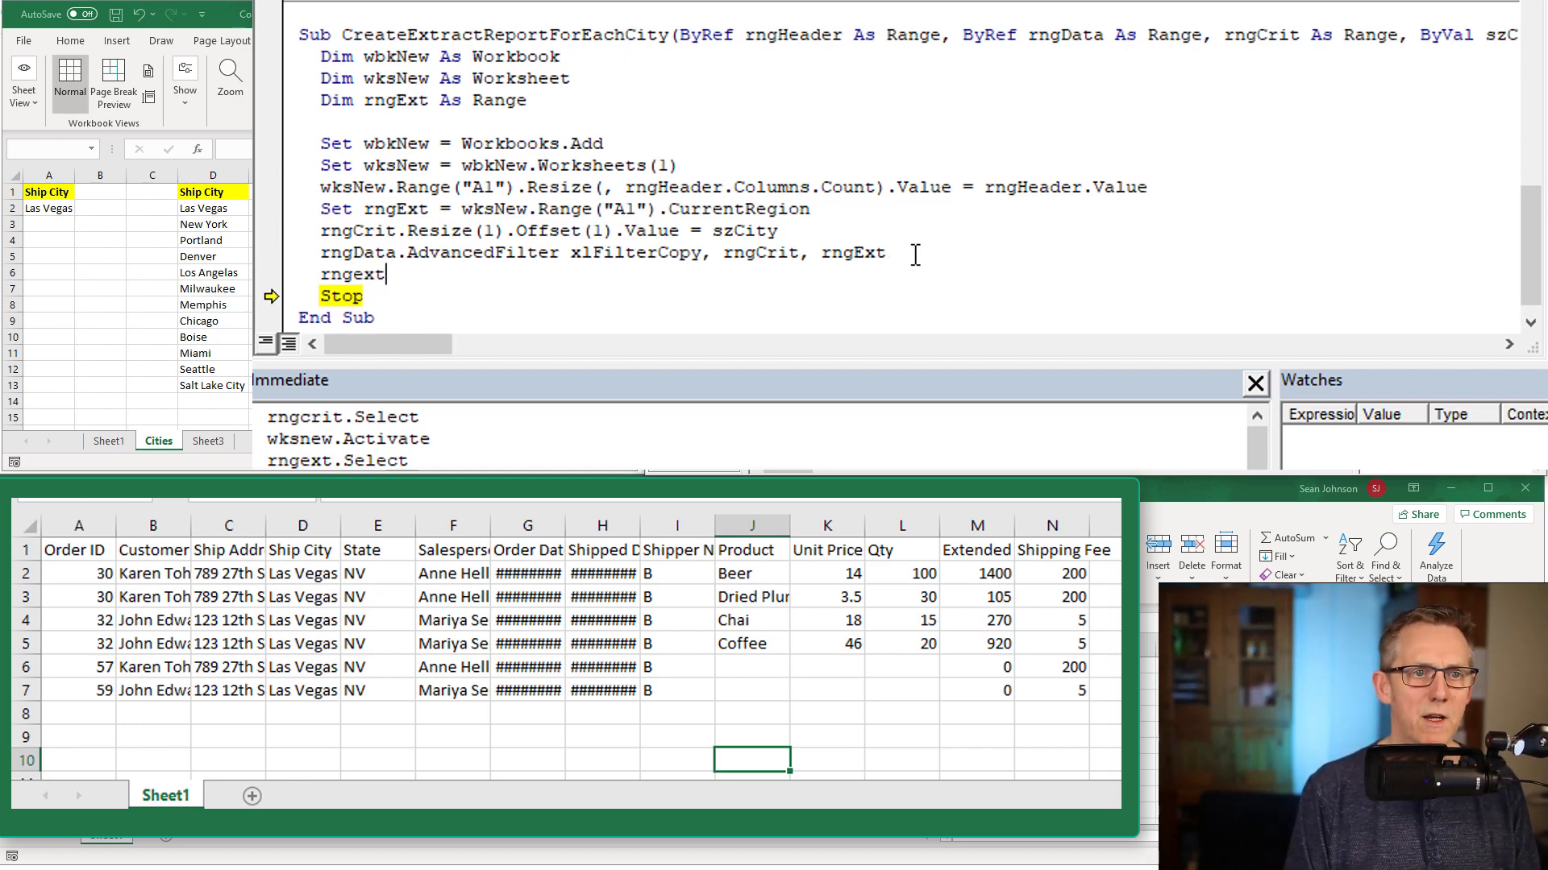
{"action": "type", "text": ".CurrentRegion"}
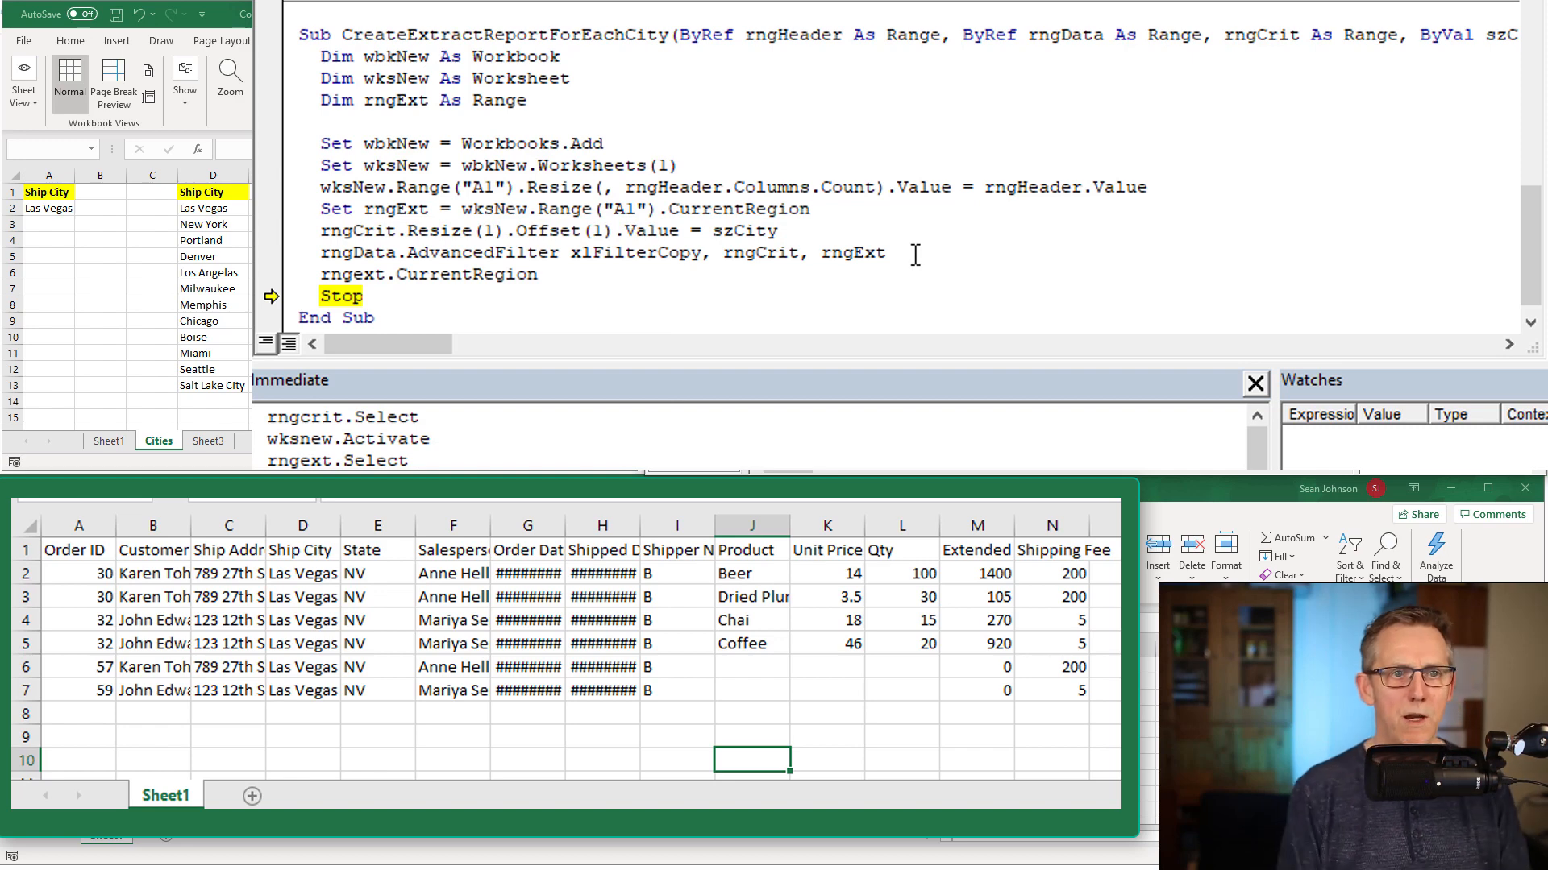
{"action": "type", "text": ".Columns.au"}
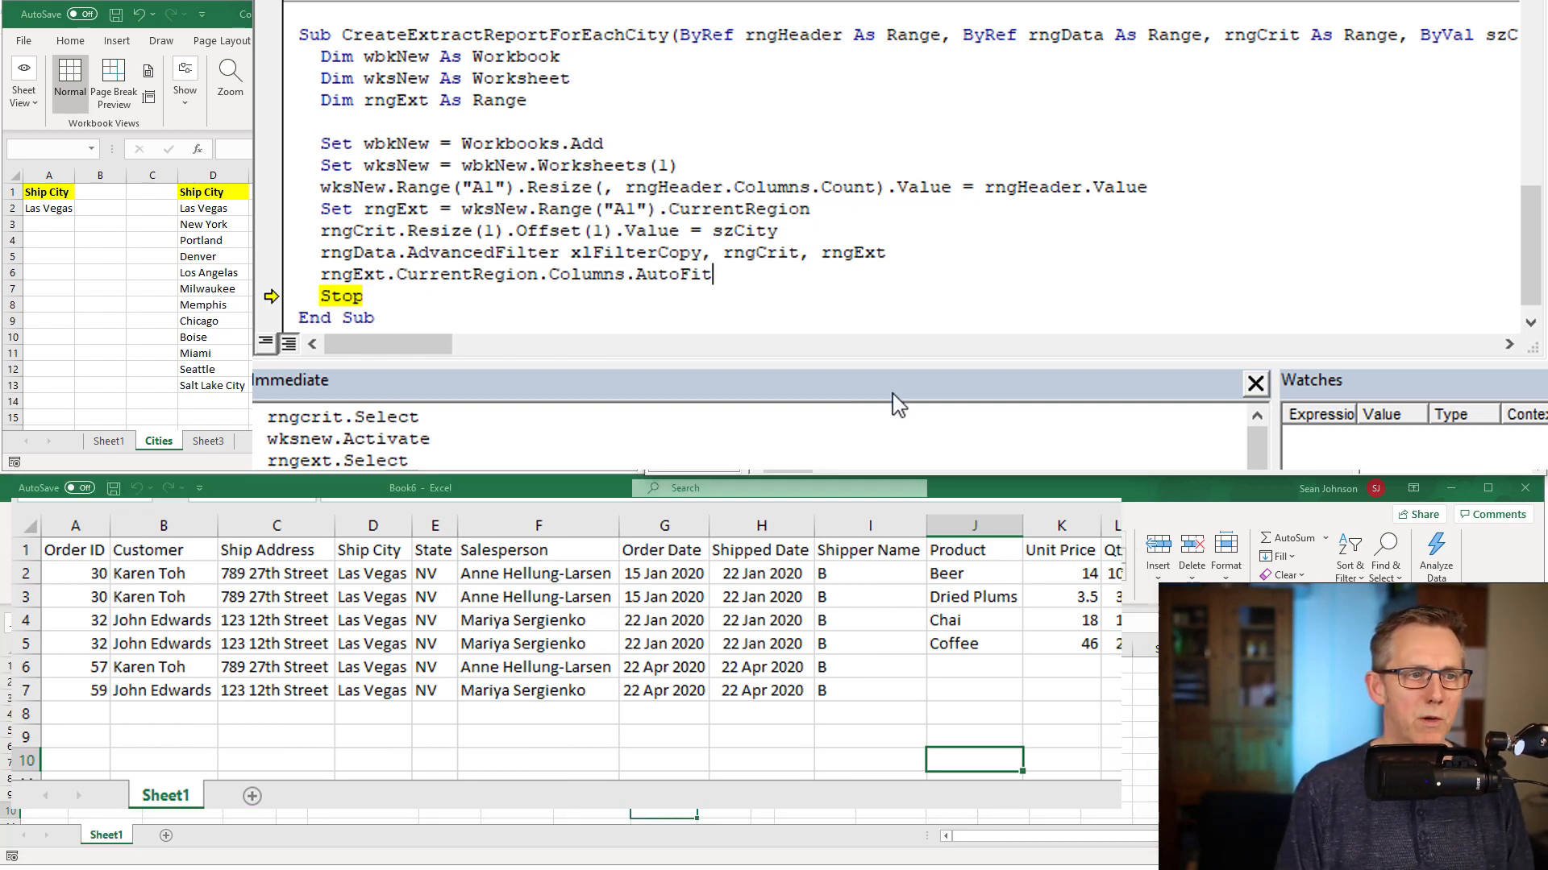
{"action": "type", "text": "wbknew"}
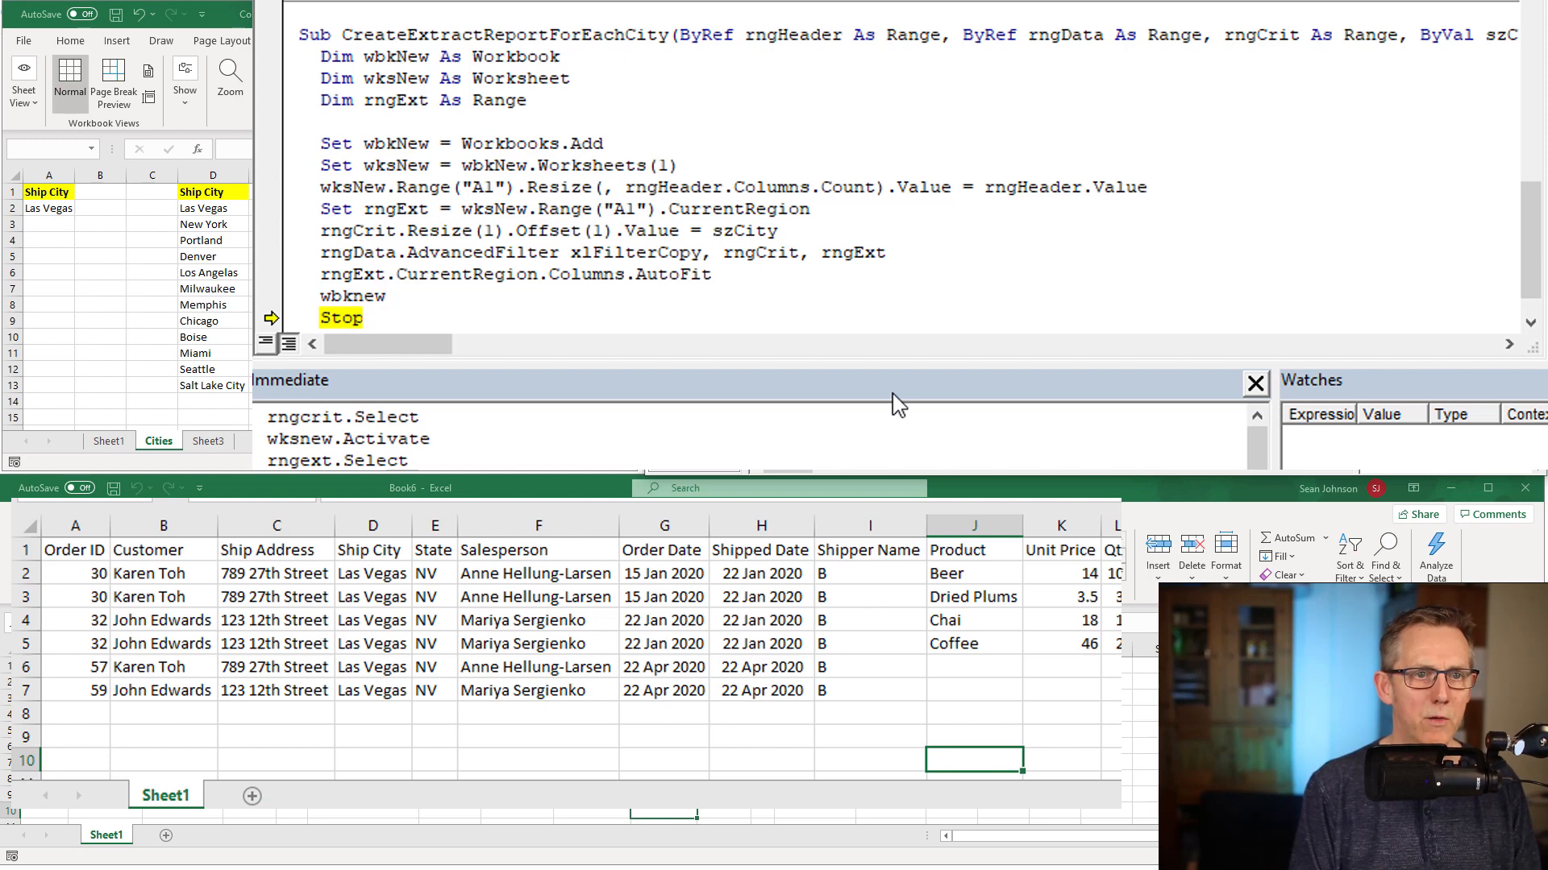
- Write wbkNew.SaveAs building the path from SaveLocation & "\" & szCity & ".xlsx"
{"action": "type", "text": ".SaveAs thisworkbook.Names(\"Save"}
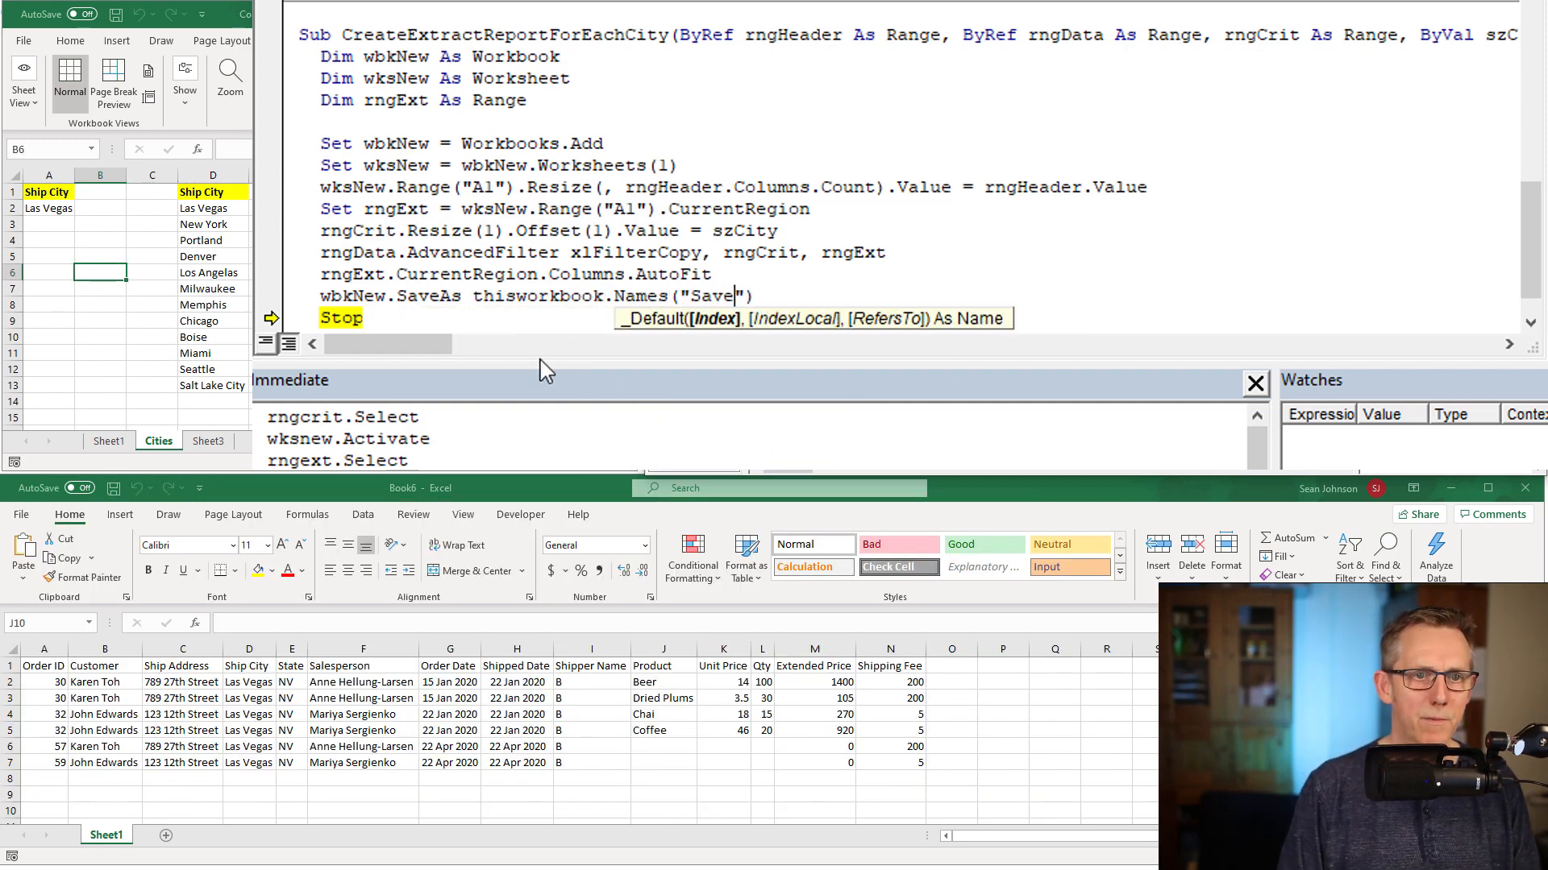
{"action": "type", "text": "Location"}
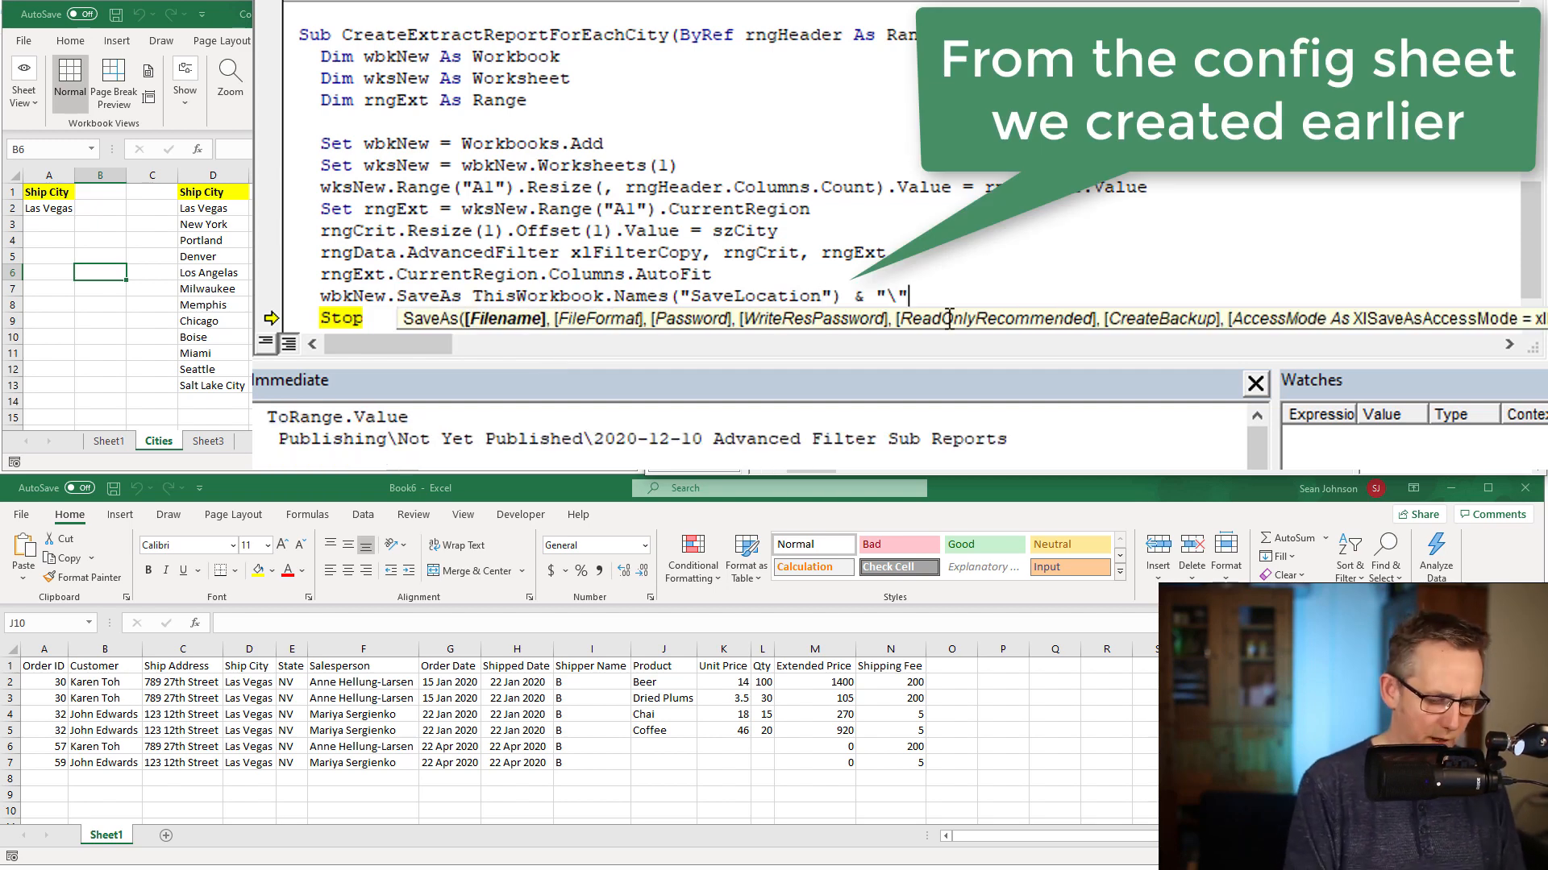
{"action": "type", "text": "& szcity & \""}
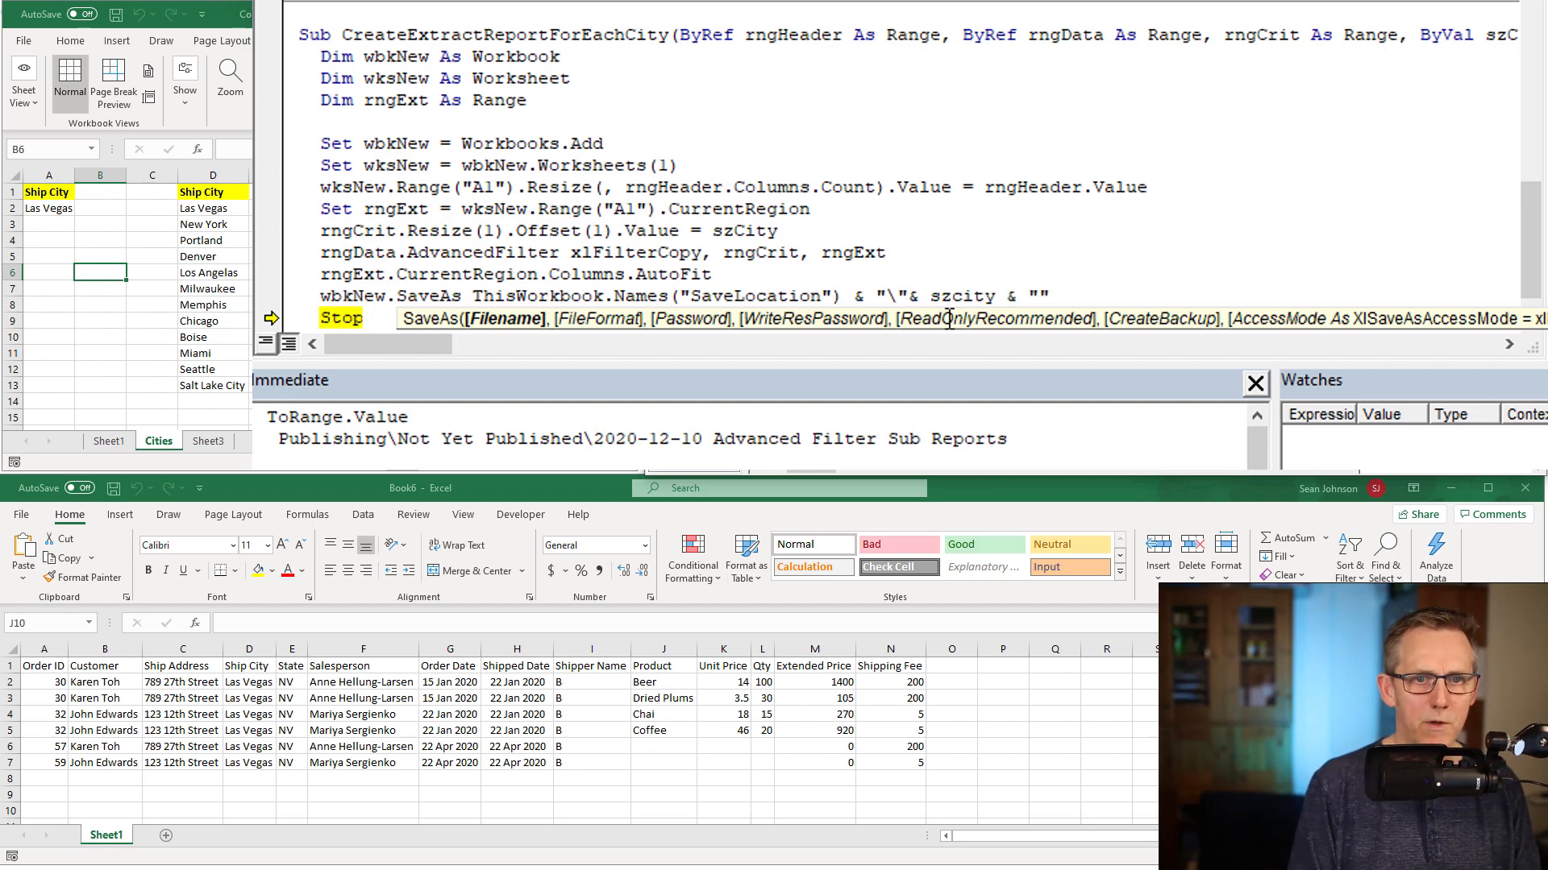
{"action": "type", "text": "xlsx"}
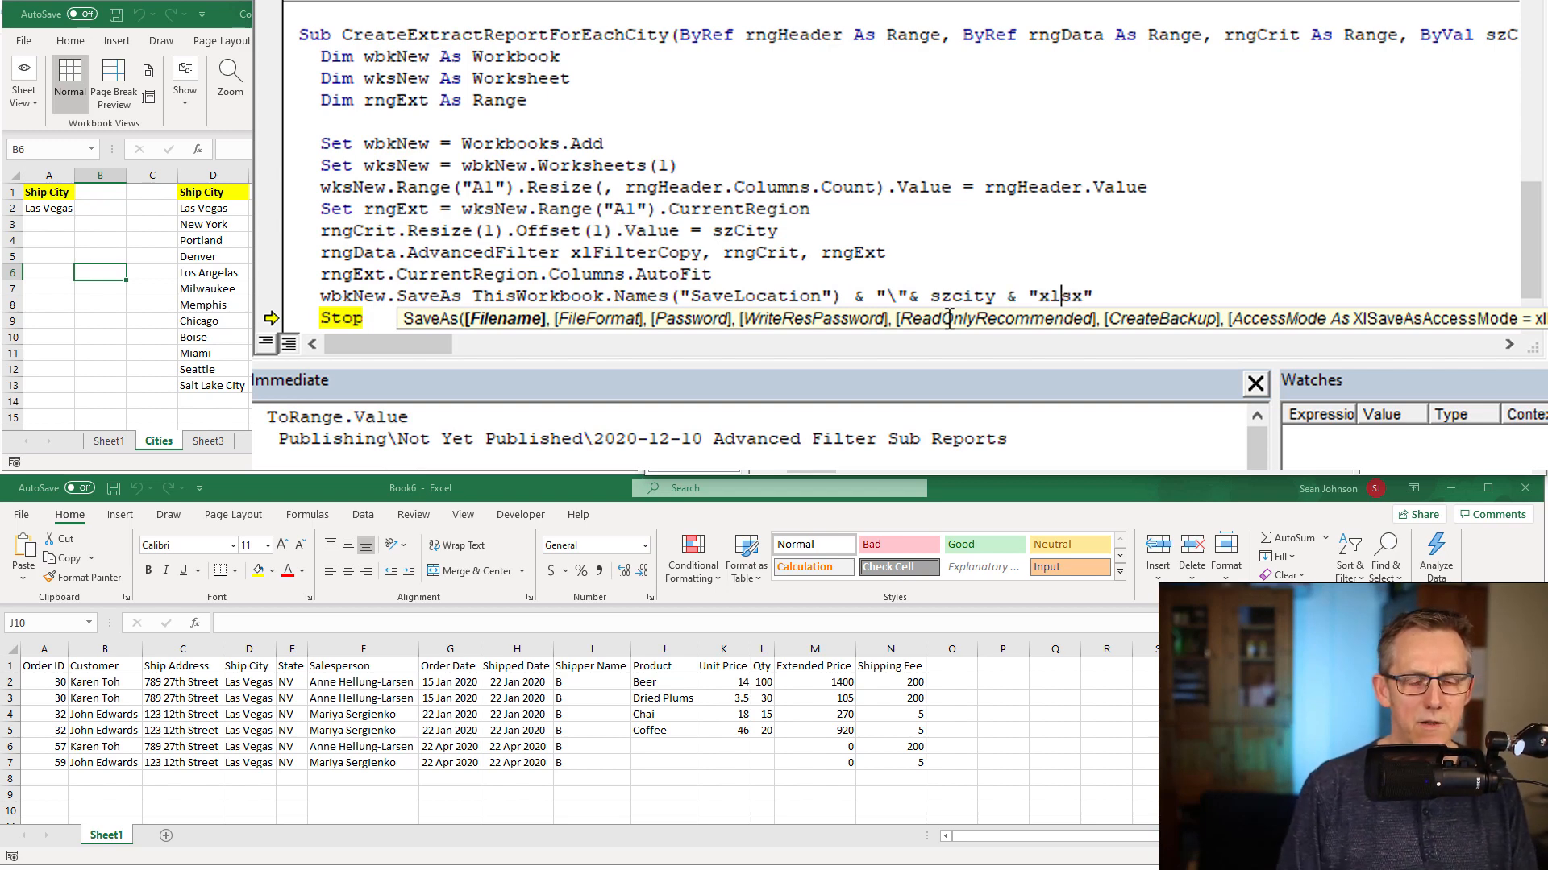
{"action": "type", "text": "."}
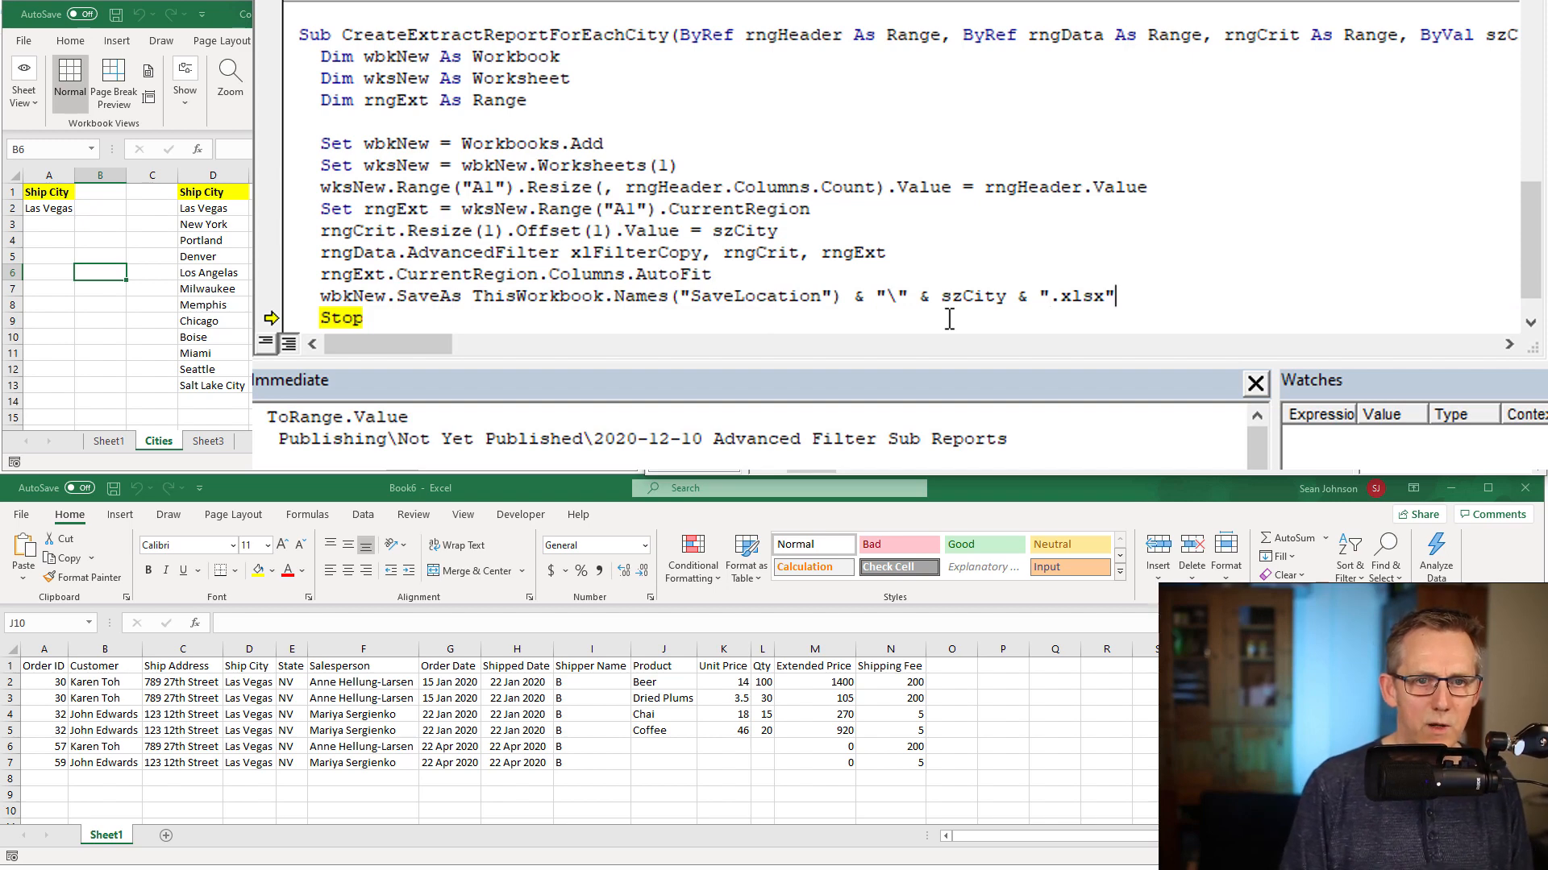
- Check the evaluated save path in the Immediate window and complete it with .RefersToRange.Value
{"action": "left_click_drag", "start_coordinate": [470, 297], "coordinate": [1114, 297]}
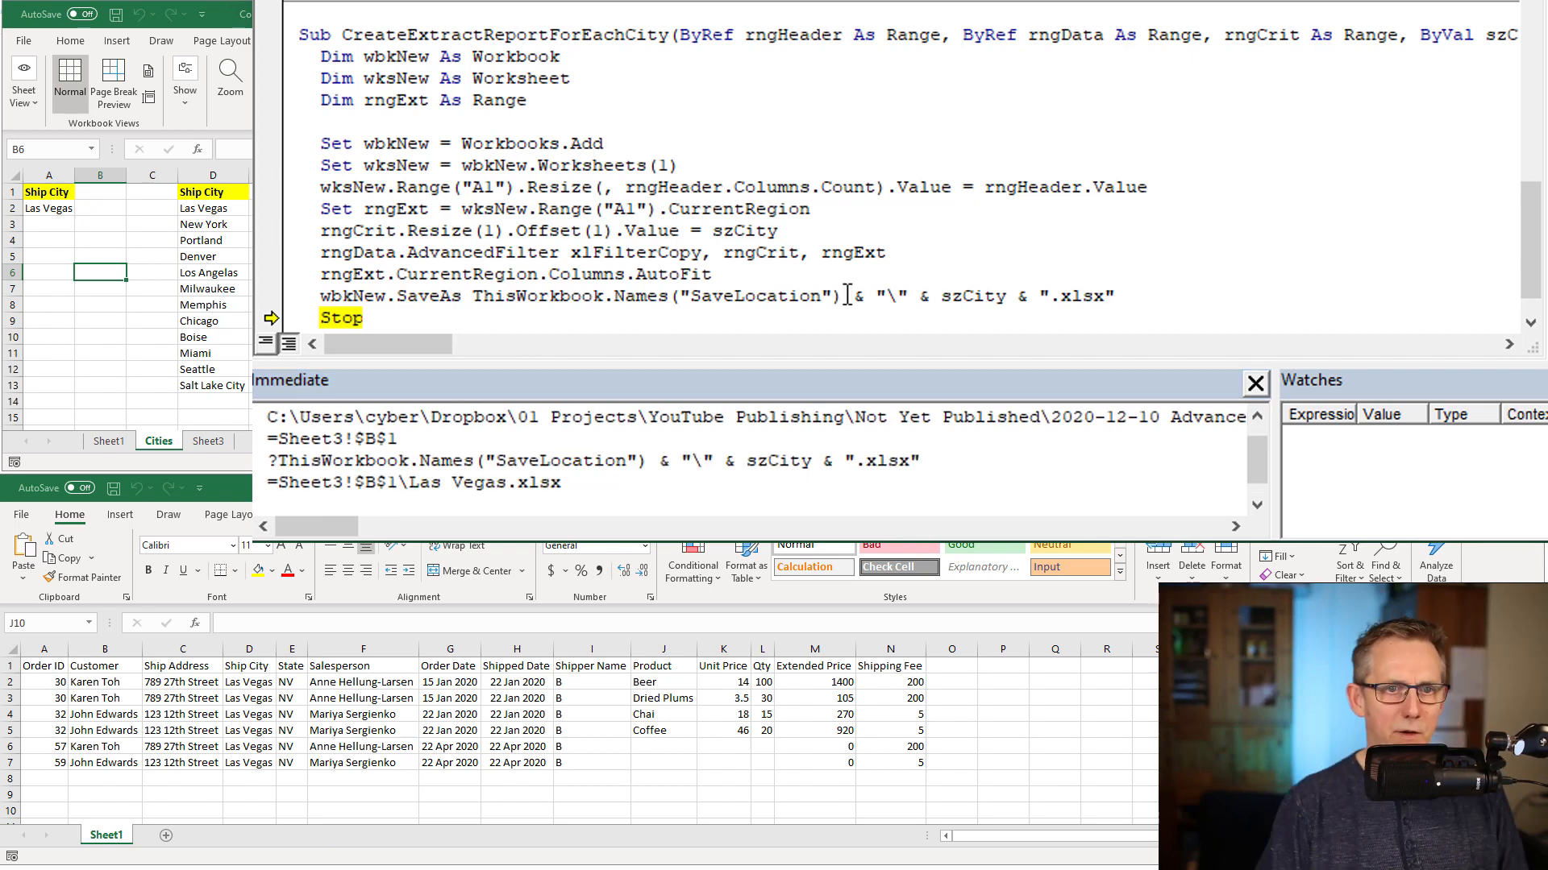
{"action": "type", "text": ".r"}
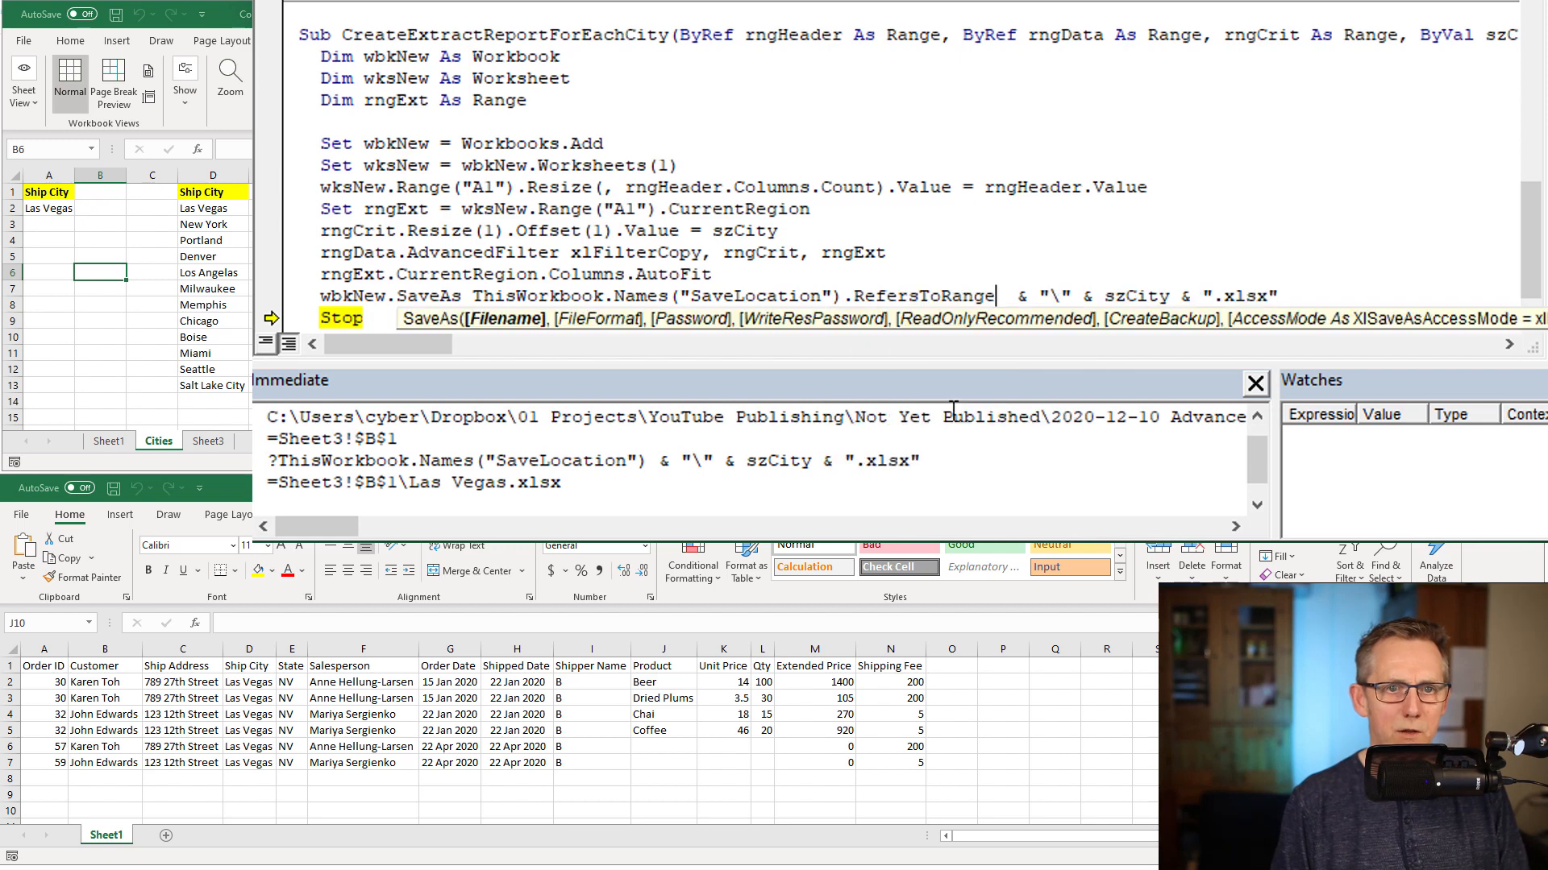
{"action": "type", "text": ".Value"}
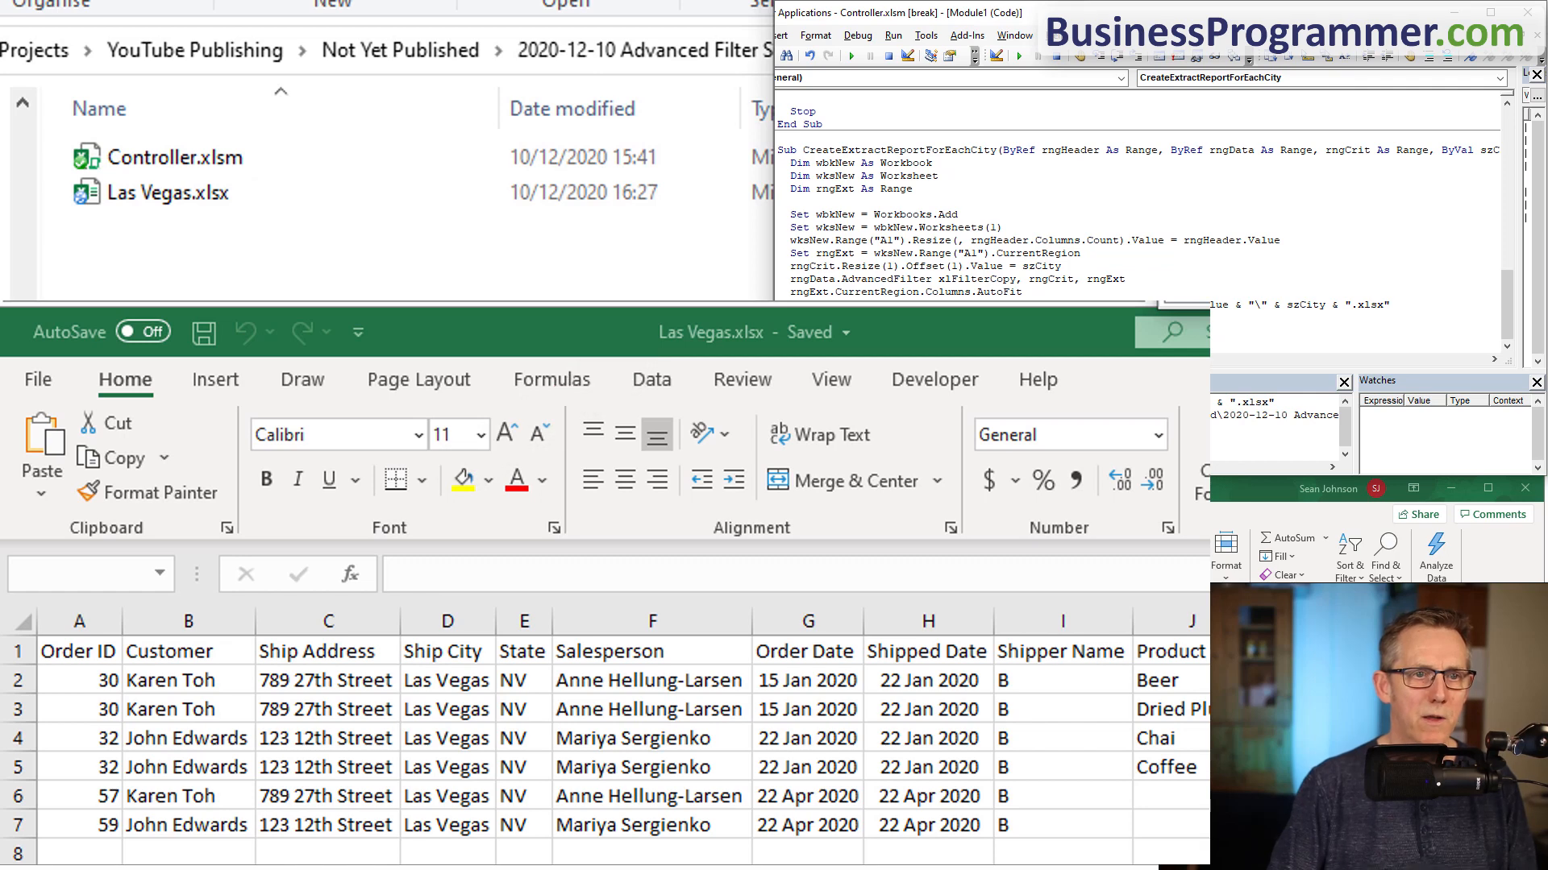
- Add wbkNew.Close False and run the loop through every city up to Salt Lake City
{"action": "type", "text": "wbknew.close False"}
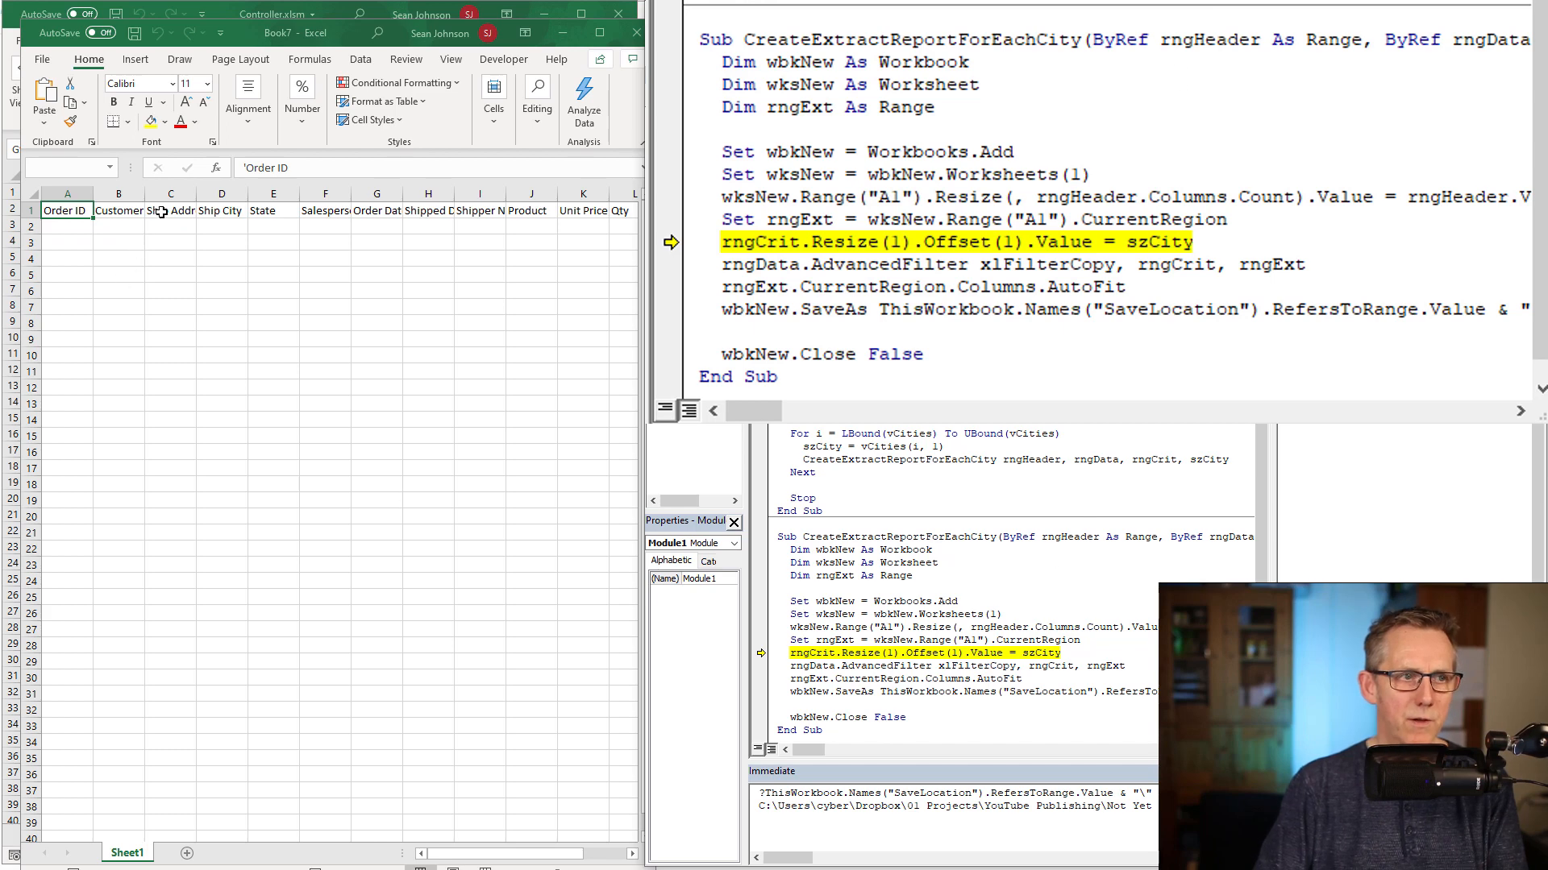
{"action": "key", "text": "F8"}
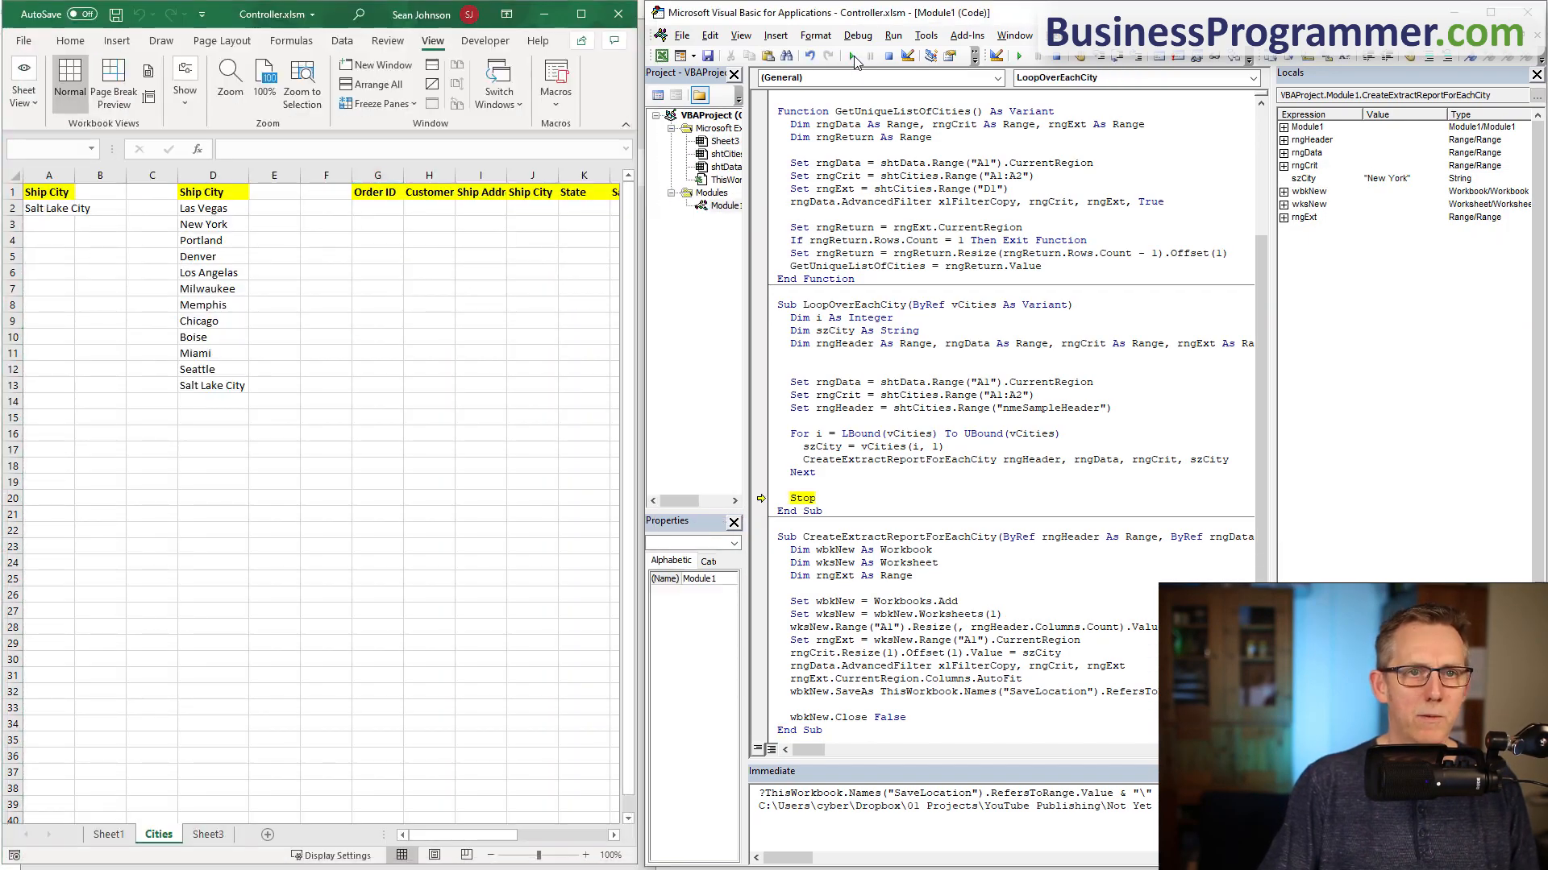
- Review the saved city .xlsx files in File Explorer and open Miami.xlsx to verify its orders
{"action": "left_click", "coordinate": [851, 57]}
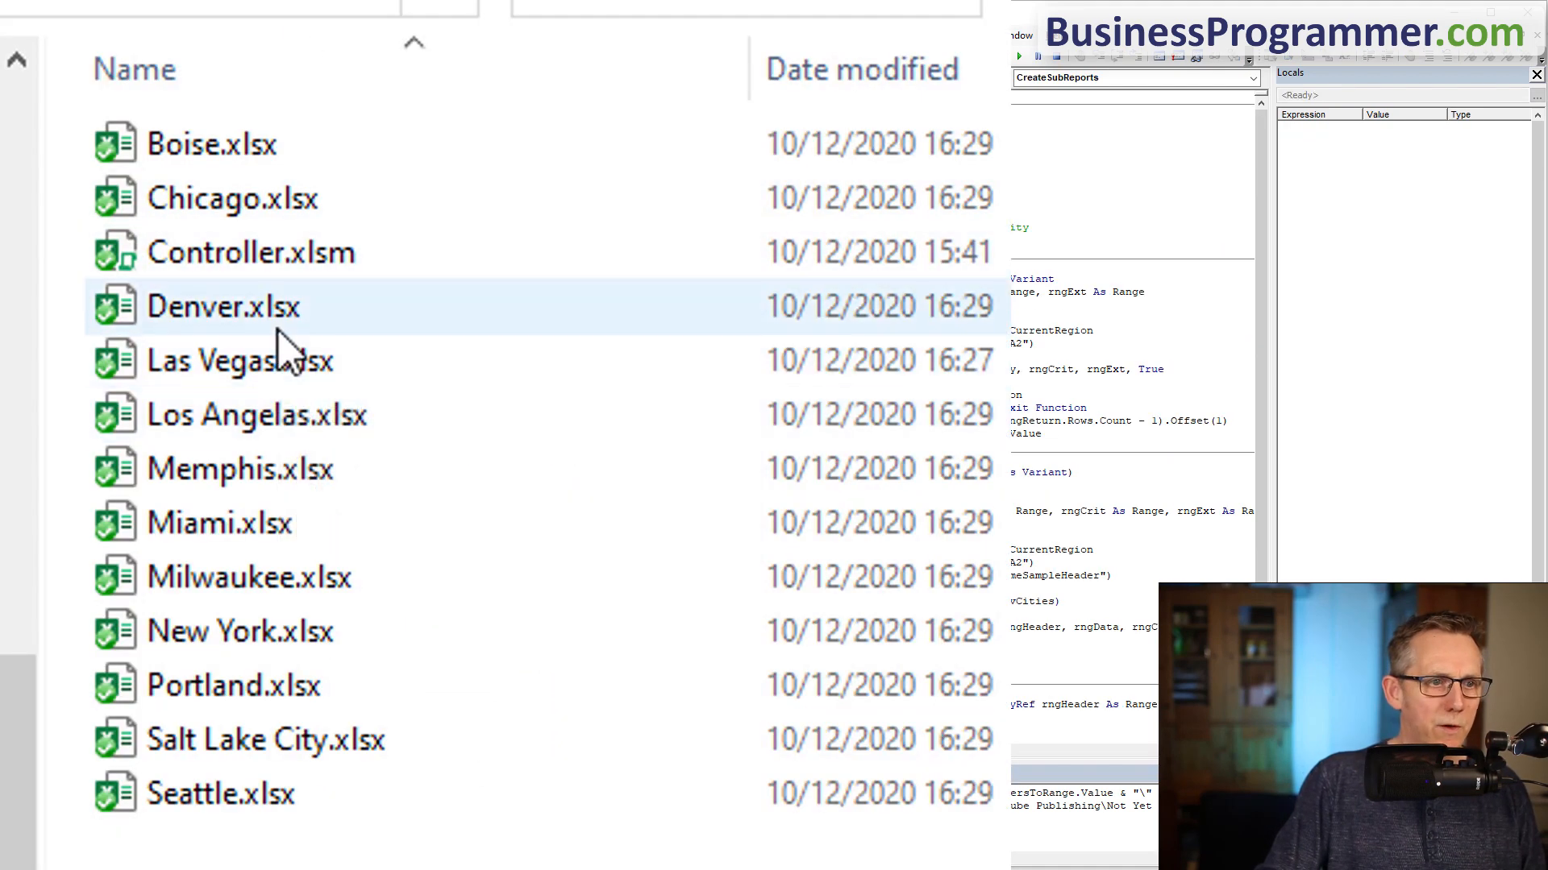
{"action": "left_click", "coordinate": [220, 523]}
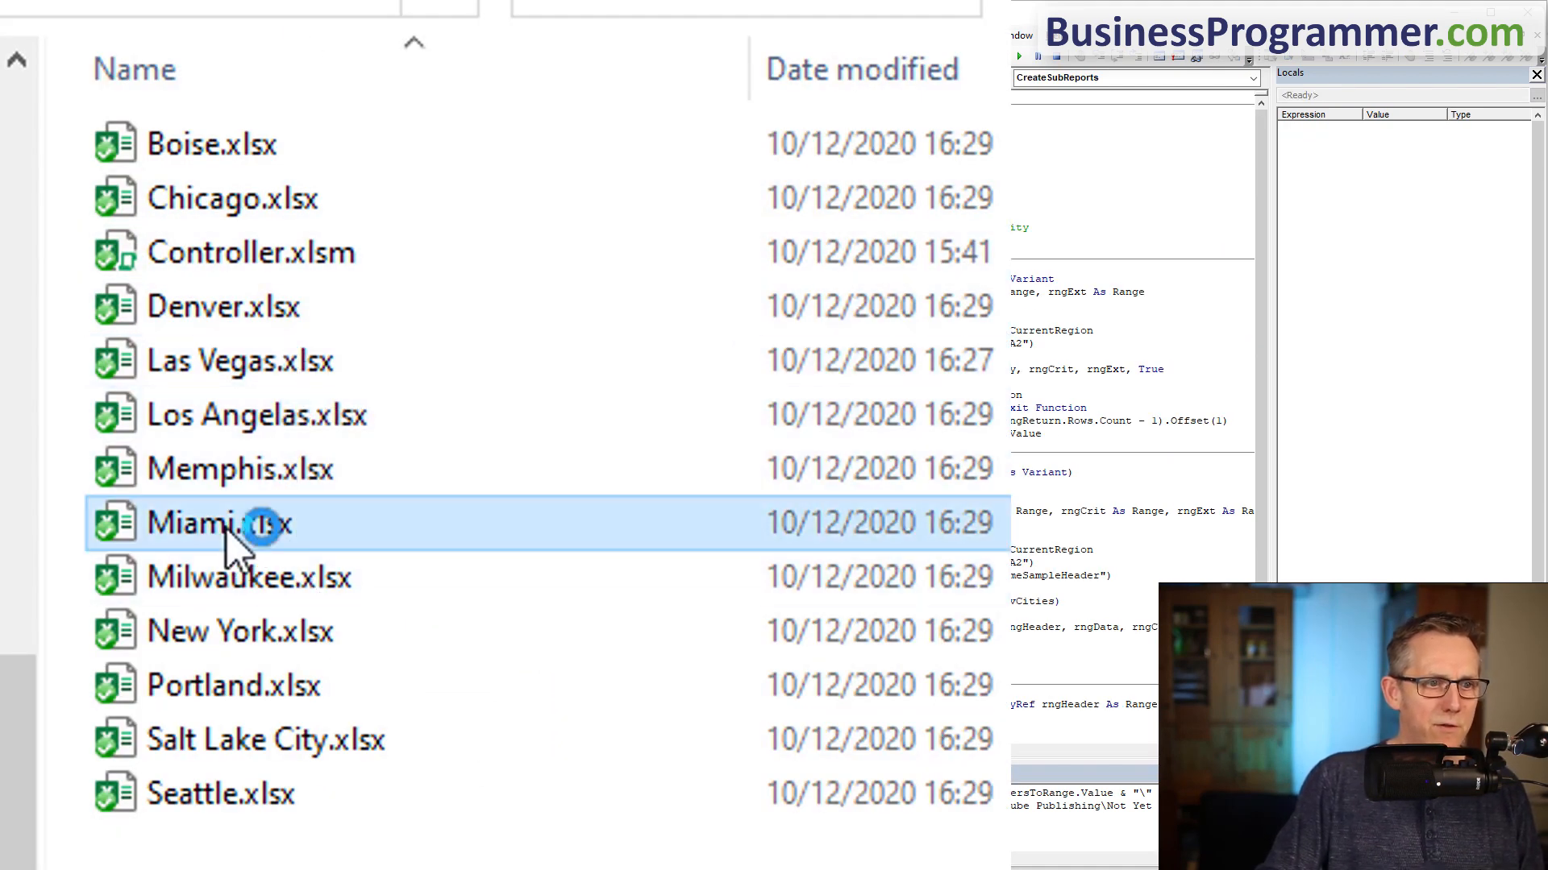
{"action": "double_click", "coordinate": [213, 523]}
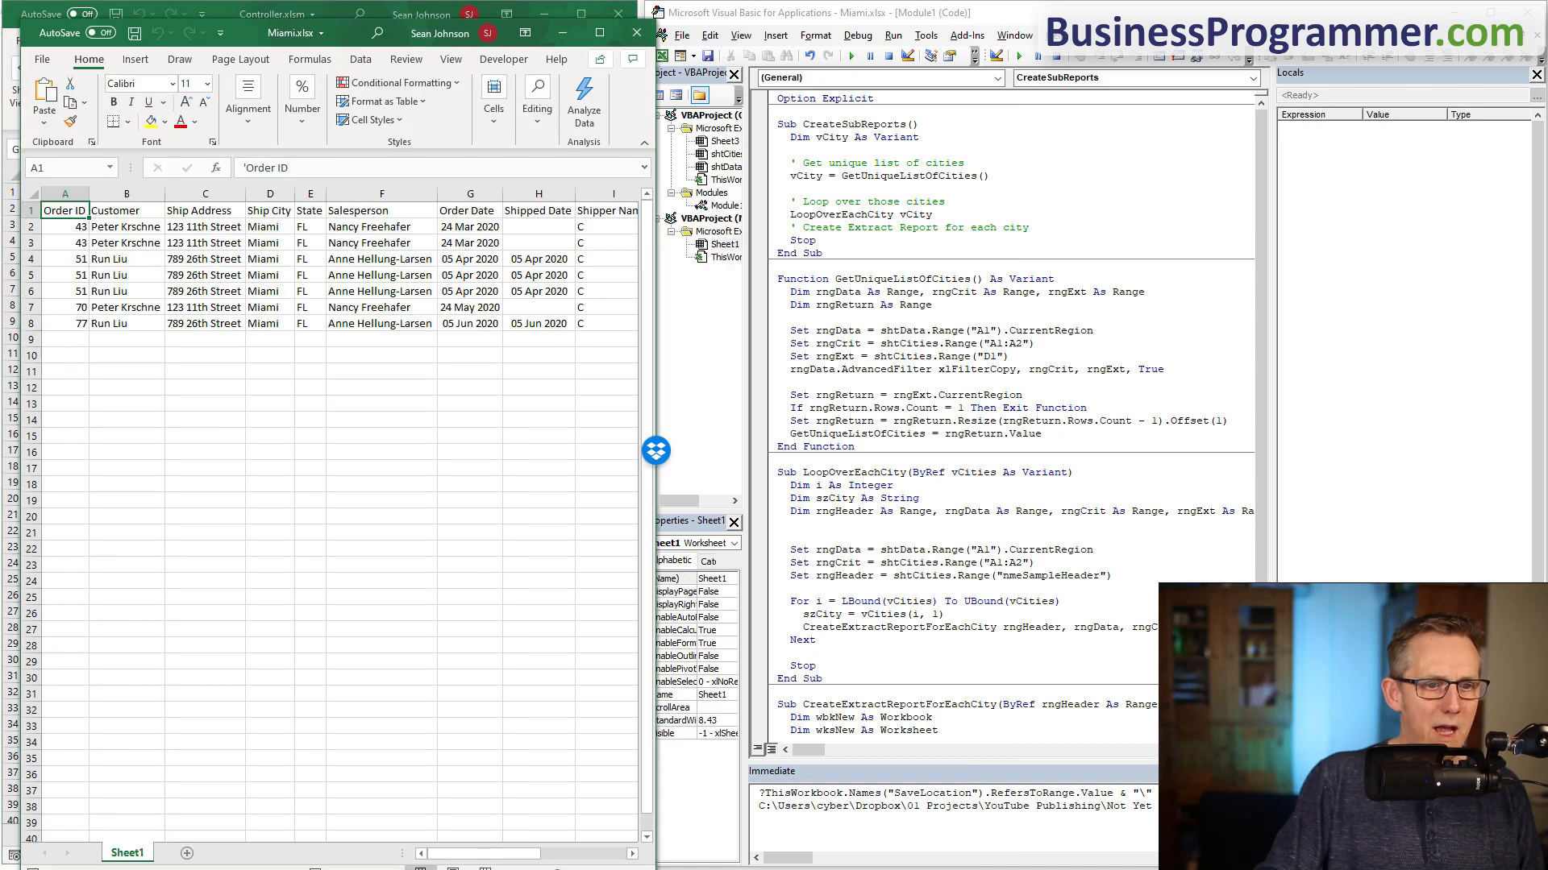